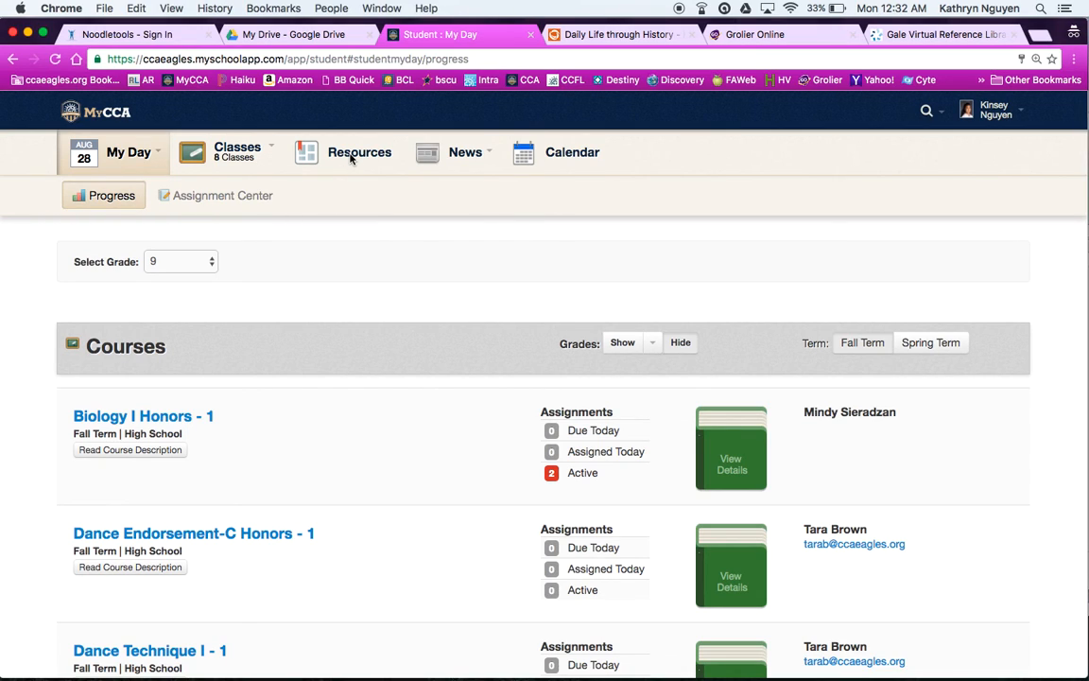
- From MyCCA Resources, open the Secondary Library page and its Noodletools research link
{"action": "left_click", "coordinate": [359, 153]}
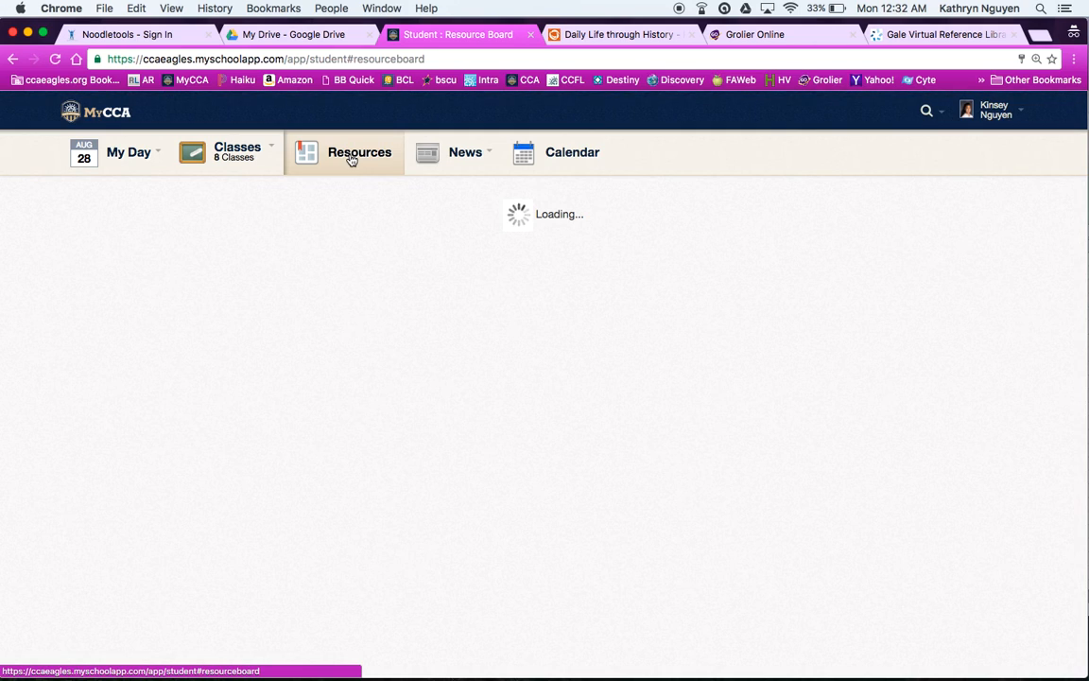
{"action": "left_click", "coordinate": [359, 152]}
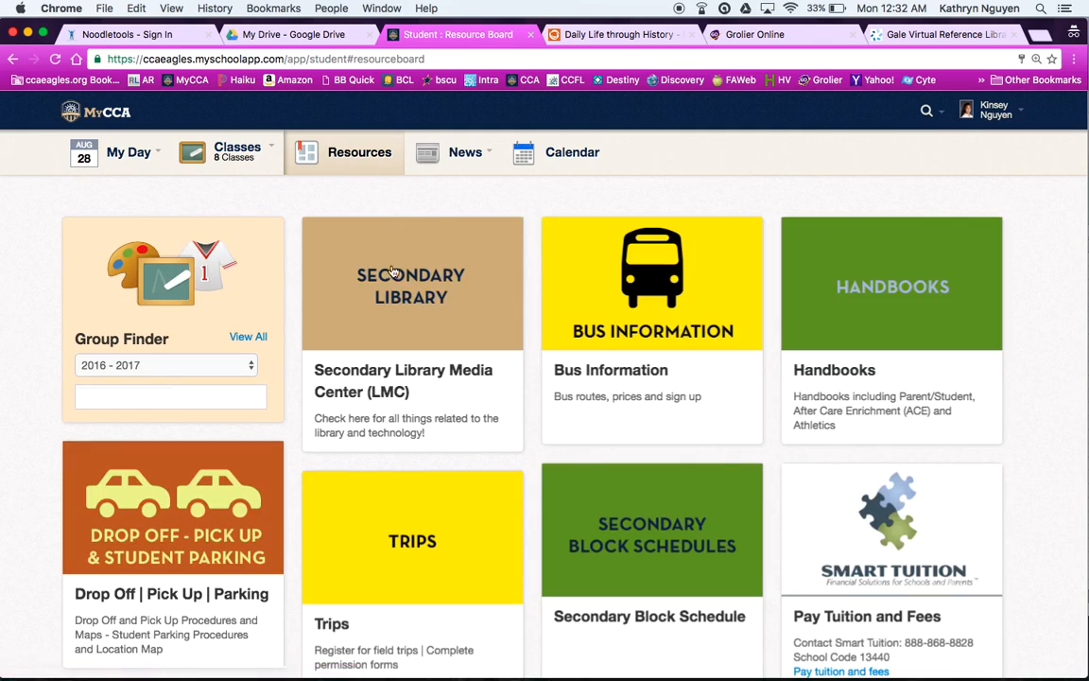
{"action": "left_click", "coordinate": [411, 284]}
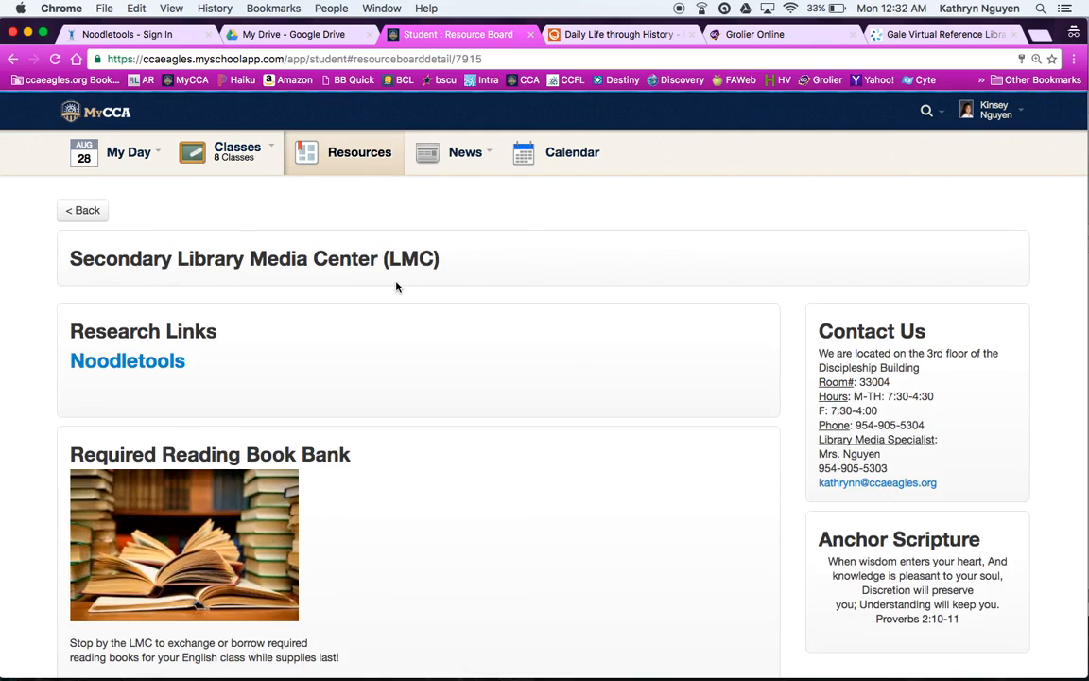
{"action": "mouse_move", "coordinate": [128, 360]}
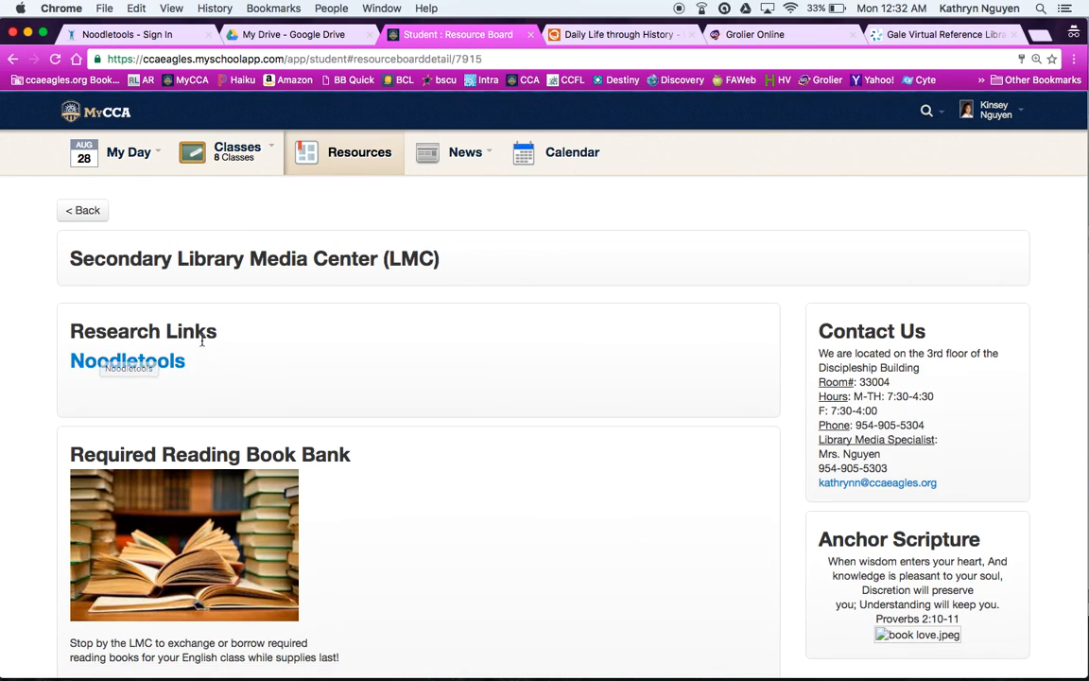
{"action": "mouse_move", "coordinate": [138, 403]}
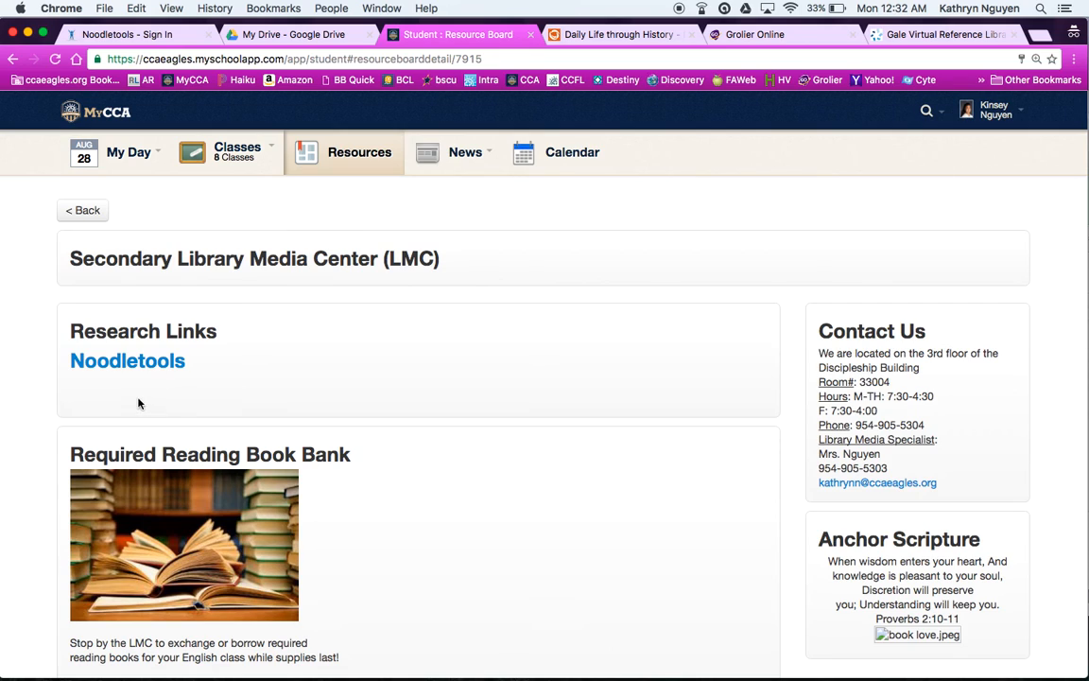
{"action": "mouse_move", "coordinate": [128, 360]}
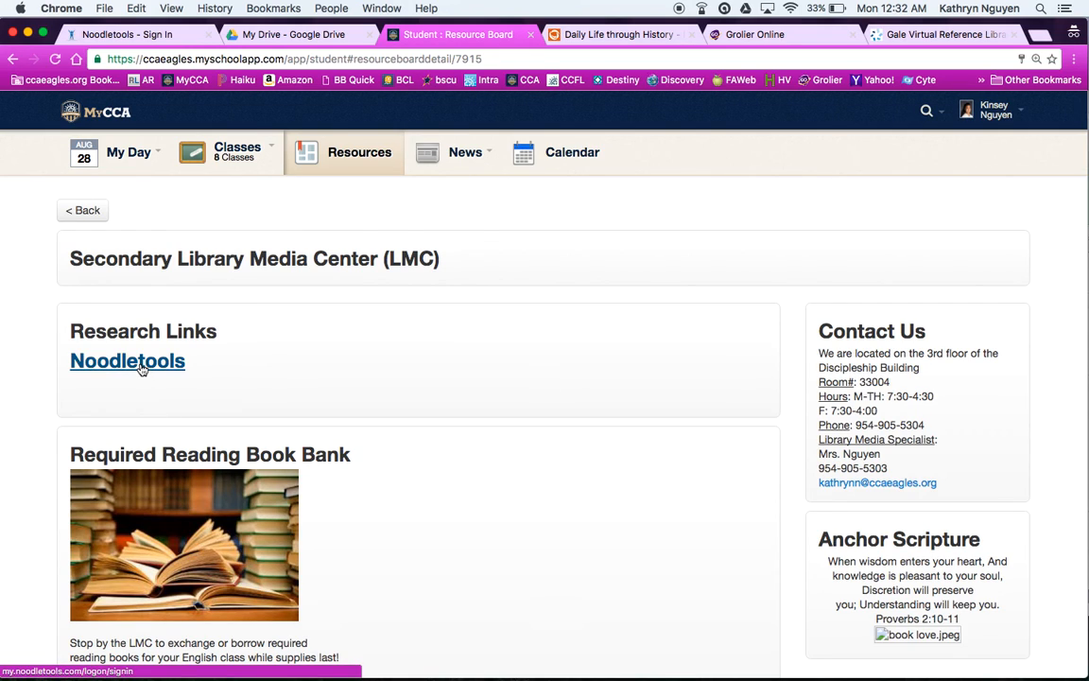
{"action": "left_click", "coordinate": [127, 361]}
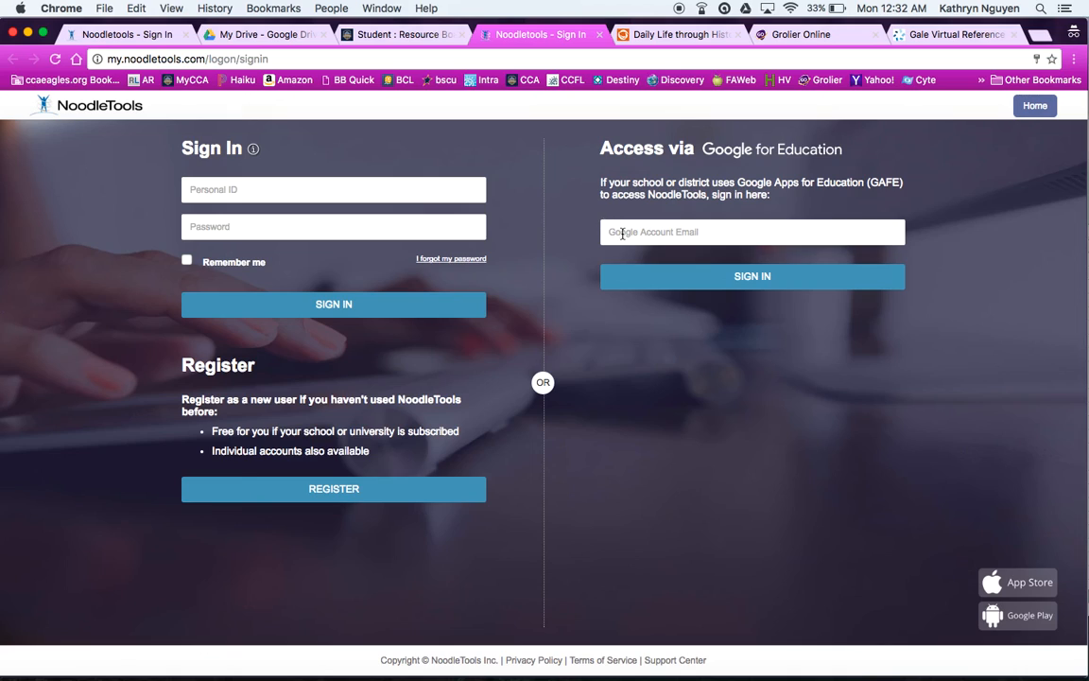
- Enter the school Google account email under Google for Education and sign in
{"action": "left_click", "coordinate": [752, 232]}
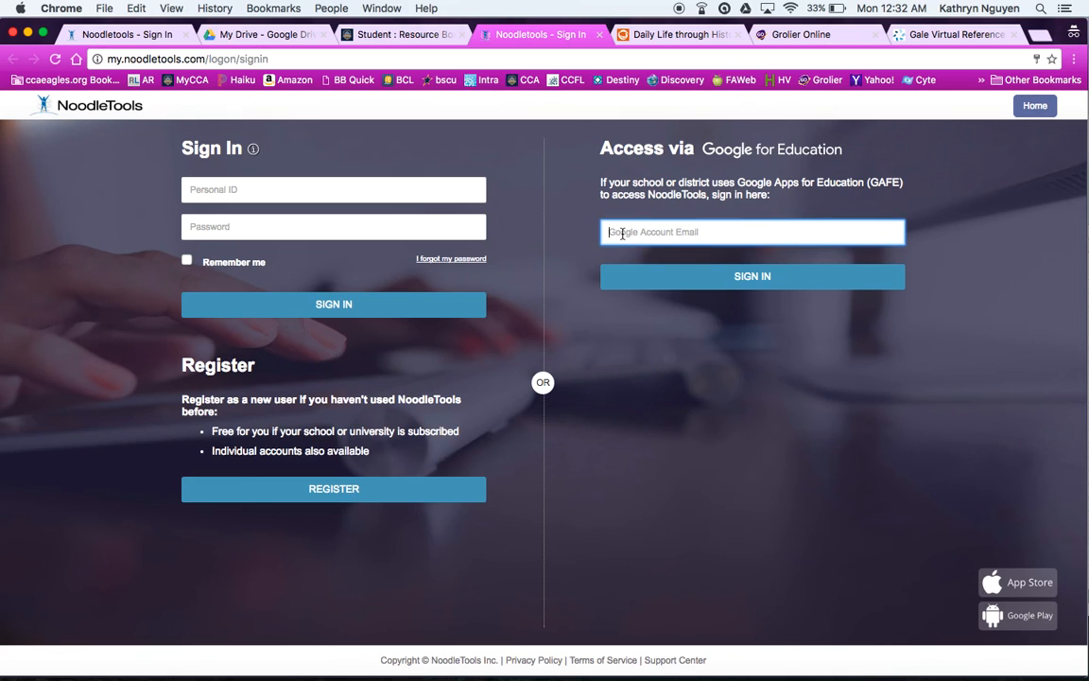
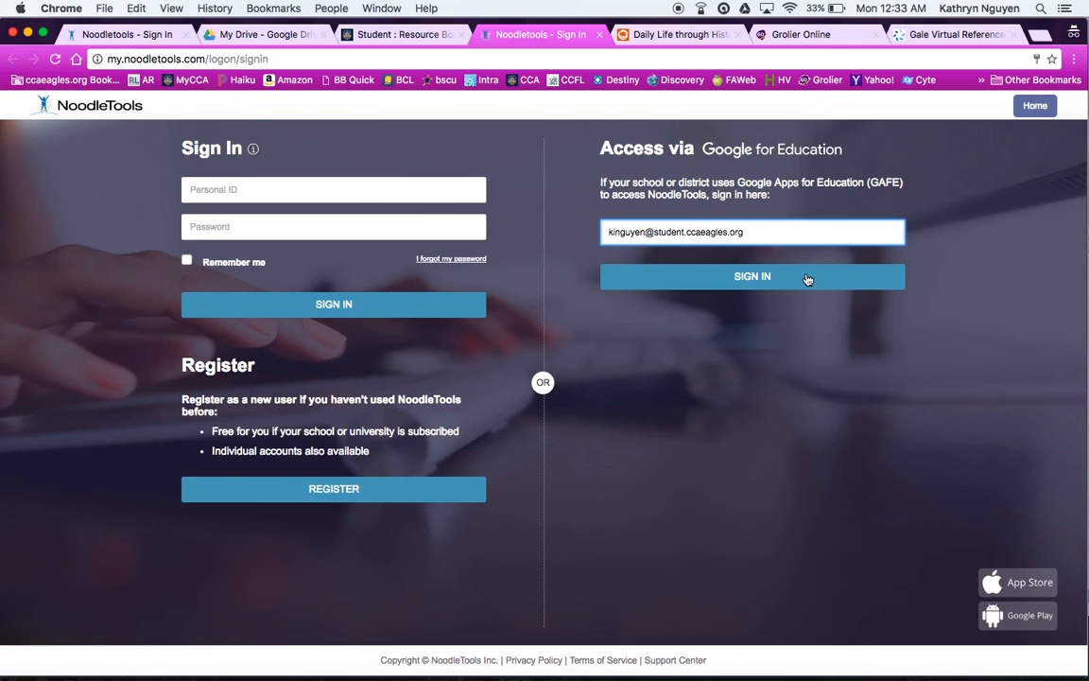
{"action": "left_click", "coordinate": [265, 34]}
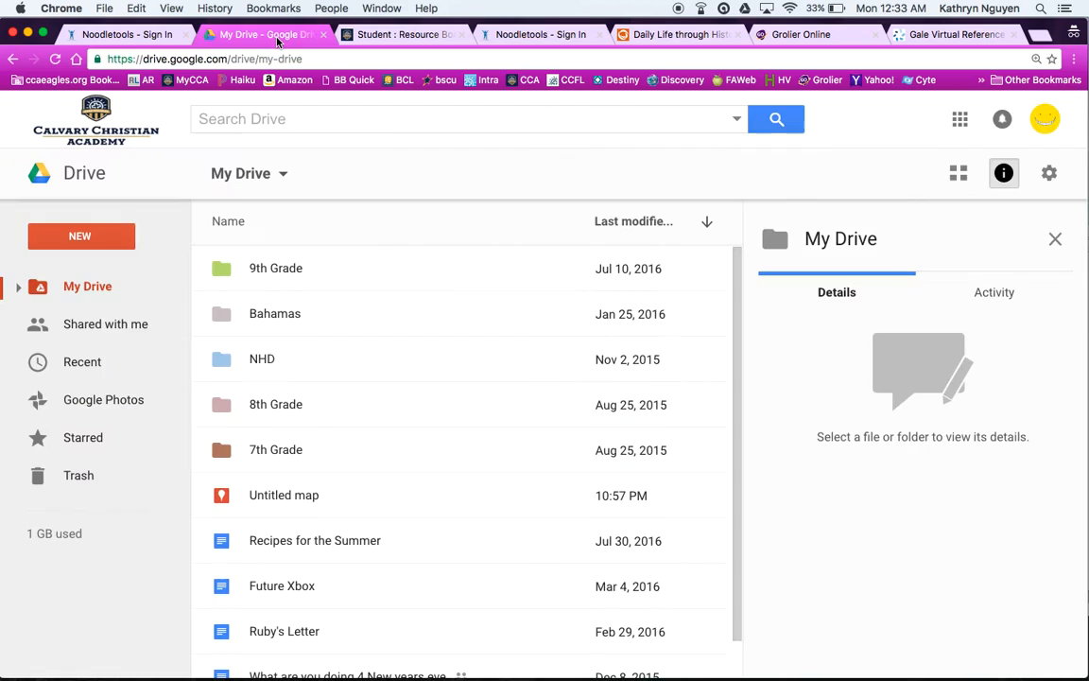
{"action": "mouse_move", "coordinate": [868, 215]}
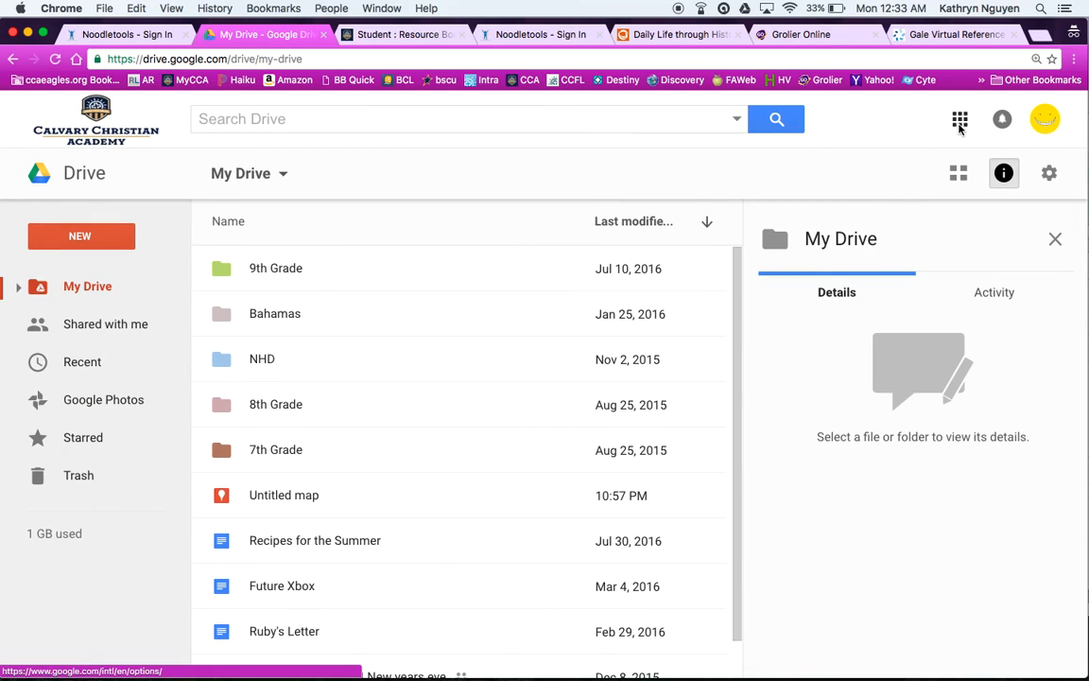
- Launch NoodleTools from the Google apps grid's Even more from Google list
{"action": "left_click", "coordinate": [960, 119]}
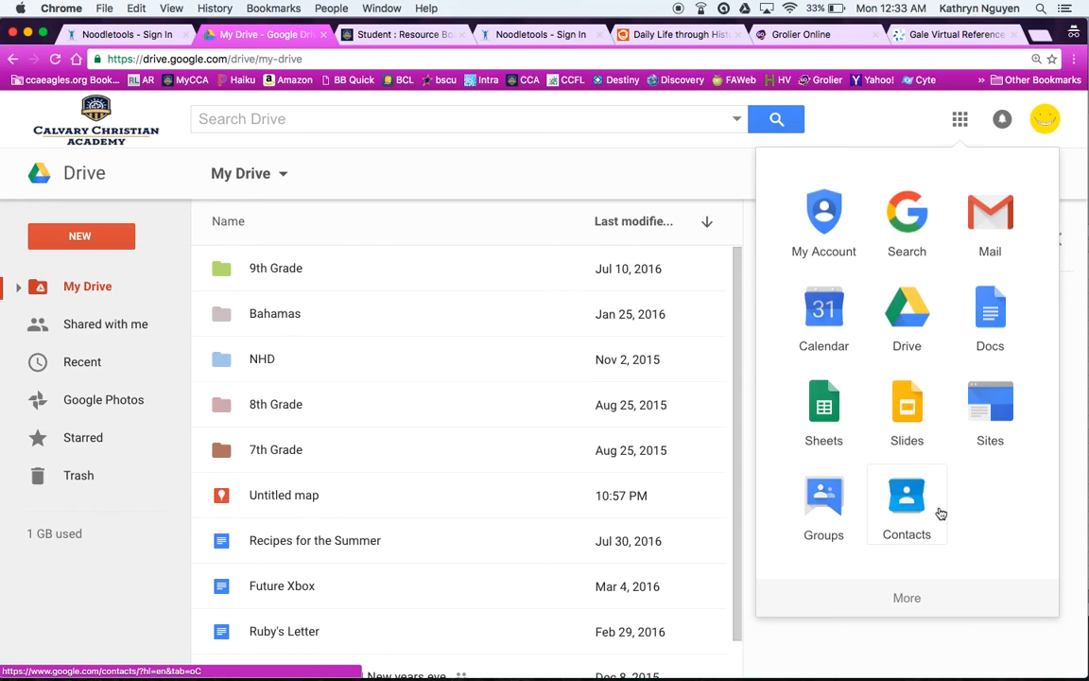
{"action": "scroll", "scroll_direction": "down", "scroll_amount": 3}
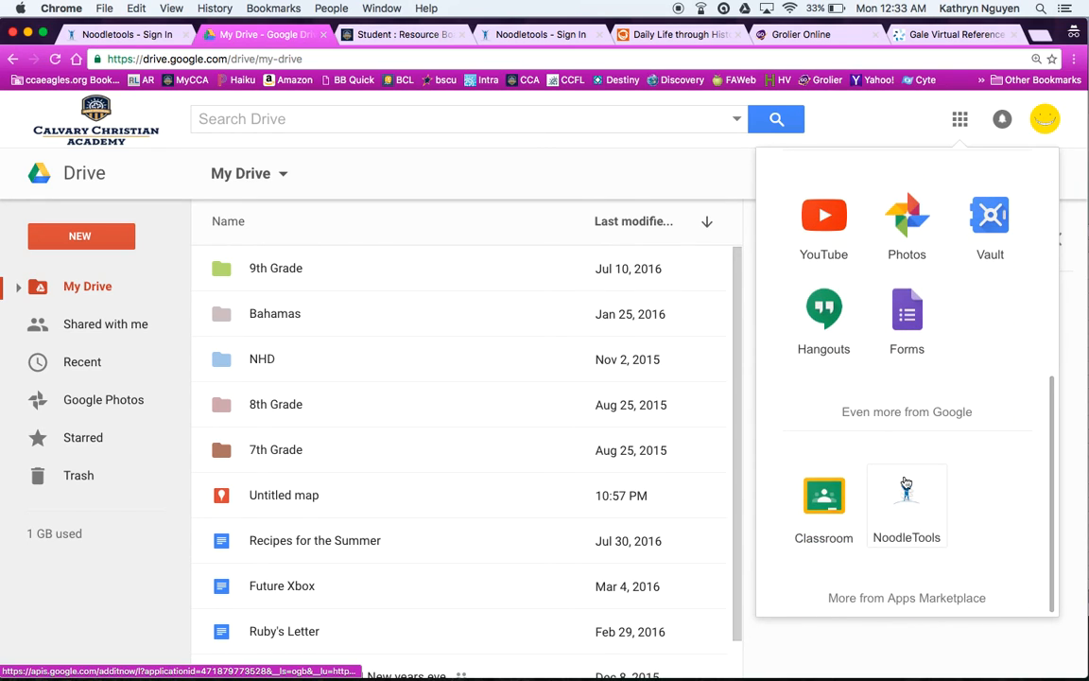
{"action": "mouse_move", "coordinate": [907, 495]}
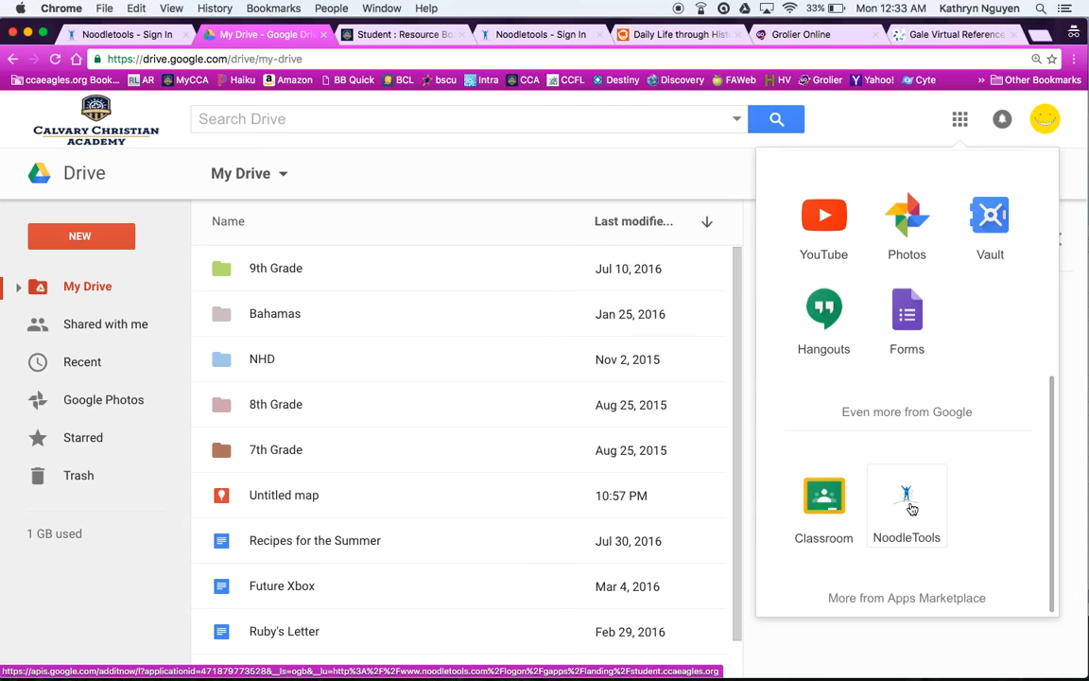
{"action": "mouse_move", "coordinate": [906, 500]}
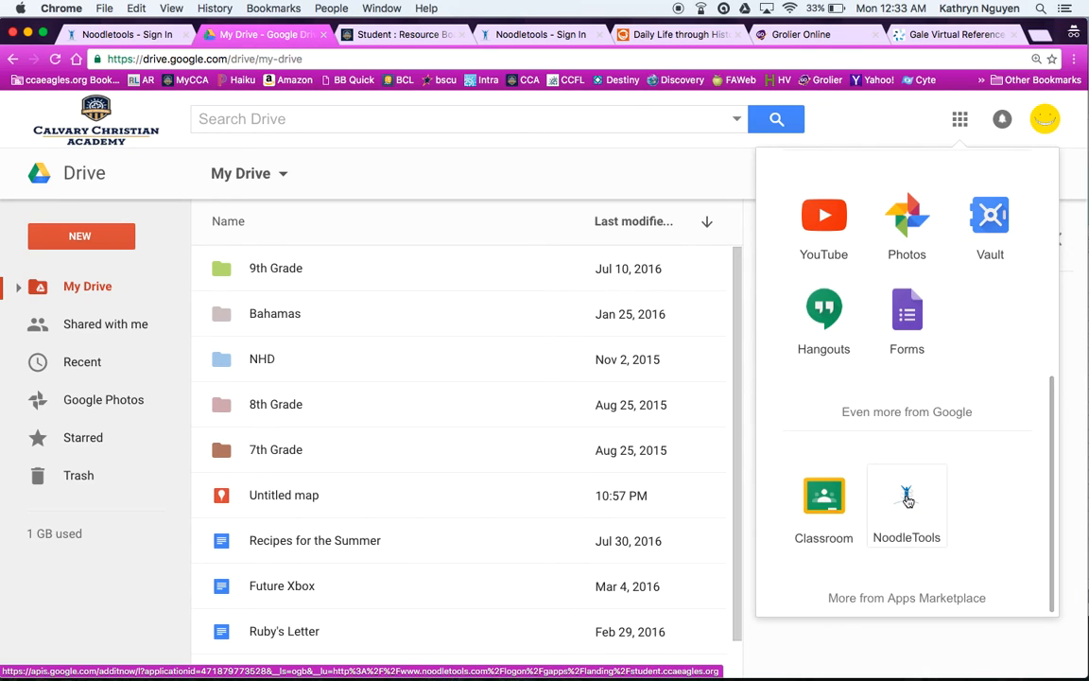
{"action": "left_click", "coordinate": [907, 498]}
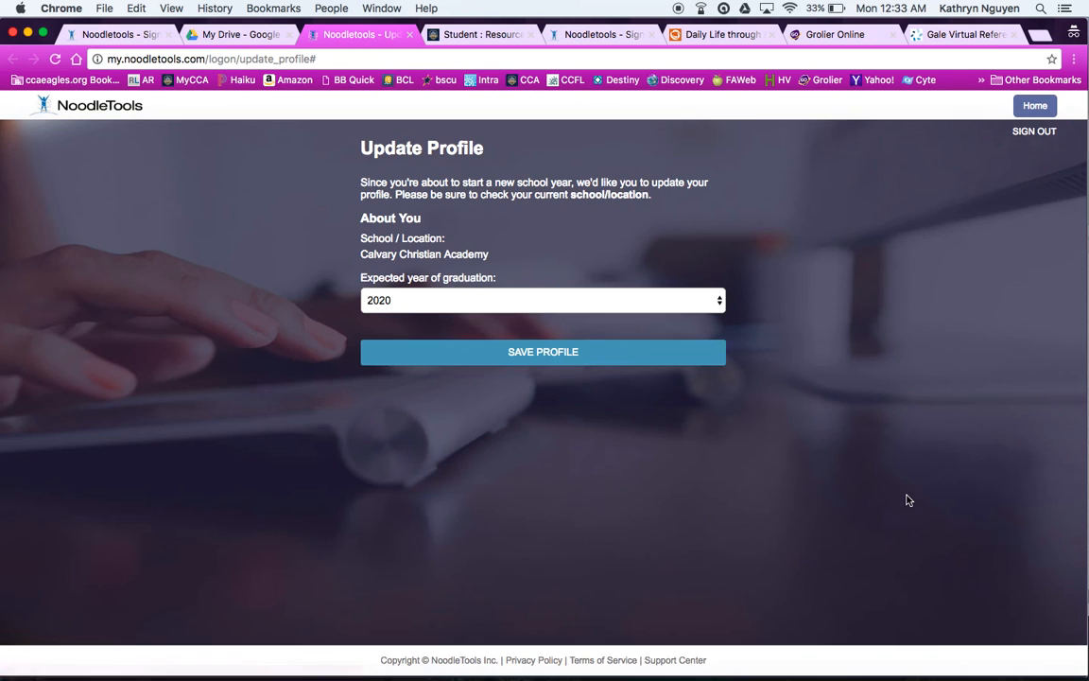
{"action": "mouse_move", "coordinate": [423, 275]}
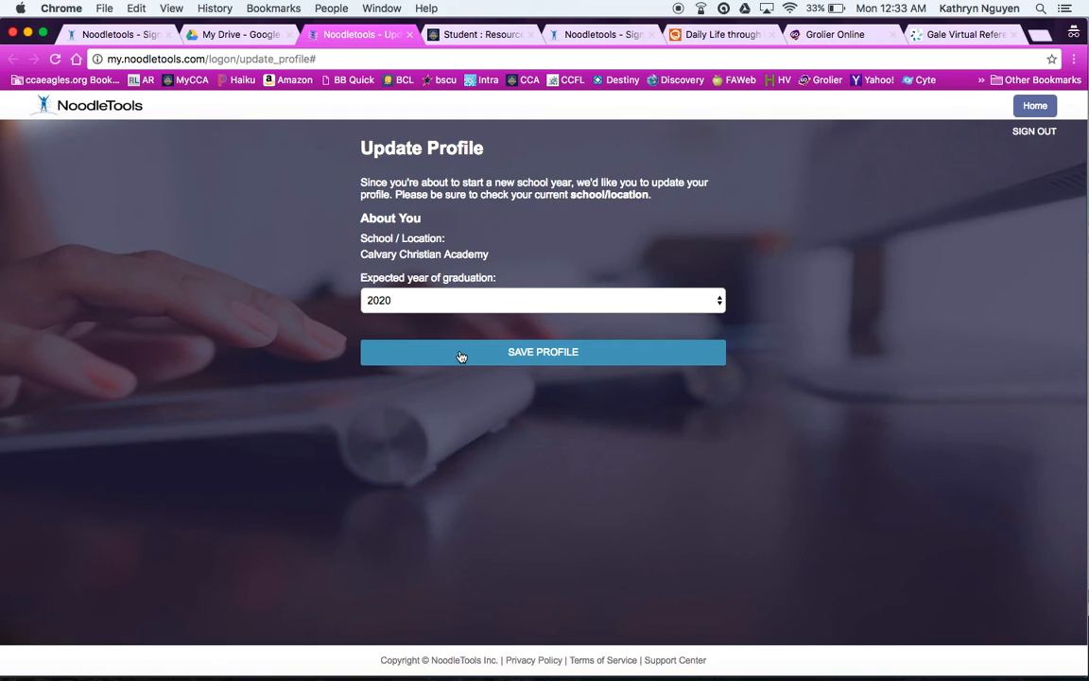
- Save the Calvary Christian Academy profile with graduation year 2020
{"action": "left_click", "coordinate": [543, 351]}
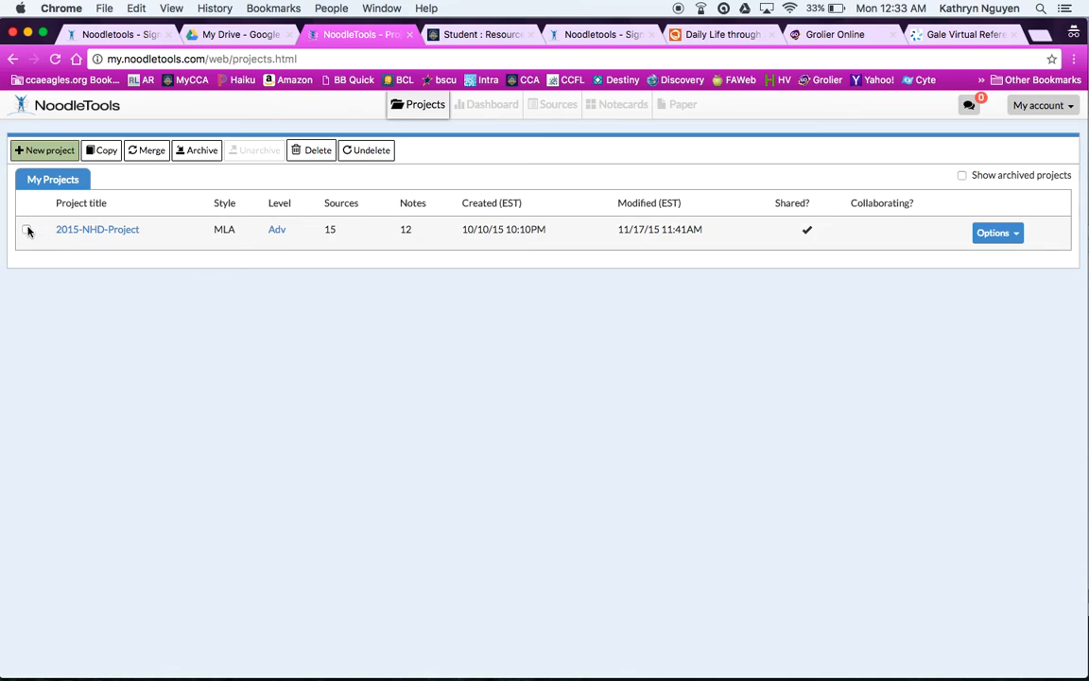
- Select 2015-NHD-Project and delete it from the projects list
{"action": "left_click", "coordinate": [27, 229]}
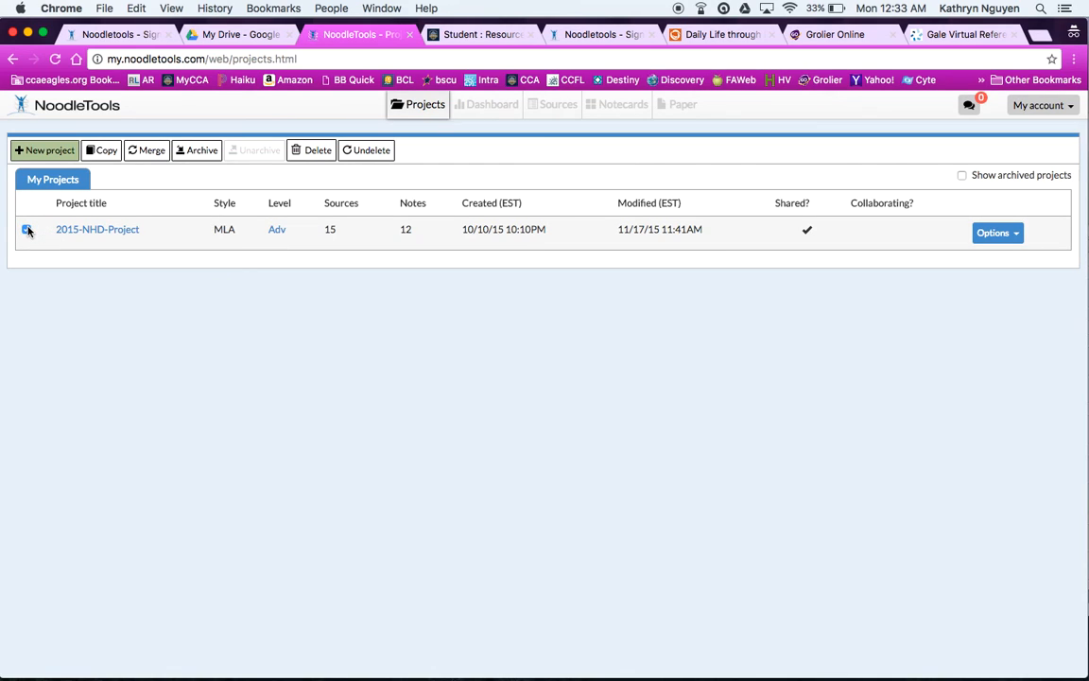
{"action": "left_click", "coordinate": [26, 229]}
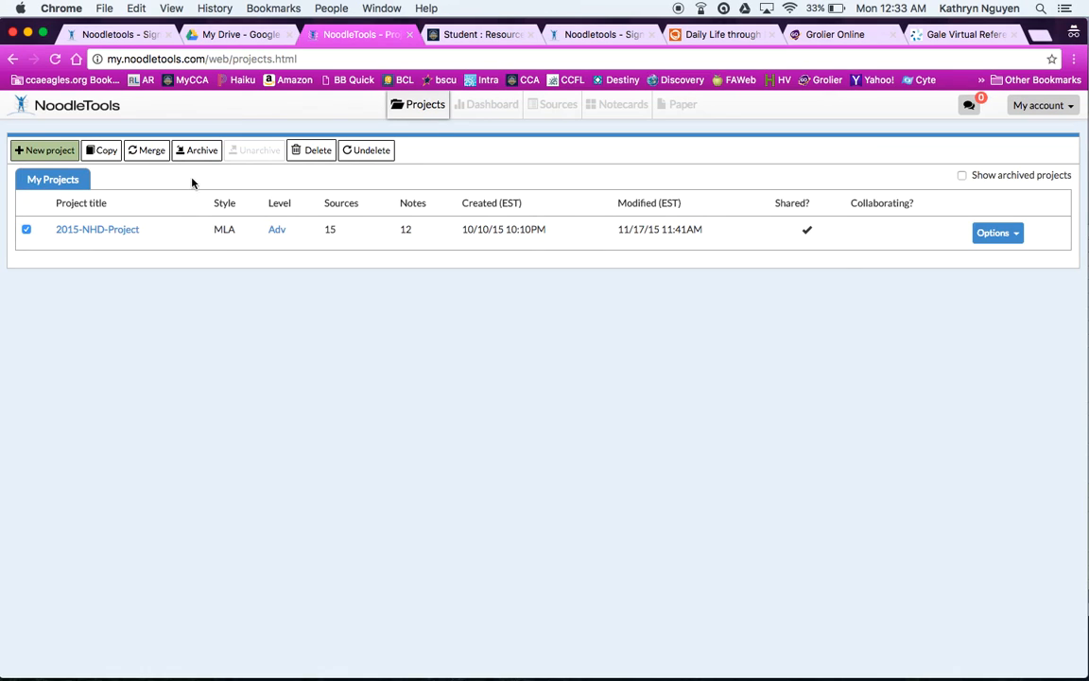
{"action": "mouse_move", "coordinate": [197, 149]}
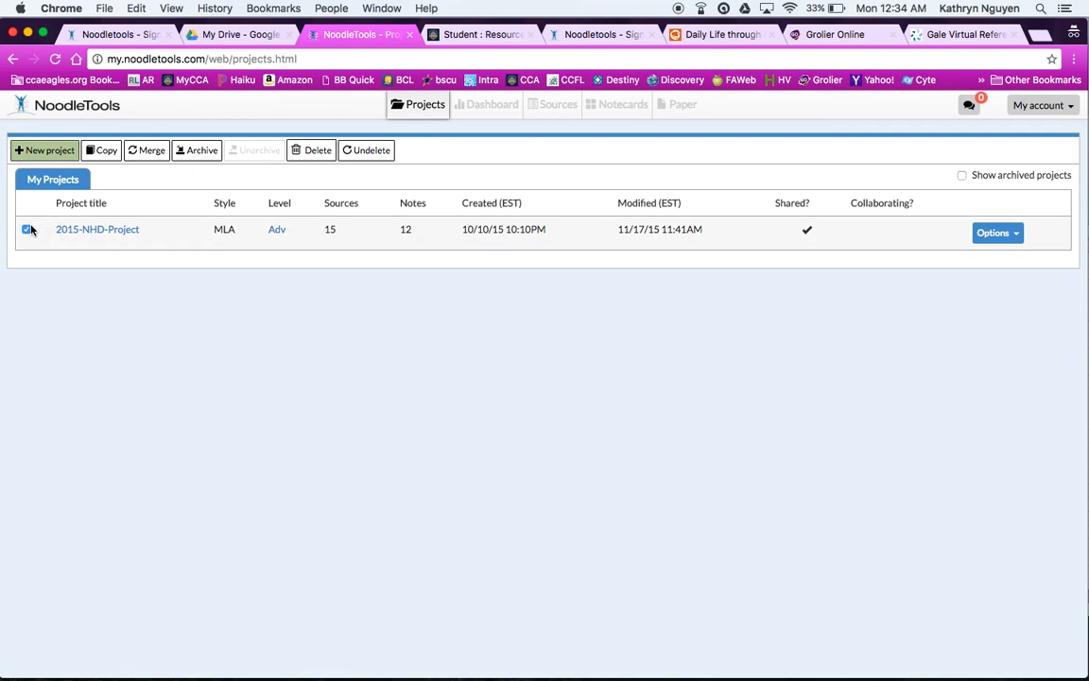
{"action": "left_click", "coordinate": [197, 149]}
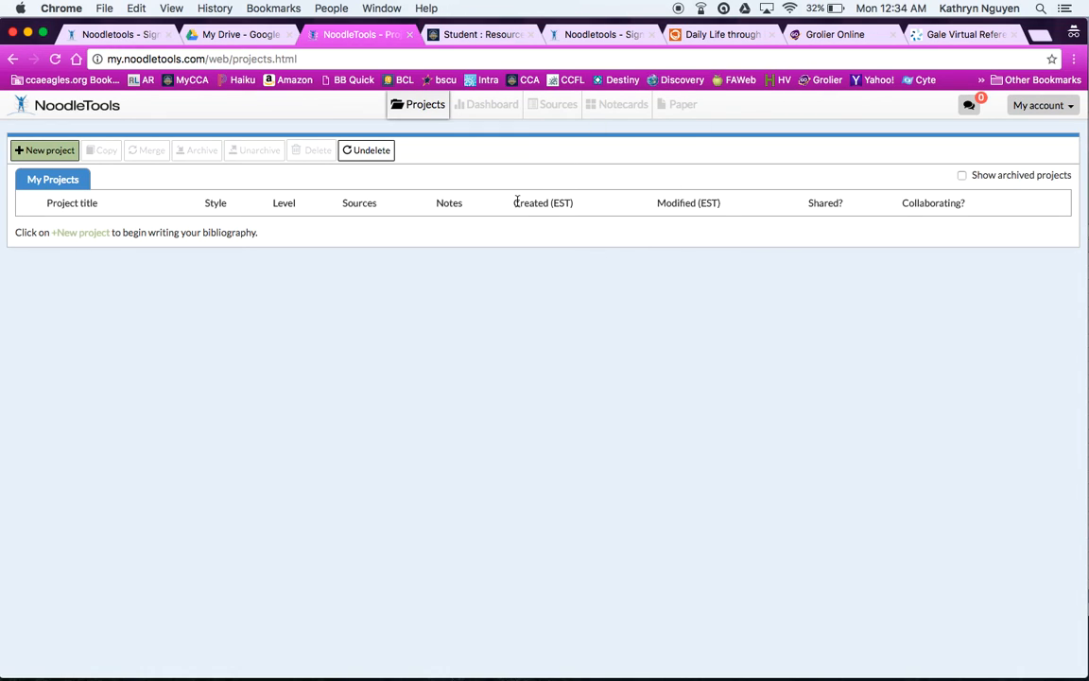
{"action": "mouse_move", "coordinate": [422, 316]}
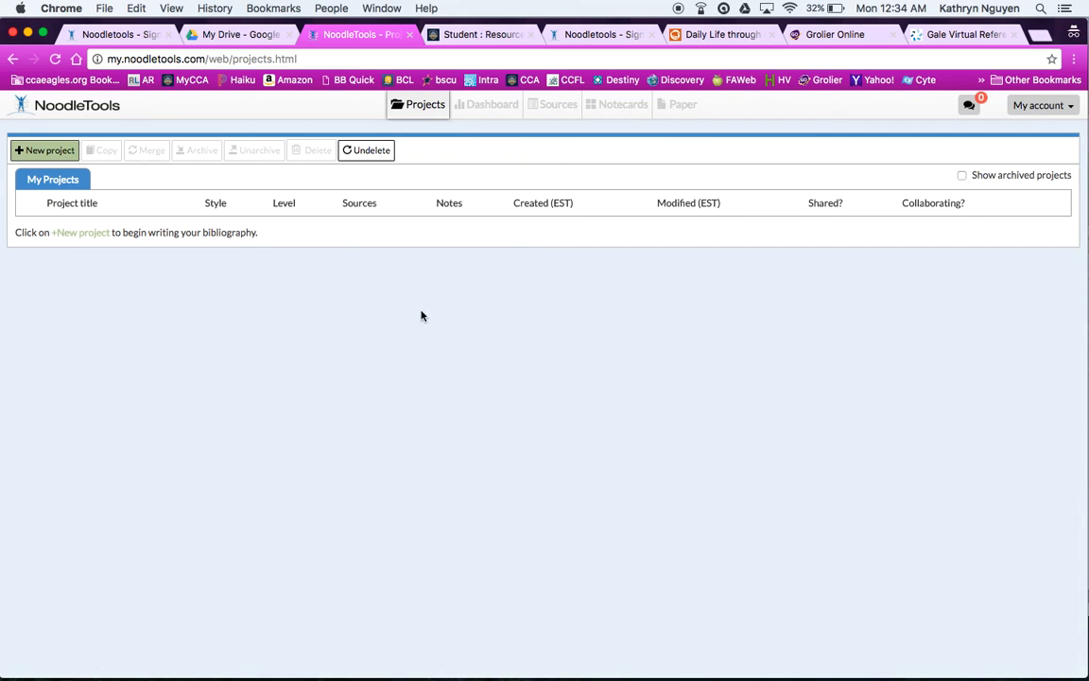
{"action": "mouse_move", "coordinate": [285, 185]}
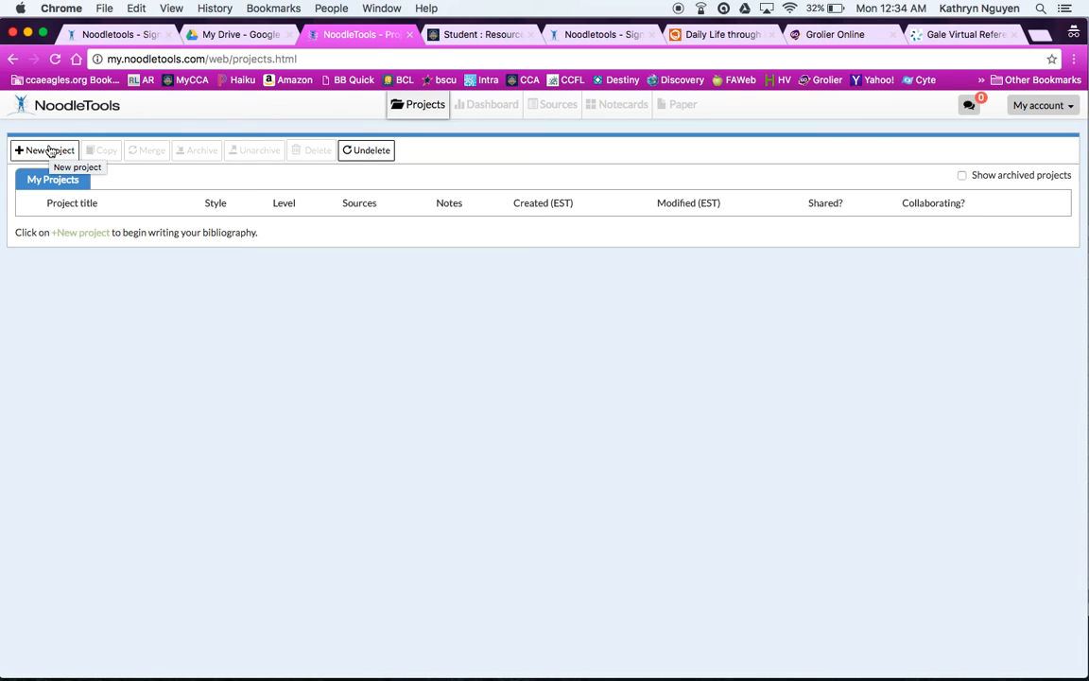
- Create a new project named 'NHD test project' in MLA style, Advanced citation level
{"action": "left_click", "coordinate": [45, 151]}
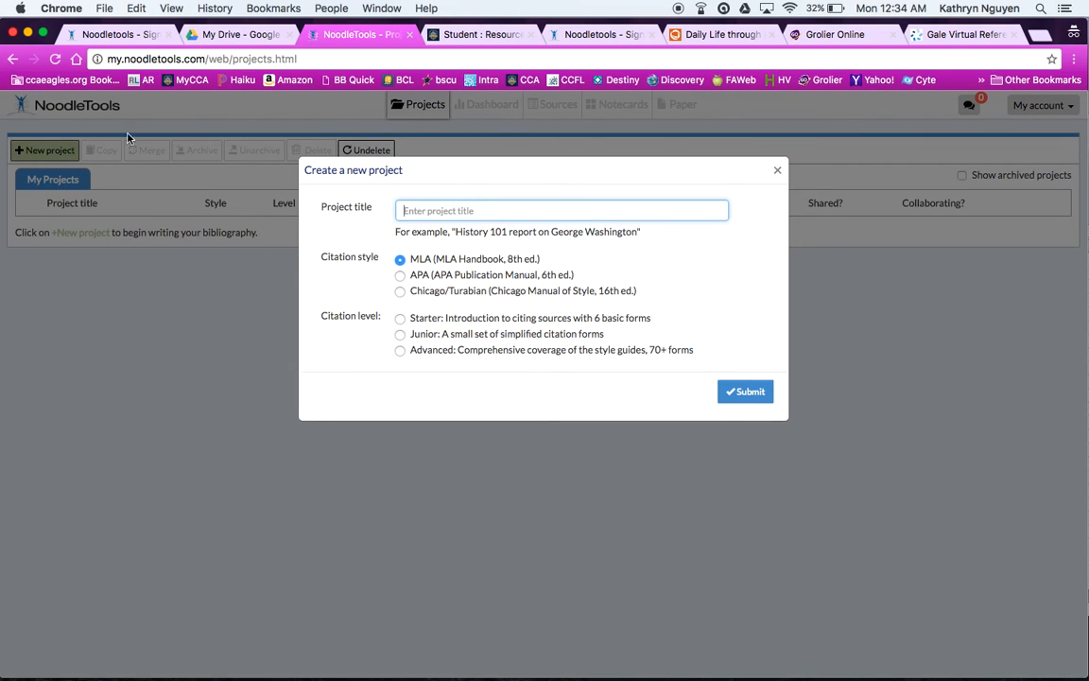
{"action": "mouse_move", "coordinate": [518, 290]}
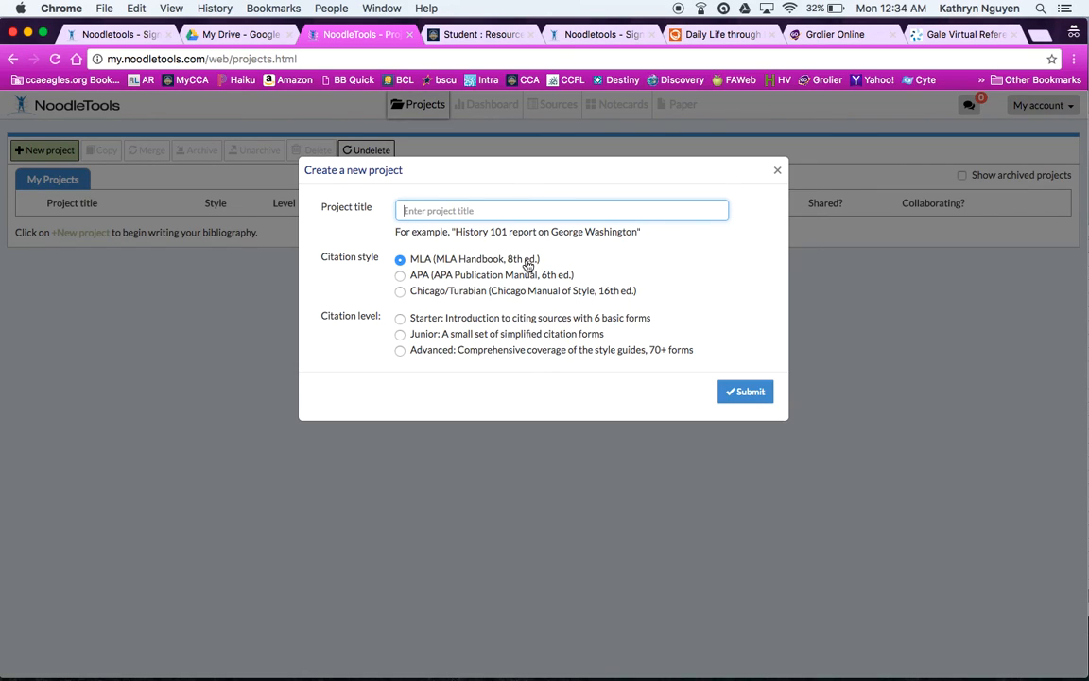
{"action": "mouse_move", "coordinate": [515, 269]}
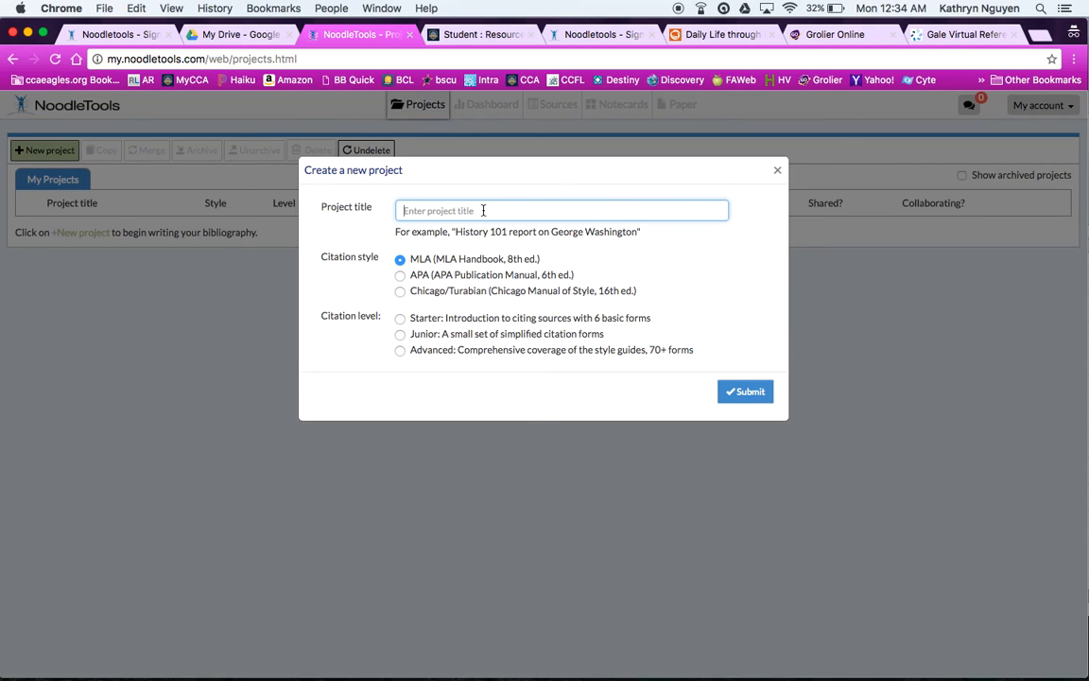
{"action": "type", "text": "NHD test pr"}
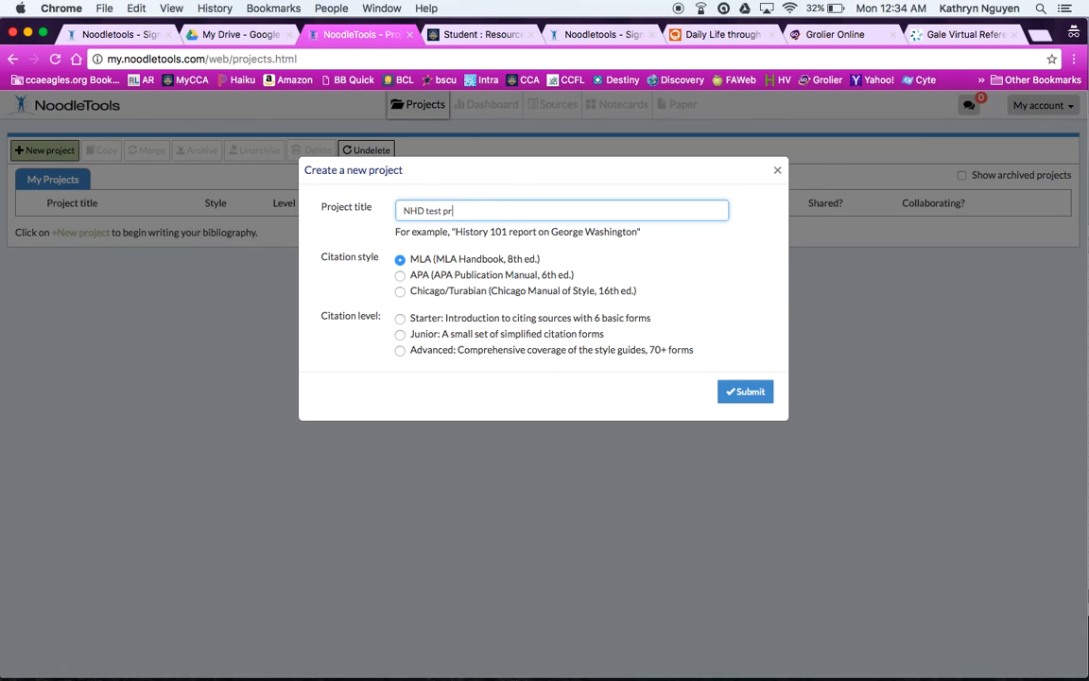
{"action": "type", "text": "oj"}
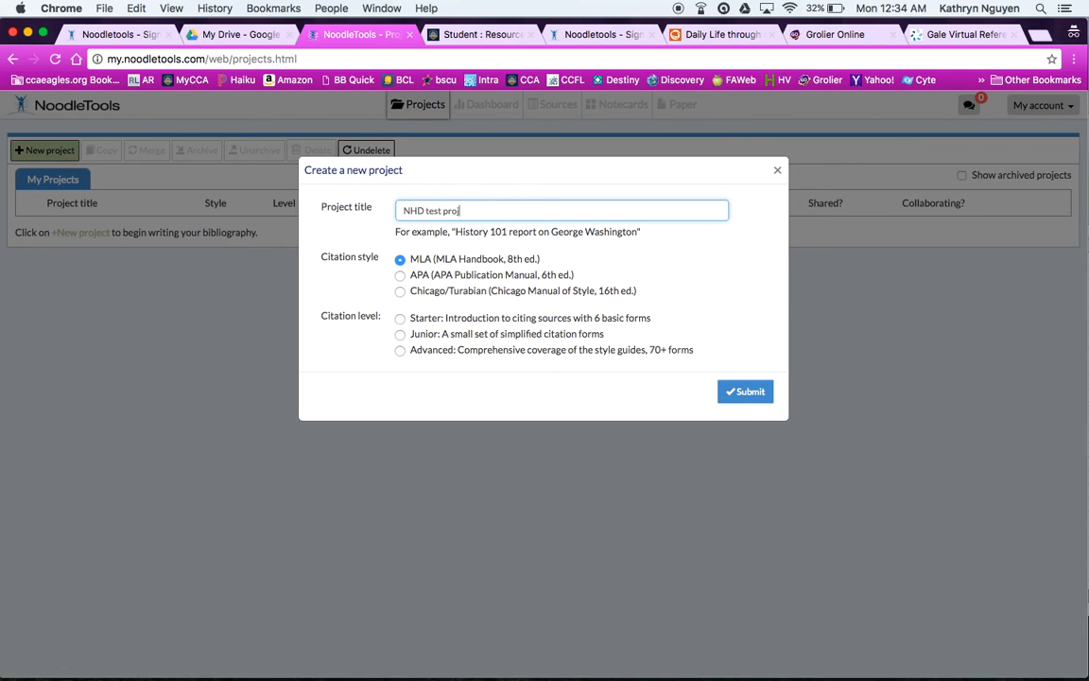
{"action": "type", "text": "ect"}
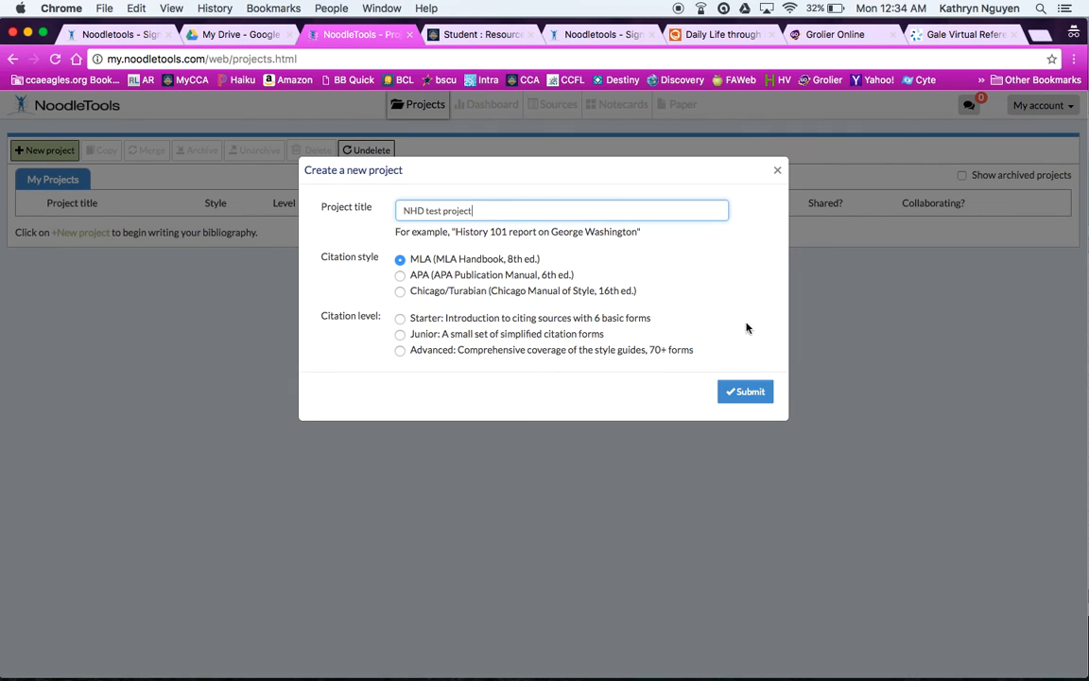
{"action": "left_click", "coordinate": [745, 391]}
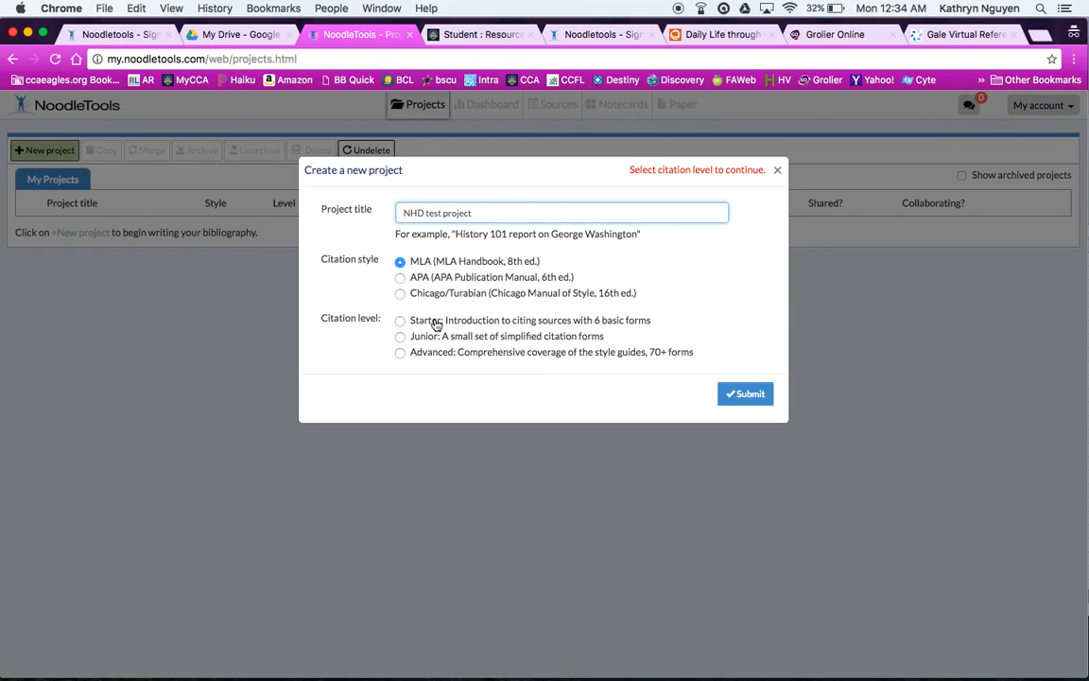
{"action": "mouse_move", "coordinate": [436, 338]}
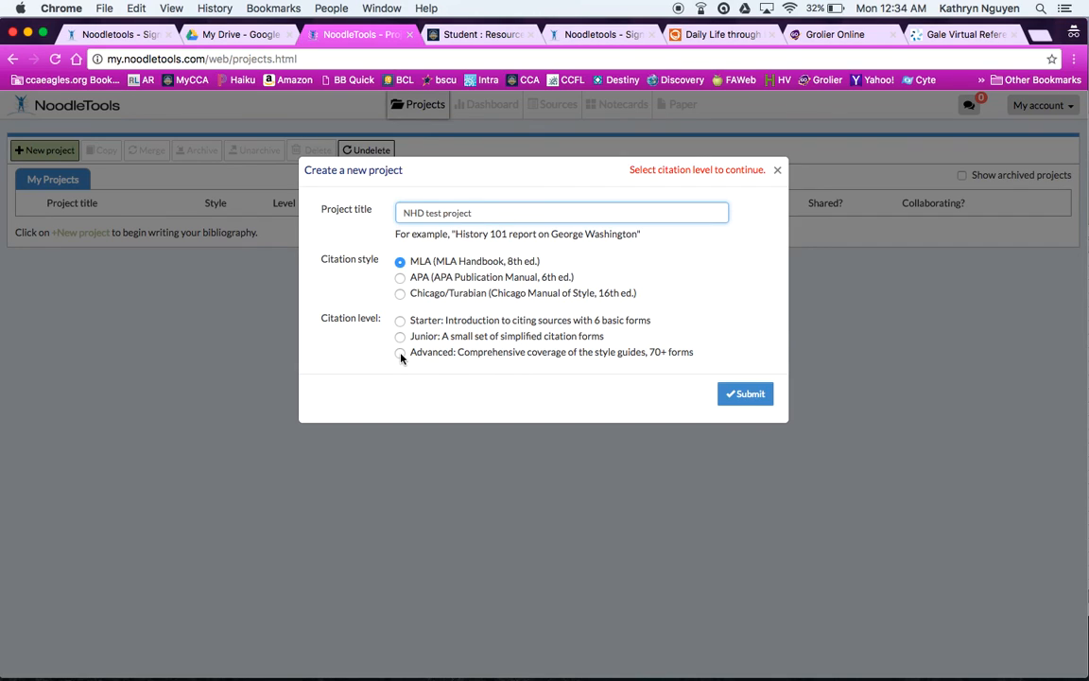
{"action": "left_click", "coordinate": [400, 350]}
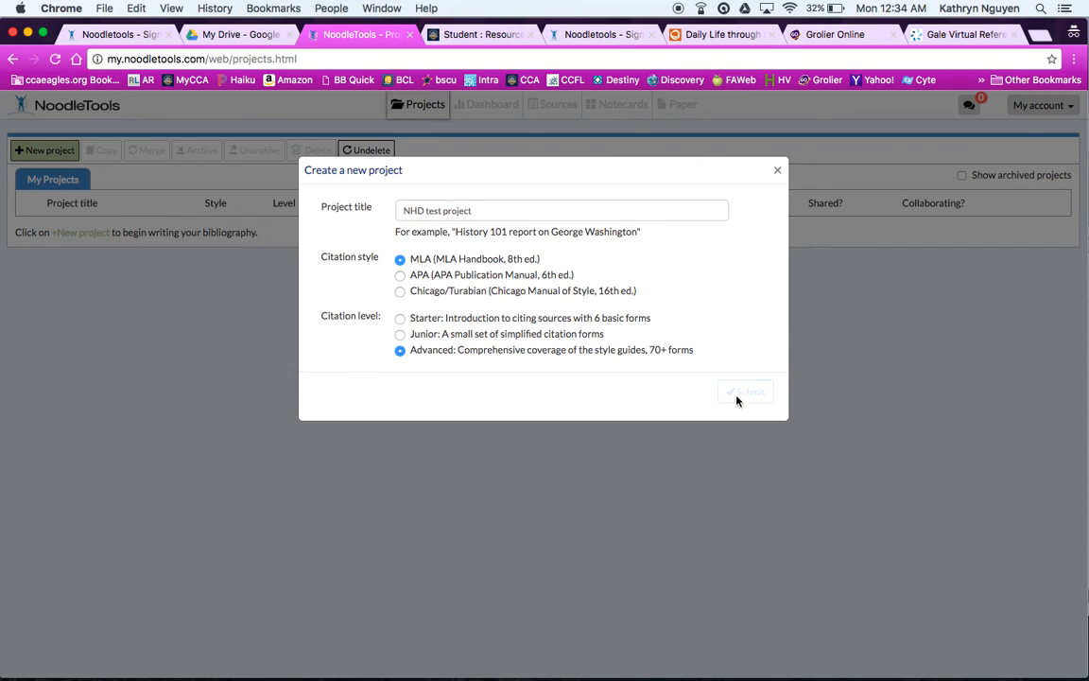
{"action": "left_click", "coordinate": [745, 392]}
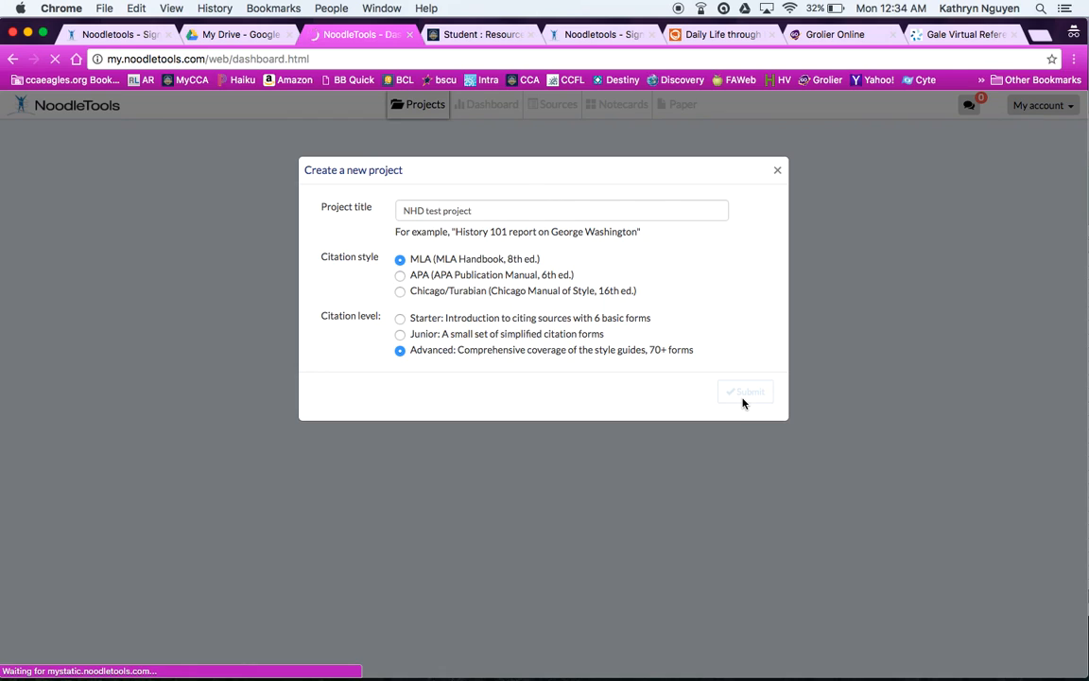
{"action": "left_click", "coordinate": [745, 392]}
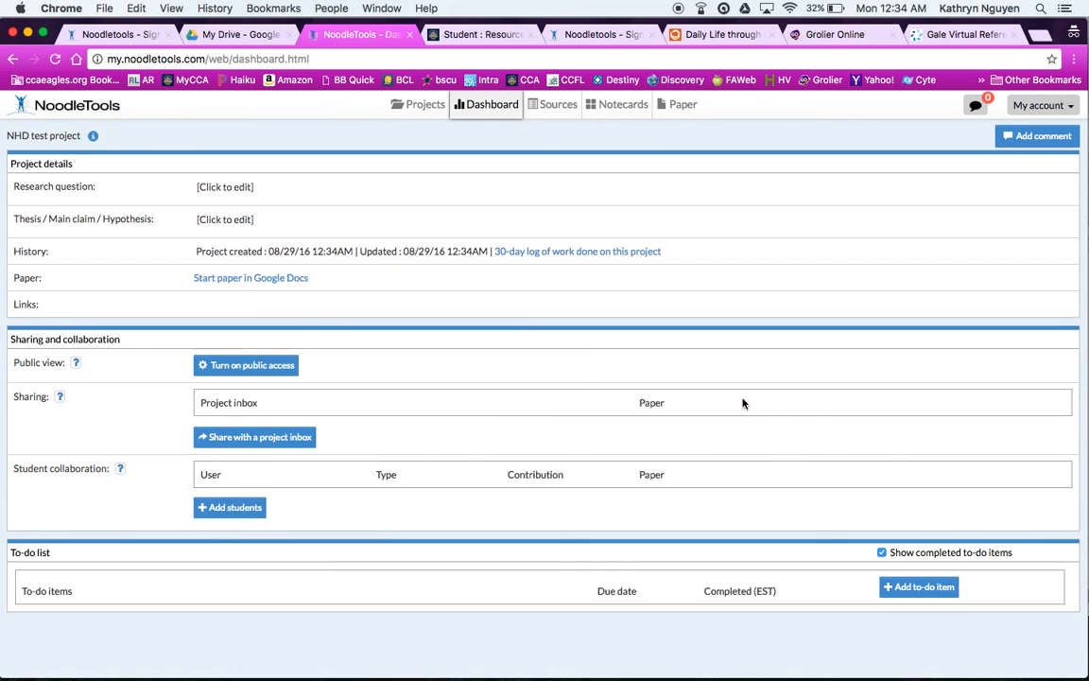
{"action": "mouse_move", "coordinate": [361, 200]}
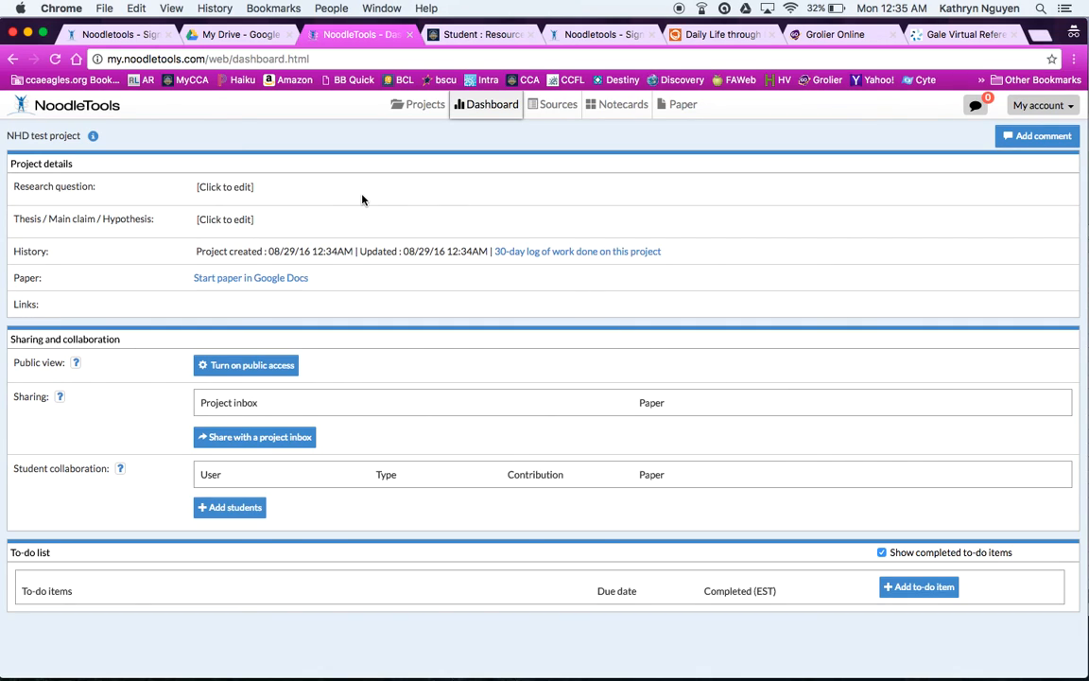
{"action": "left_click", "coordinate": [225, 186]}
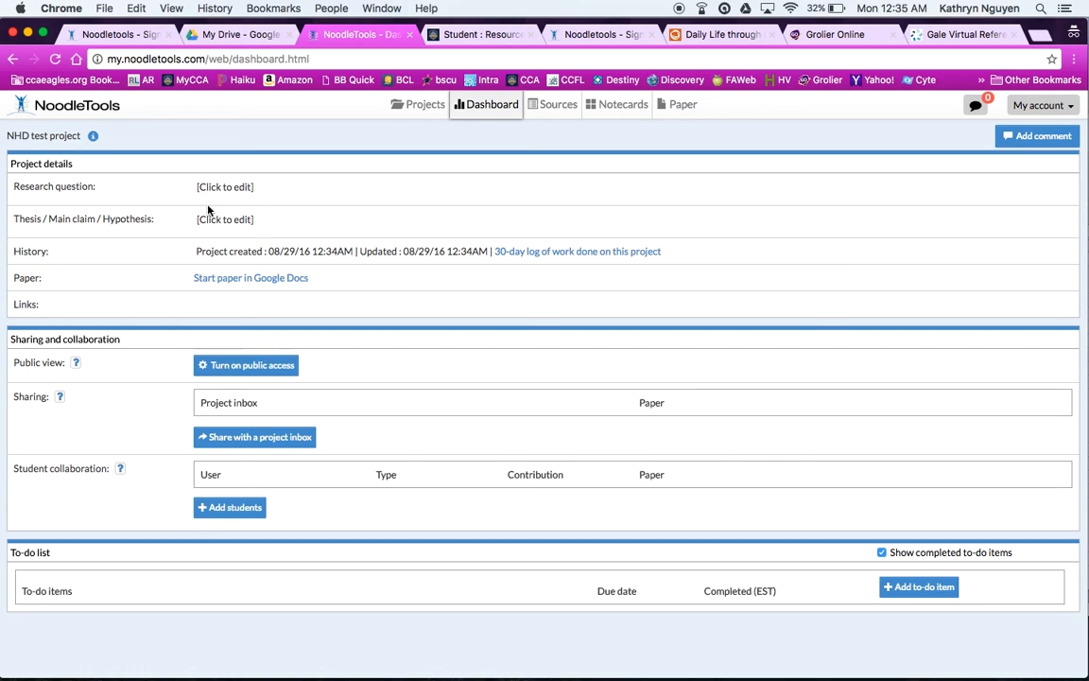
{"action": "mouse_move", "coordinate": [99, 232]}
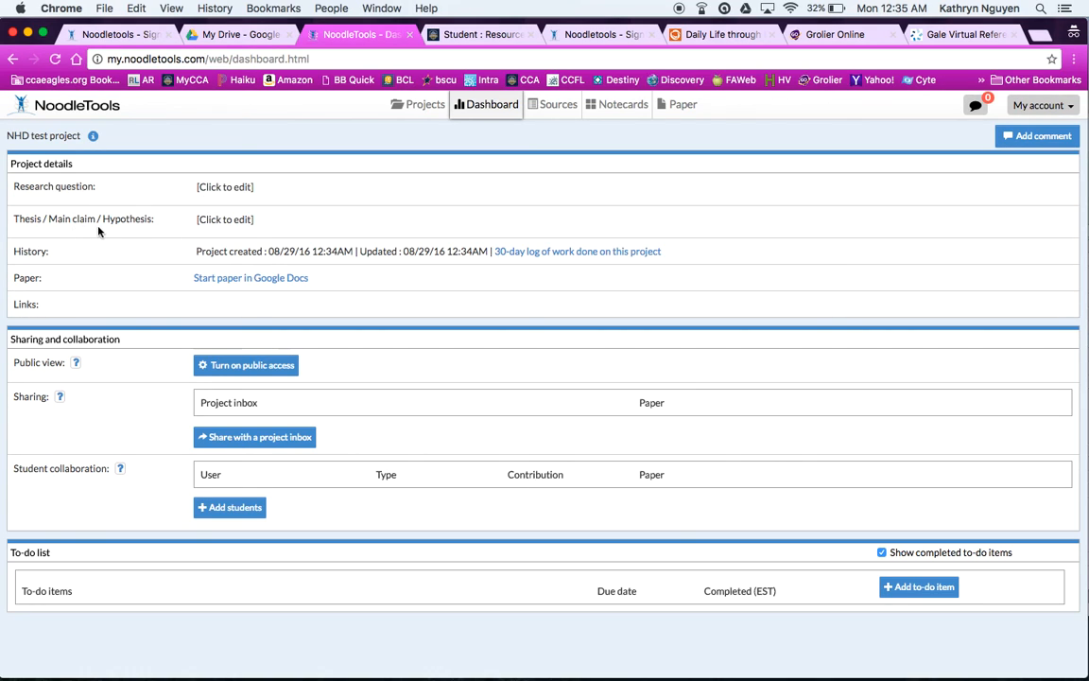
{"action": "mouse_move", "coordinate": [120, 234]}
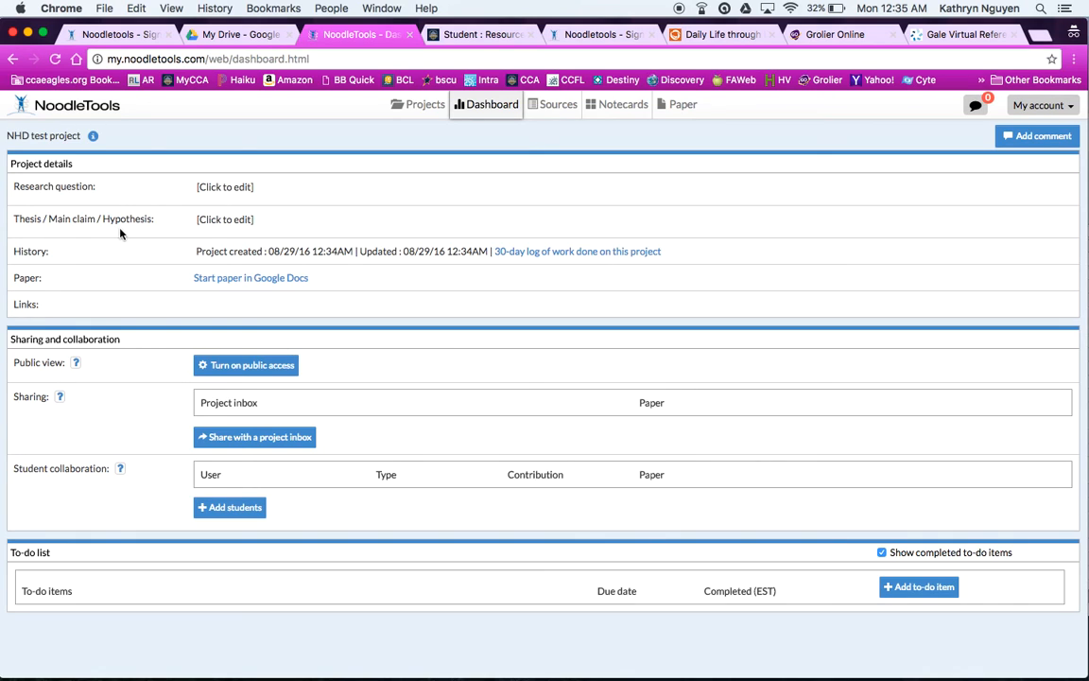
{"action": "mouse_move", "coordinate": [555, 262]}
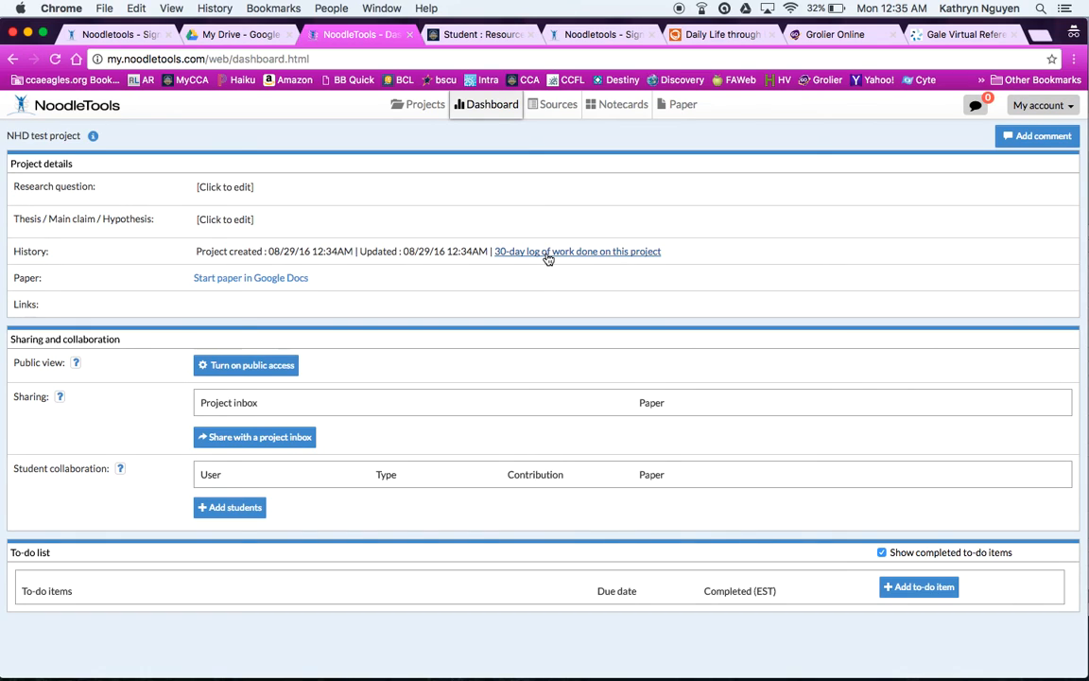
{"action": "mouse_move", "coordinate": [486, 277]}
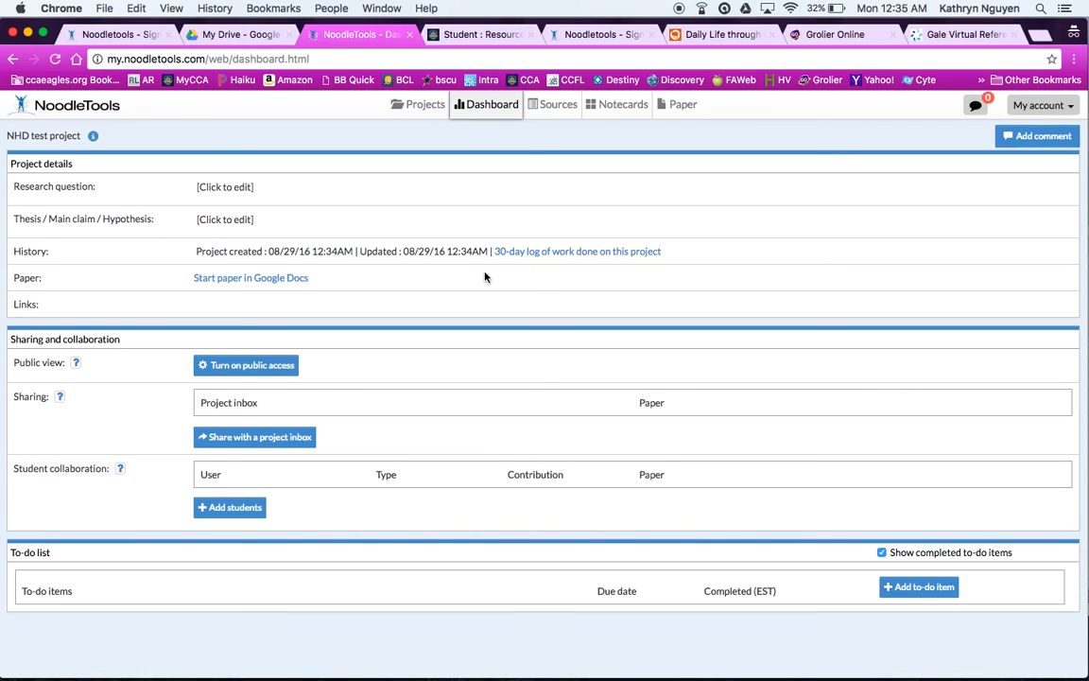
{"action": "mouse_move", "coordinate": [320, 288]}
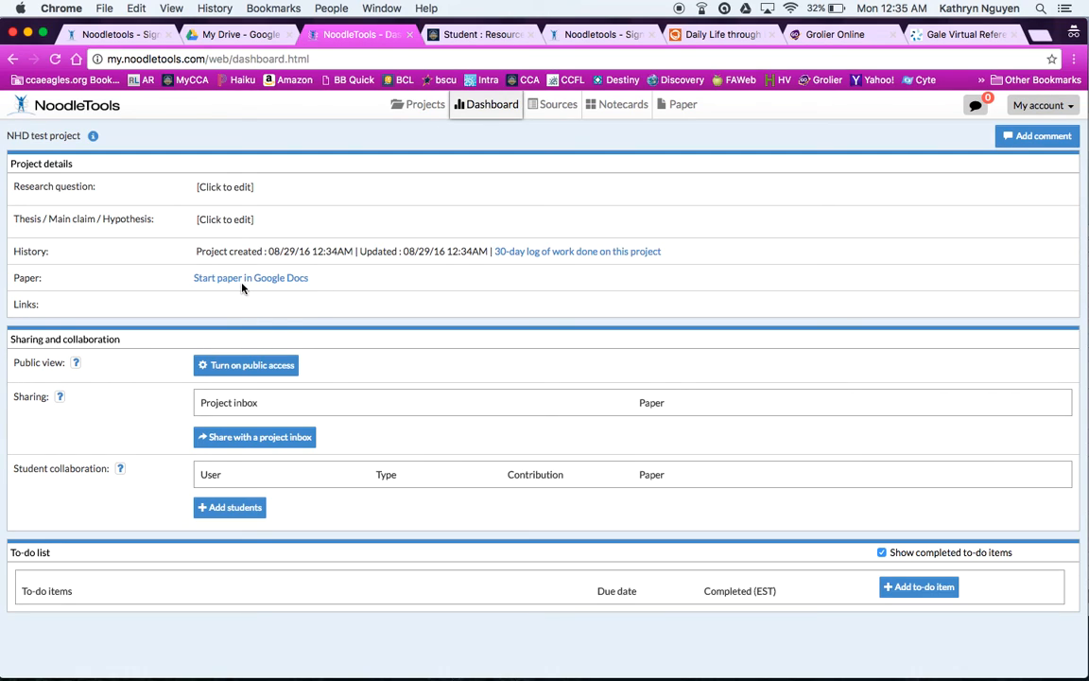
{"action": "mouse_move", "coordinate": [243, 283]}
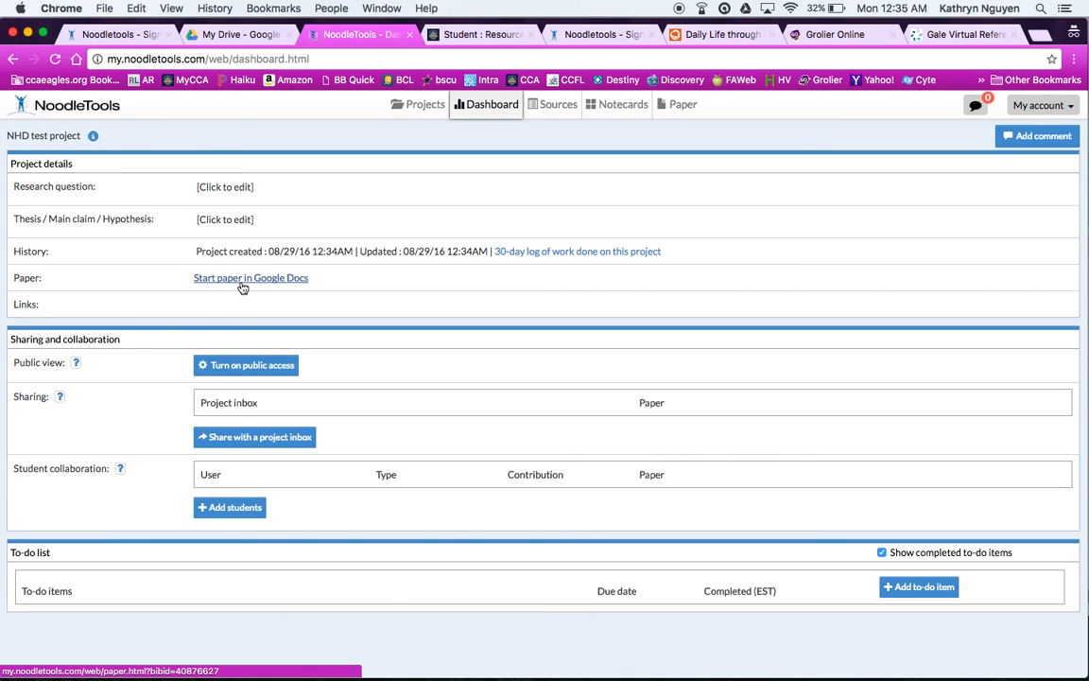
- Start the paper in Google Docs and allow NoodleTools access to Google Drive
{"action": "left_click", "coordinate": [250, 277]}
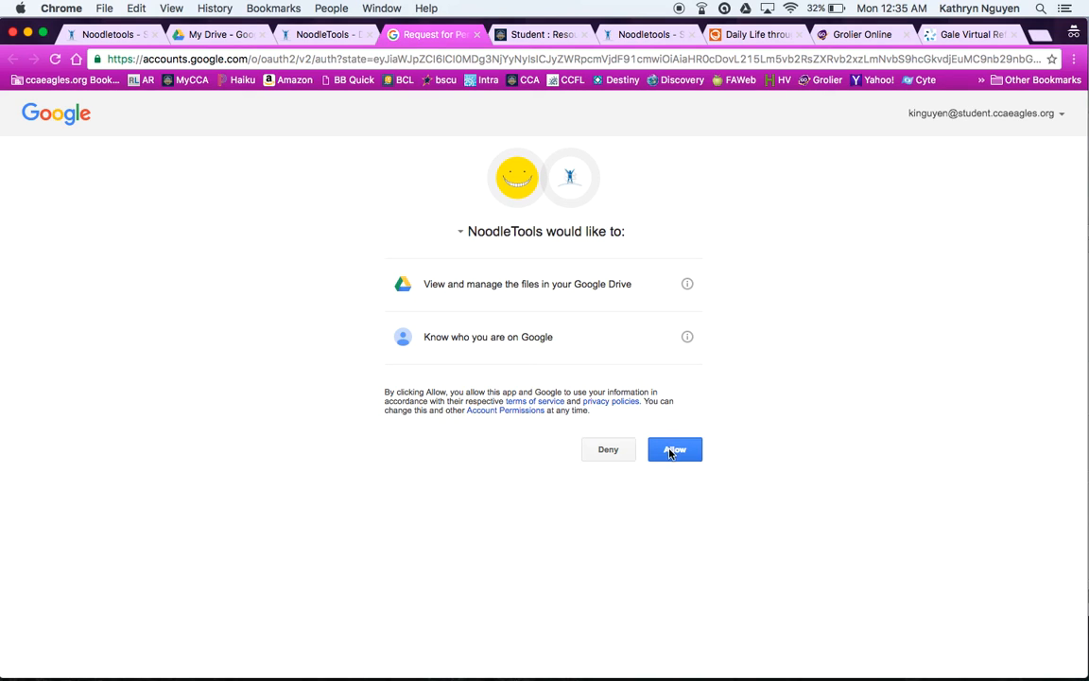
{"action": "left_click", "coordinate": [674, 450]}
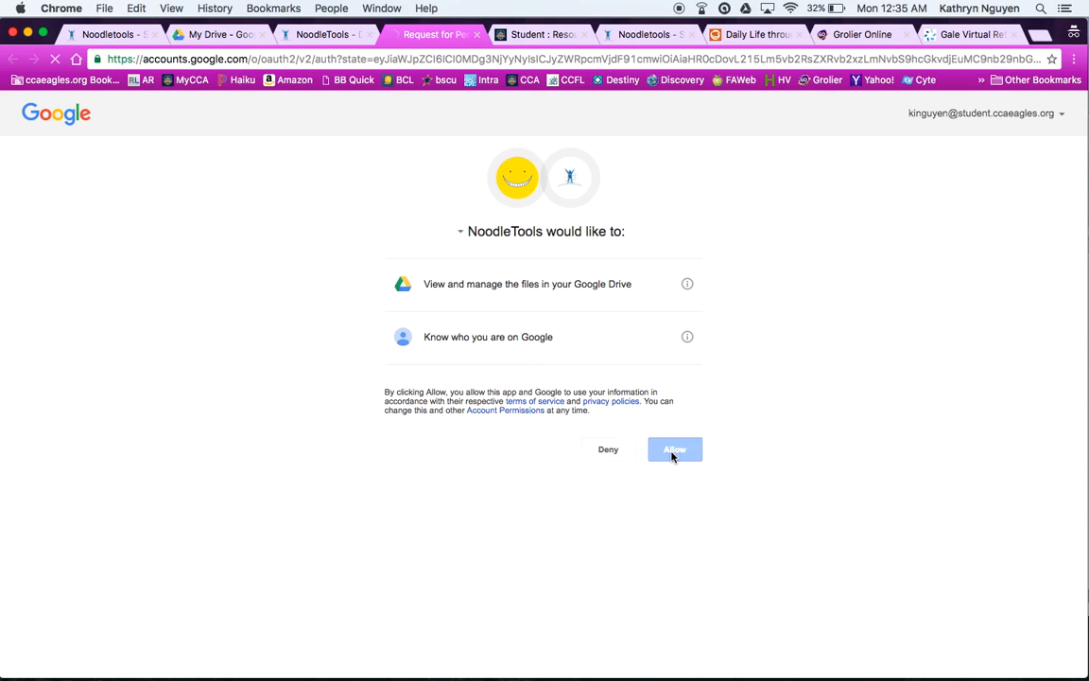
{"action": "left_click", "coordinate": [675, 449]}
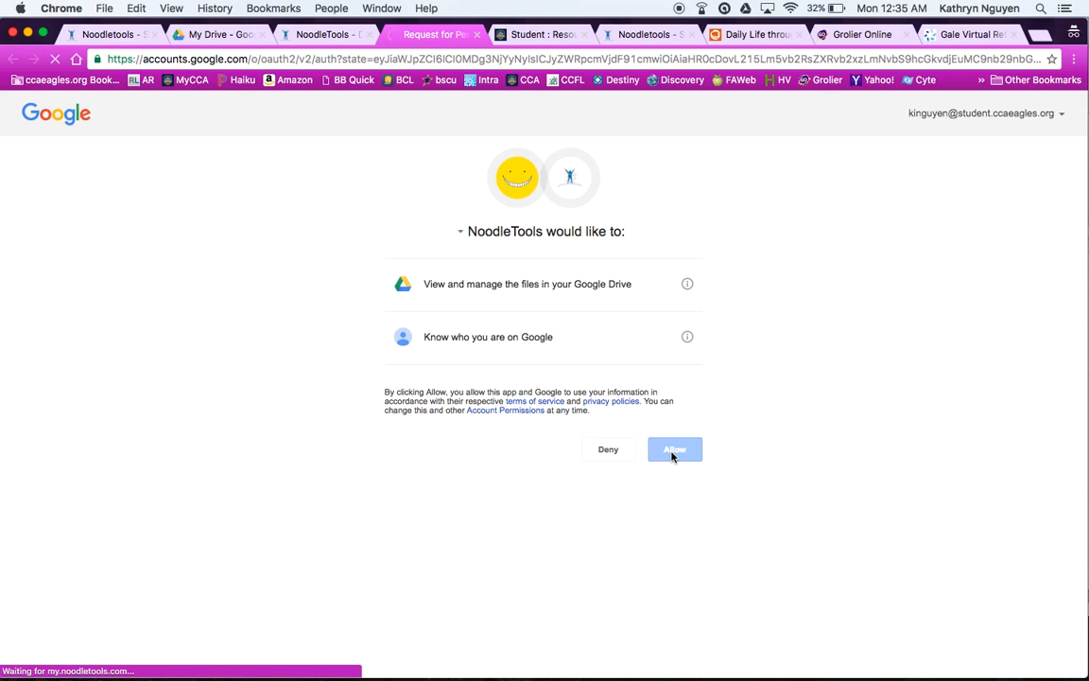
{"action": "left_click", "coordinate": [675, 449]}
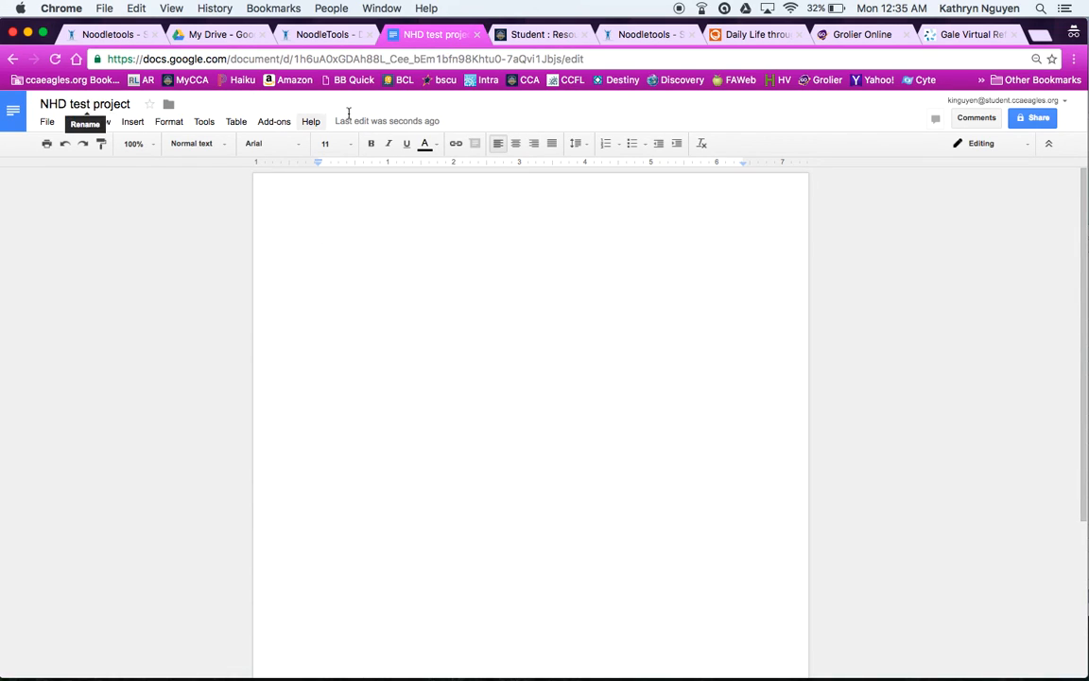
- Share the project and its Google Doc with the Larson Block 3: NHD 15-16 inbox
{"action": "left_click", "coordinate": [324, 35]}
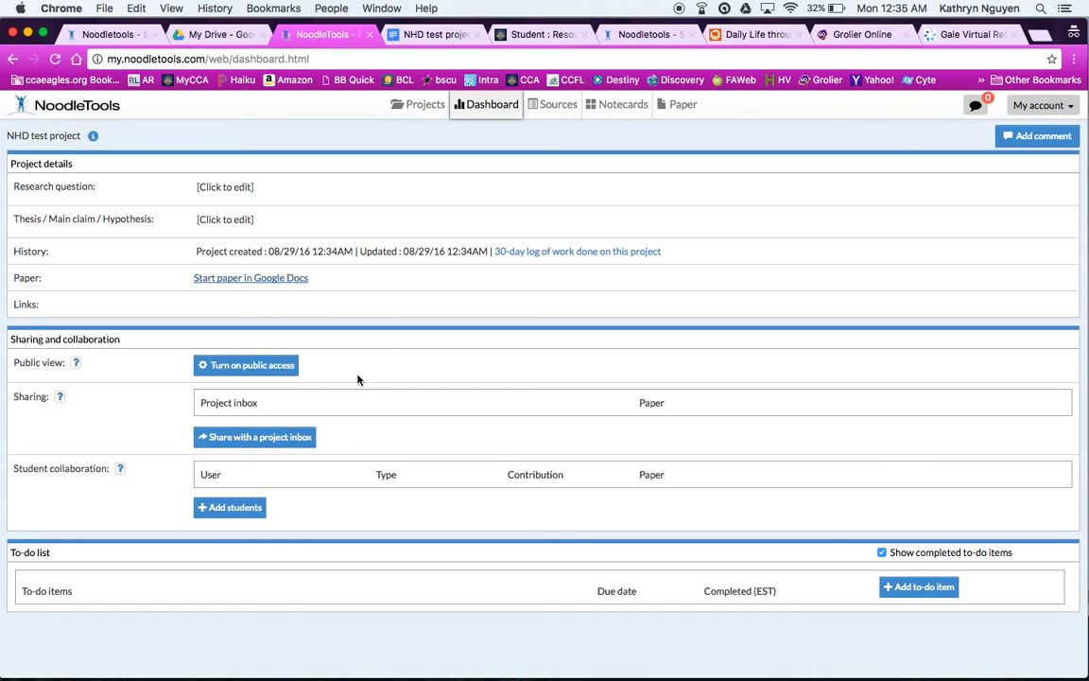
{"action": "mouse_move", "coordinate": [260, 442]}
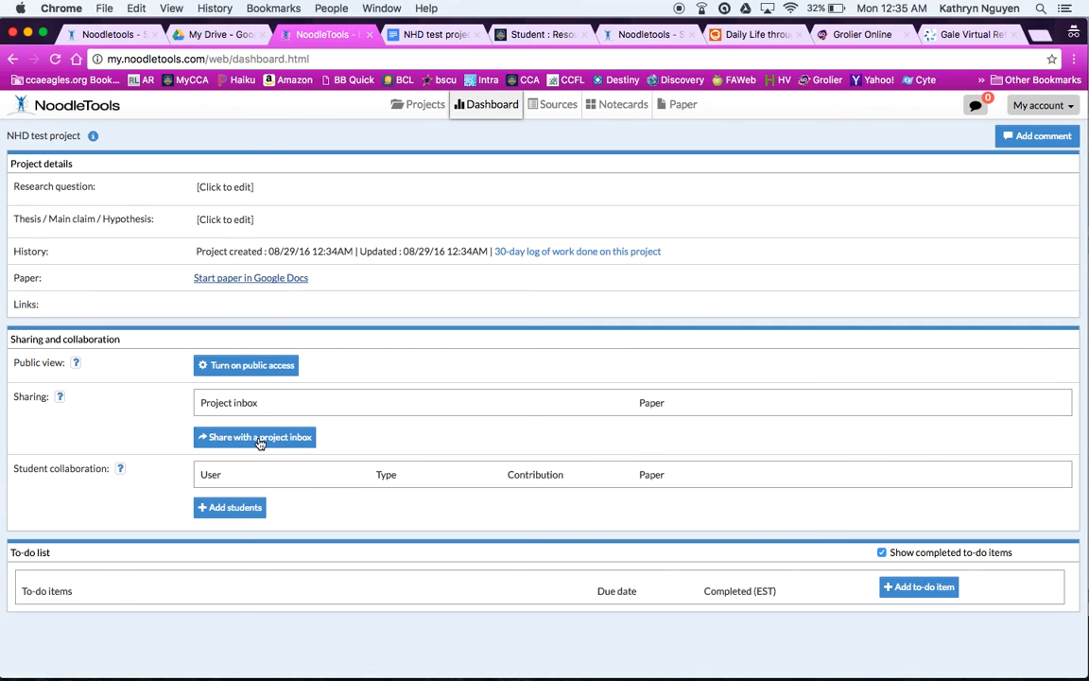
{"action": "left_click", "coordinate": [256, 437]}
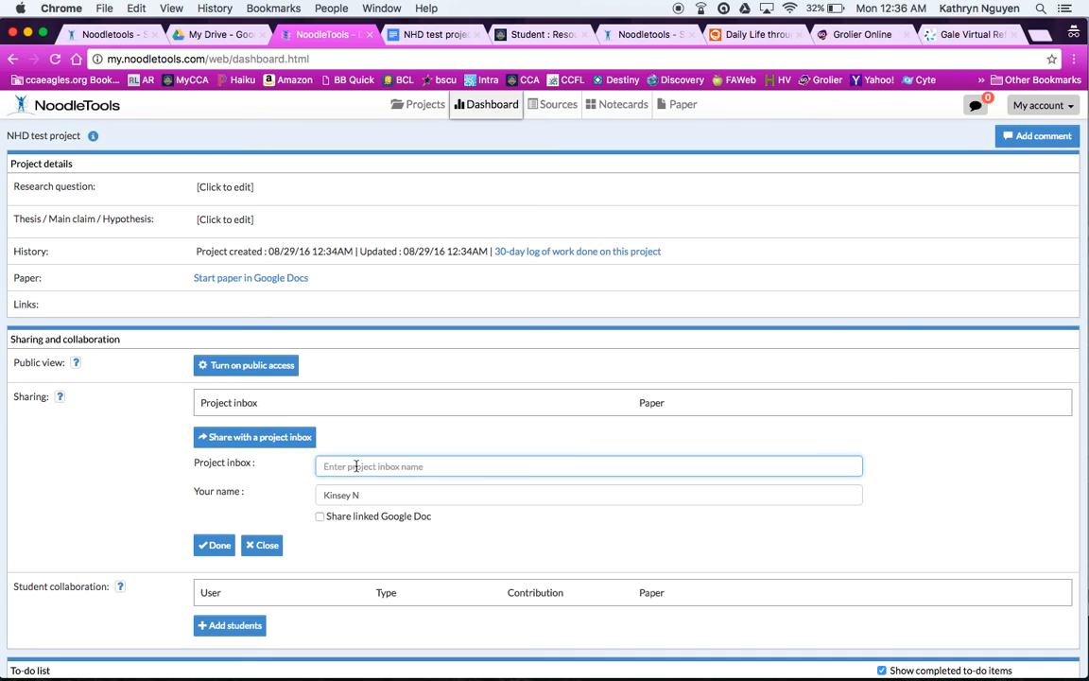
{"action": "type", "text": "Larson Block 3: NHD 15-16"}
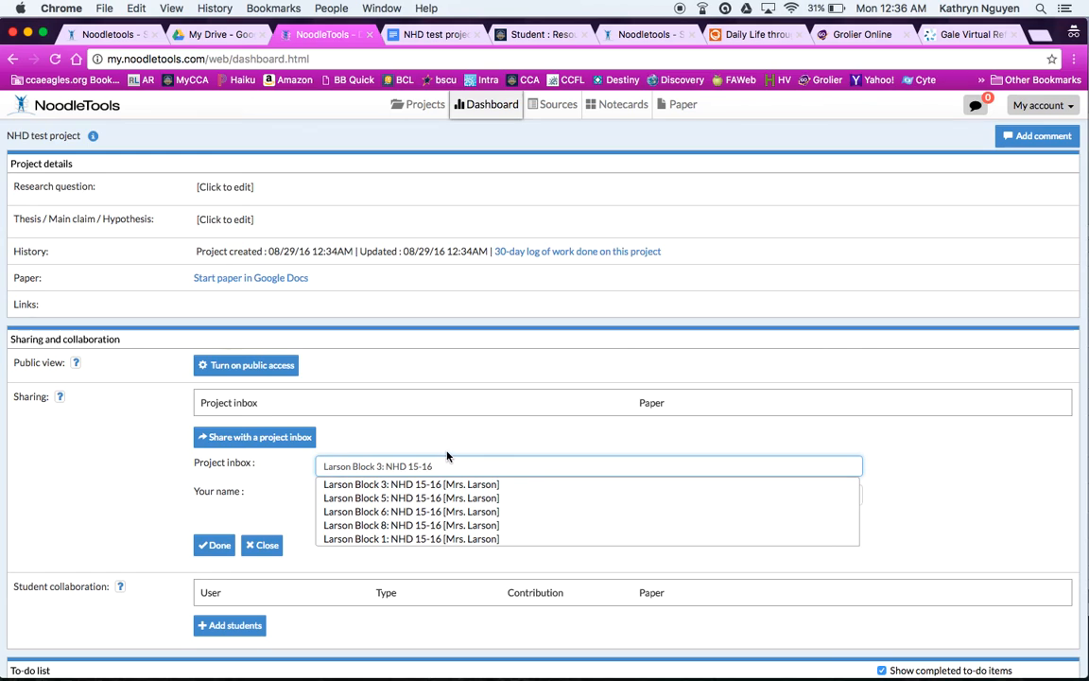
{"action": "left_click", "coordinate": [412, 484]}
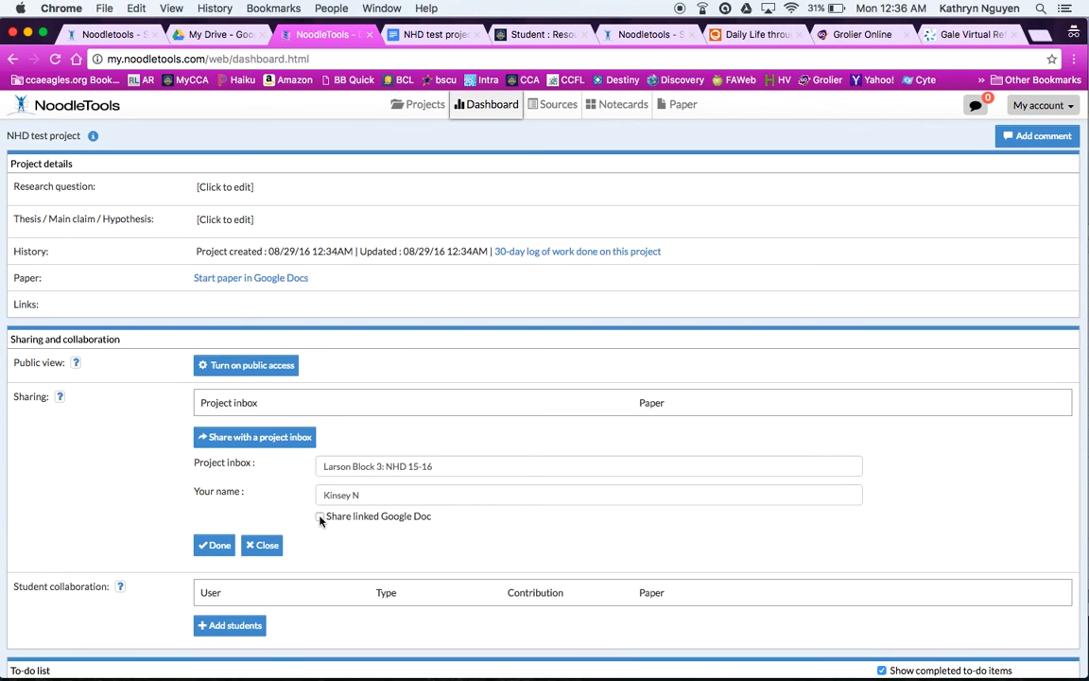
{"action": "left_click", "coordinate": [321, 516]}
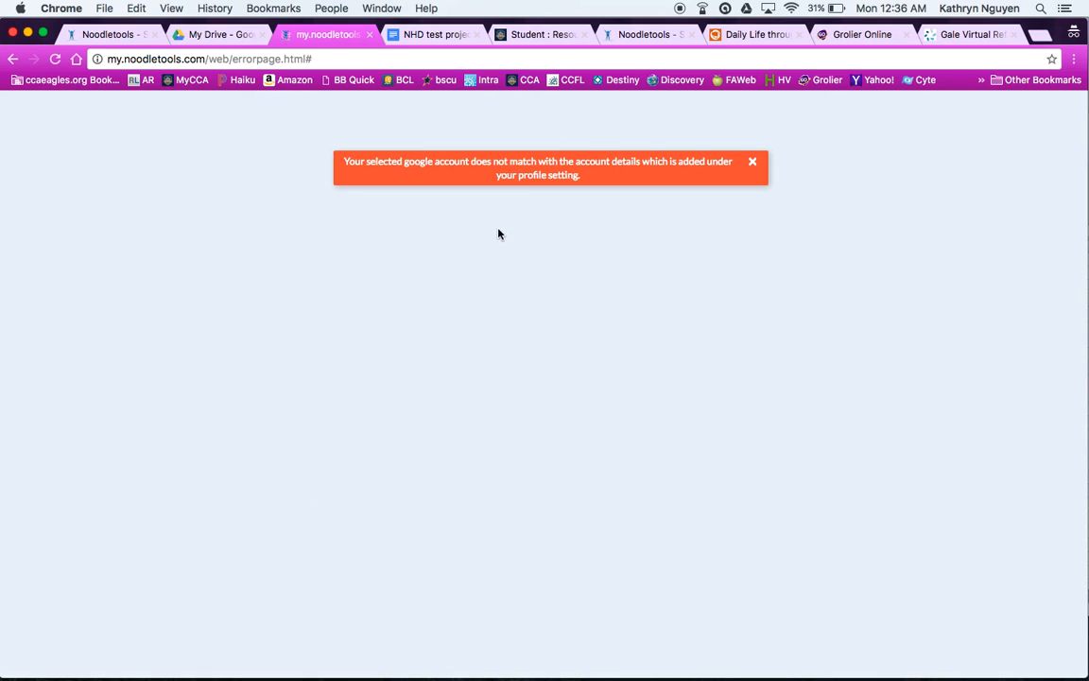
{"action": "mouse_move", "coordinate": [471, 179]}
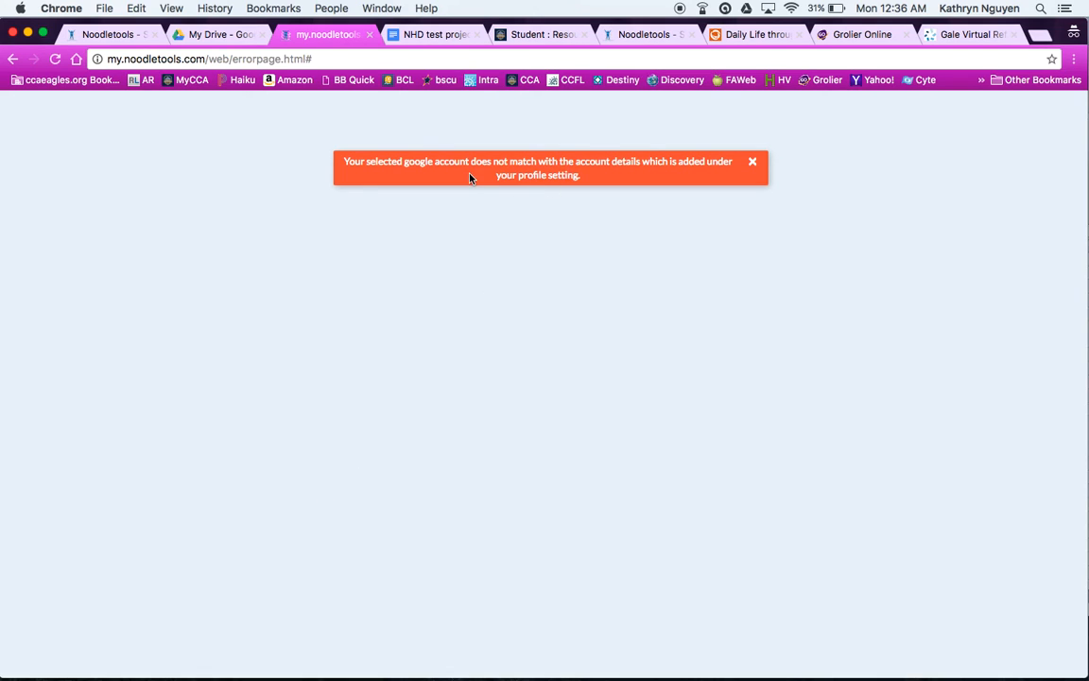
{"action": "mouse_move", "coordinate": [33, 93]}
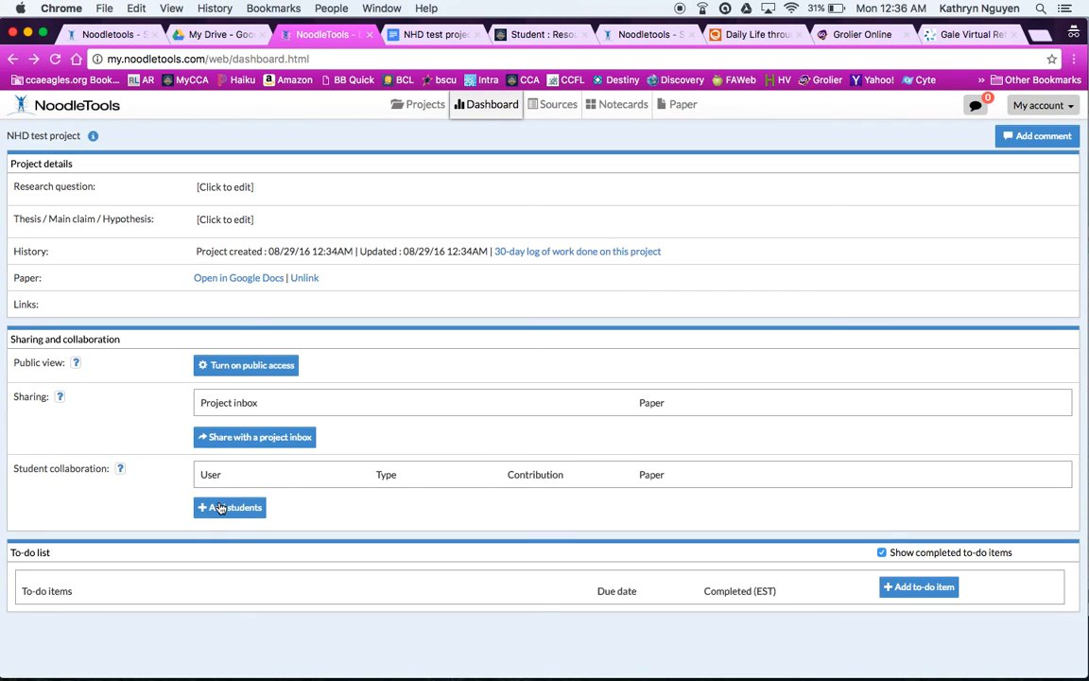
- Open the Add students form under Student collaboration on the Dashboard
{"action": "left_click", "coordinate": [230, 507]}
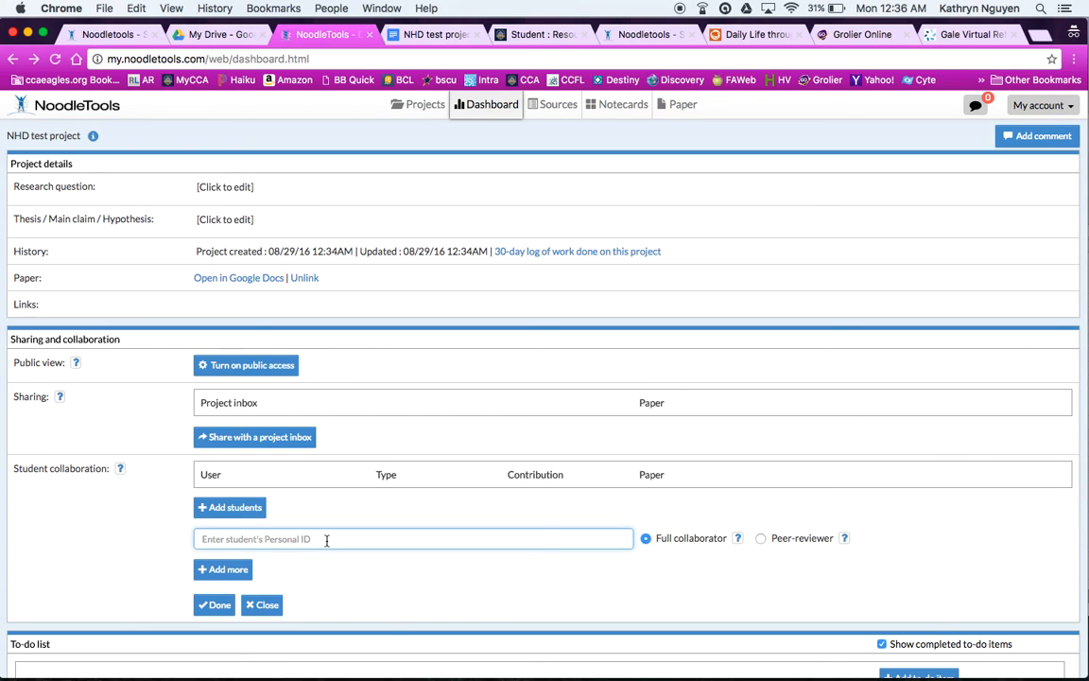
{"action": "scroll", "scroll_direction": "down", "scroll_amount": 3}
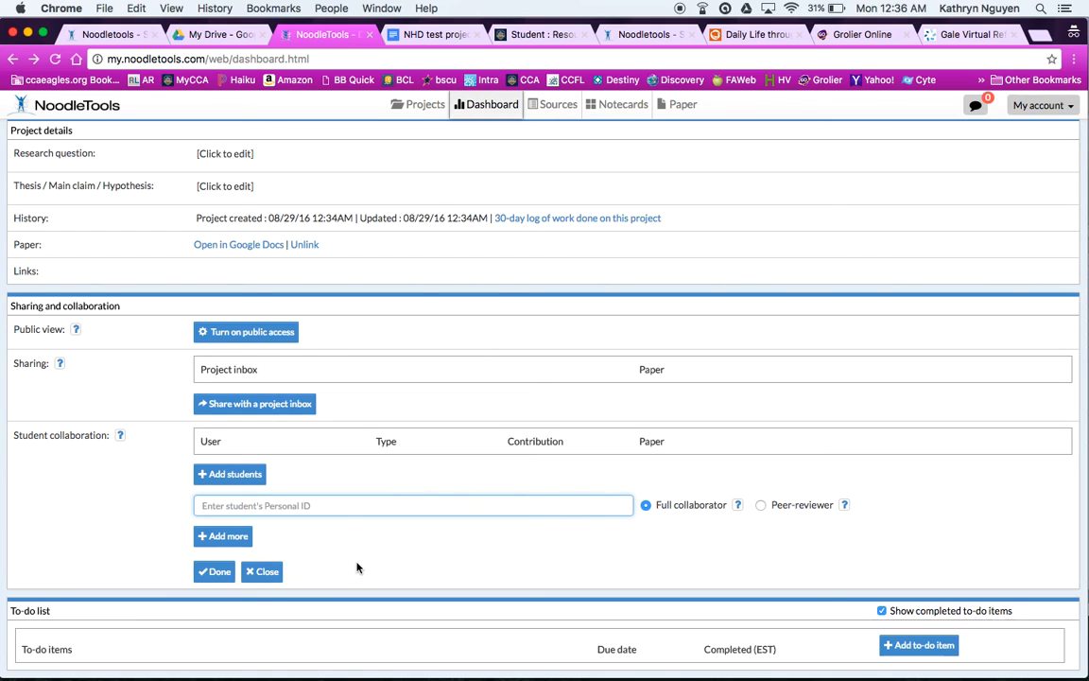
{"action": "mouse_move", "coordinate": [356, 543]}
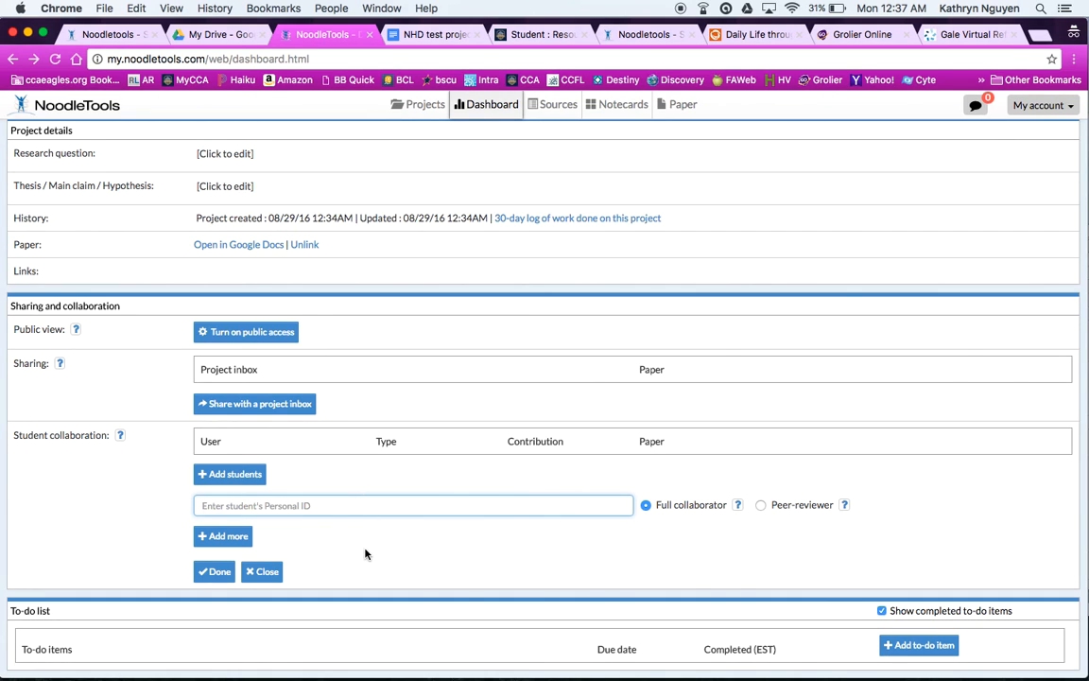
{"action": "mouse_move", "coordinate": [909, 650]}
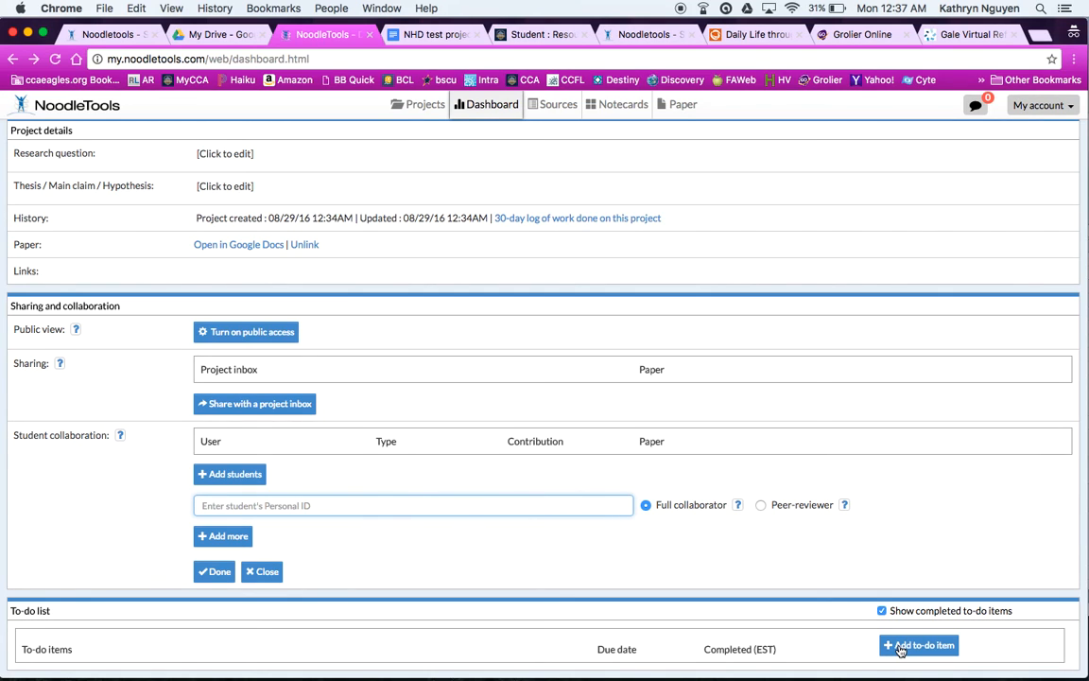
{"action": "mouse_move", "coordinate": [832, 580]}
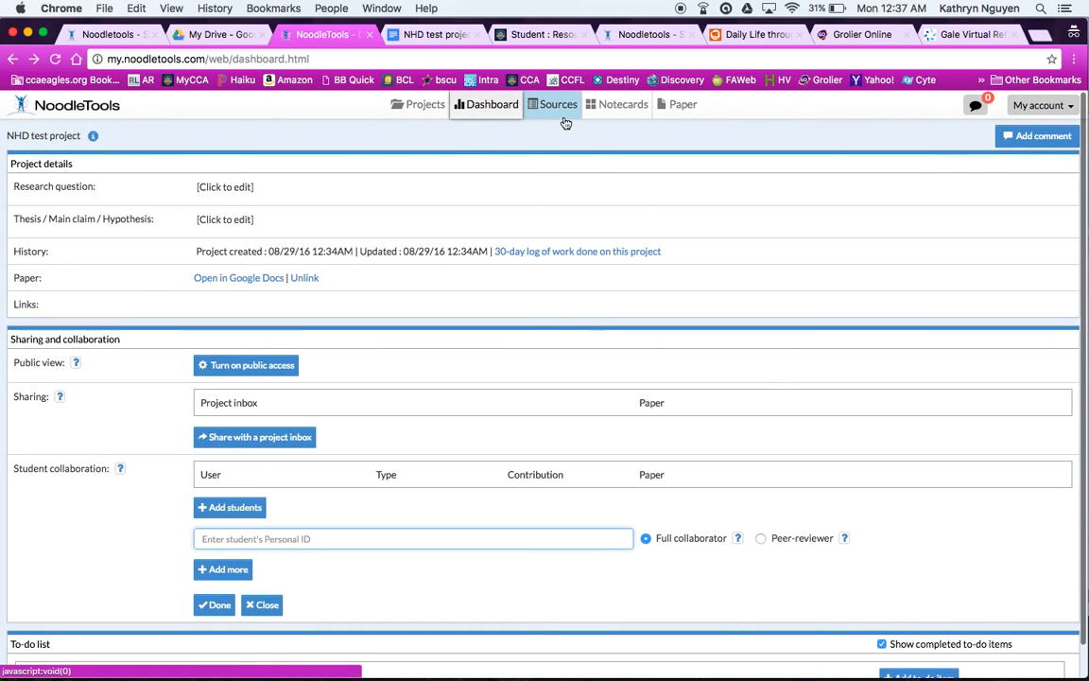
- Open the Sources tab's empty MLA Works Cited list after viewing the Grolier Rosa Parks article
{"action": "left_click", "coordinate": [558, 104]}
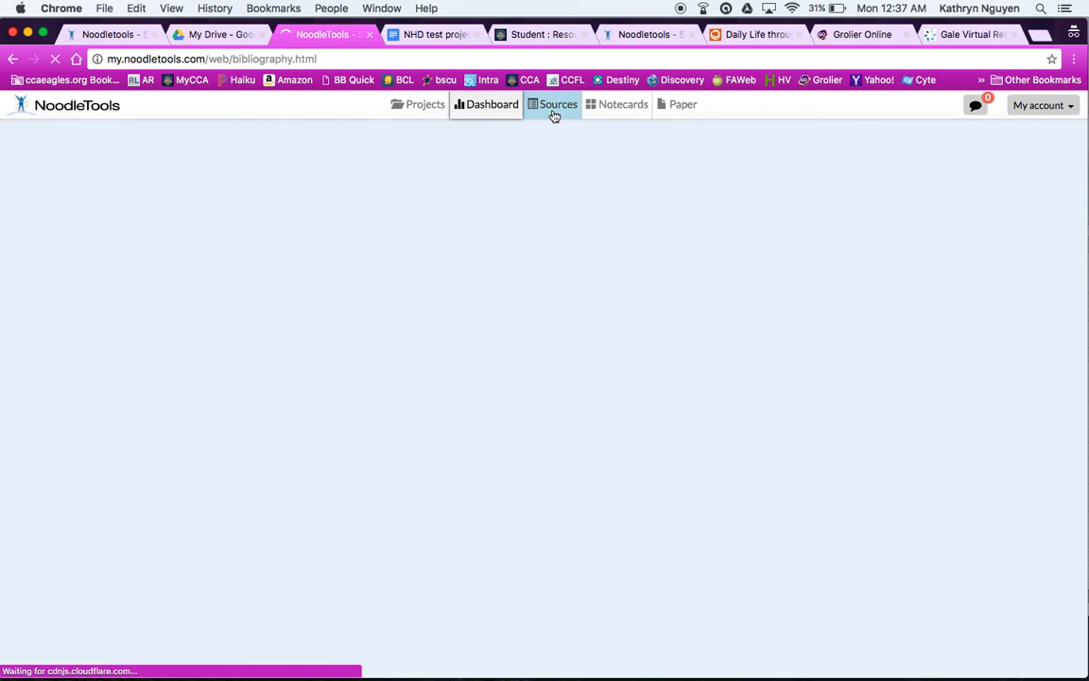
{"action": "left_click", "coordinate": [557, 104]}
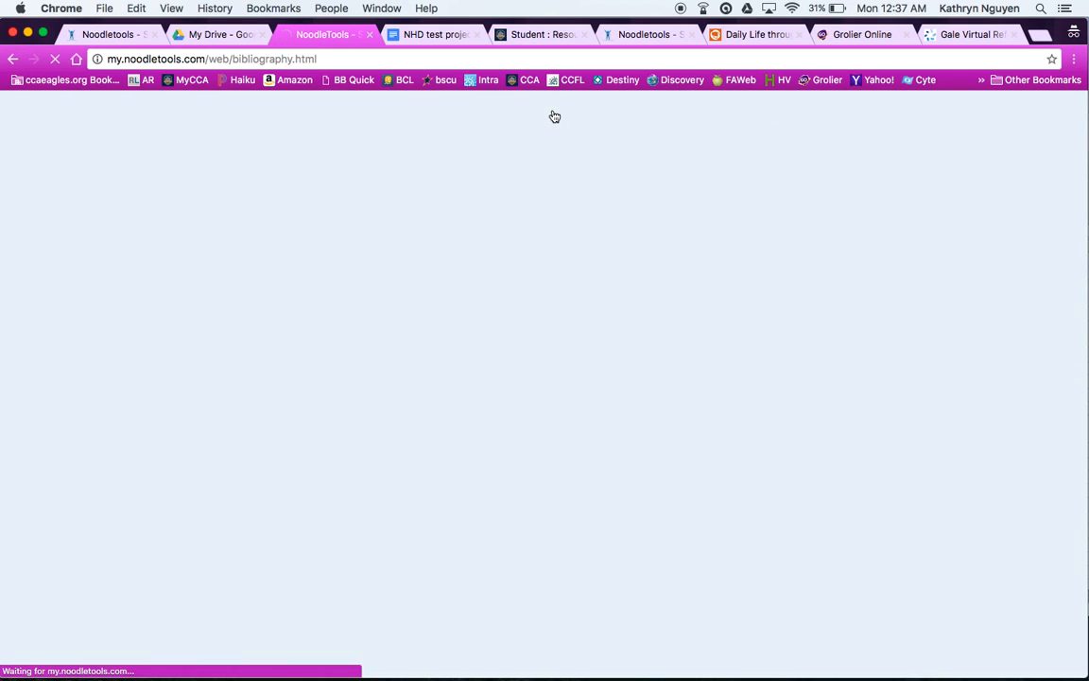
{"action": "left_click", "coordinate": [558, 104]}
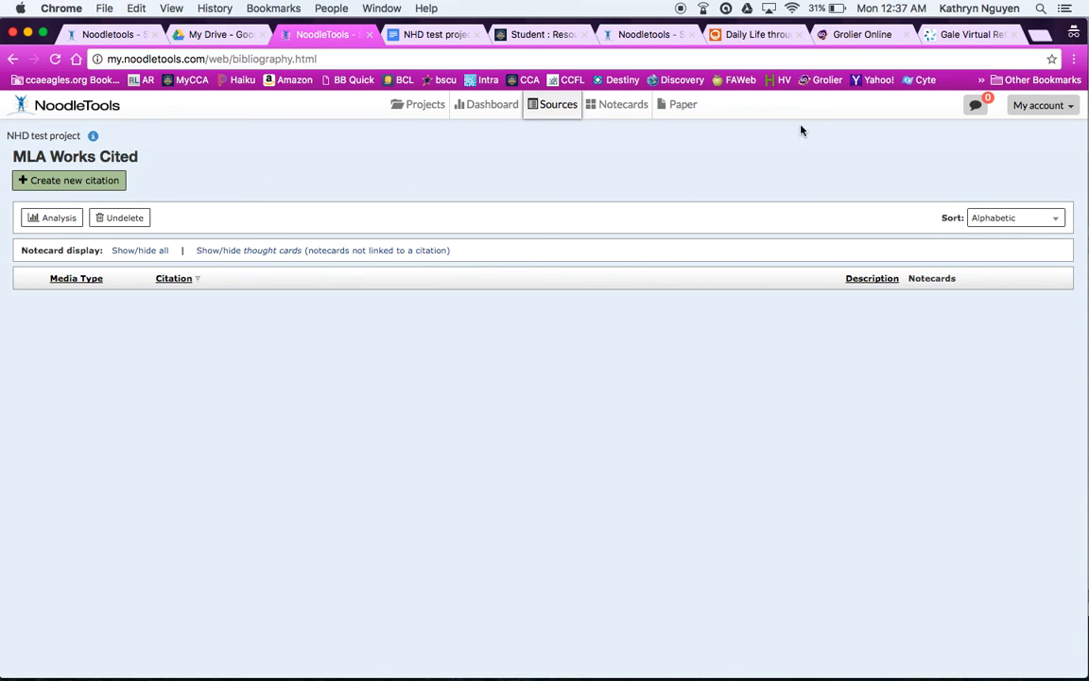
{"action": "left_click", "coordinate": [862, 35]}
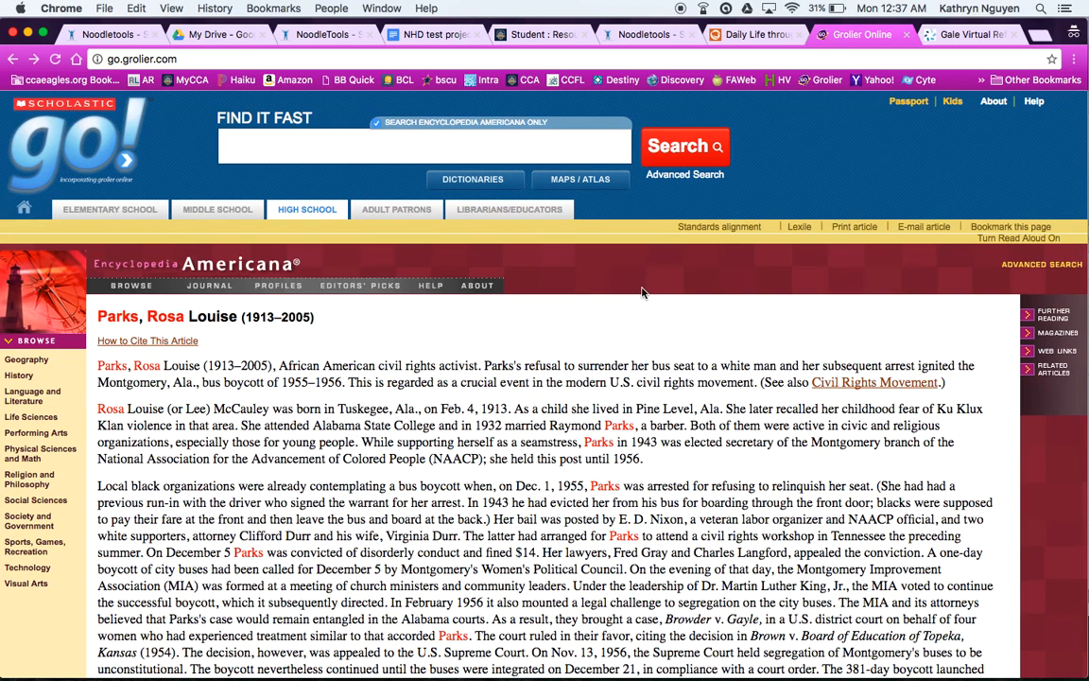
{"action": "mouse_move", "coordinate": [643, 293]}
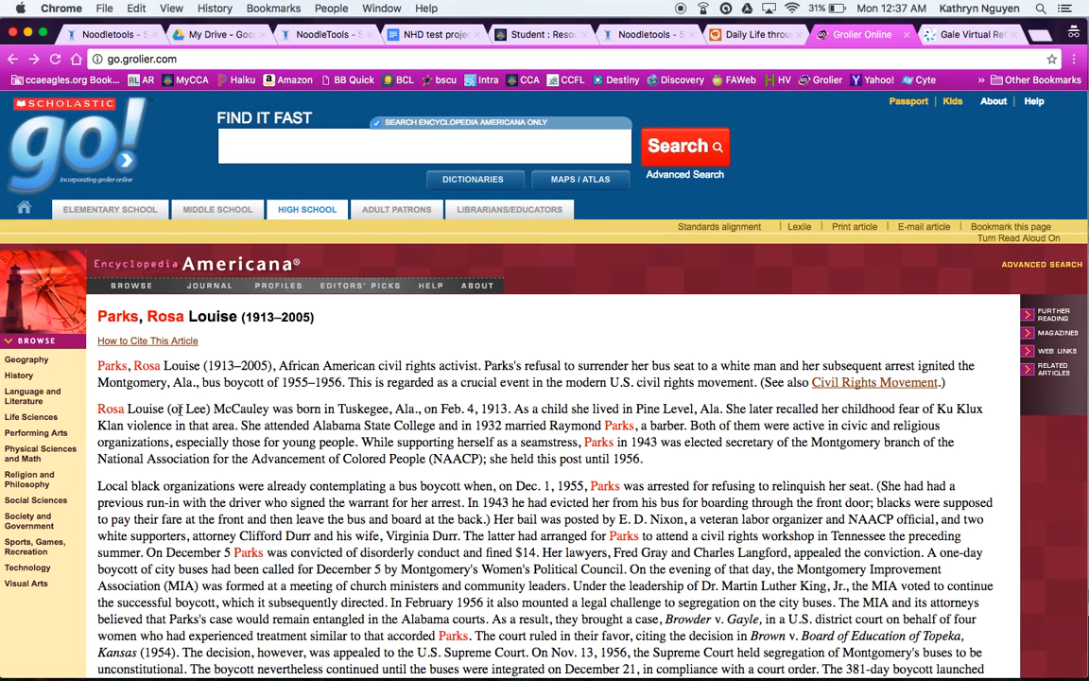
{"action": "scroll", "scroll_direction": "down", "scroll_amount": 3}
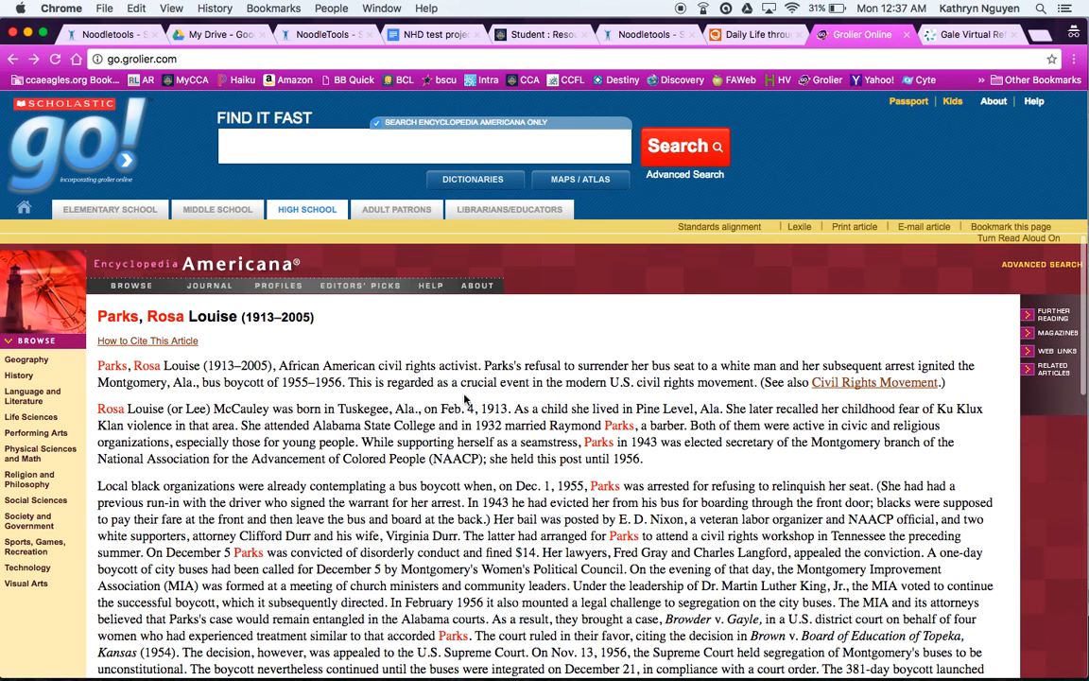
{"action": "left_click", "coordinate": [646, 35]}
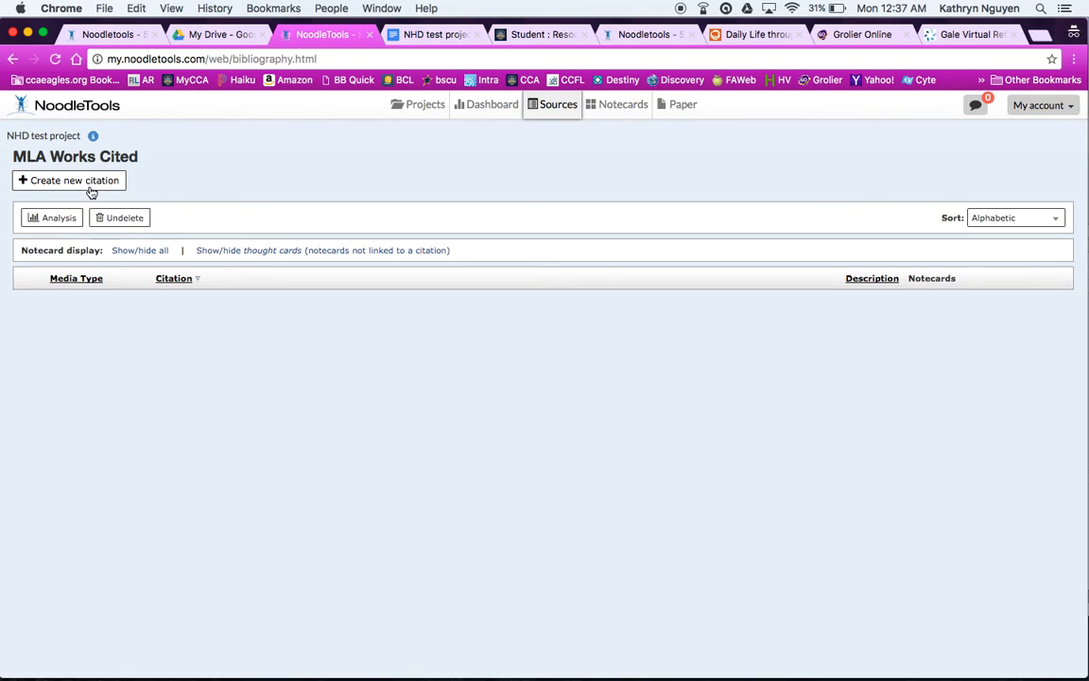
- Start a new citation and mark the source as found in a Database
{"action": "left_click", "coordinate": [68, 179]}
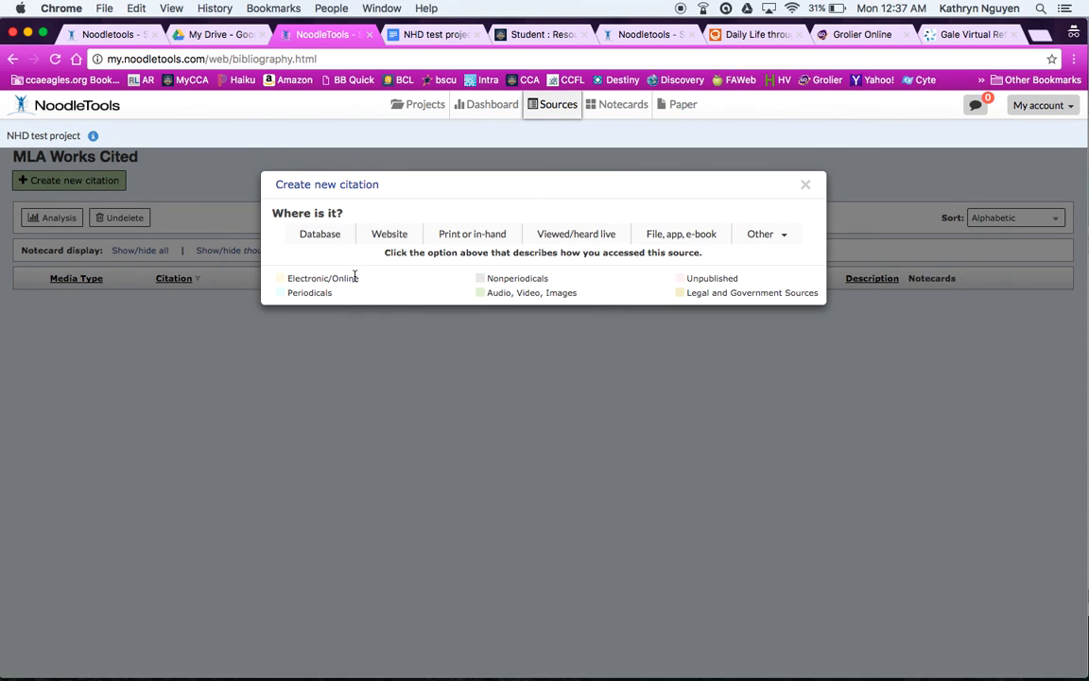
{"action": "left_click", "coordinate": [389, 233]}
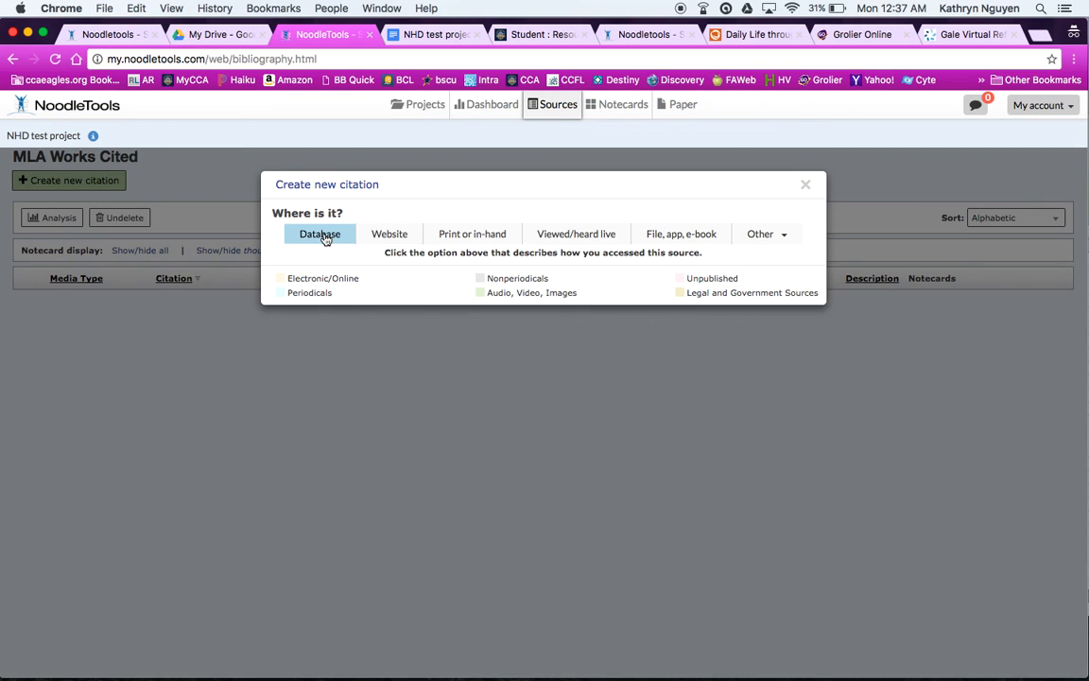
{"action": "left_click", "coordinate": [319, 234]}
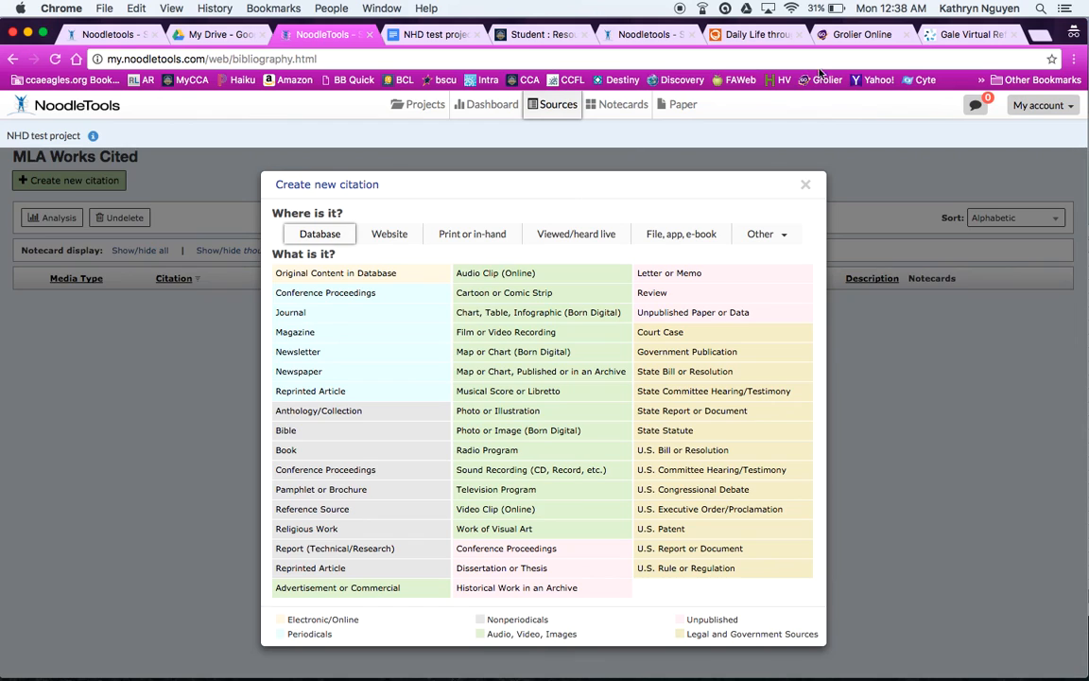
{"action": "mouse_move", "coordinate": [860, 35]}
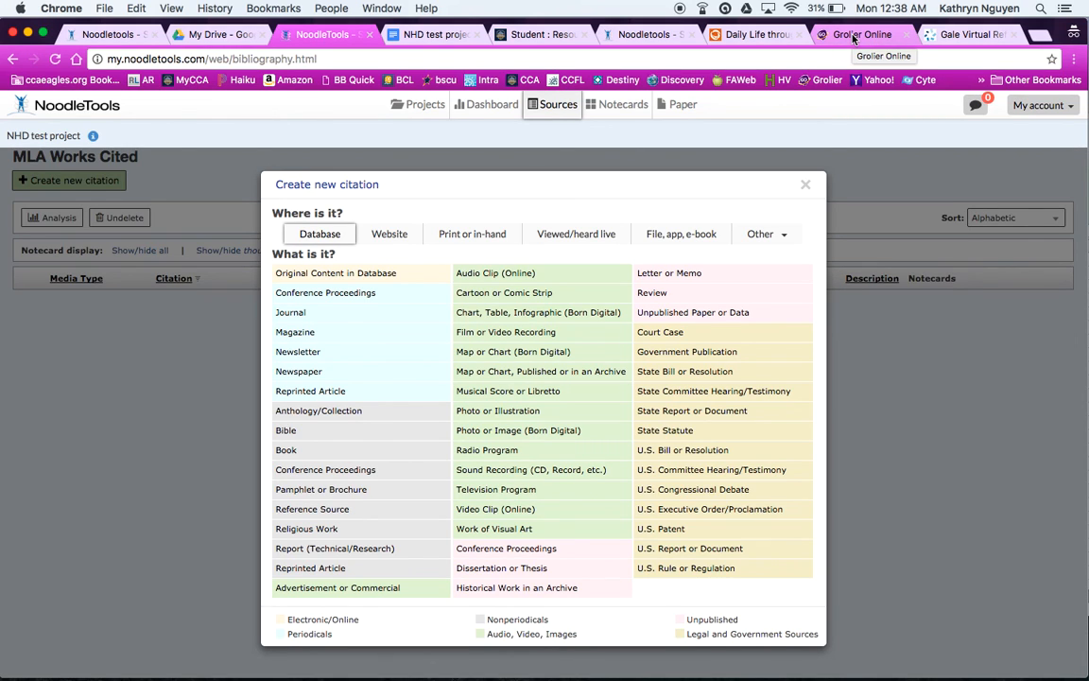
- Review the Grolier Online article, then return to the NoodleTools source-type options
{"action": "left_click", "coordinate": [863, 35]}
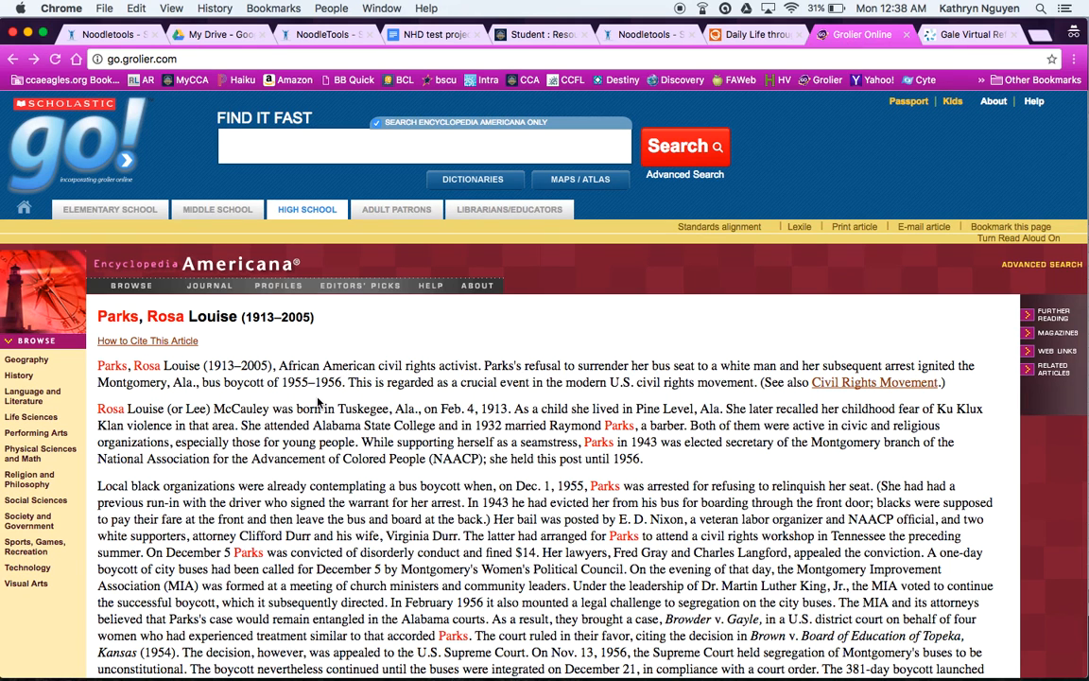
{"action": "scroll", "scroll_direction": "down", "scroll_amount": 3}
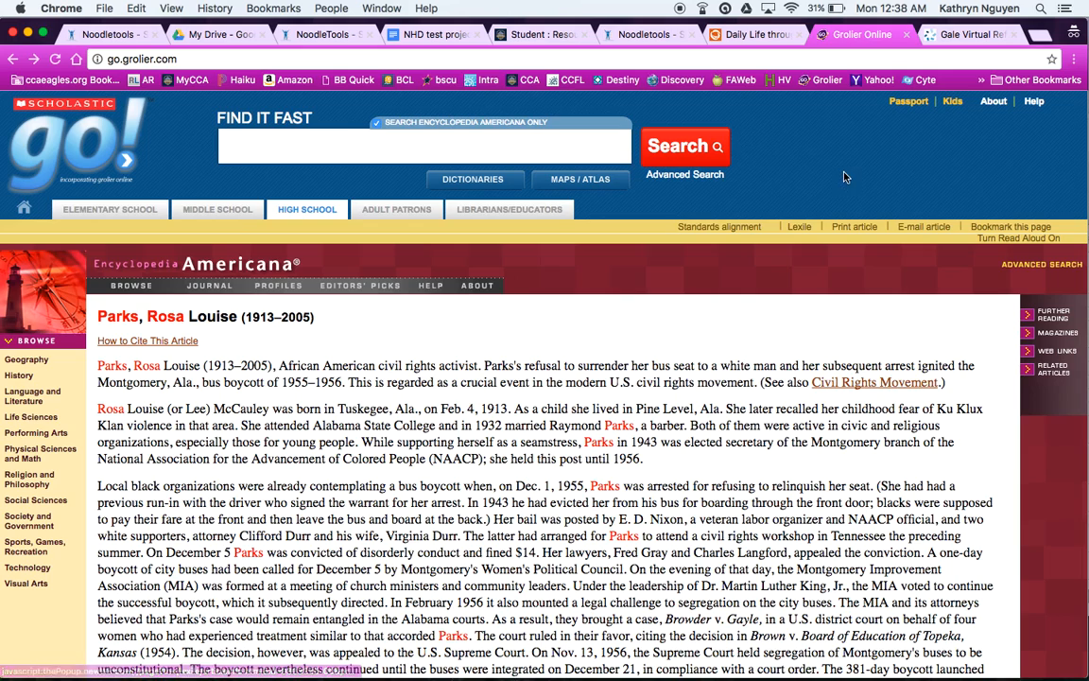
{"action": "left_click", "coordinate": [326, 35]}
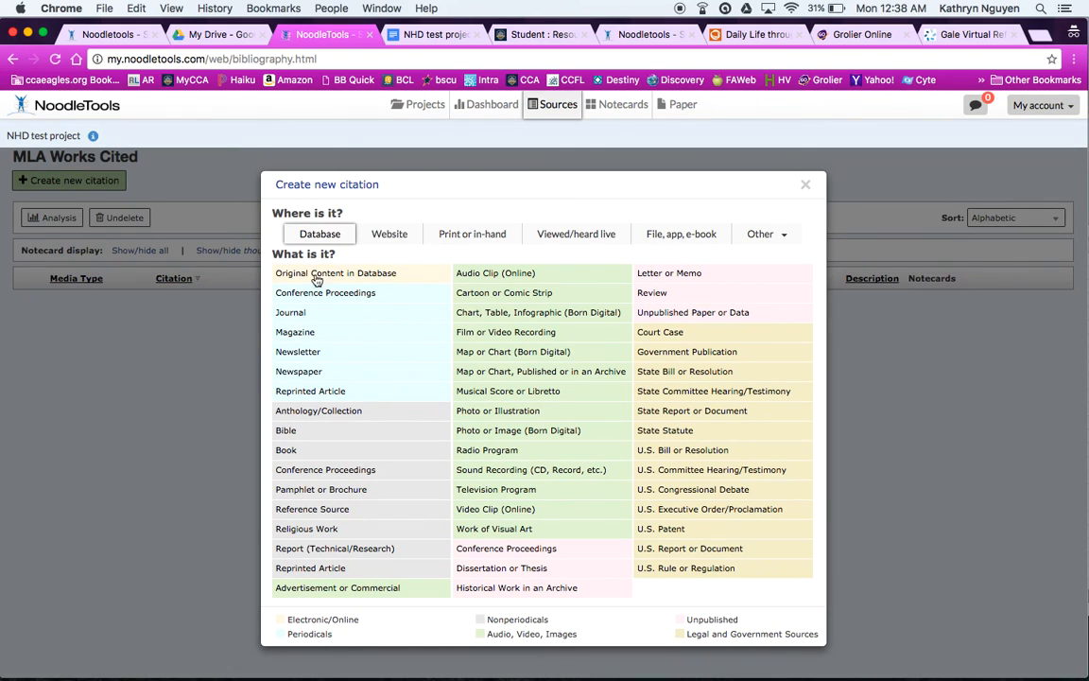
{"action": "mouse_move", "coordinate": [374, 282]}
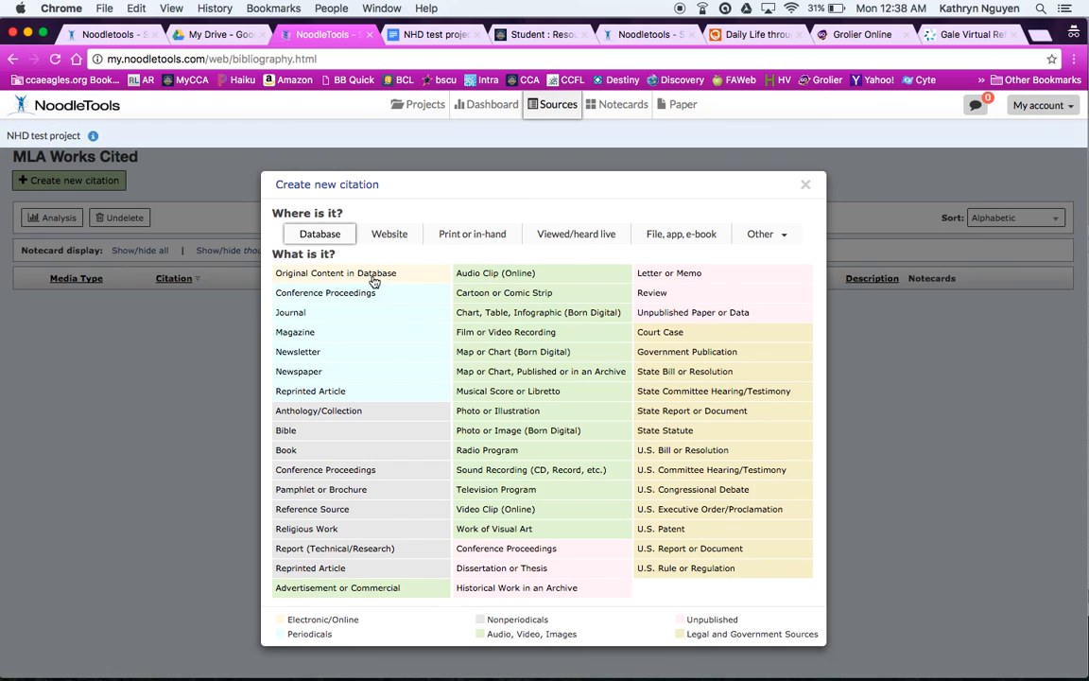
{"action": "mouse_move", "coordinate": [321, 324]}
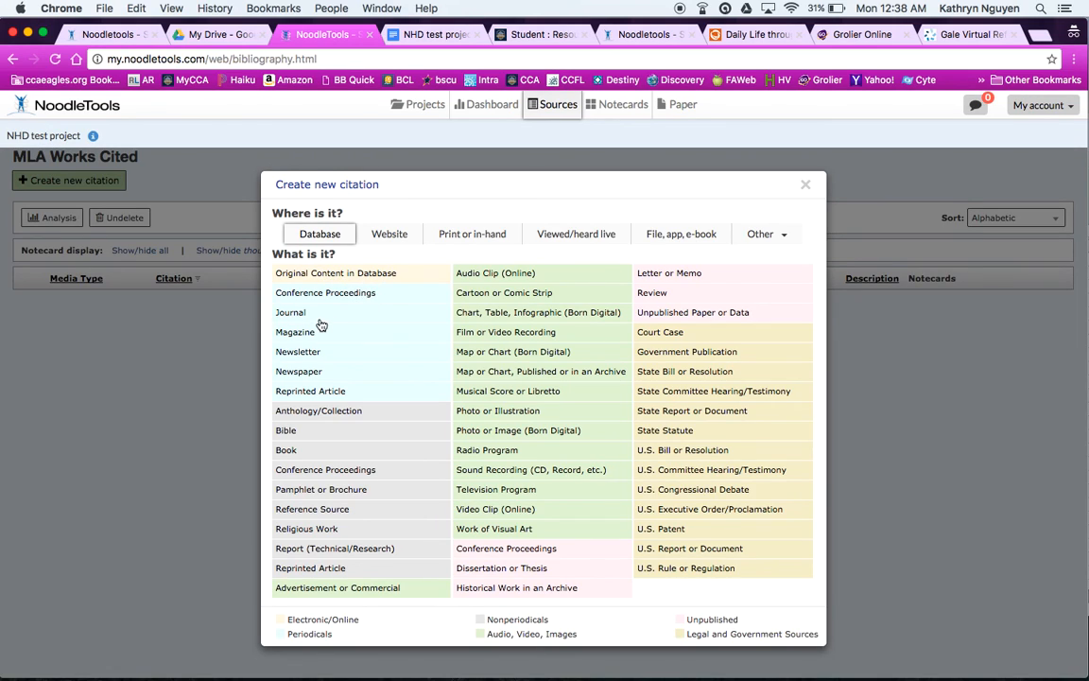
{"action": "mouse_move", "coordinate": [350, 624]}
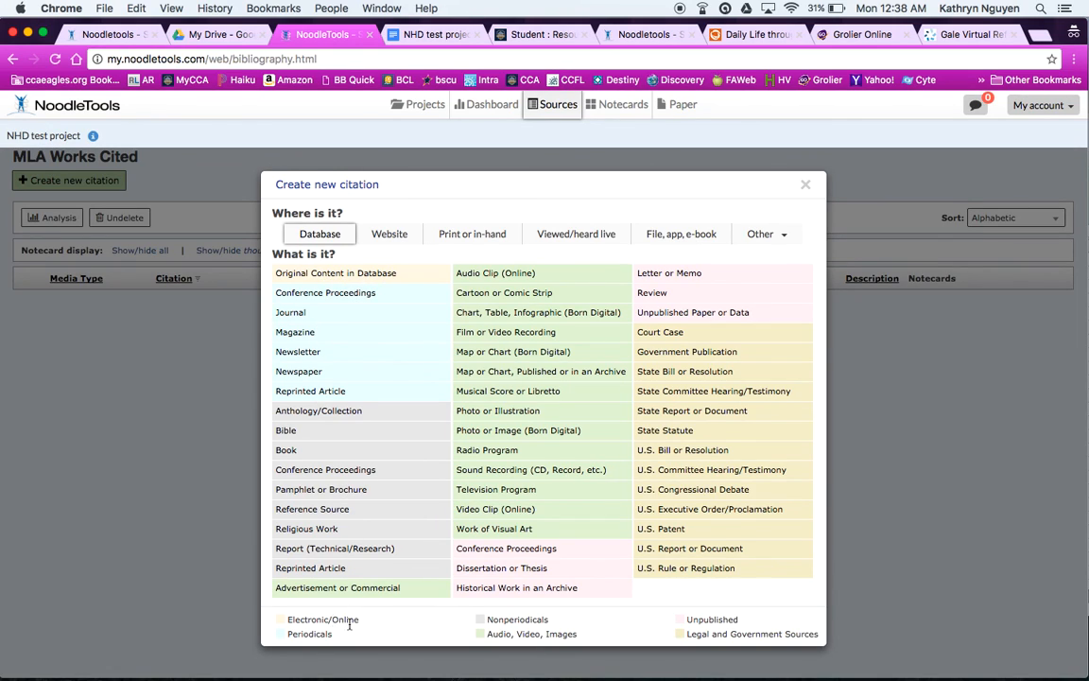
{"action": "mouse_move", "coordinate": [354, 623]}
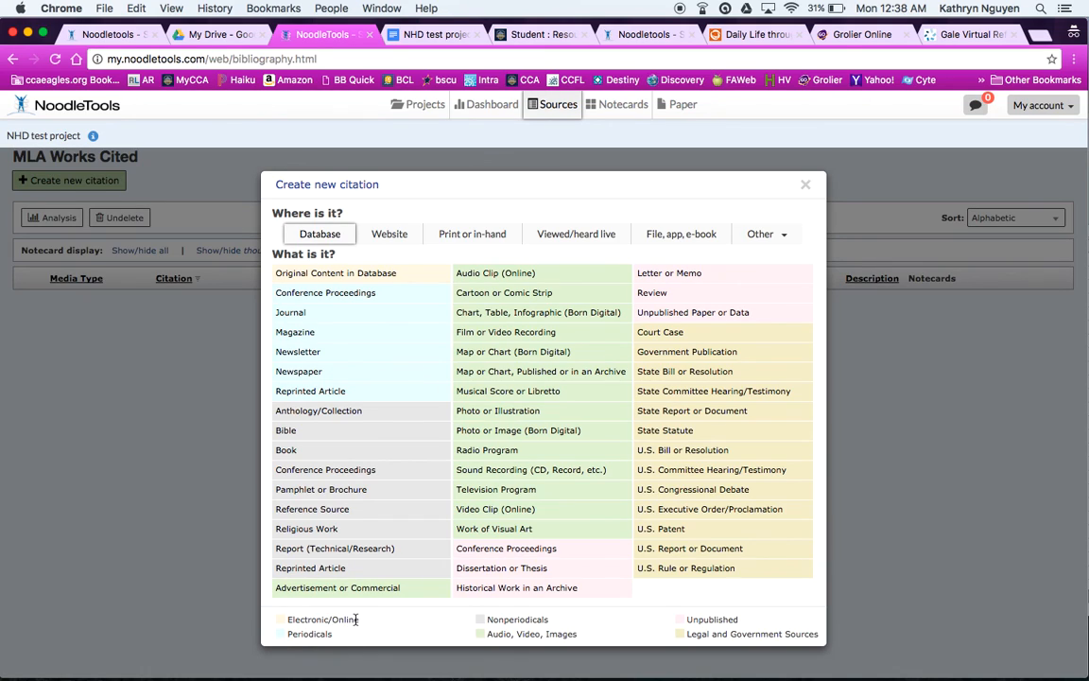
{"action": "mouse_move", "coordinate": [498, 619]}
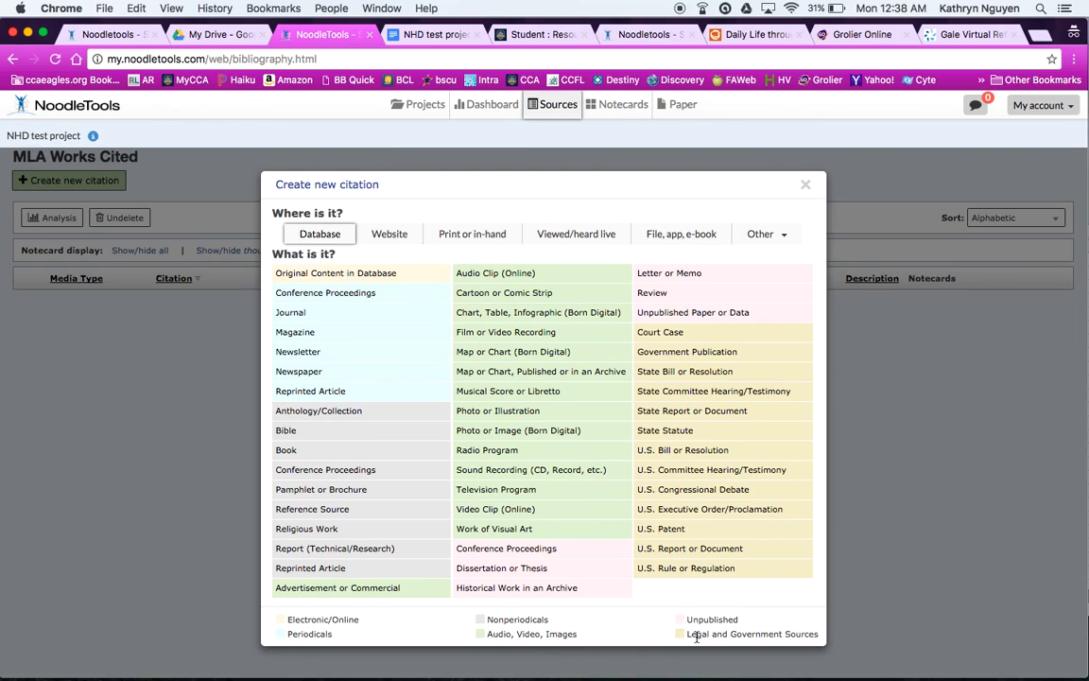
{"action": "mouse_move", "coordinate": [361, 422]}
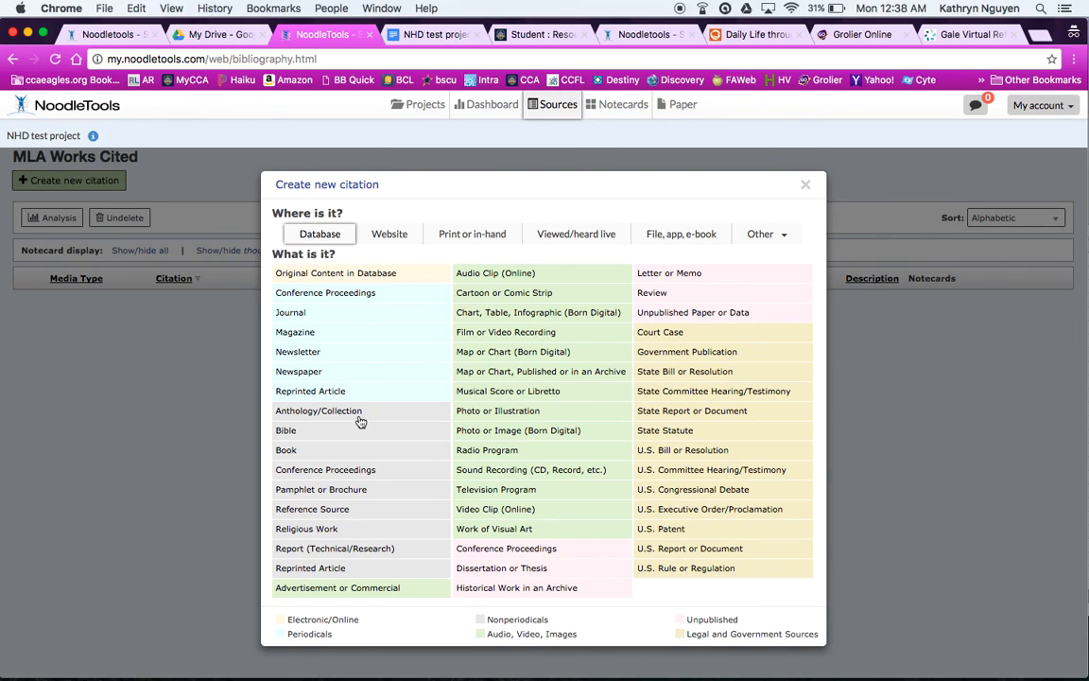
{"action": "mouse_move", "coordinate": [363, 273]}
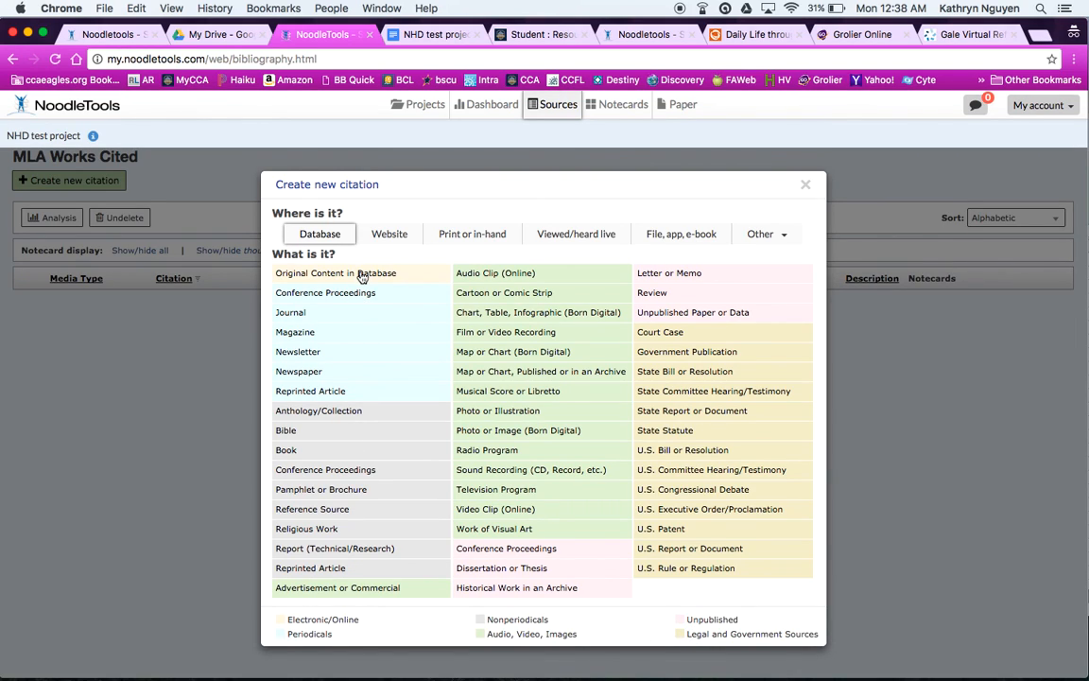
- Switch the Database citation form to 'Copy & paste a citation' quick-cite entry
{"action": "left_click", "coordinate": [335, 273]}
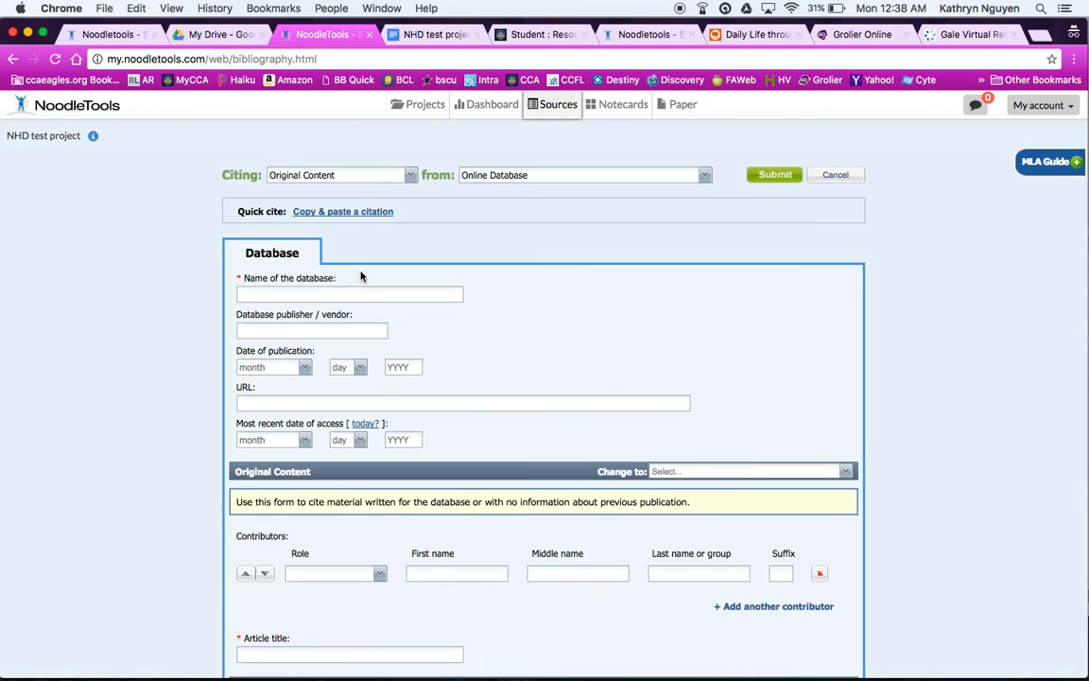
{"action": "mouse_move", "coordinate": [527, 449]}
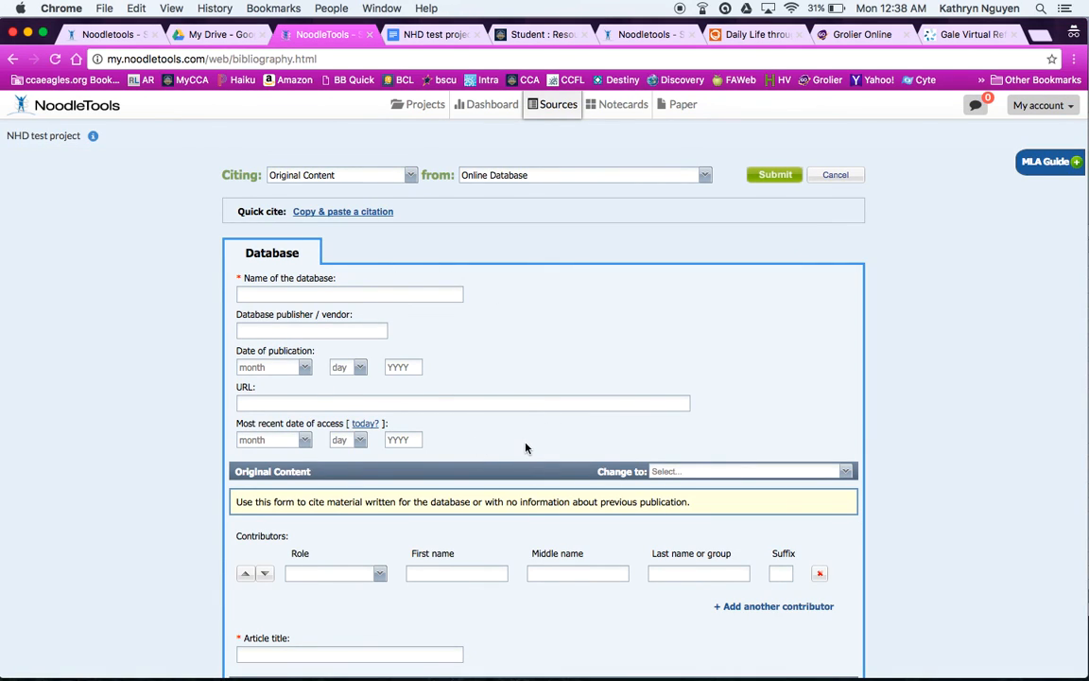
{"action": "mouse_move", "coordinate": [533, 349]}
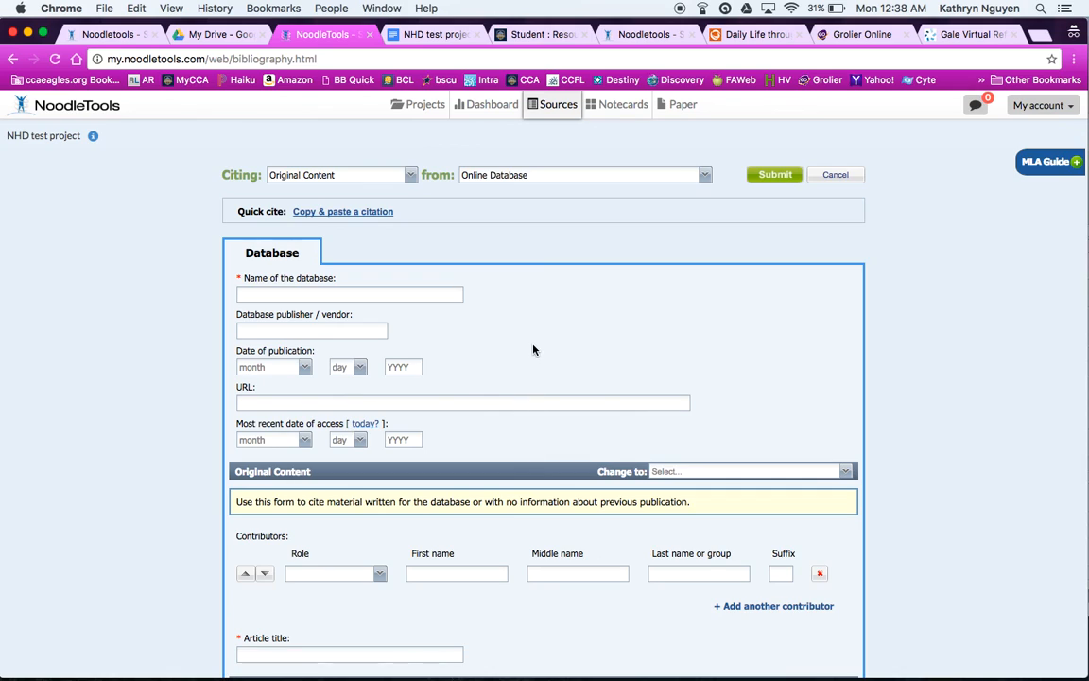
{"action": "mouse_move", "coordinate": [407, 252]}
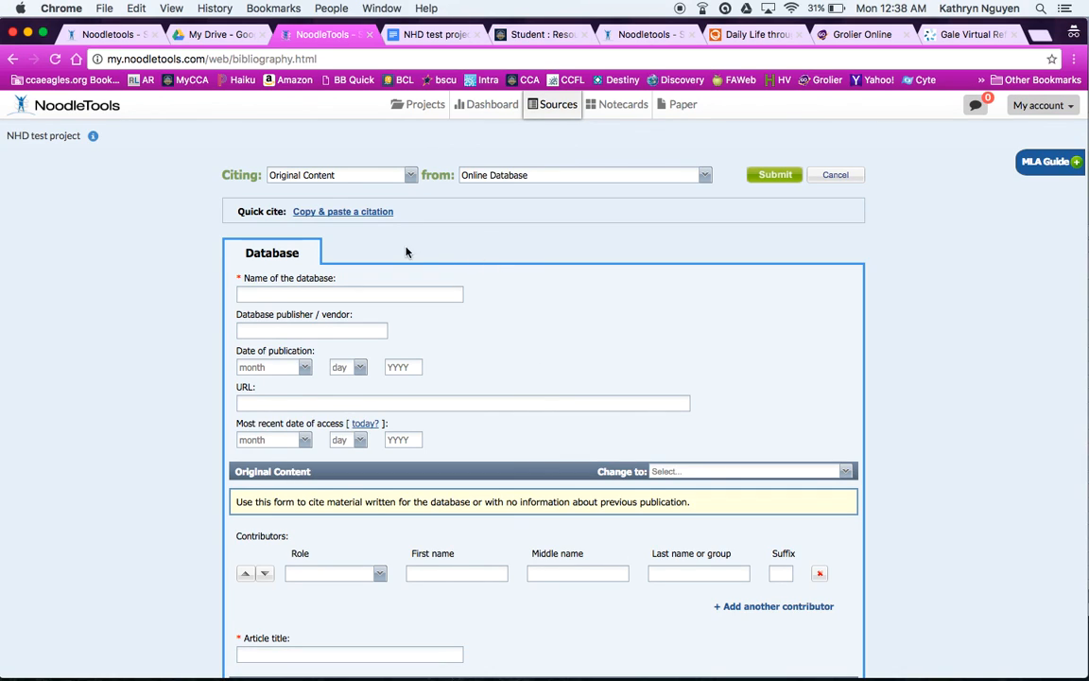
{"action": "mouse_move", "coordinate": [348, 505]}
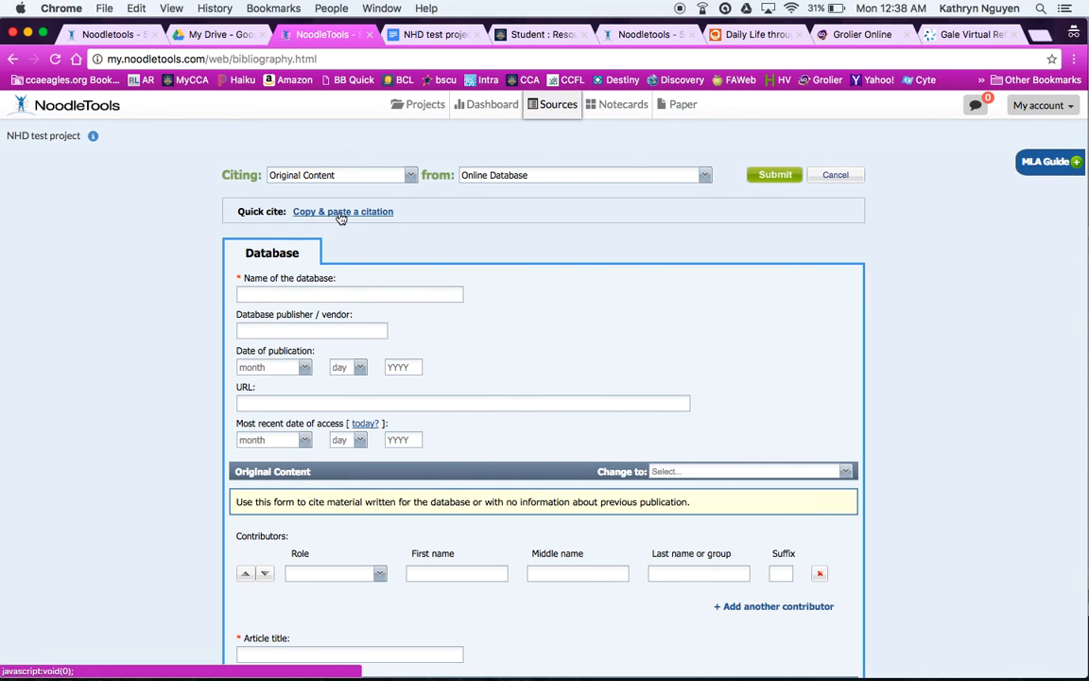
{"action": "left_click", "coordinate": [342, 211]}
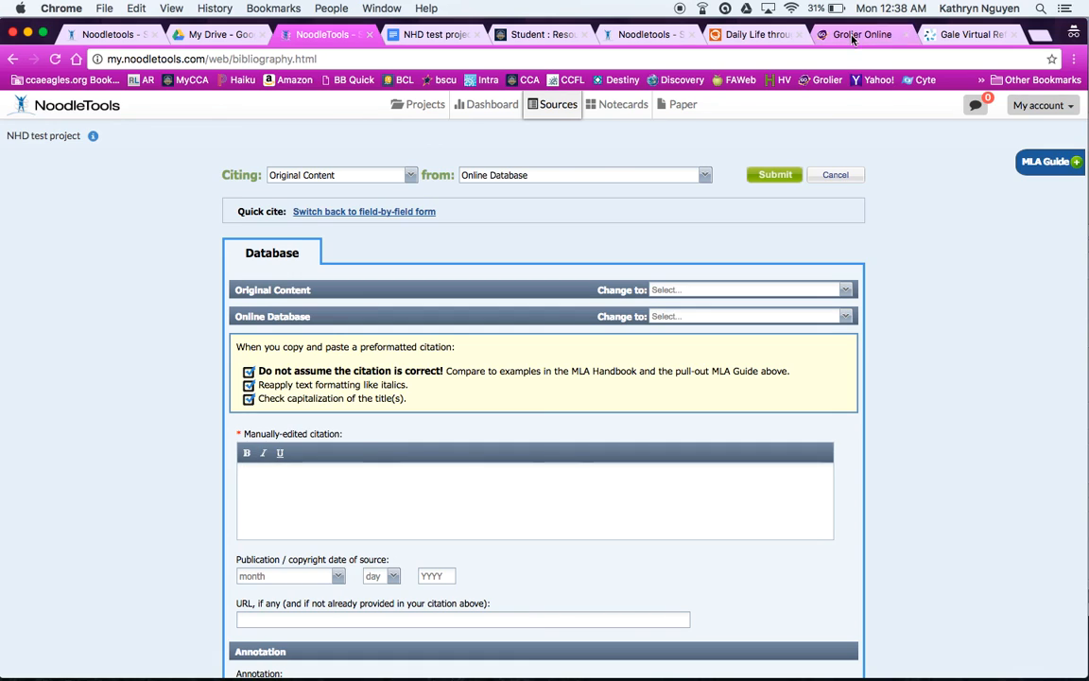
- Open 'How to Cite This Article' for the Grolier Rosa Parks article and select the MLA text
{"action": "left_click", "coordinate": [860, 35]}
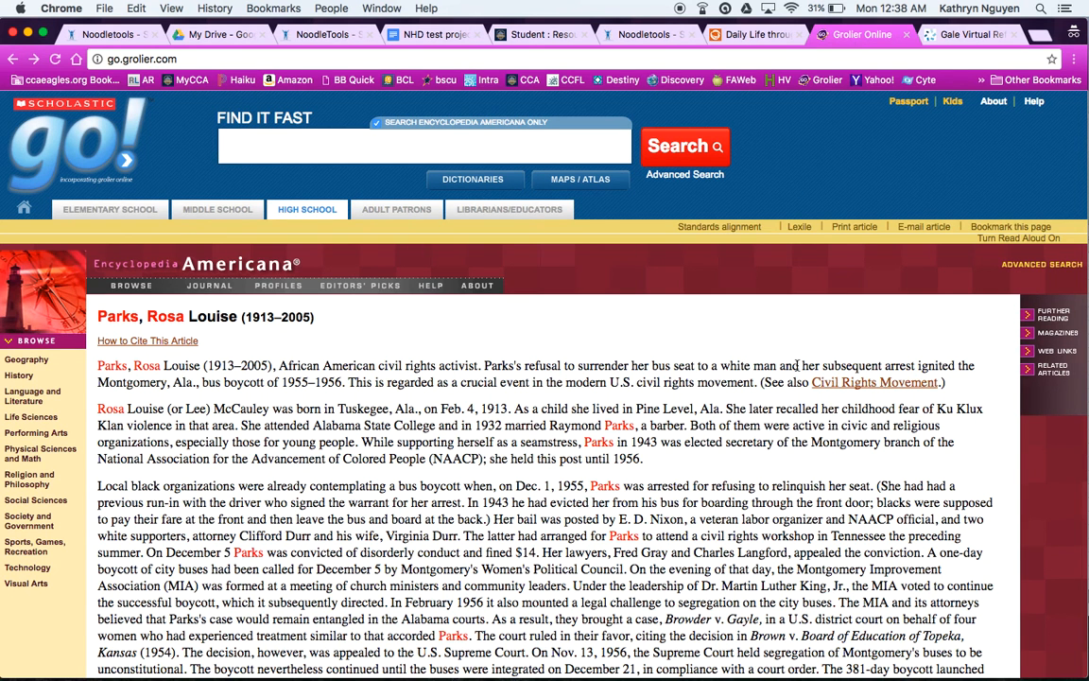
{"action": "mouse_move", "coordinate": [721, 279]}
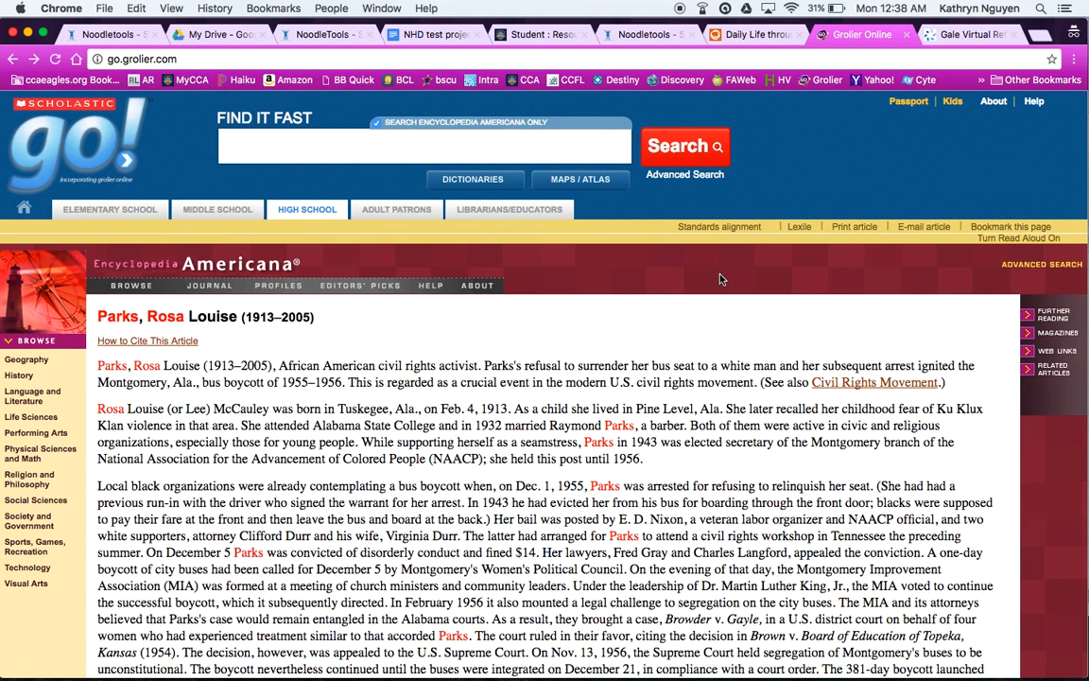
{"action": "mouse_move", "coordinate": [402, 343]}
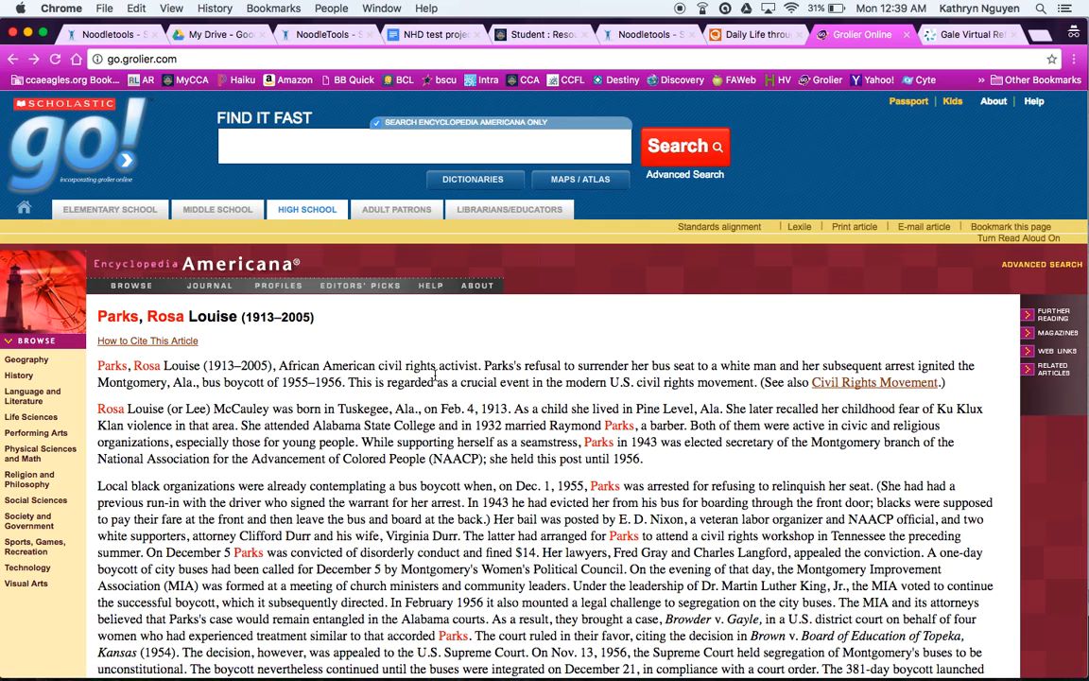
{"action": "mouse_move", "coordinate": [145, 352]}
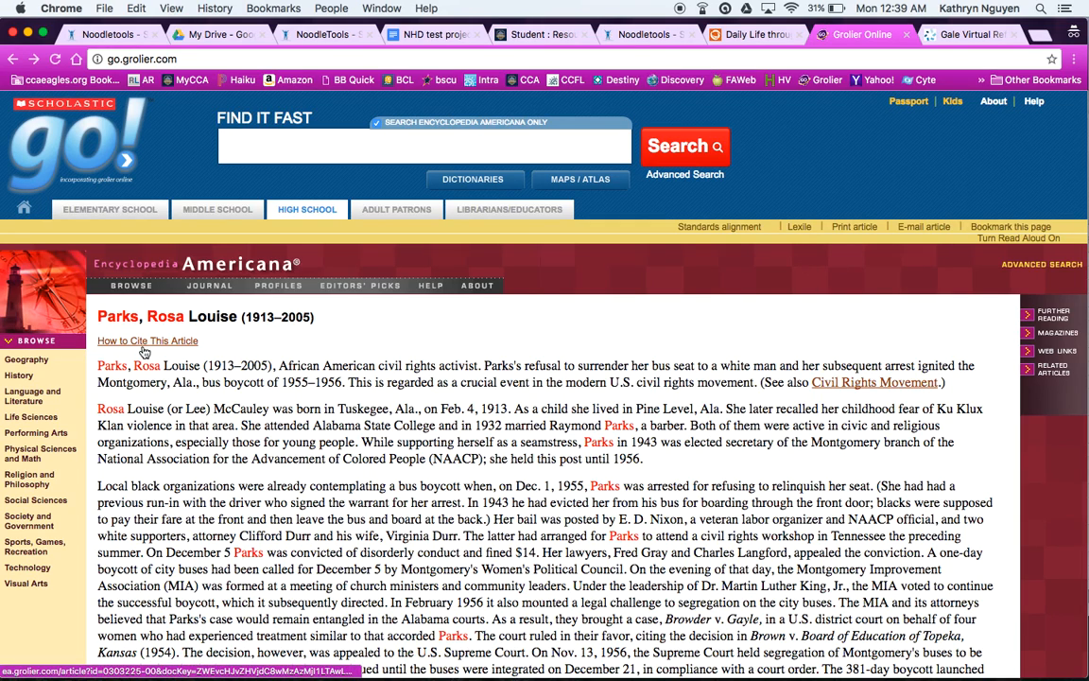
{"action": "left_click", "coordinate": [147, 340]}
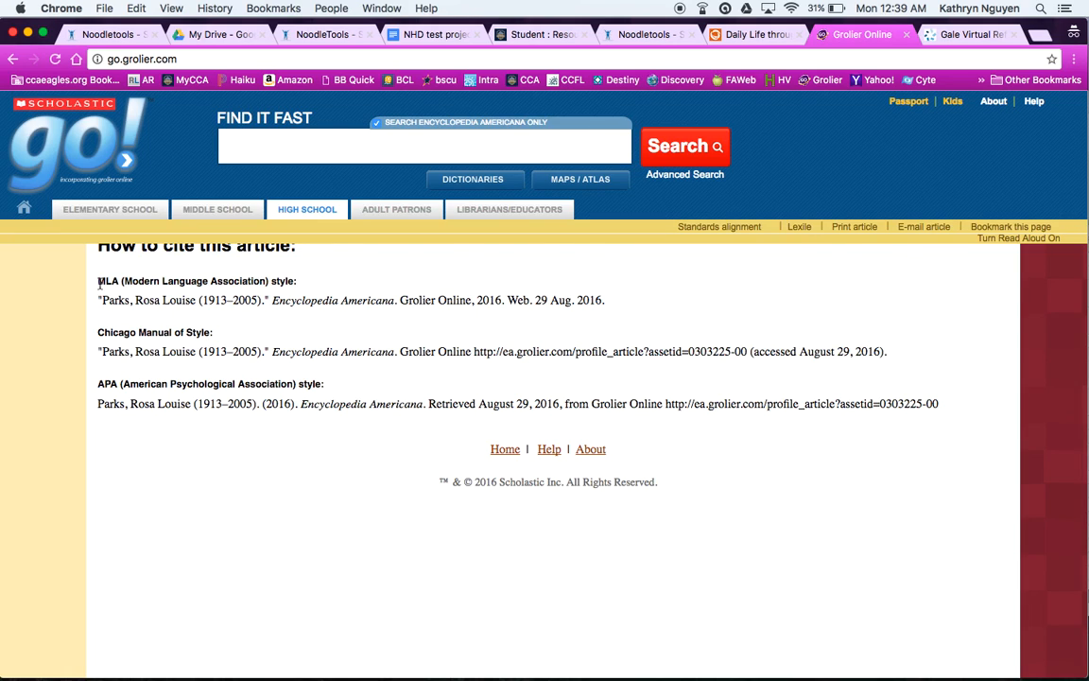
{"action": "mouse_move", "coordinate": [603, 320]}
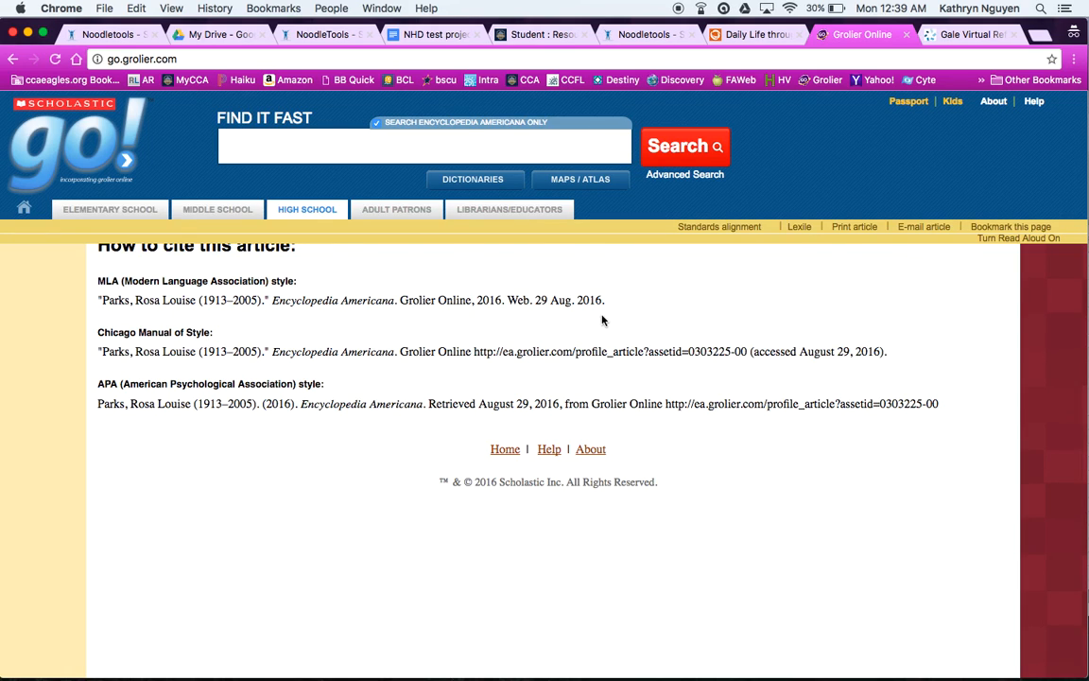
{"action": "left_click_drag", "start_coordinate": [170, 300], "coordinate": [605, 300]}
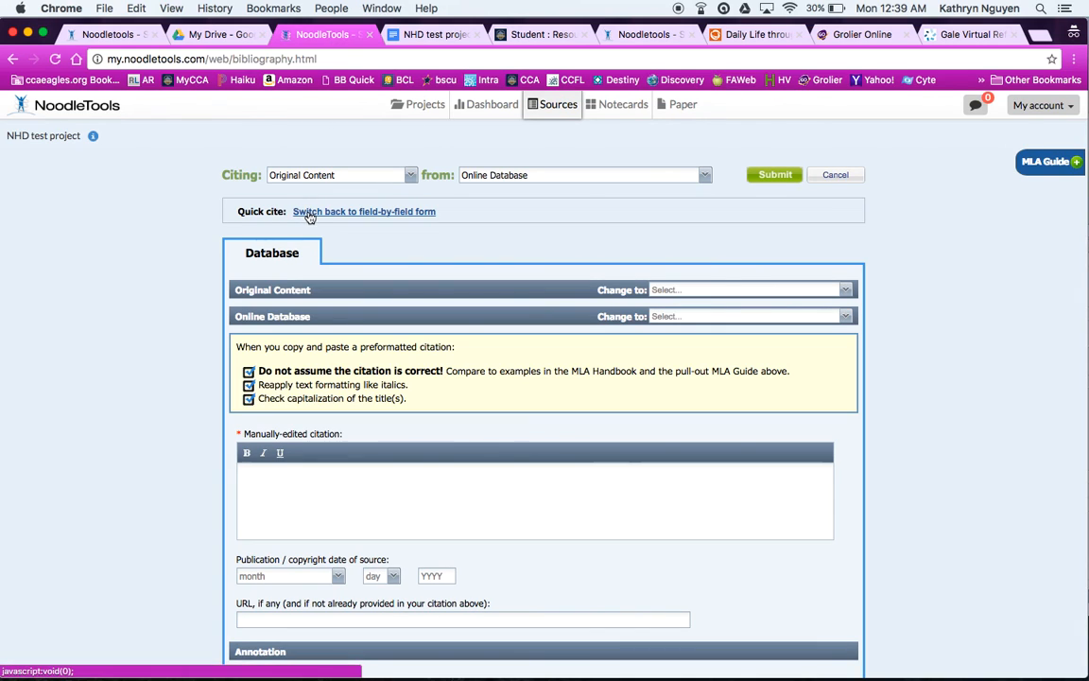
- Paste the Rosa Parks MLA citation into the Manually-edited citation box and submit it
{"action": "left_click", "coordinate": [299, 485]}
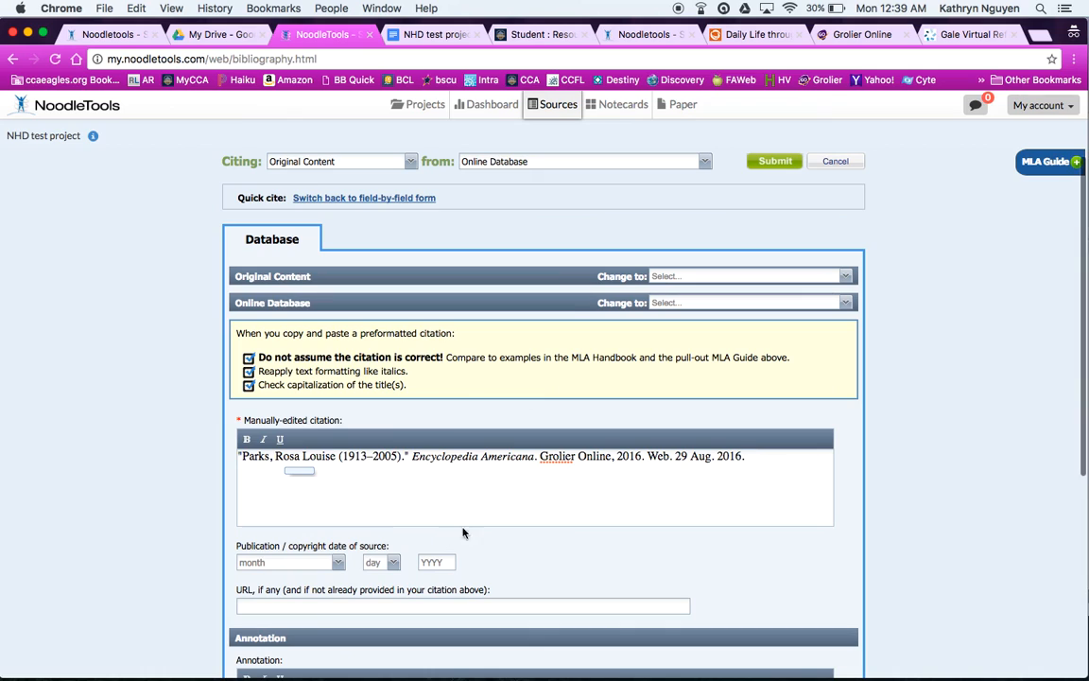
{"action": "left_click", "coordinate": [774, 161]}
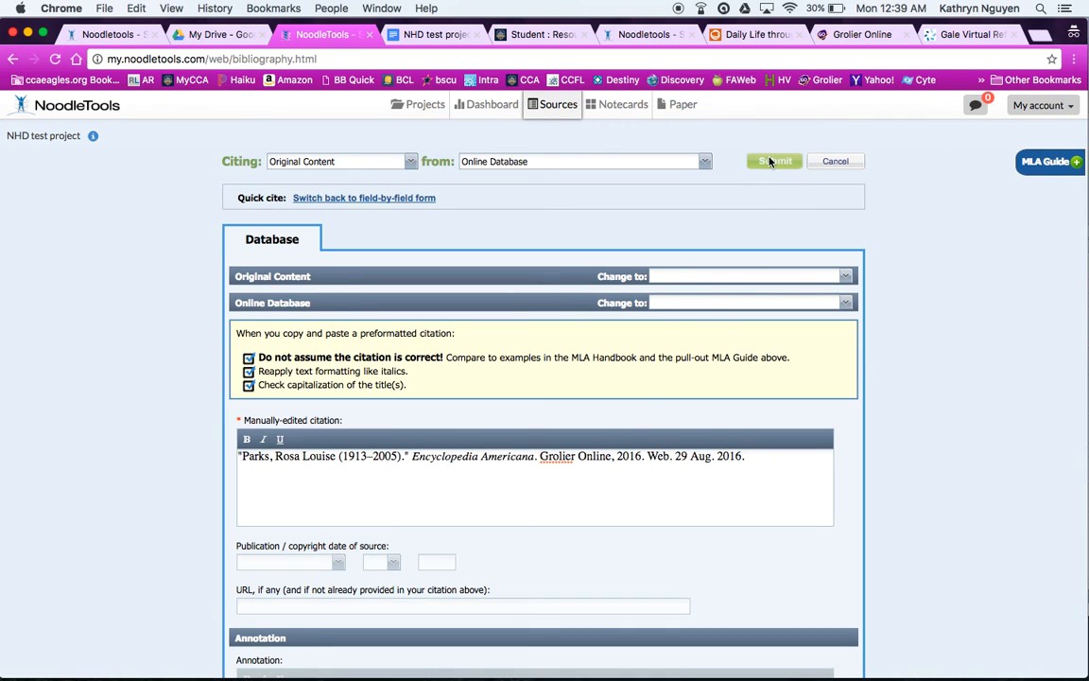
{"action": "left_click", "coordinate": [774, 161]}
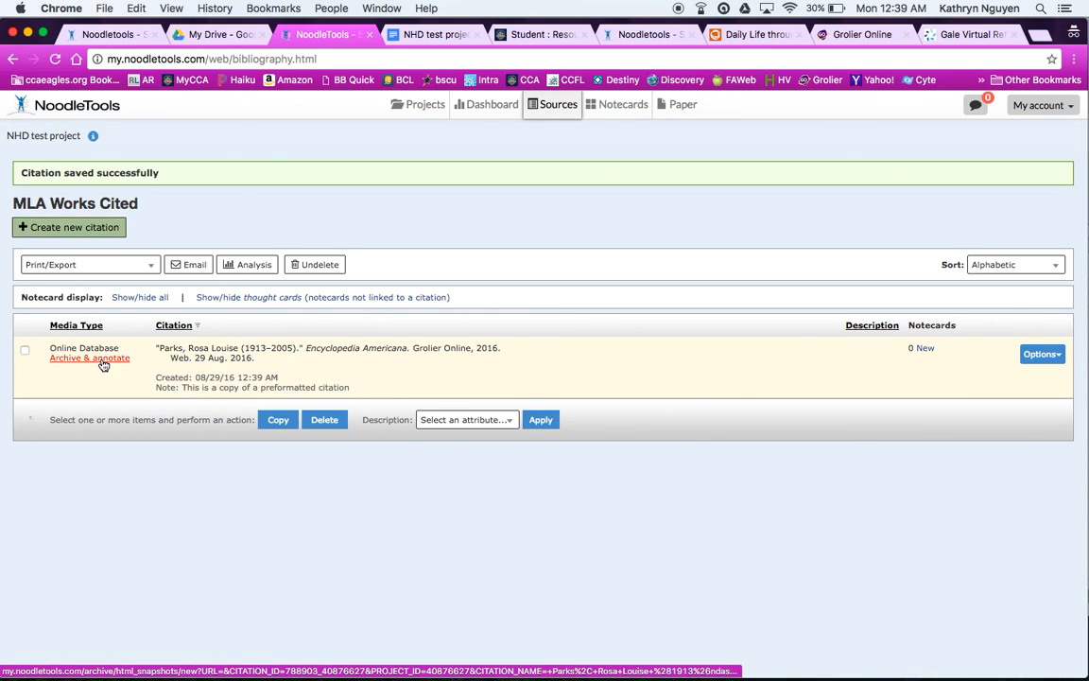
{"action": "left_click", "coordinate": [89, 359]}
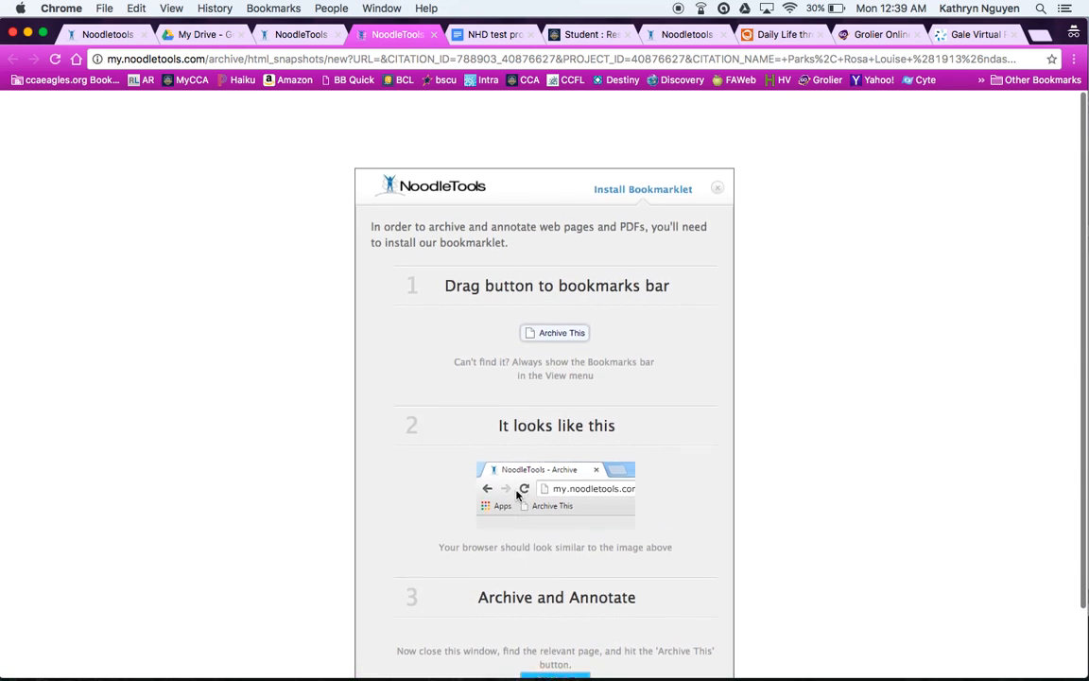
{"action": "scroll", "scroll_direction": "down", "scroll_amount": 3}
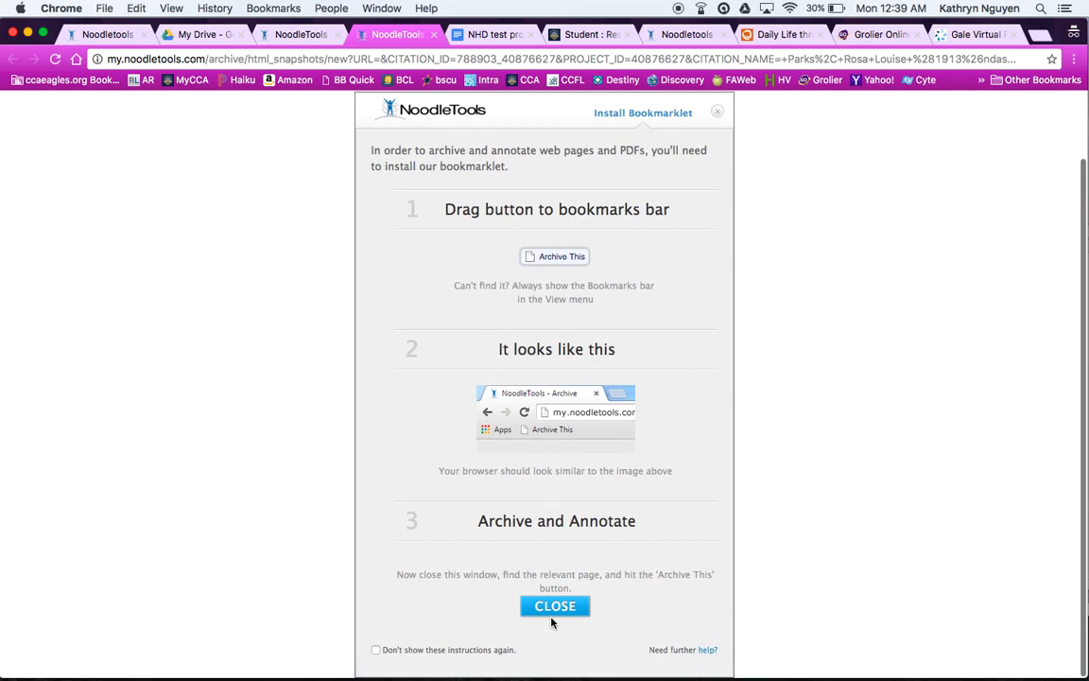
{"action": "left_click", "coordinate": [555, 606]}
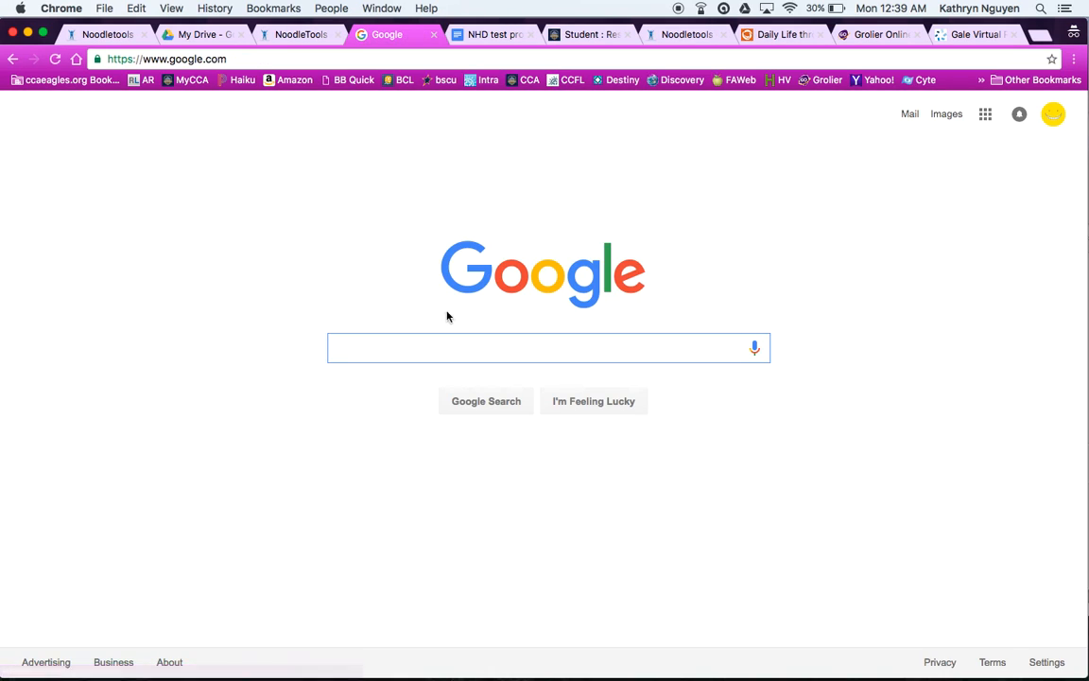
{"action": "left_click", "coordinate": [298, 35]}
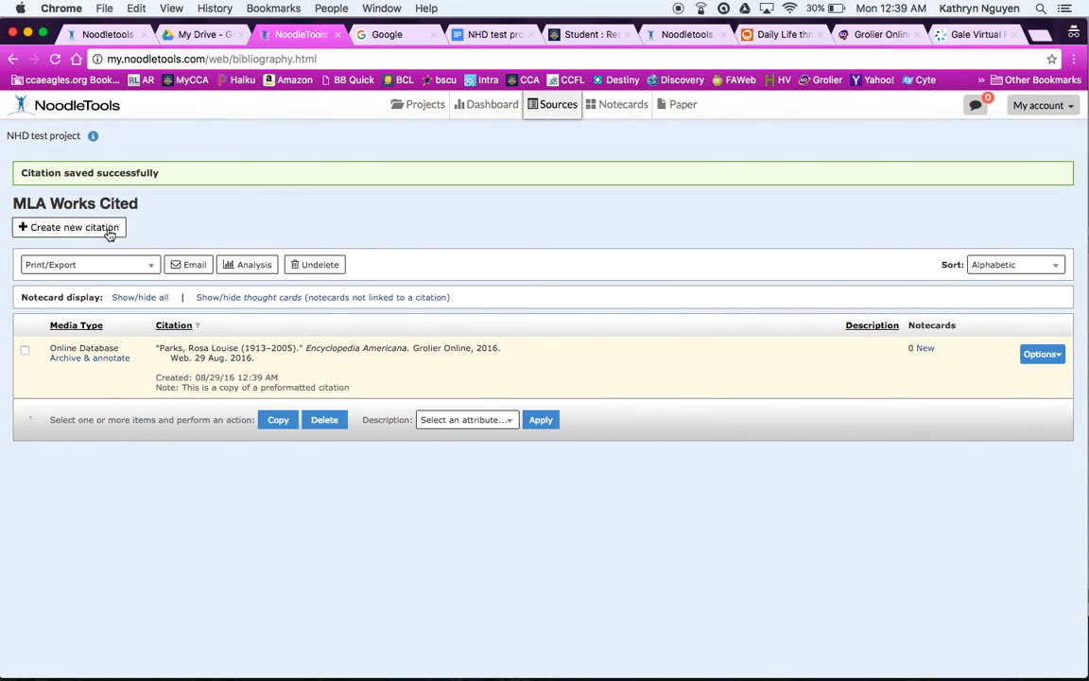
- Start a new citation from the MLA Works Cited page and pick a source location
{"action": "left_click", "coordinate": [68, 227]}
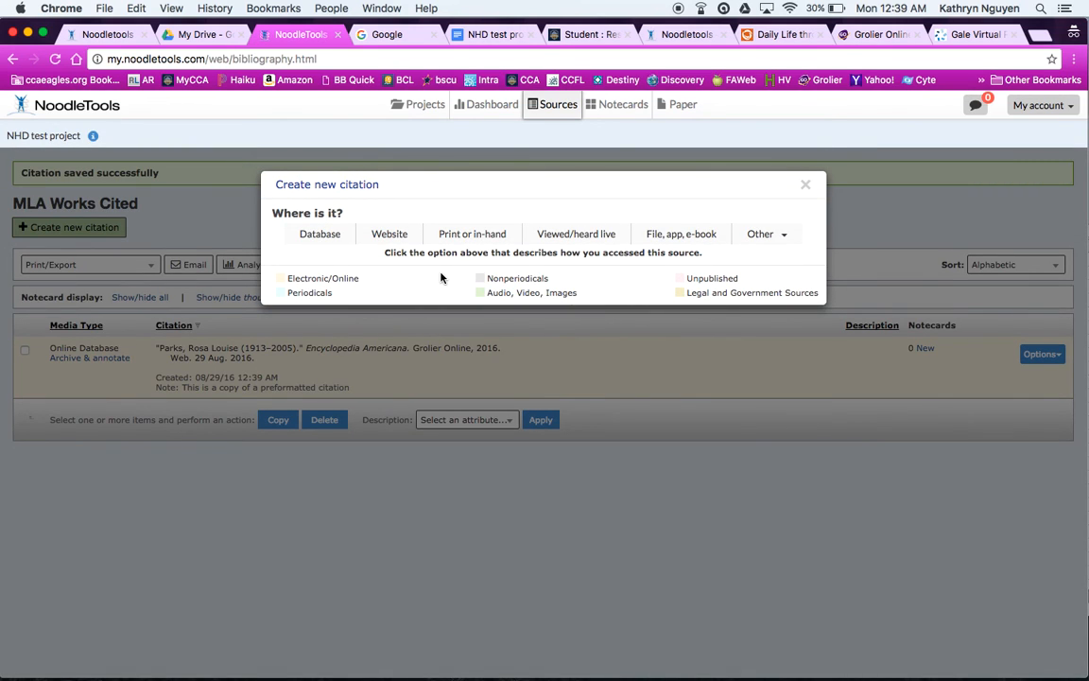
{"action": "left_click", "coordinate": [320, 234]}
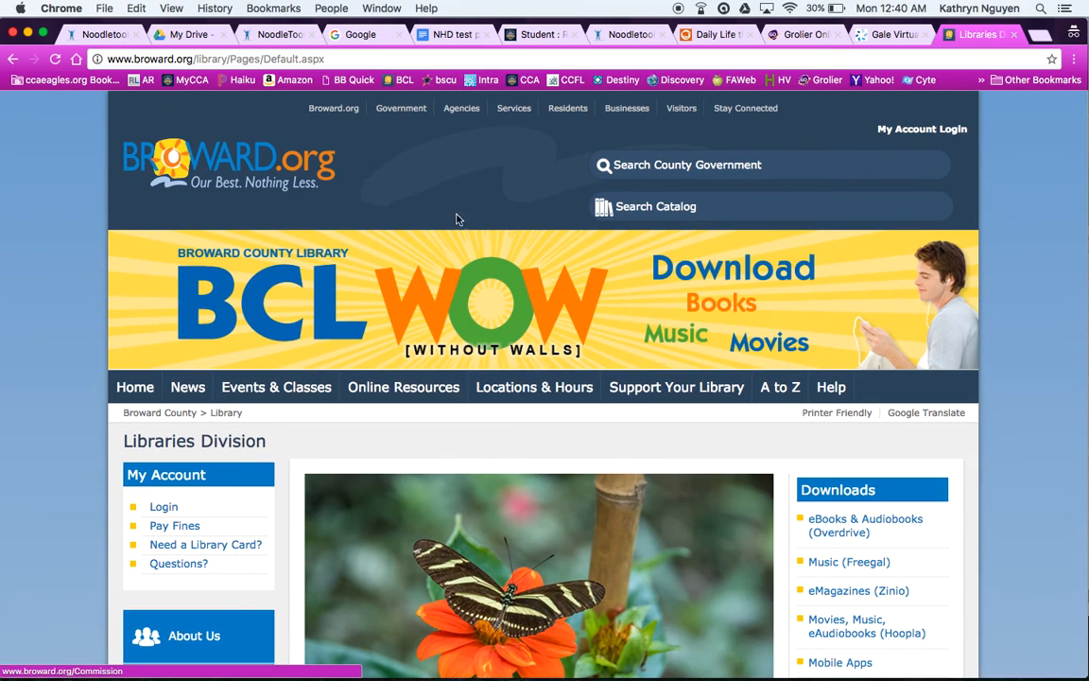
- Go through the Broward library's Online Resources to the Students K-12 resources page
{"action": "left_click", "coordinate": [404, 387]}
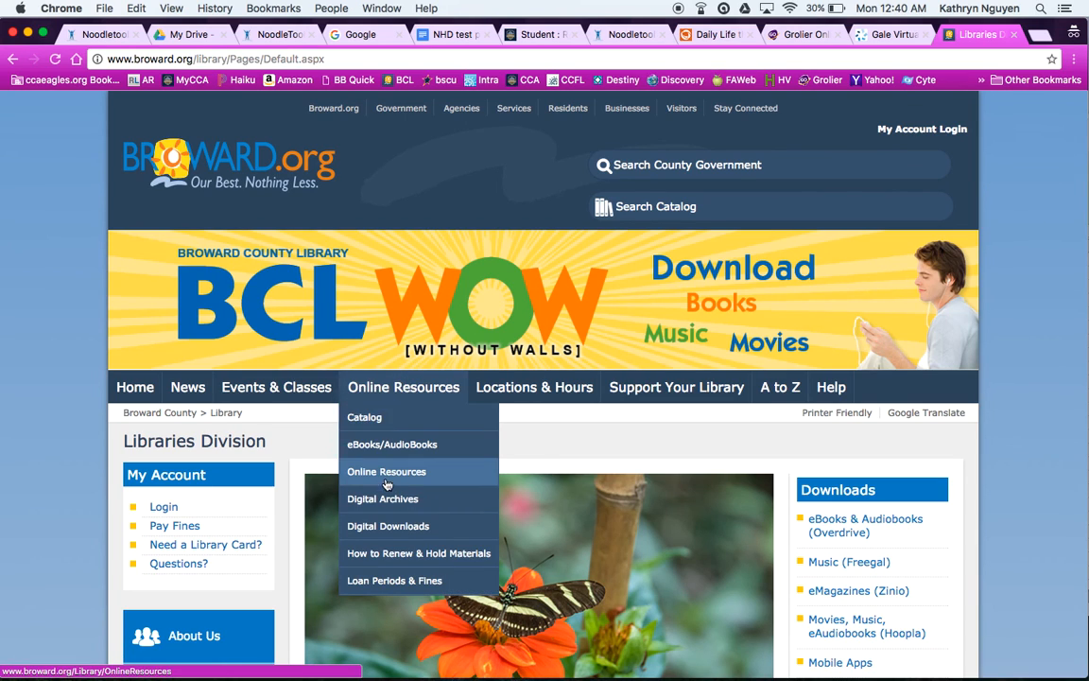
{"action": "left_click", "coordinate": [386, 471]}
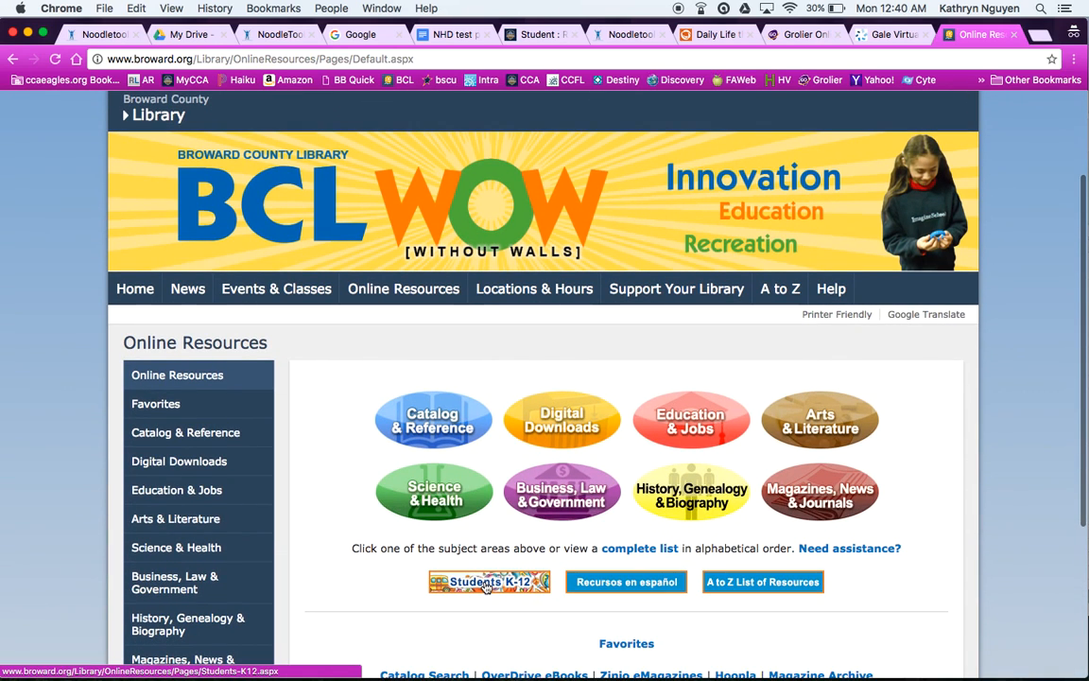
{"action": "left_click", "coordinate": [489, 581]}
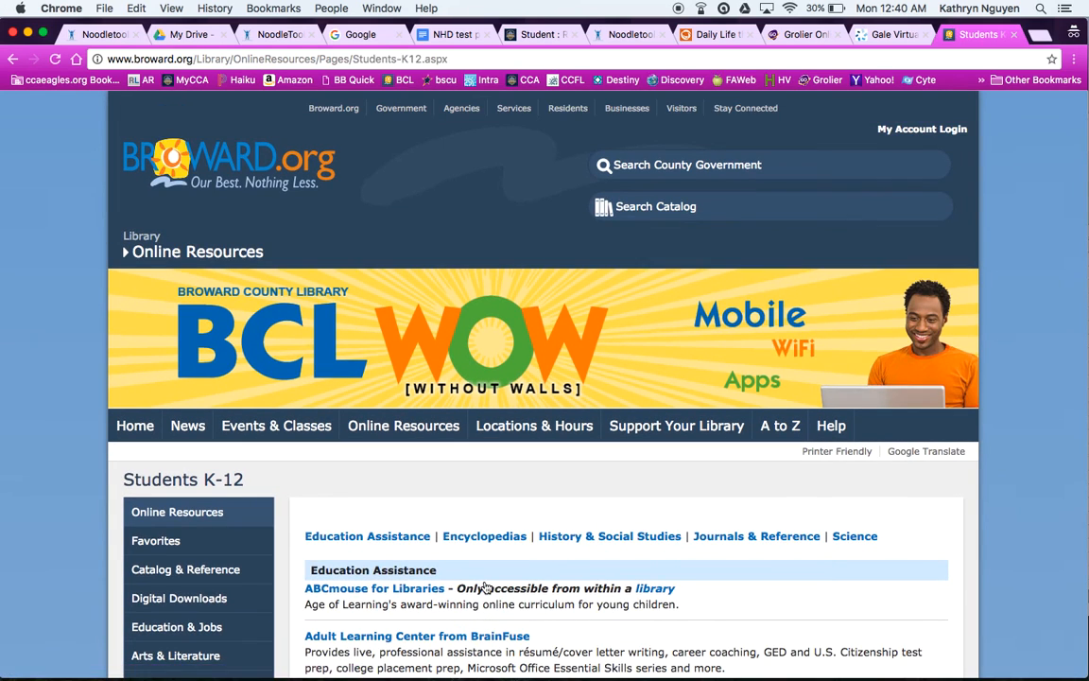
{"action": "scroll", "scroll_direction": "down", "scroll_amount": 3}
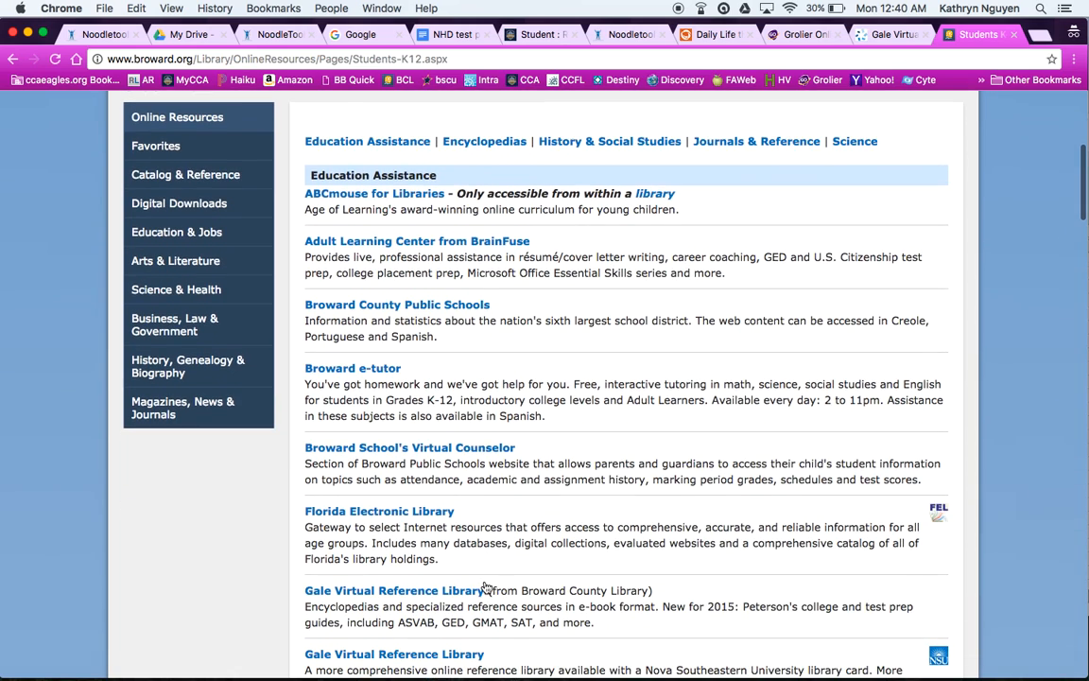
{"action": "left_click", "coordinate": [609, 141]}
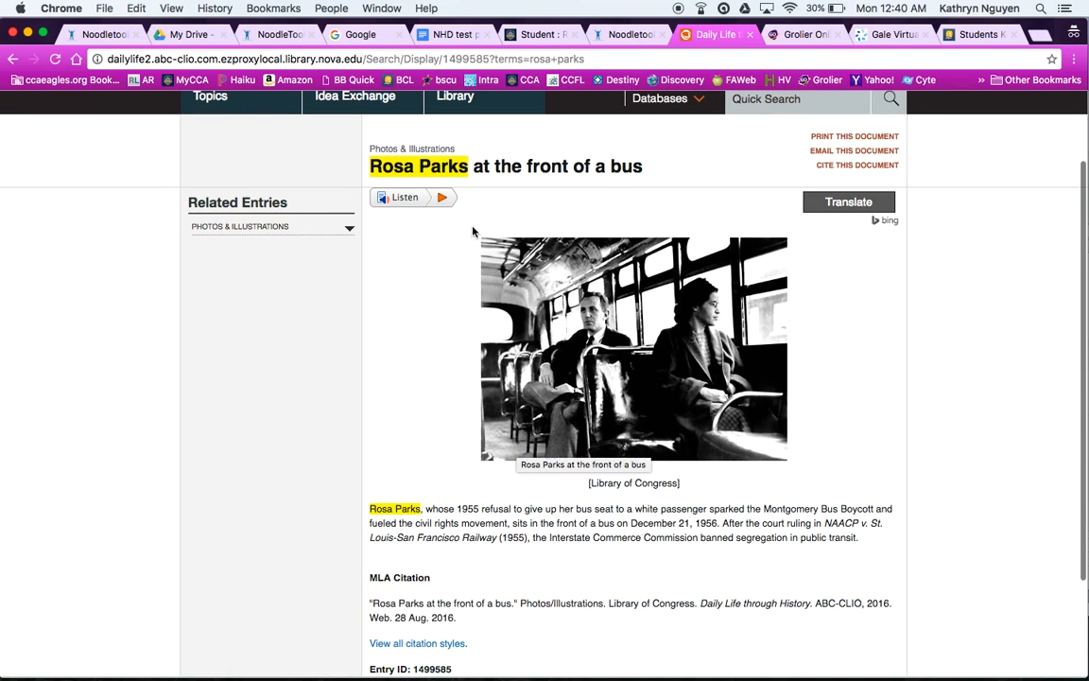
{"action": "mouse_move", "coordinate": [630, 312]}
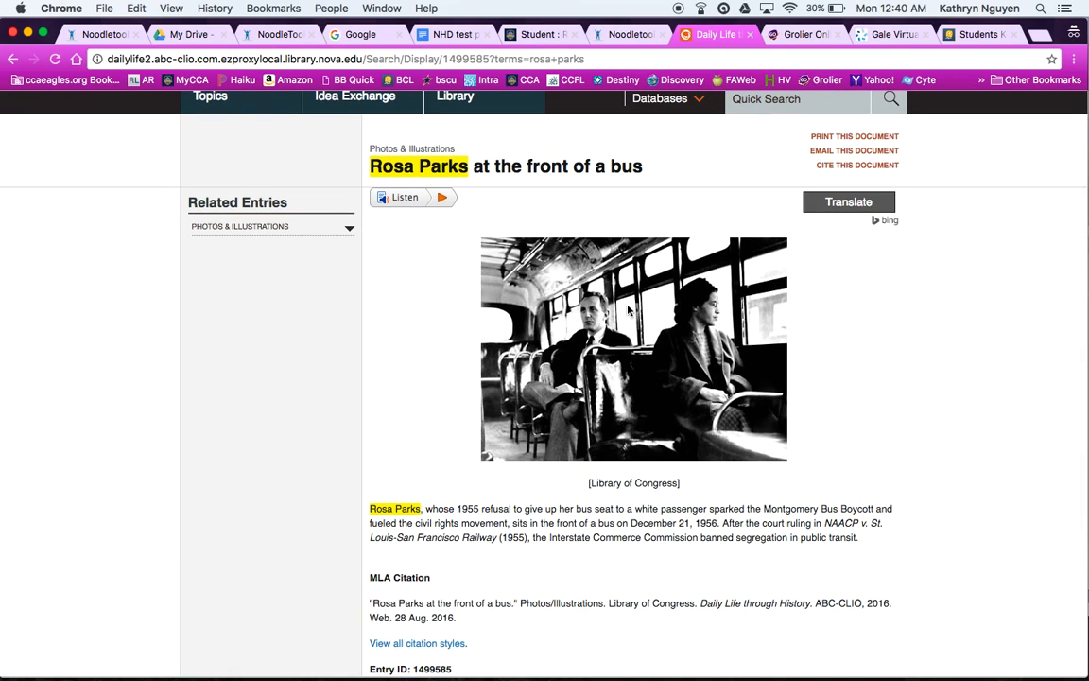
{"action": "mouse_move", "coordinate": [695, 414]}
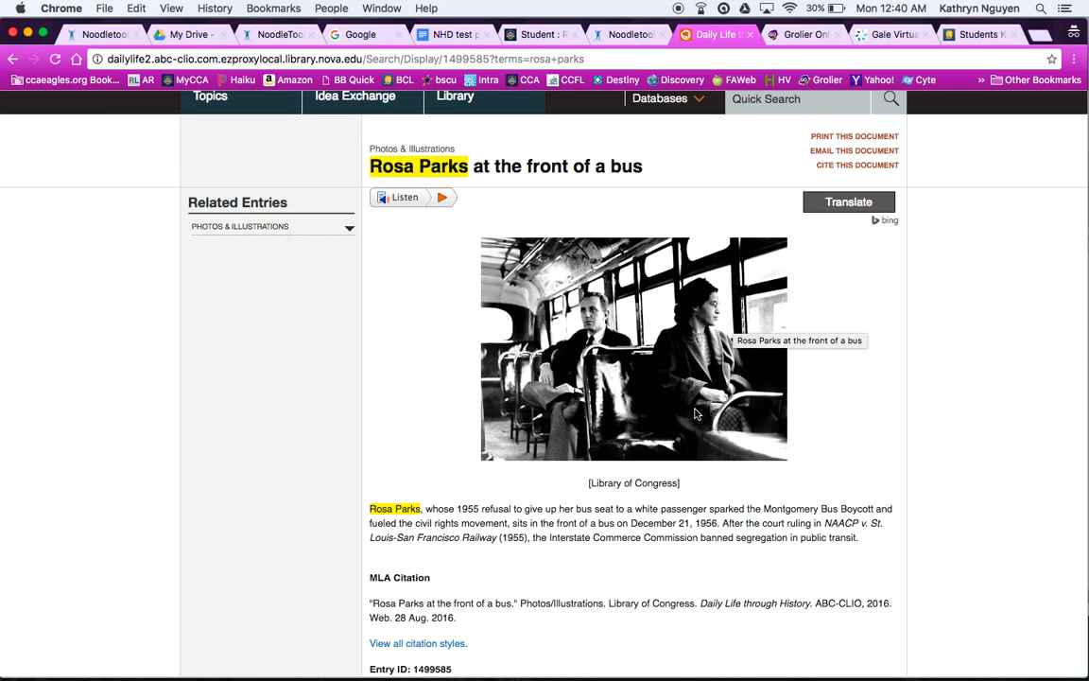
{"action": "mouse_move", "coordinate": [645, 498]}
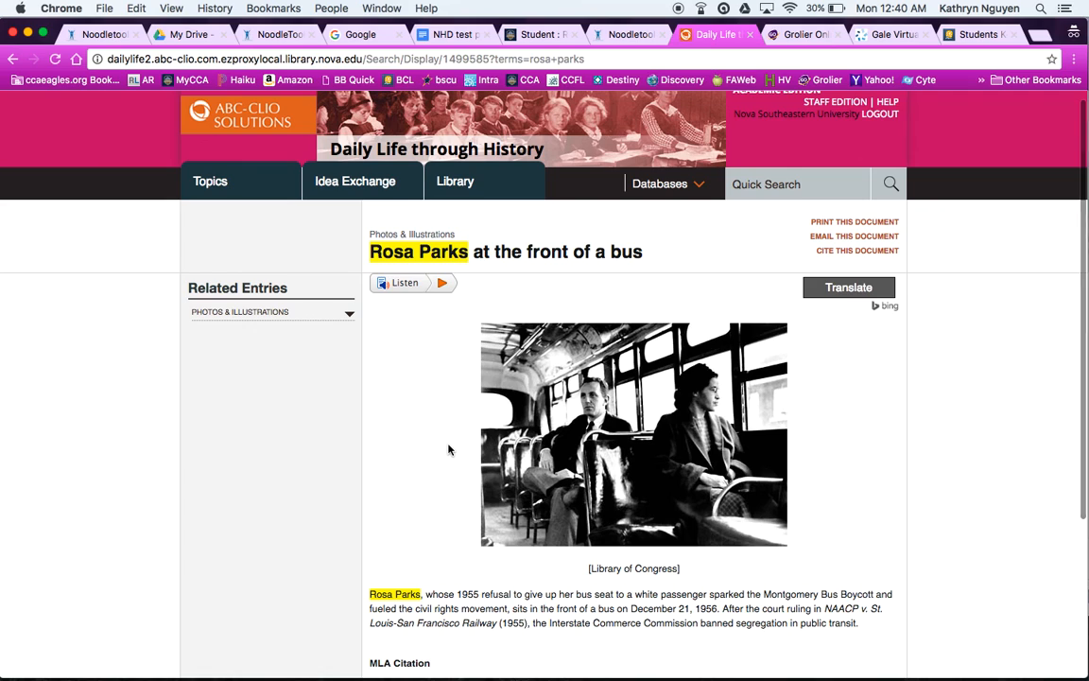
- Back in NoodleTools, begin a Database citation of type Photo or Illustration
{"action": "left_click", "coordinate": [277, 35]}
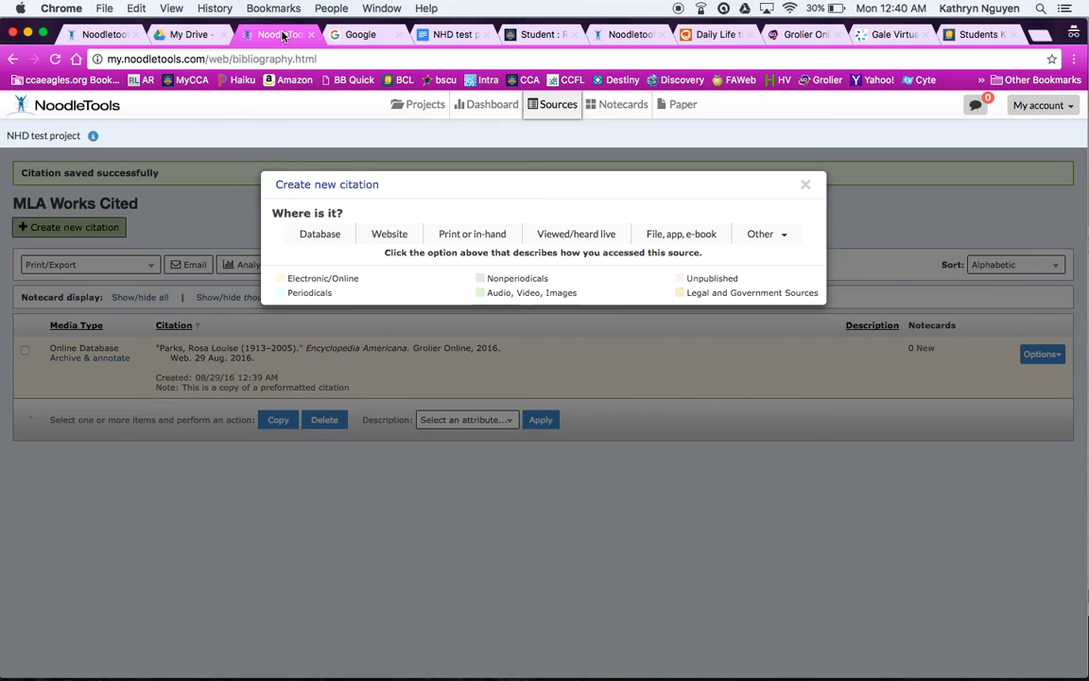
{"action": "left_click", "coordinate": [319, 234]}
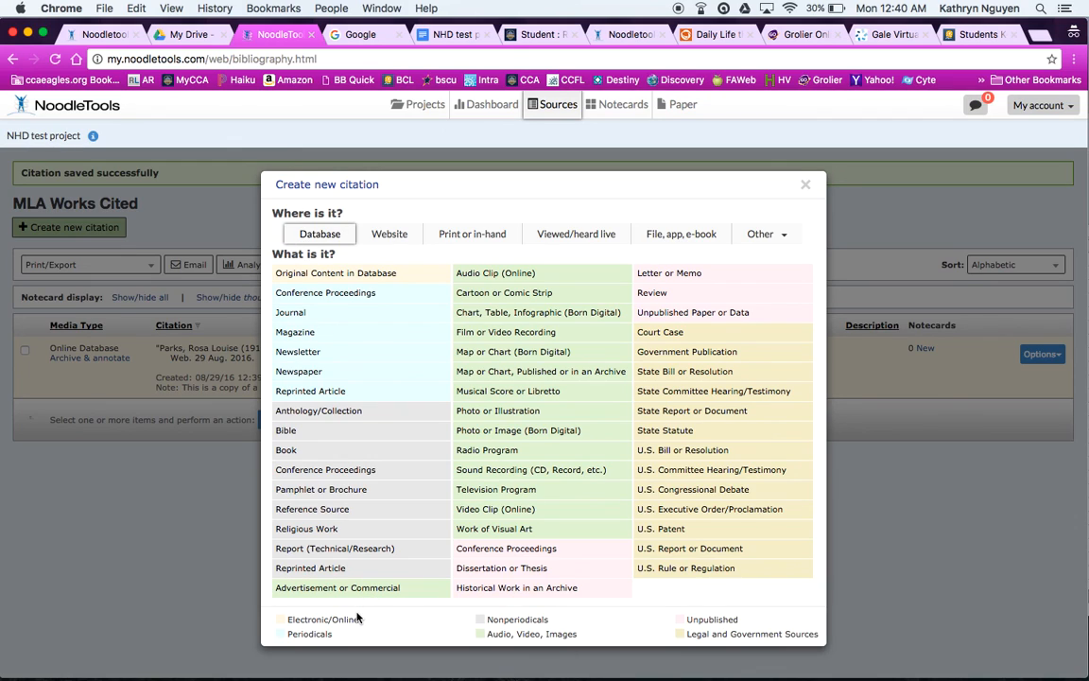
{"action": "mouse_move", "coordinate": [516, 632]}
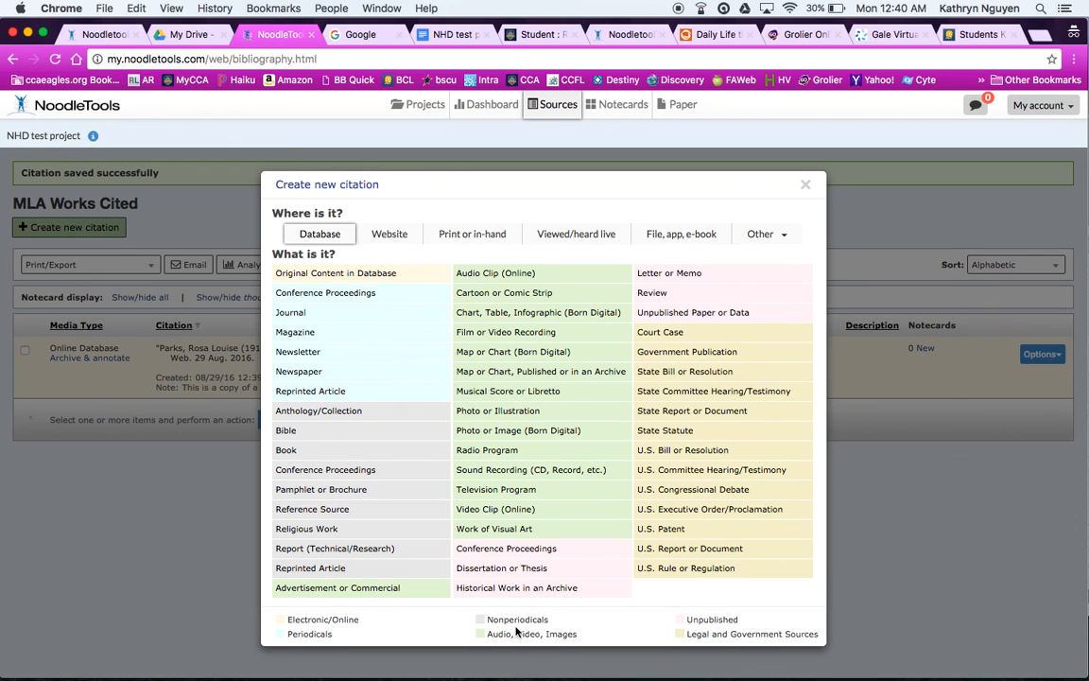
{"action": "mouse_move", "coordinate": [524, 296]}
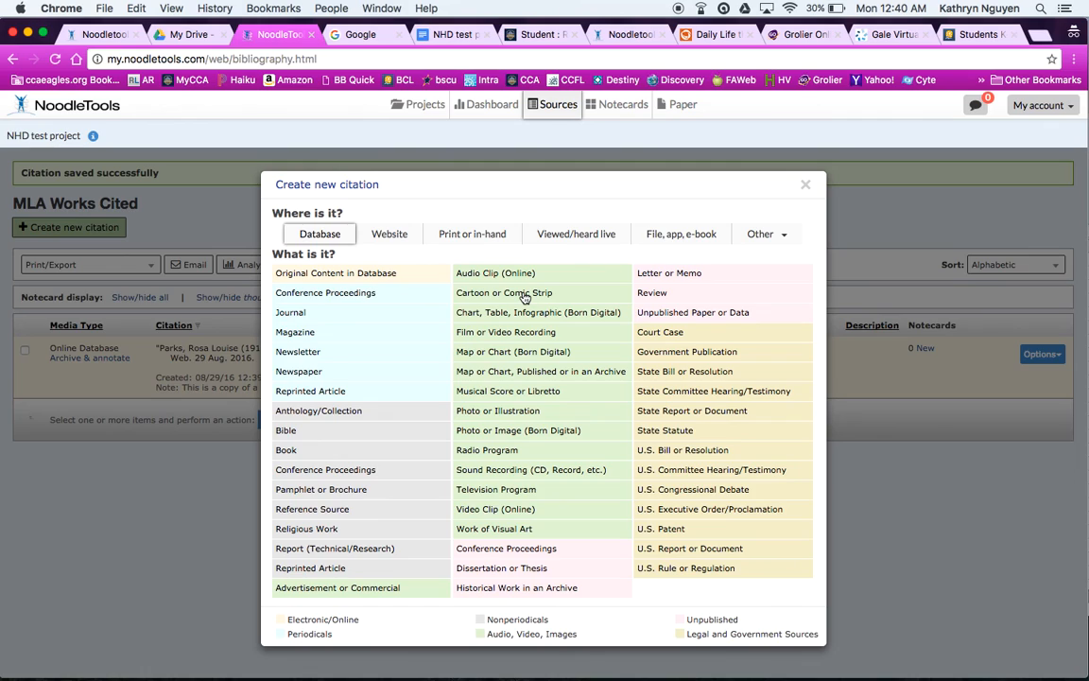
{"action": "mouse_move", "coordinate": [514, 414]}
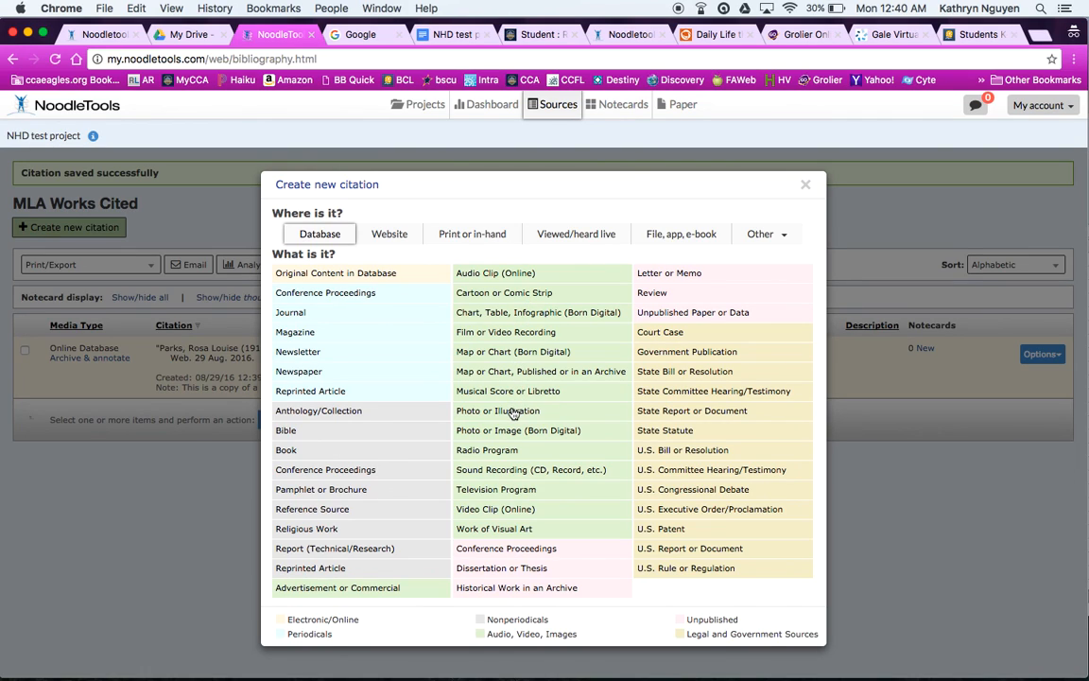
{"action": "left_click", "coordinate": [497, 410]}
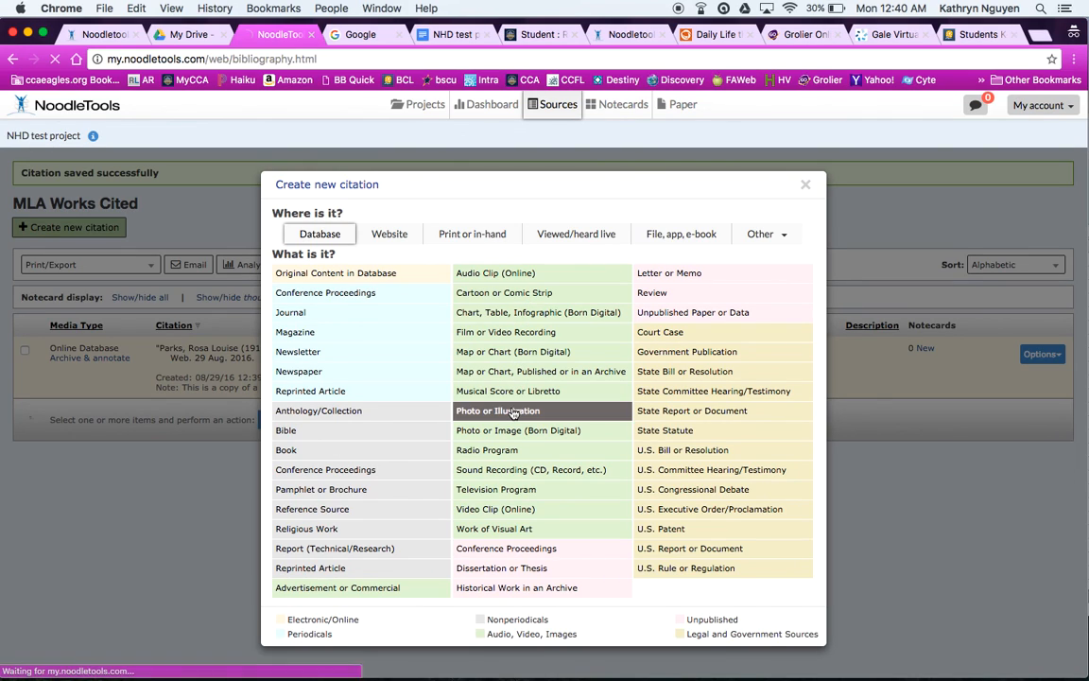
{"action": "left_click", "coordinate": [497, 411]}
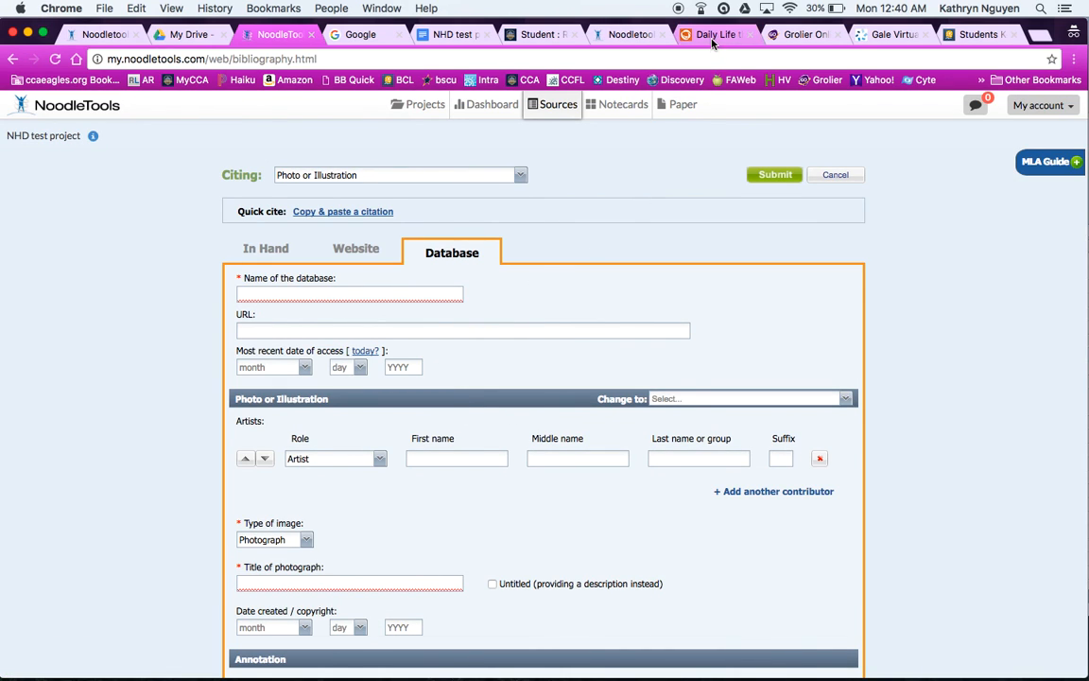
- Go to the Rosa Parks bus photo page and select its MLA citation text
{"action": "left_click", "coordinate": [715, 35]}
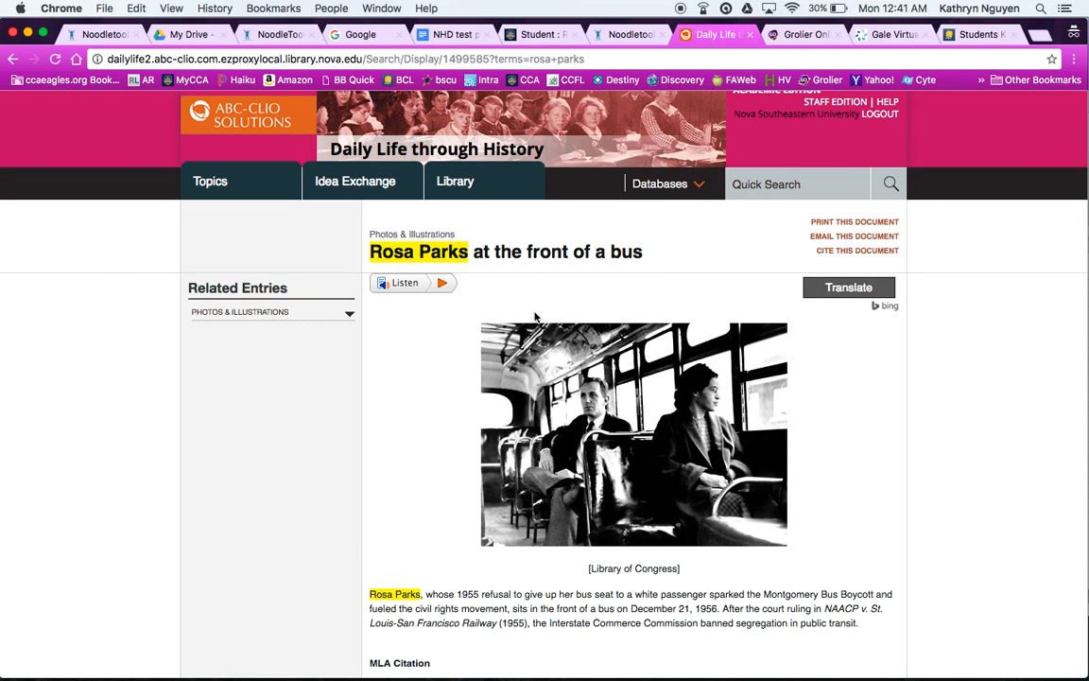
{"action": "scroll", "scroll_direction": "down", "scroll_amount": 3}
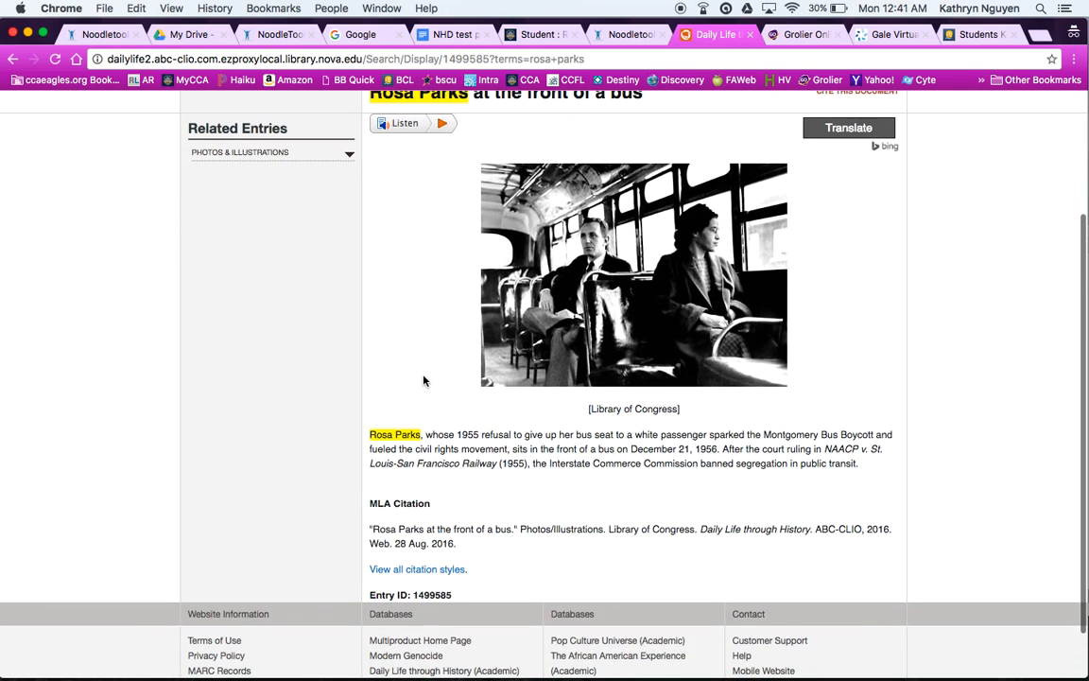
{"action": "double_click", "coordinate": [430, 543]}
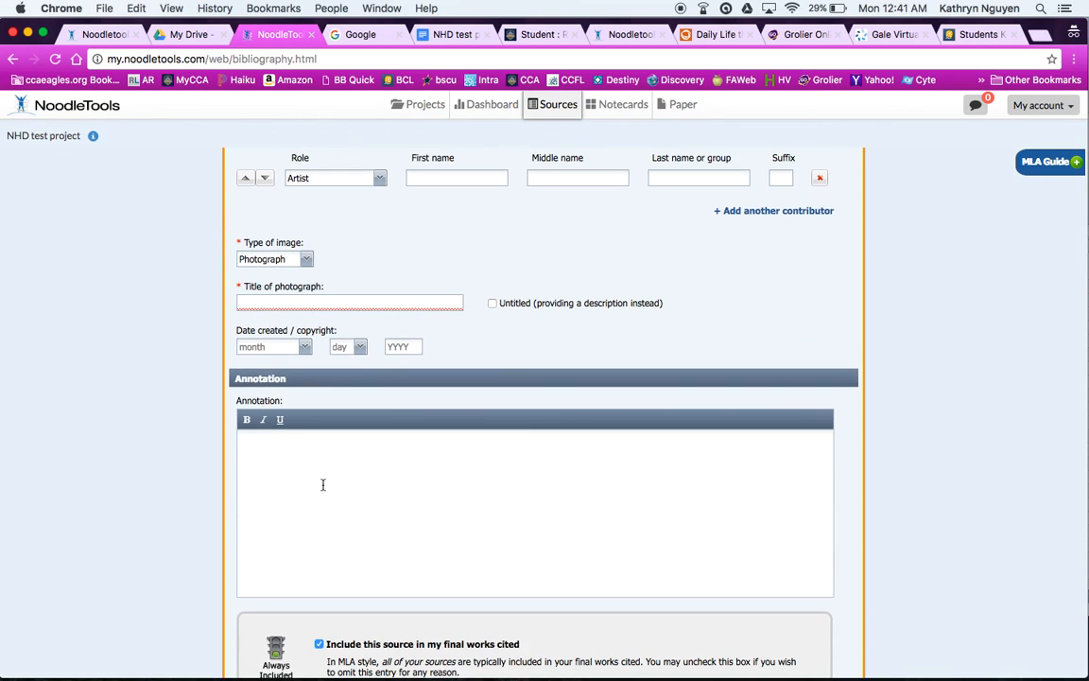
- Paste and submit the bus photo's MLA citation, then begin another new citation
{"action": "left_click", "coordinate": [306, 446]}
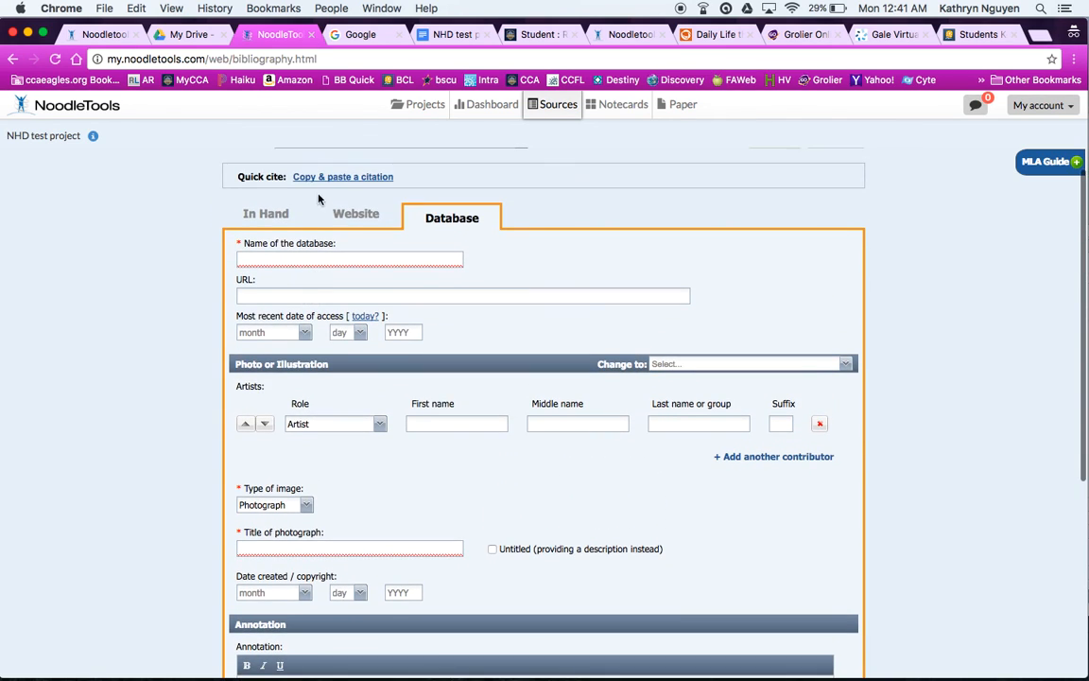
{"action": "left_click", "coordinate": [342, 176]}
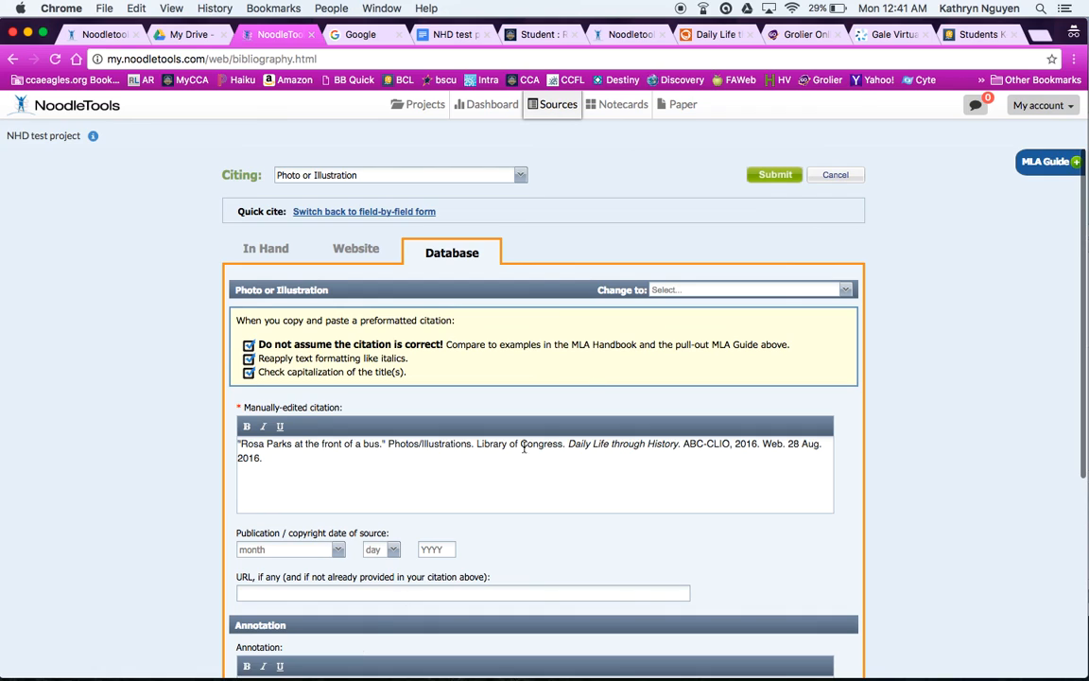
{"action": "left_click", "coordinate": [774, 174]}
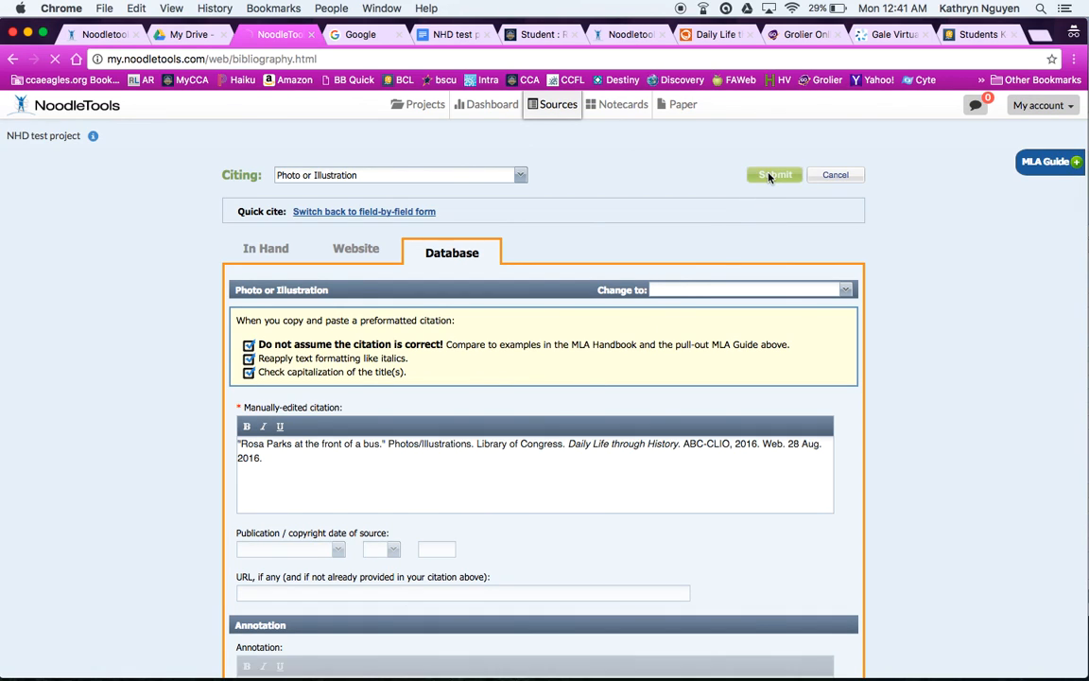
{"action": "left_click", "coordinate": [774, 174]}
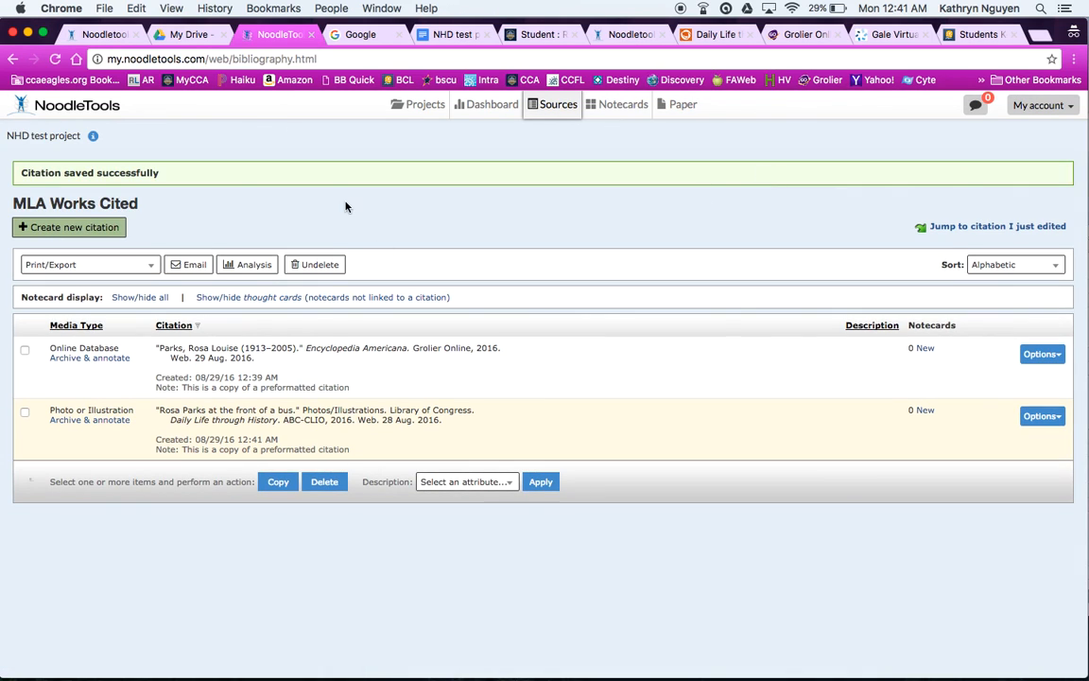
{"action": "left_click", "coordinate": [68, 227]}
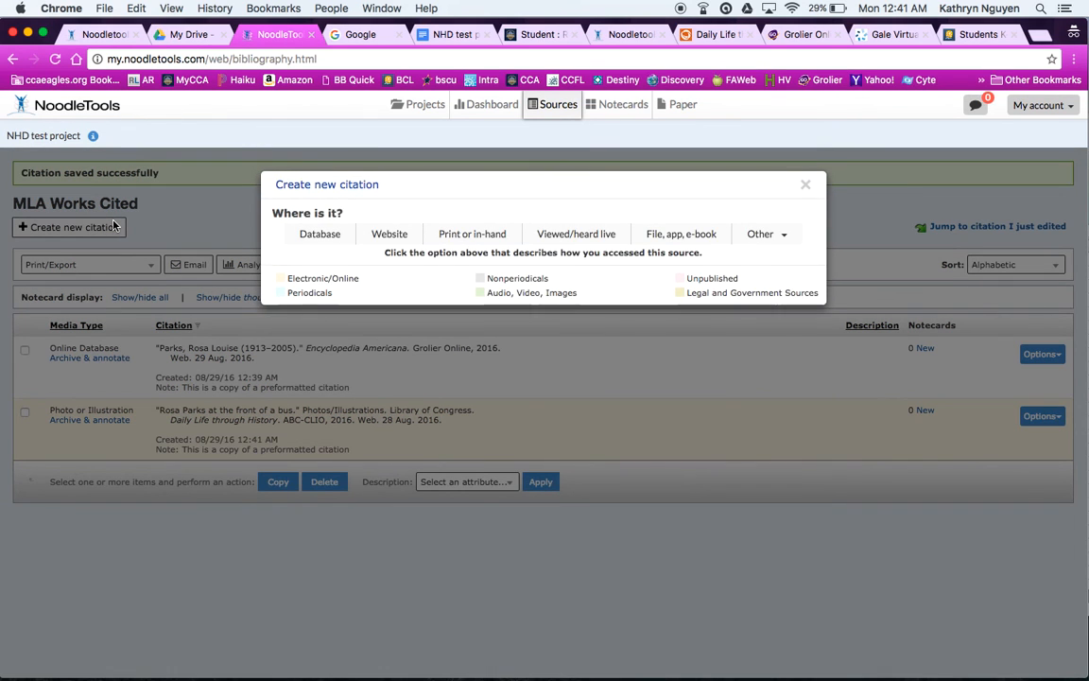
{"action": "mouse_move", "coordinate": [876, 54]}
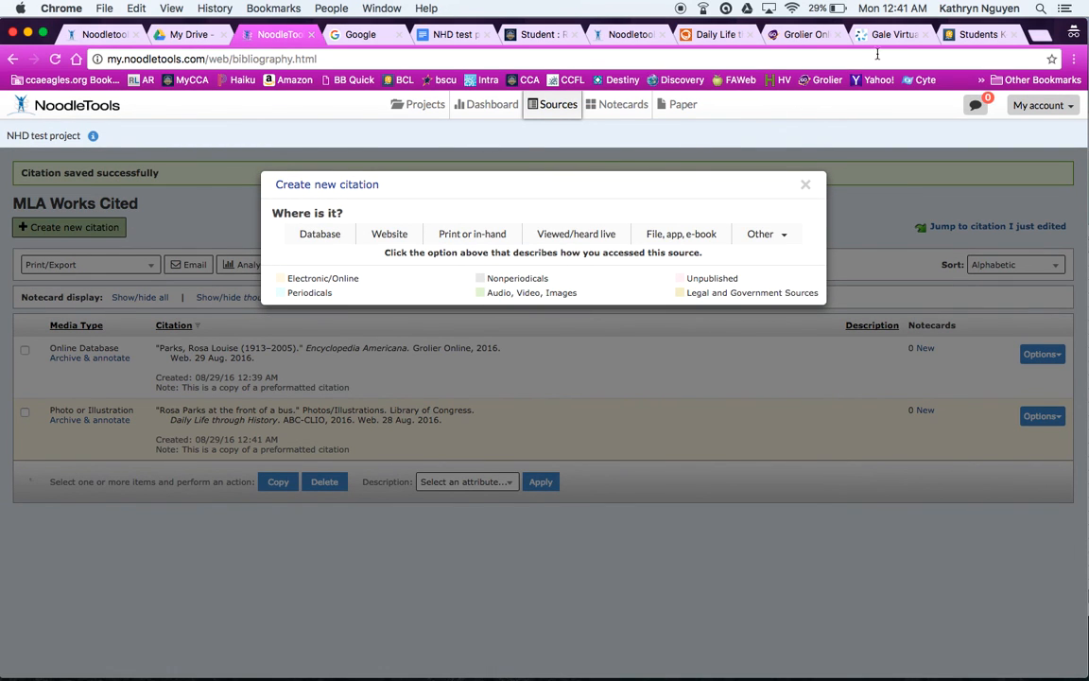
- Switch to the Gale Virtual Reference Library tab with 'Rosa Parks: My Story'
{"action": "left_click", "coordinate": [893, 35]}
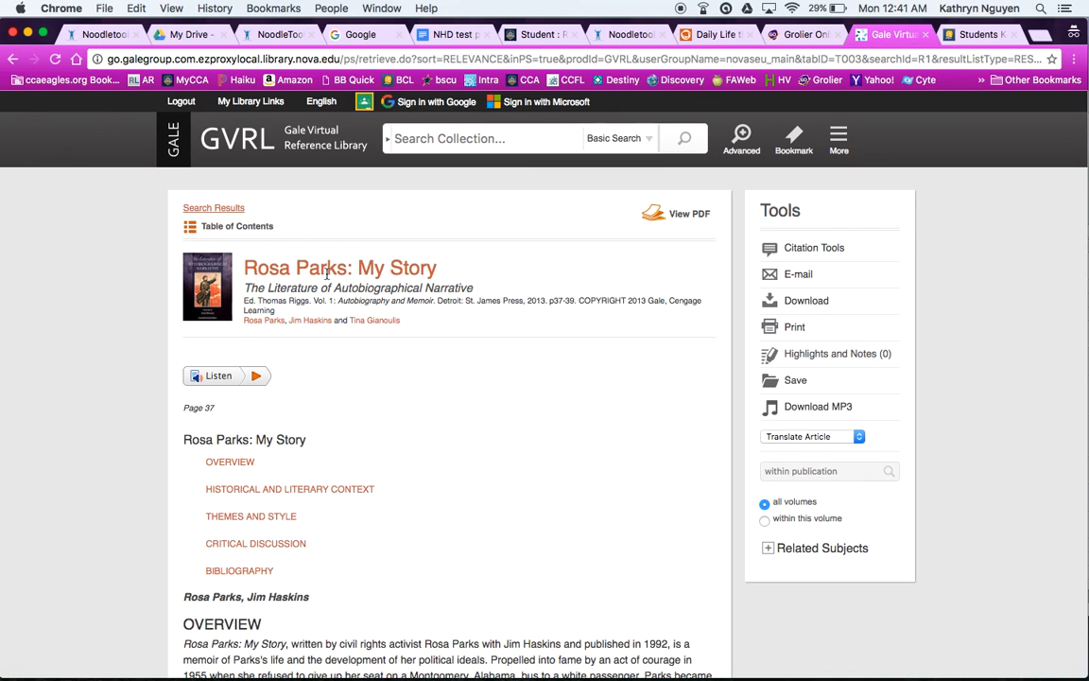
{"action": "mouse_move", "coordinate": [437, 433]}
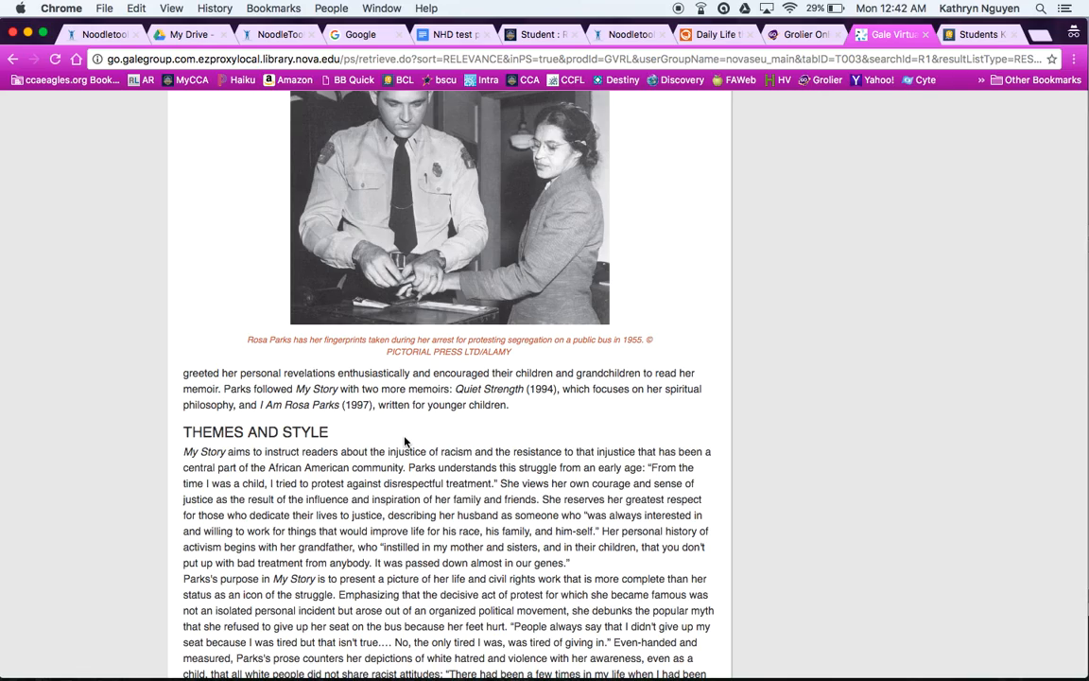
- Scroll the Rosa Parks: My Story article and open its ready-made Citation Tools
{"action": "scroll", "scroll_direction": "down", "scroll_amount": 3}
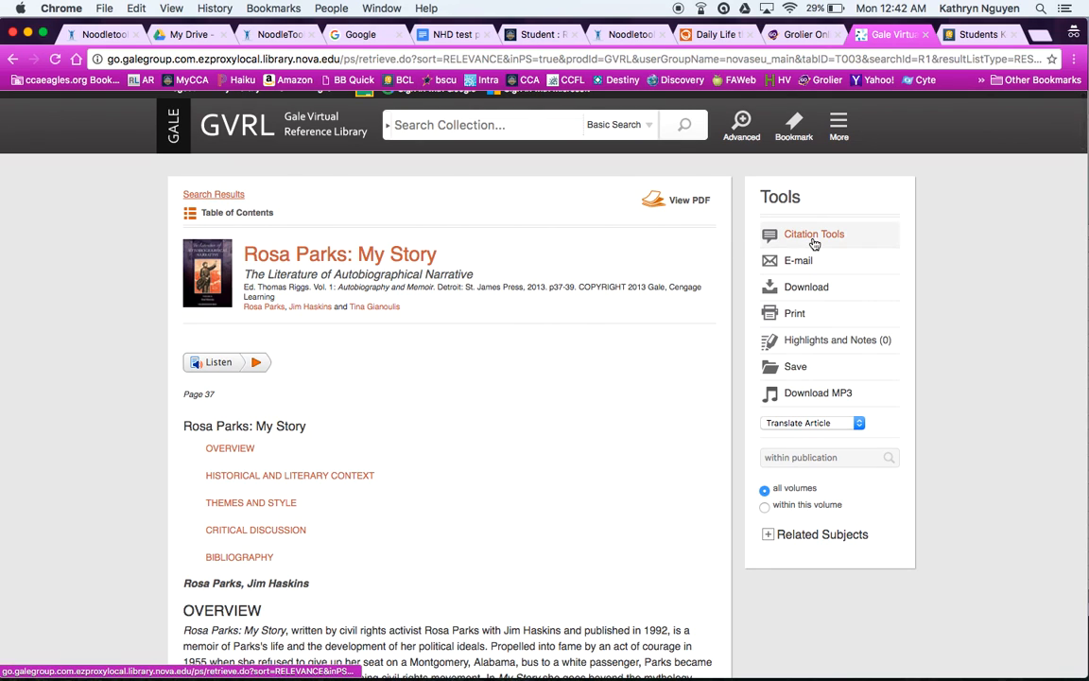
{"action": "left_click", "coordinate": [814, 233]}
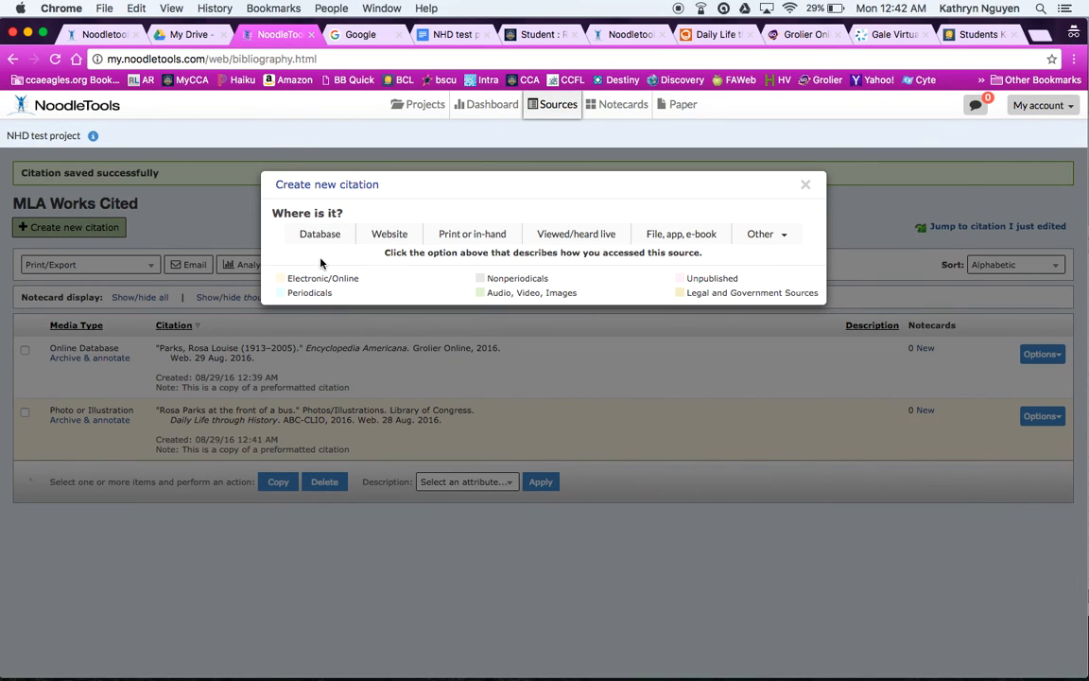
- Save Rosa Parks: My Story as a database-accessed book from the pasted preformatted citation
{"action": "left_click", "coordinate": [319, 233]}
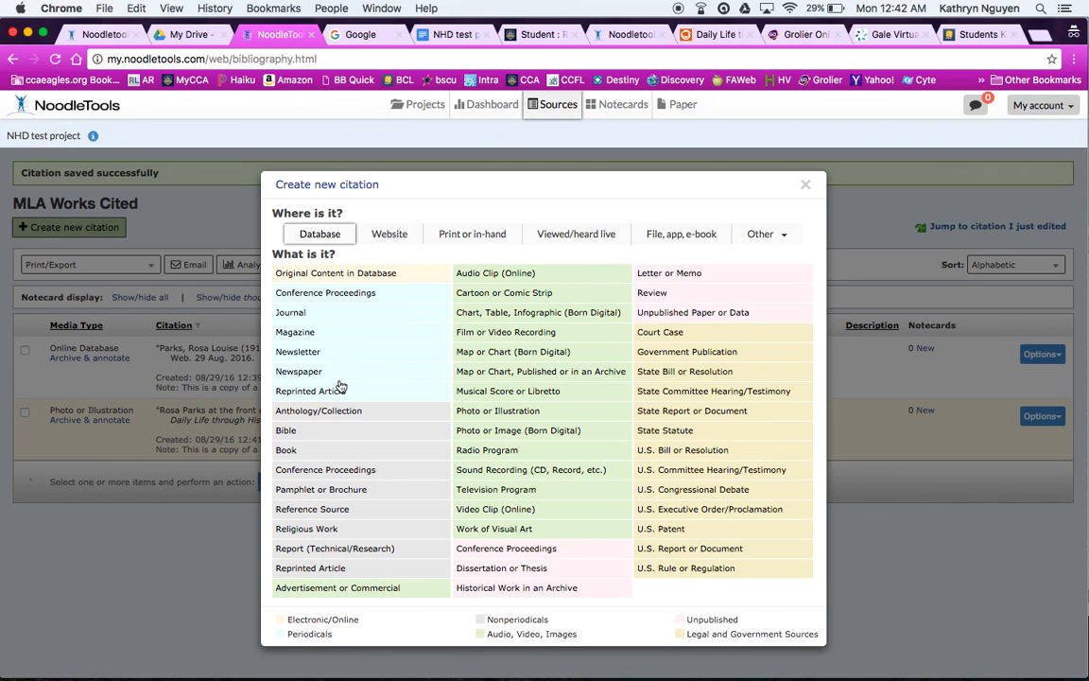
{"action": "mouse_move", "coordinate": [291, 450]}
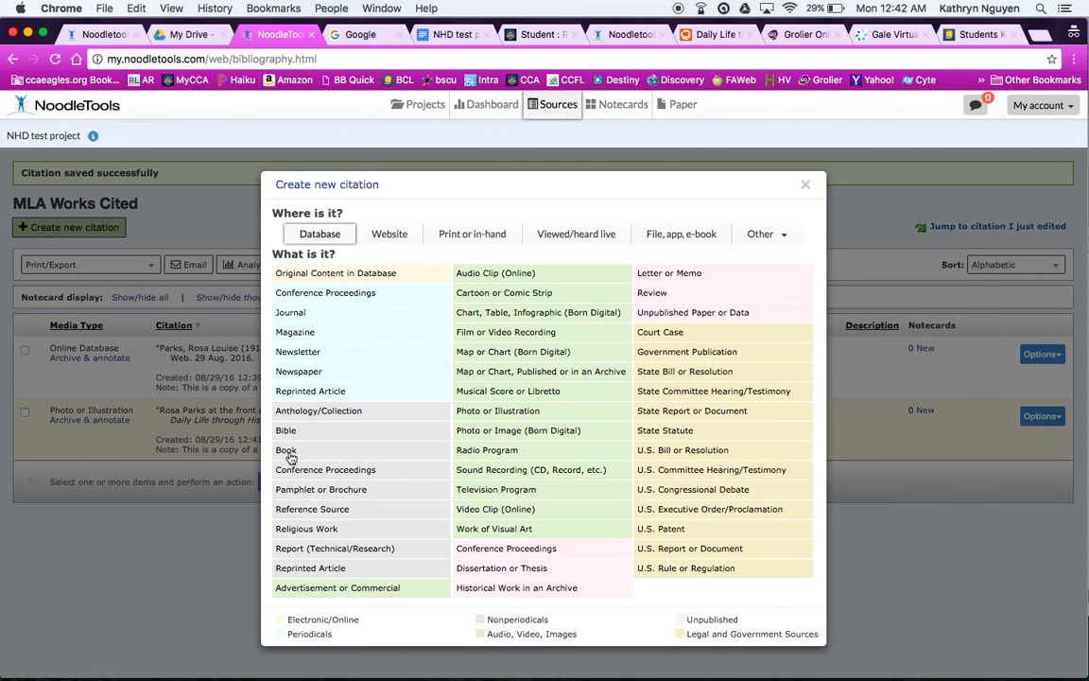
{"action": "left_click", "coordinate": [286, 449]}
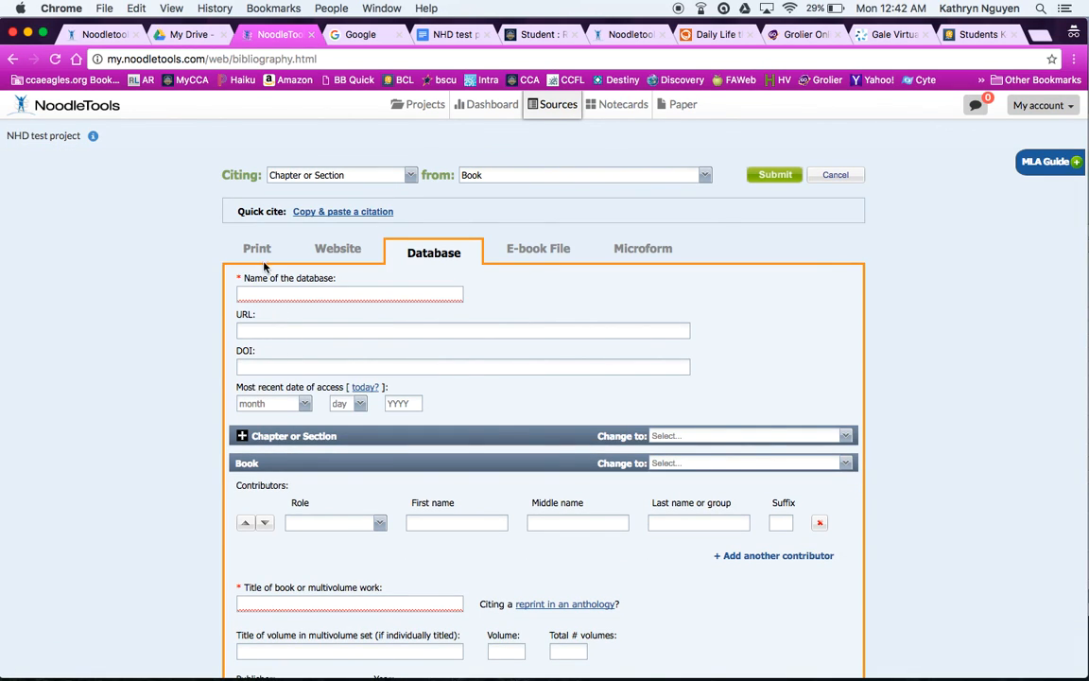
{"action": "mouse_move", "coordinate": [257, 248]}
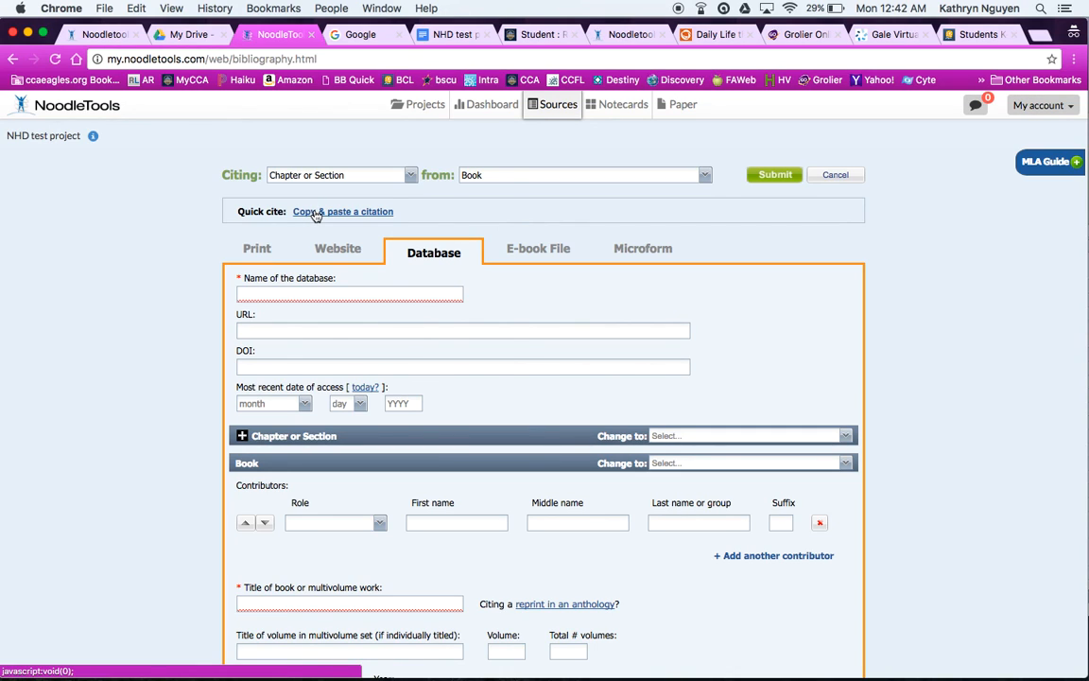
{"action": "left_click", "coordinate": [342, 211]}
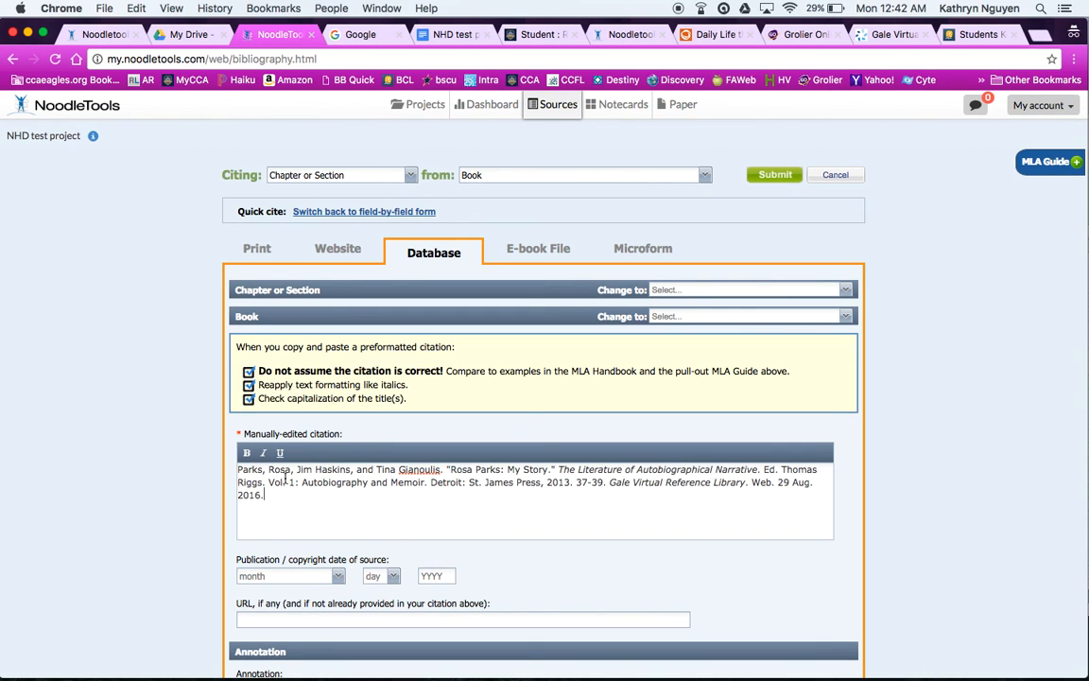
{"action": "scroll", "scroll_direction": "down", "scroll_amount": 3}
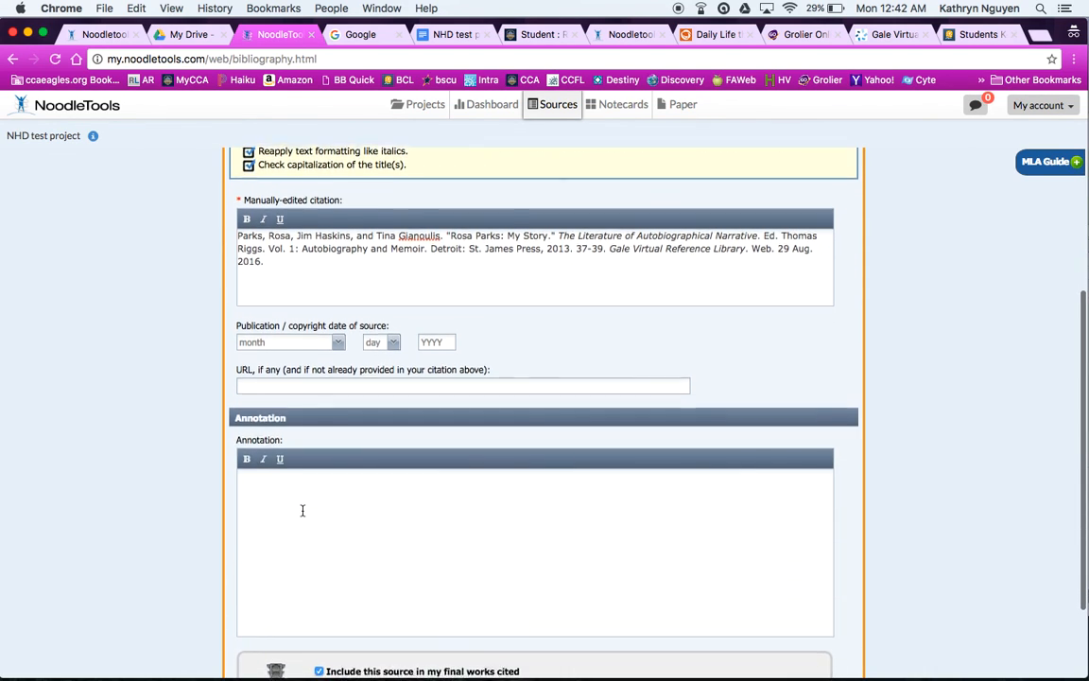
{"action": "scroll", "scroll_direction": "down", "scroll_amount": 3}
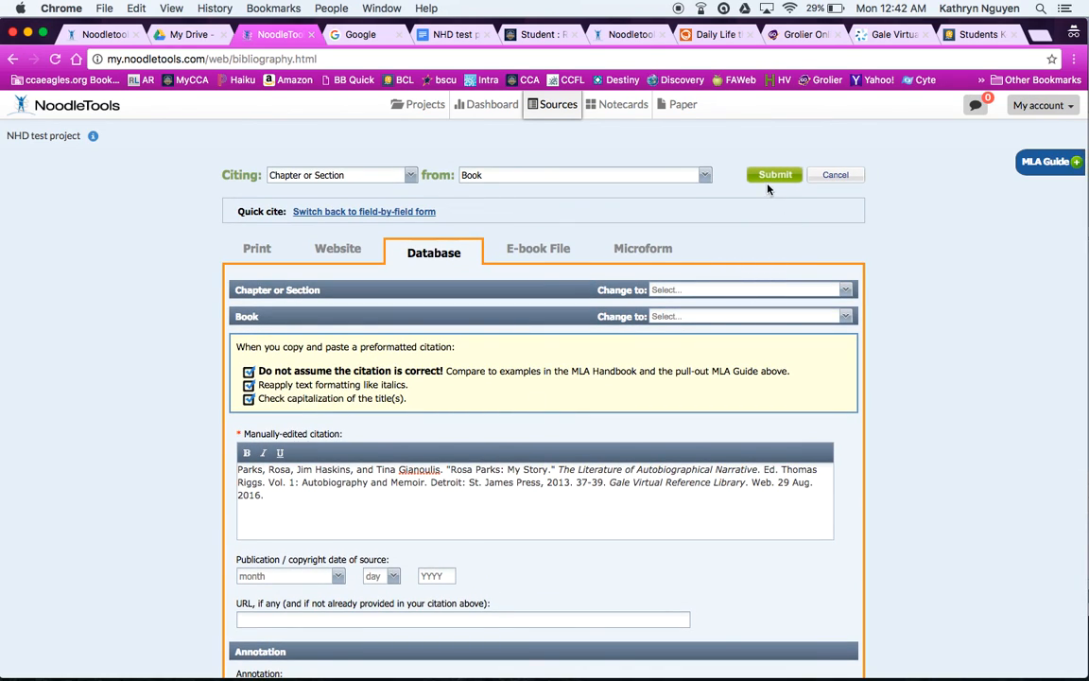
{"action": "left_click", "coordinate": [774, 174]}
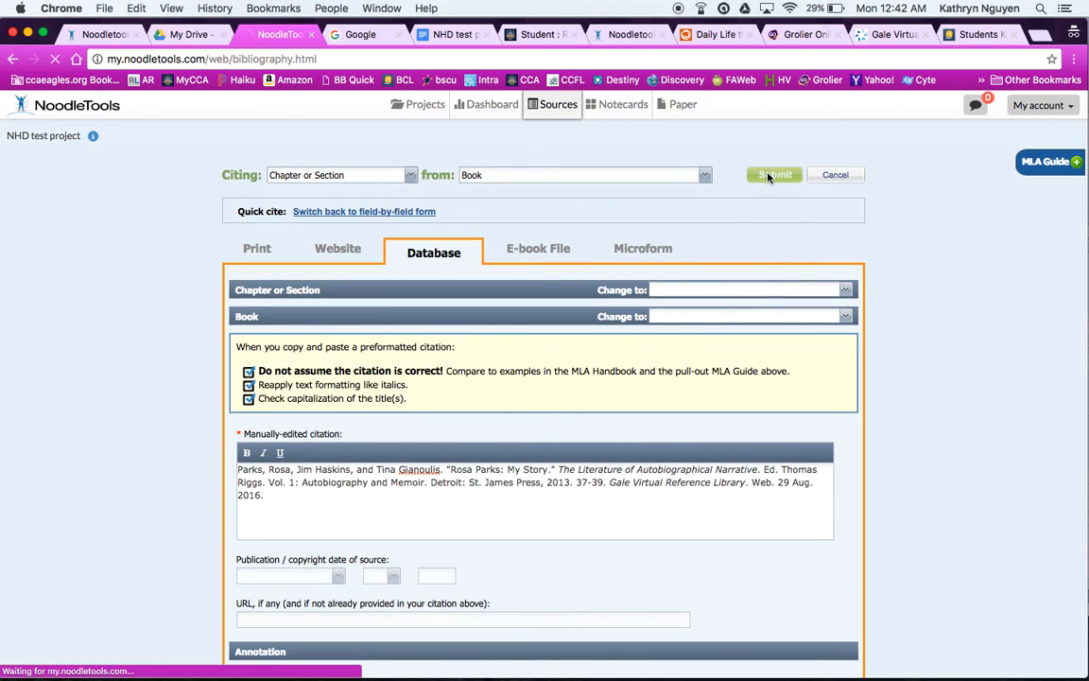
{"action": "left_click", "coordinate": [775, 175]}
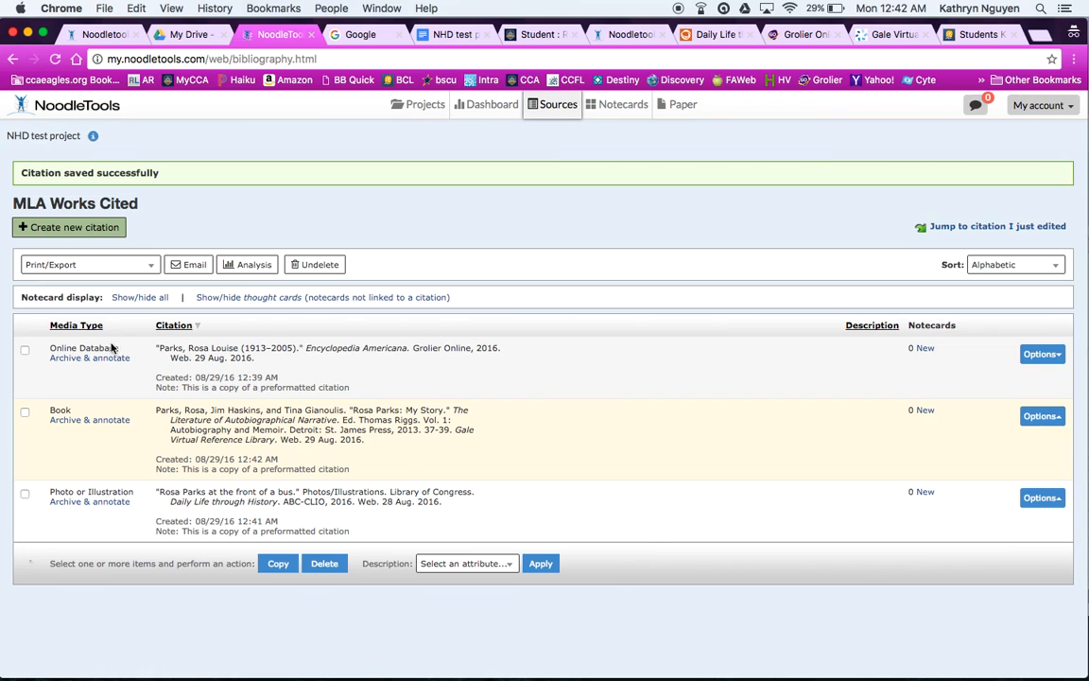
{"action": "mouse_move", "coordinate": [121, 494]}
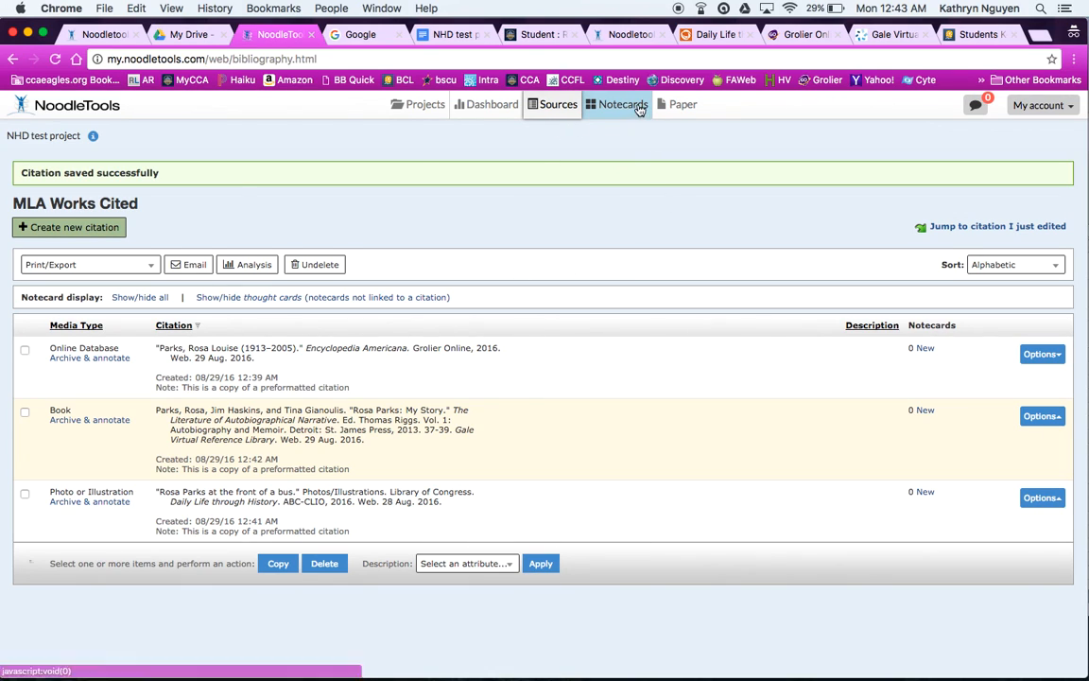
- Go to the Notecards page for NHD test project
{"action": "left_click", "coordinate": [622, 104]}
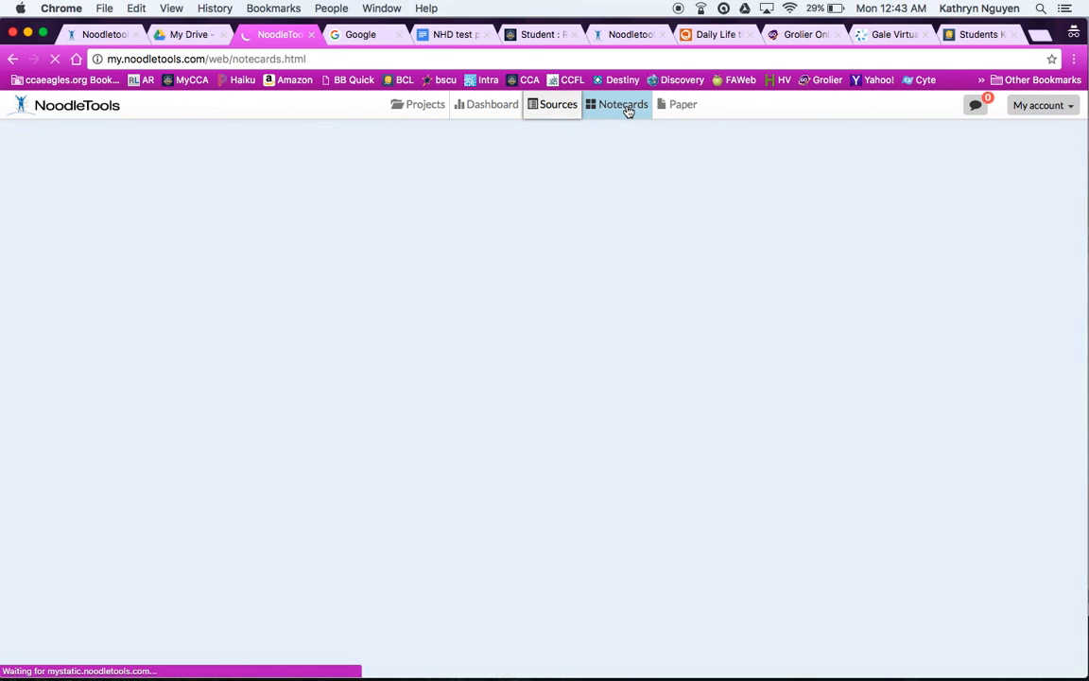
- Drag the tabletop/outline splitter left, then right, to widen the notecard tabletop
{"action": "left_click", "coordinate": [622, 104]}
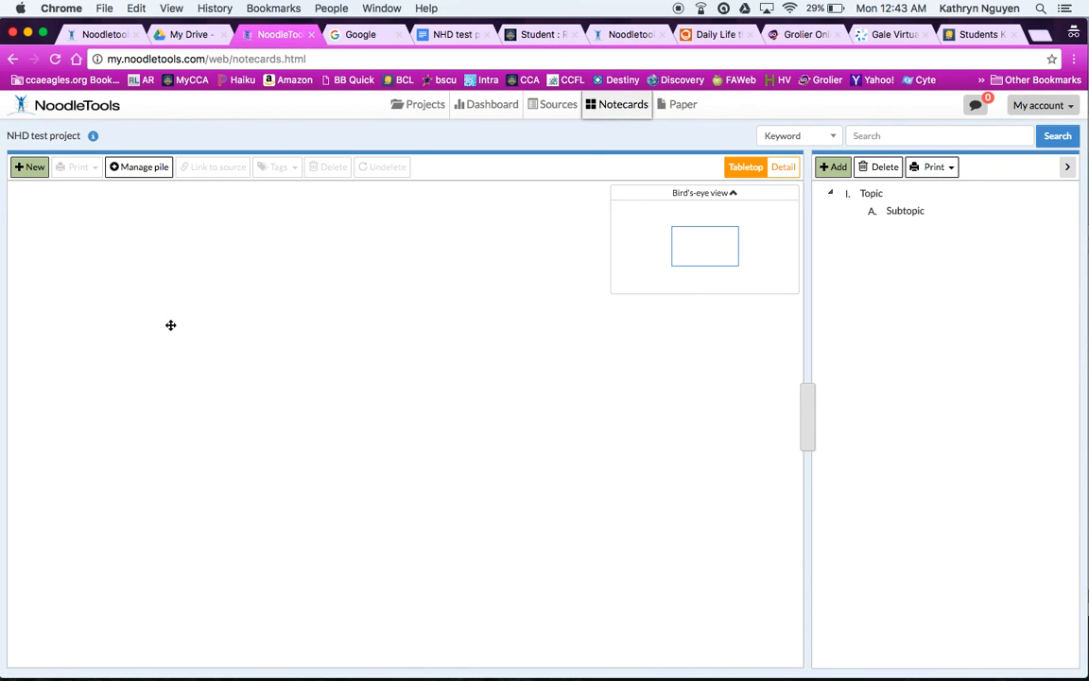
{"action": "mouse_move", "coordinate": [600, 436]}
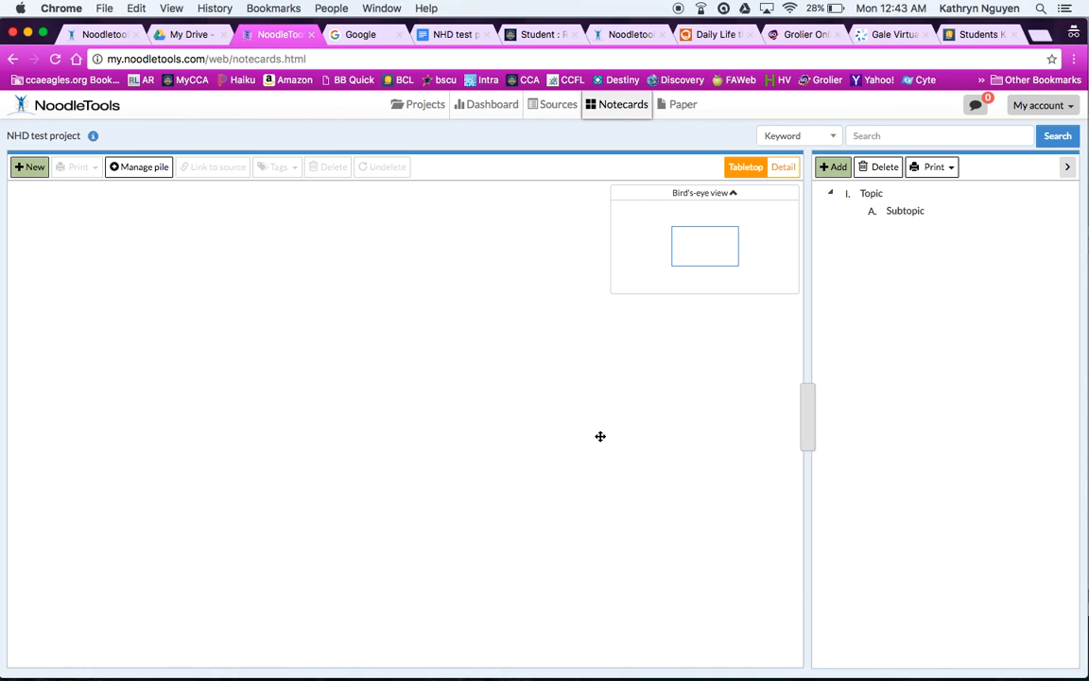
{"action": "mouse_move", "coordinate": [806, 424]}
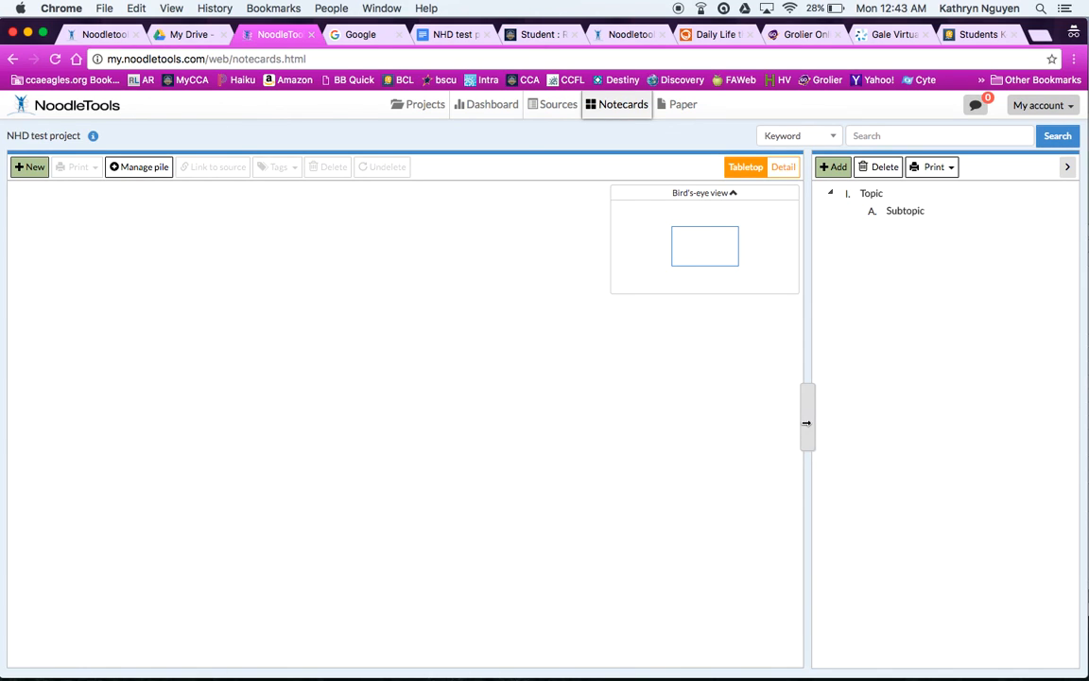
{"action": "left_click_drag", "start_coordinate": [808, 421], "coordinate": [545, 421]}
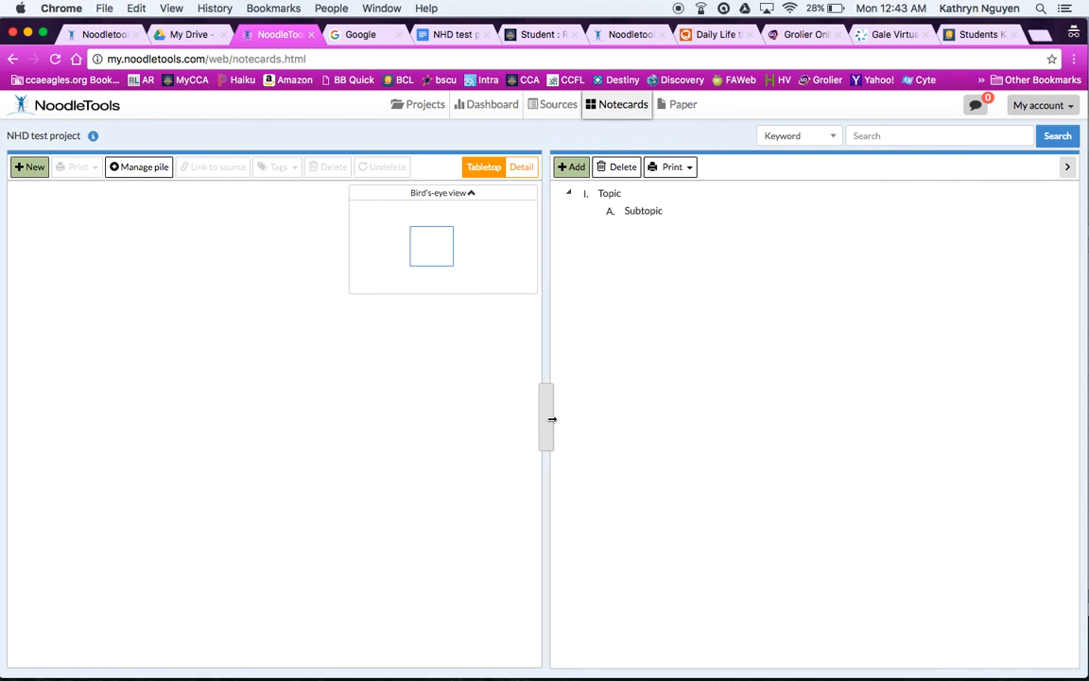
{"action": "left_click_drag", "start_coordinate": [546, 419], "coordinate": [688, 383]}
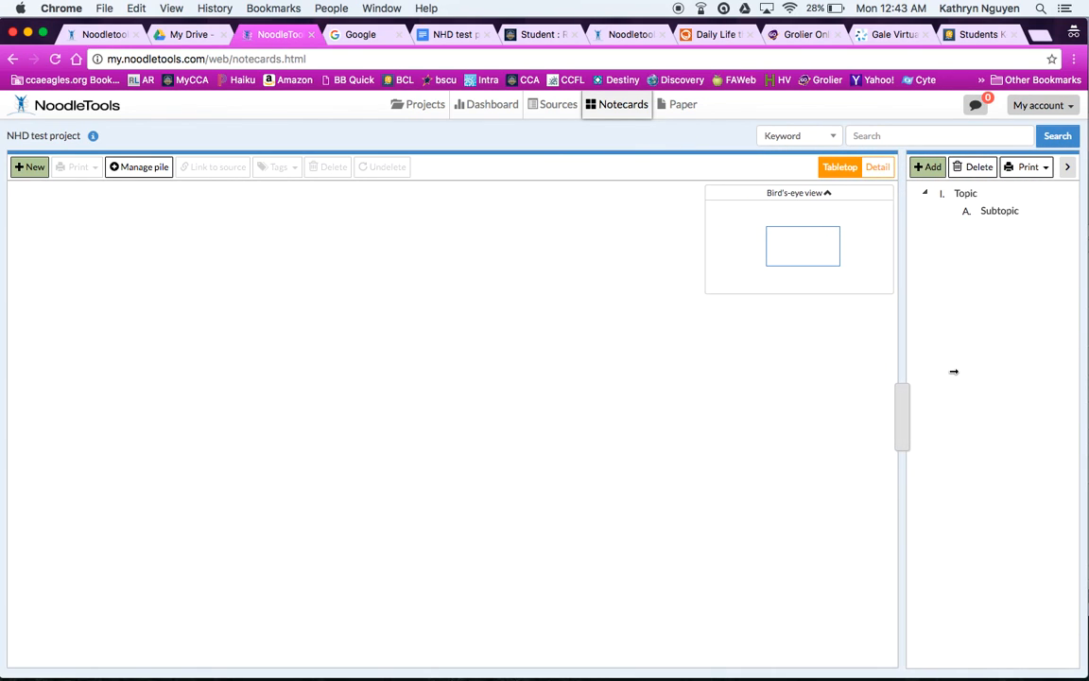
{"action": "mouse_move", "coordinate": [503, 473]}
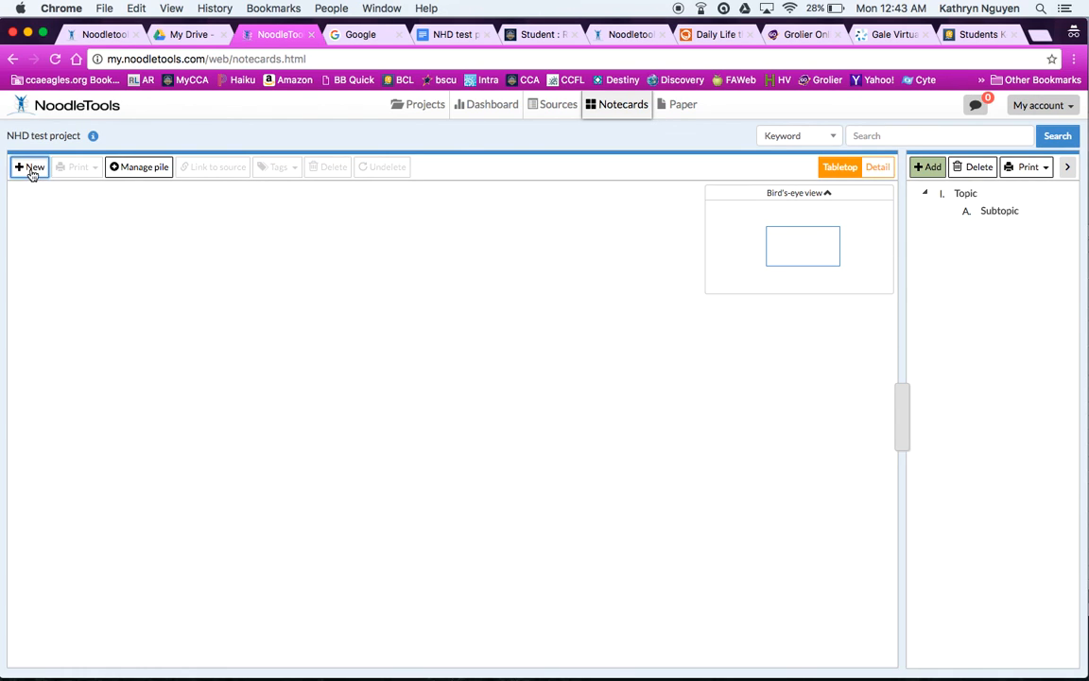
- Add a notecard titled RP1 sourced from the Encyclopedia Americana Rosa Parks citation
{"action": "left_click", "coordinate": [30, 166]}
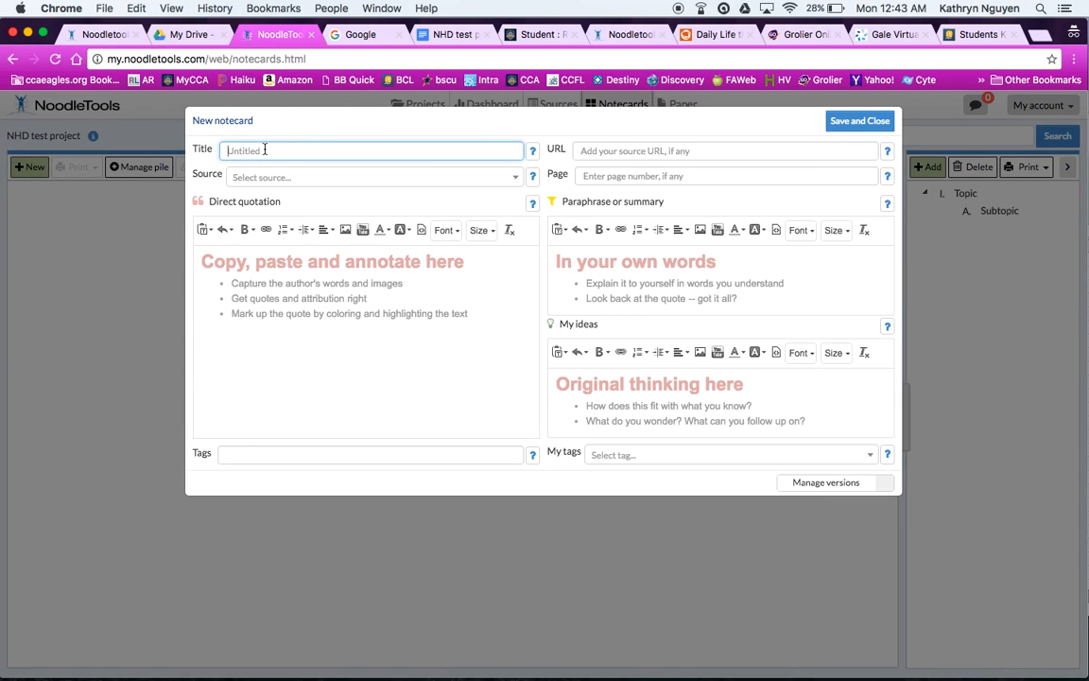
{"action": "type", "text": "Rp"}
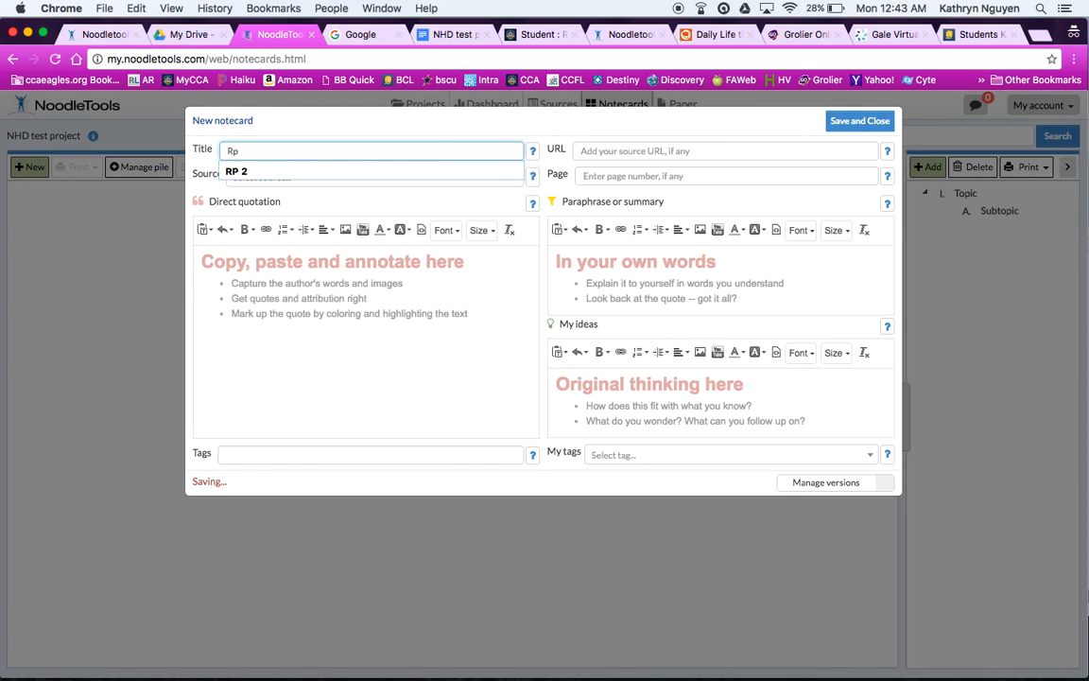
{"action": "type", "text": "P1"}
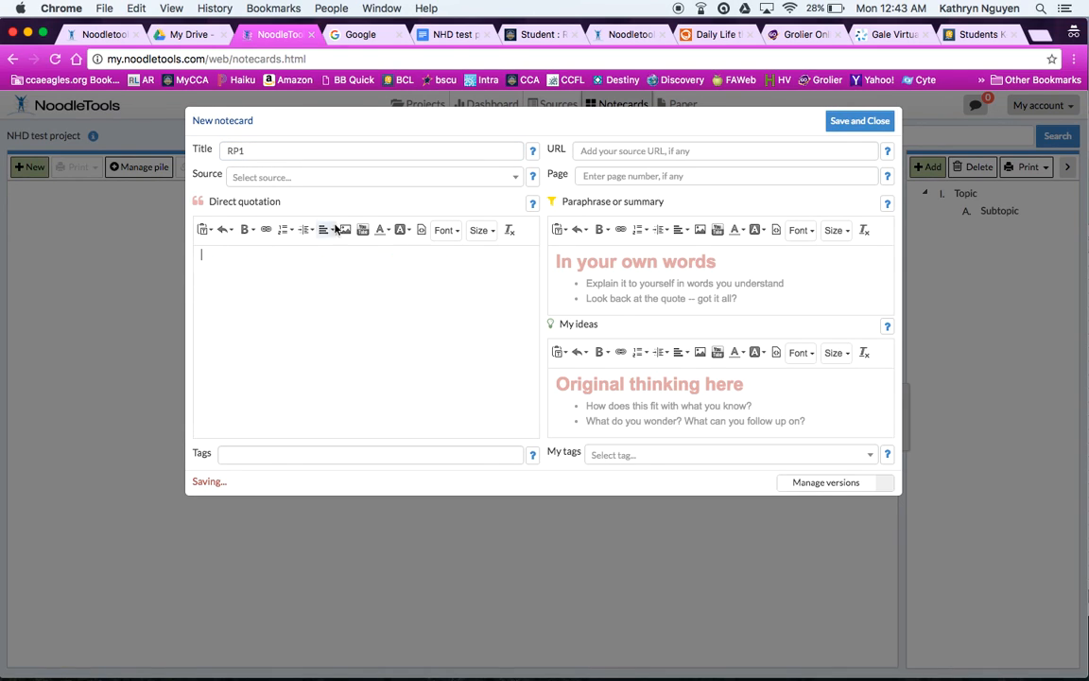
{"action": "left_click", "coordinate": [373, 176]}
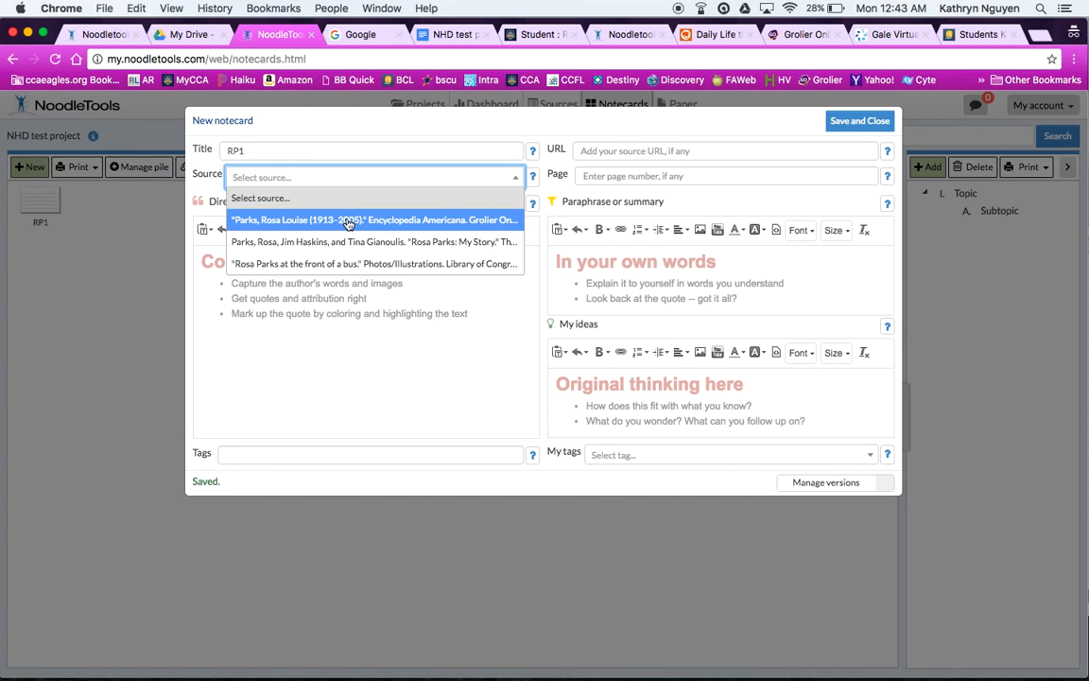
{"action": "left_click", "coordinate": [374, 219]}
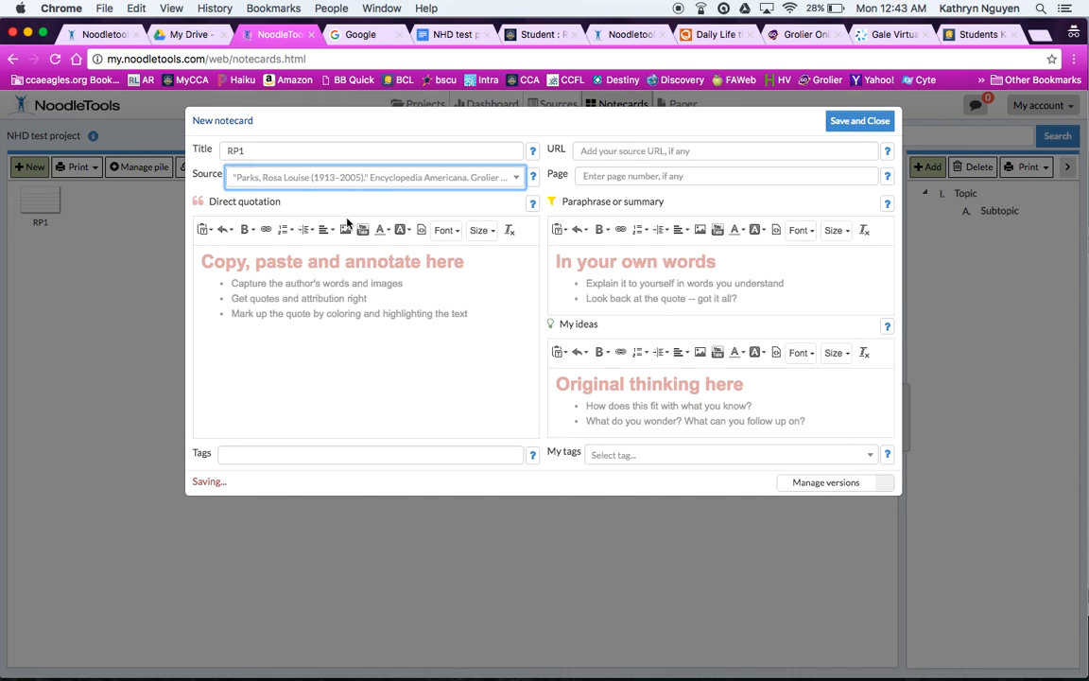
{"action": "mouse_move", "coordinate": [328, 191]}
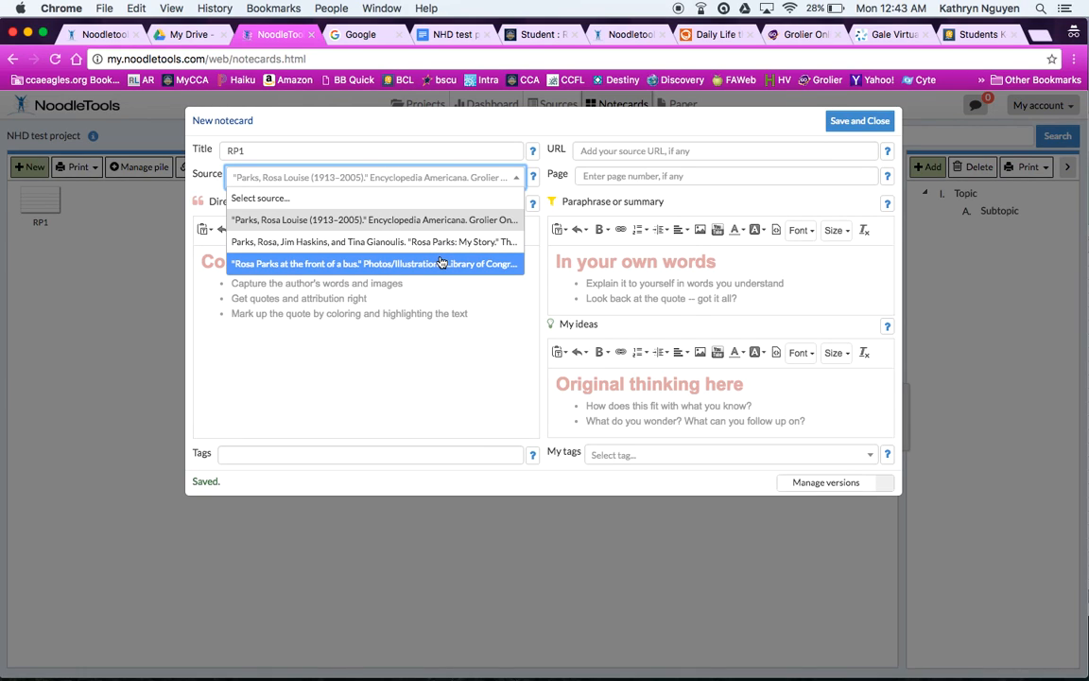
{"action": "mouse_move", "coordinate": [434, 220]}
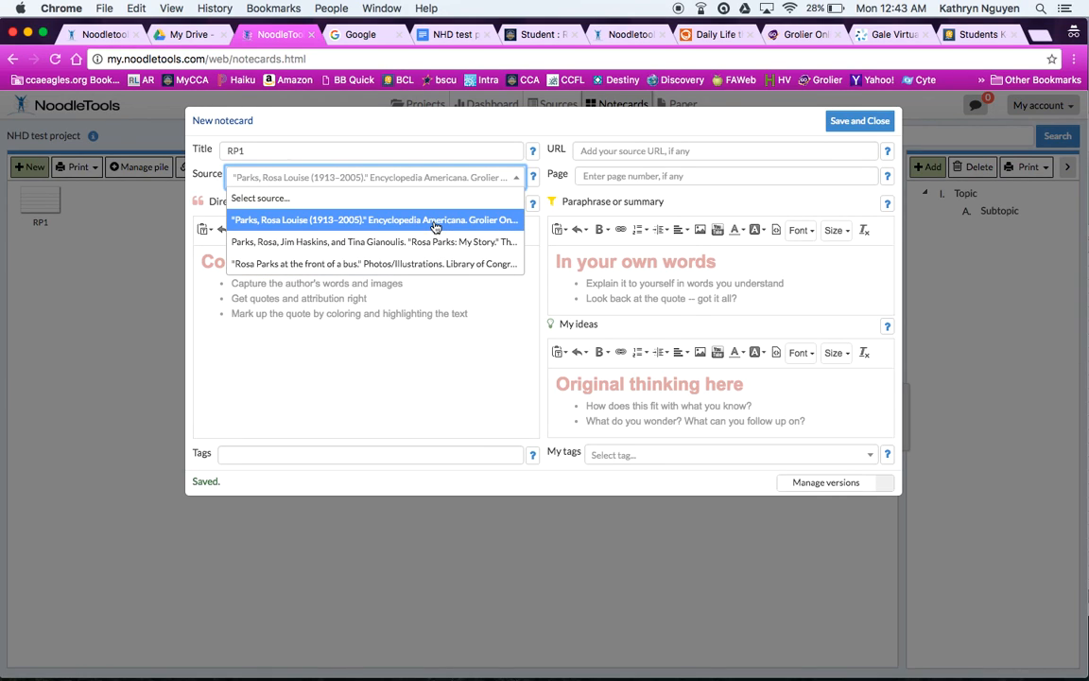
{"action": "left_click", "coordinate": [375, 219]}
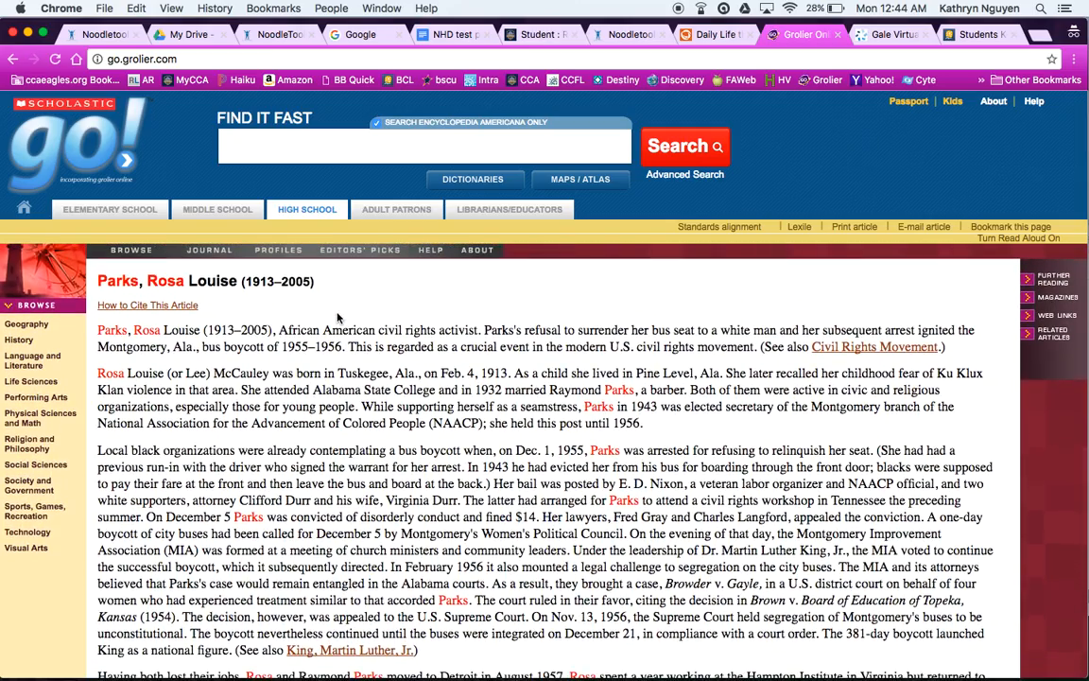
- Select the Grolier paragraph on Rosa Parks's birth, childhood and early NAACP work
{"action": "left_click_drag", "start_coordinate": [369, 390], "coordinate": [643, 422]}
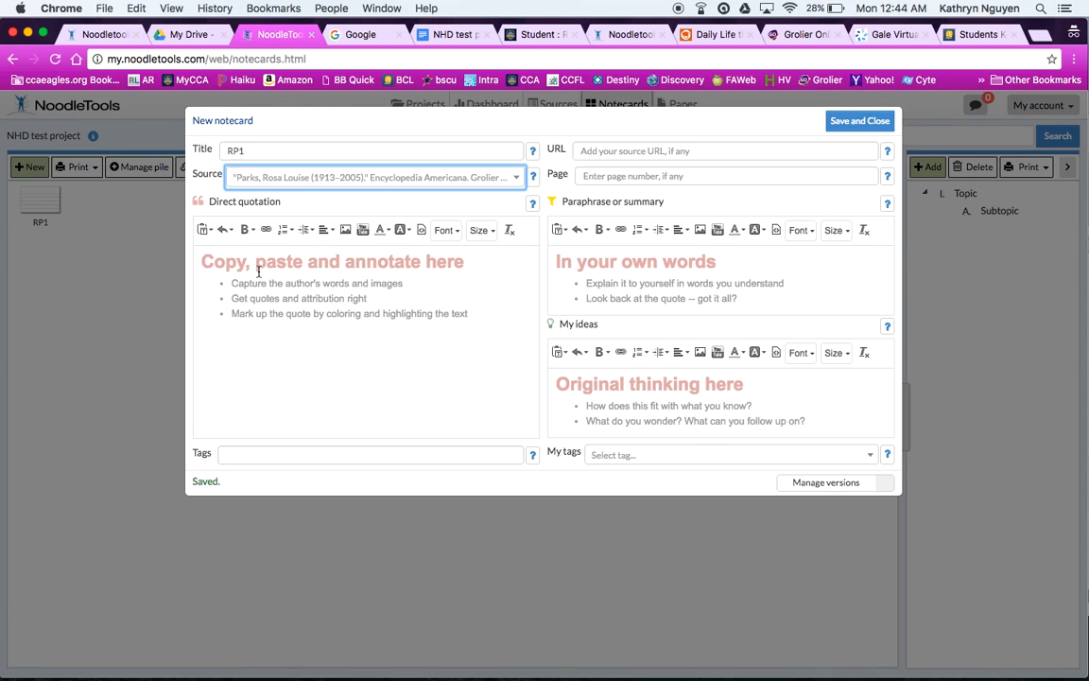
- Paste the early-life paragraph into RP1's Direct quotation box
{"action": "left_click", "coordinate": [359, 283]}
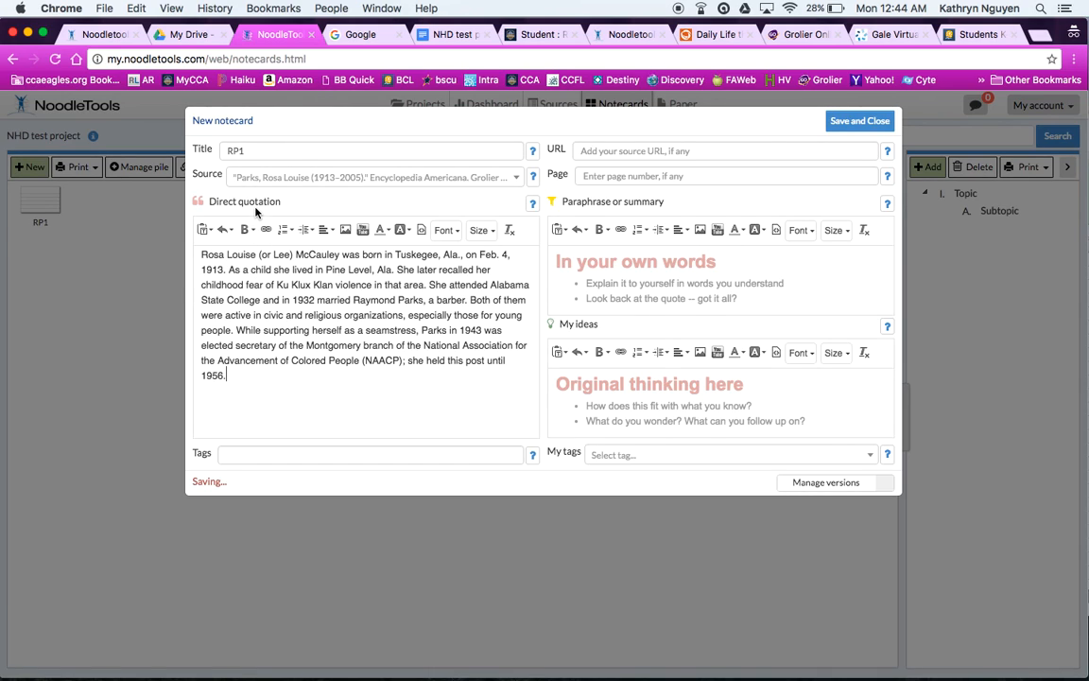
{"action": "mouse_move", "coordinate": [280, 293]}
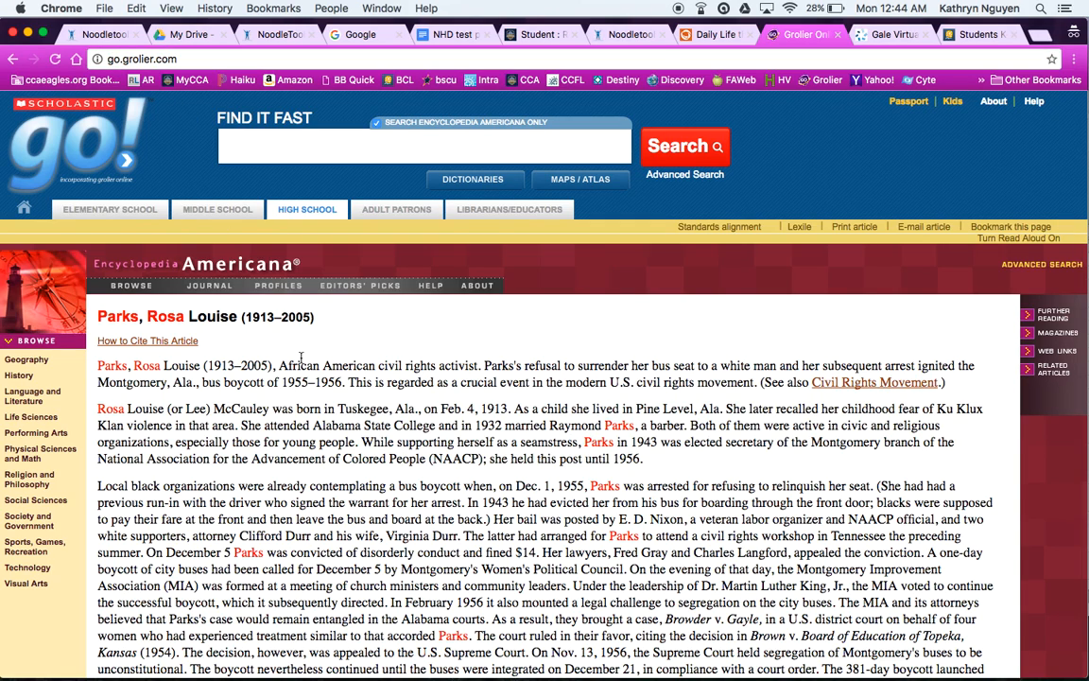
{"action": "mouse_move", "coordinate": [903, 275]}
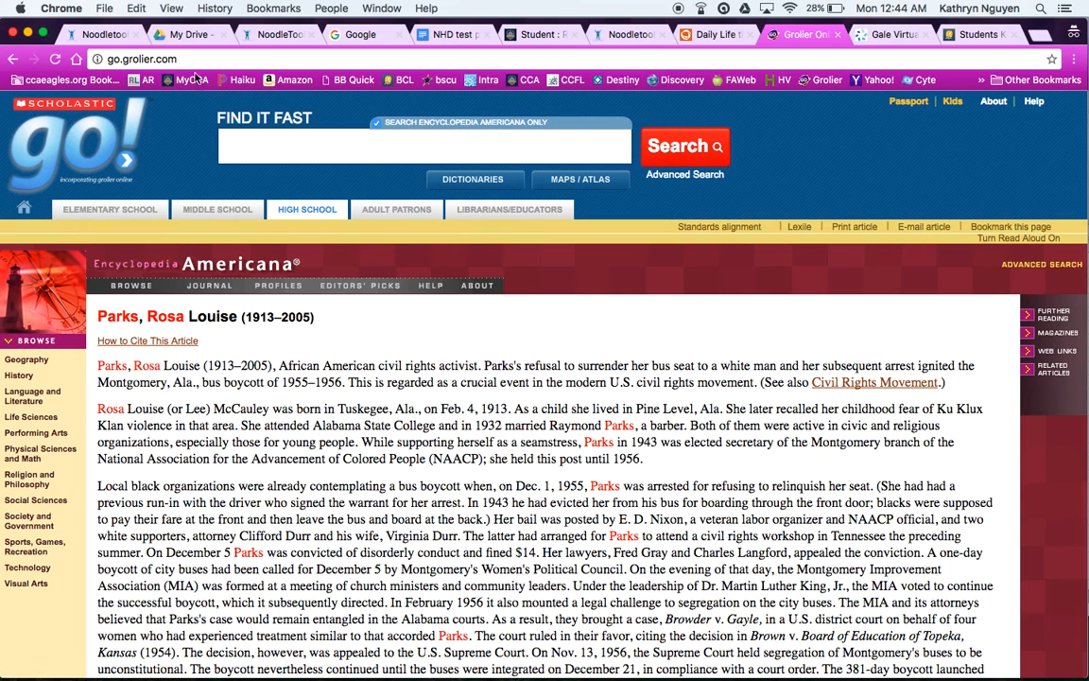
- Select the Grolier Rosa Parks article's URL in the address bar
{"action": "left_click", "coordinate": [141, 59]}
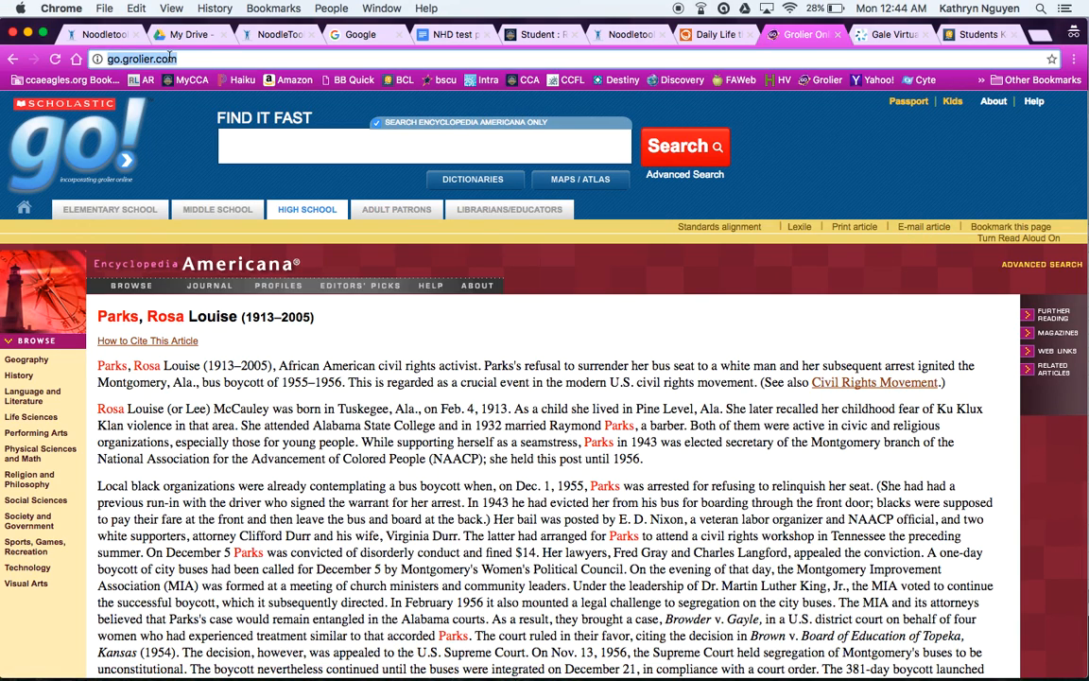
{"action": "mouse_move", "coordinate": [246, 58]}
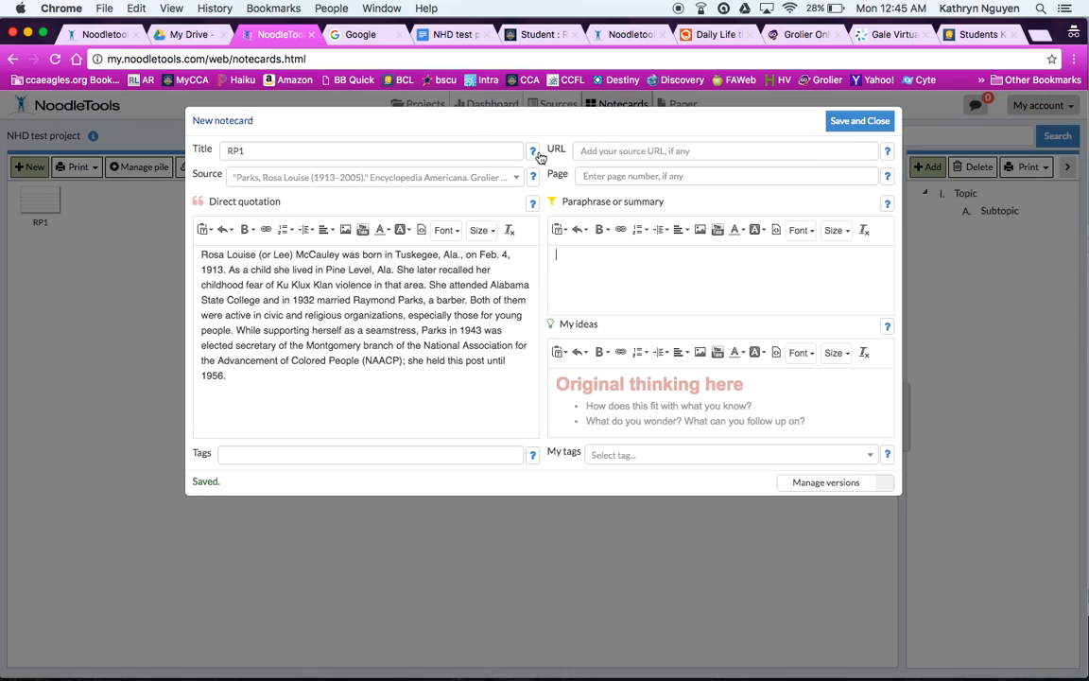
{"action": "type", "text": "http://go.grolier.com/"}
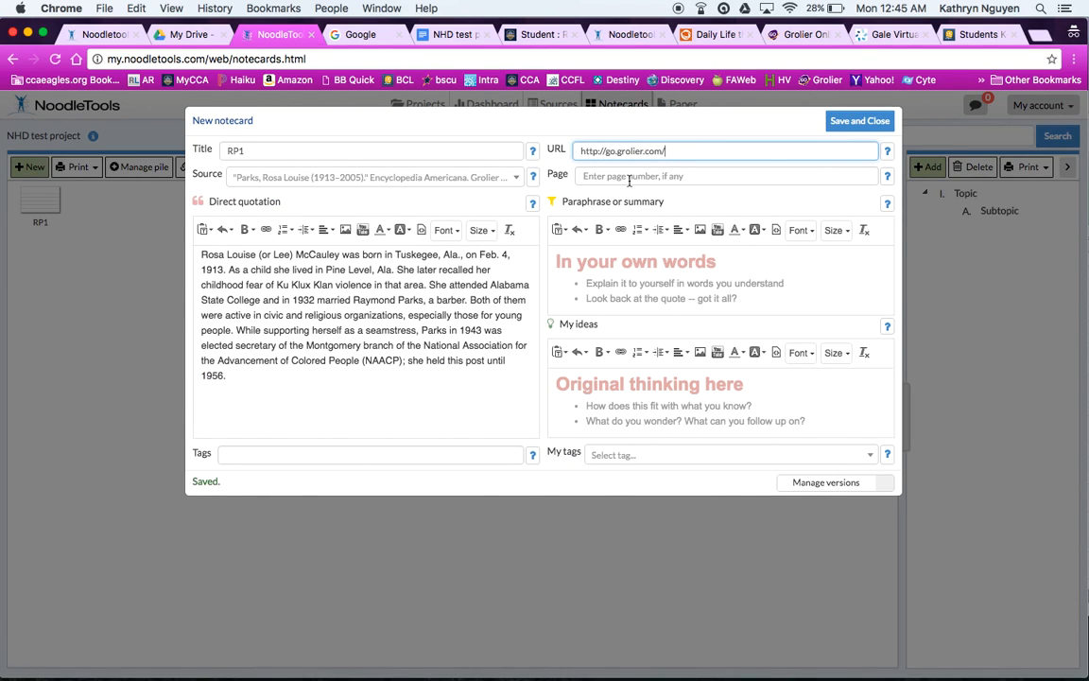
{"action": "left_click", "coordinate": [633, 275]}
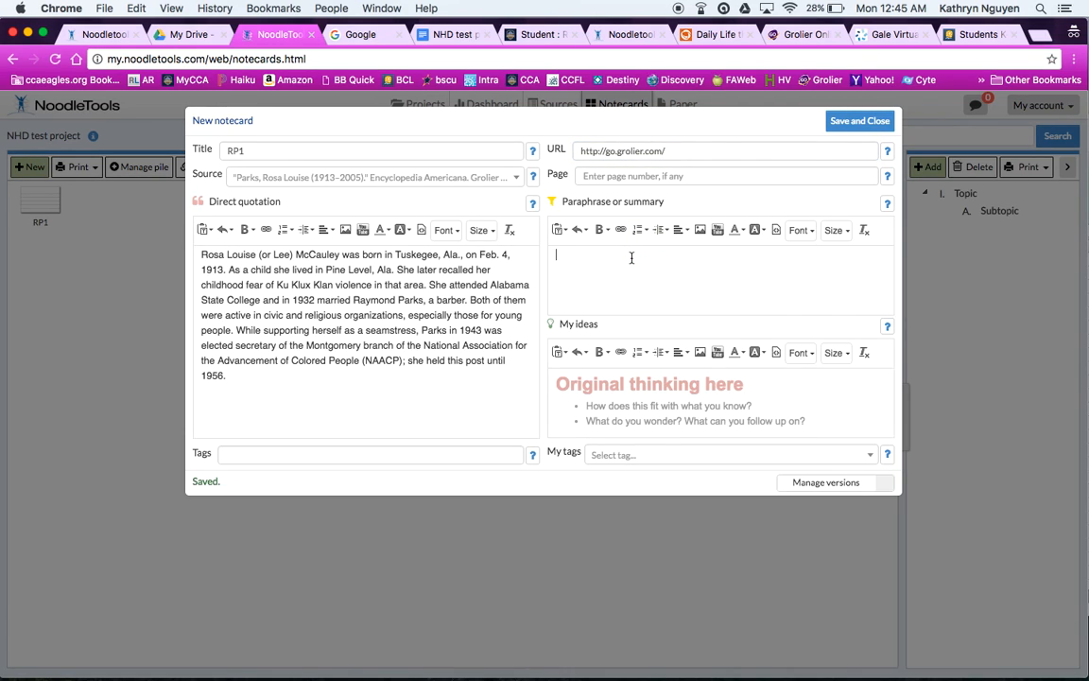
{"action": "type", "text": "My own words."}
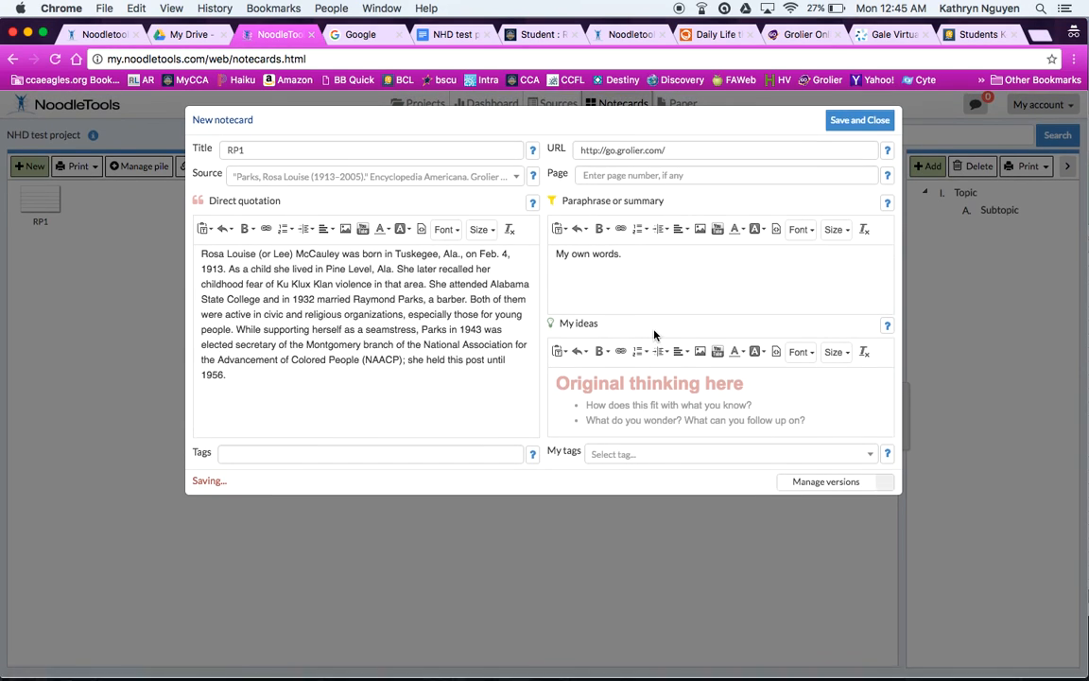
{"action": "left_click", "coordinate": [638, 386]}
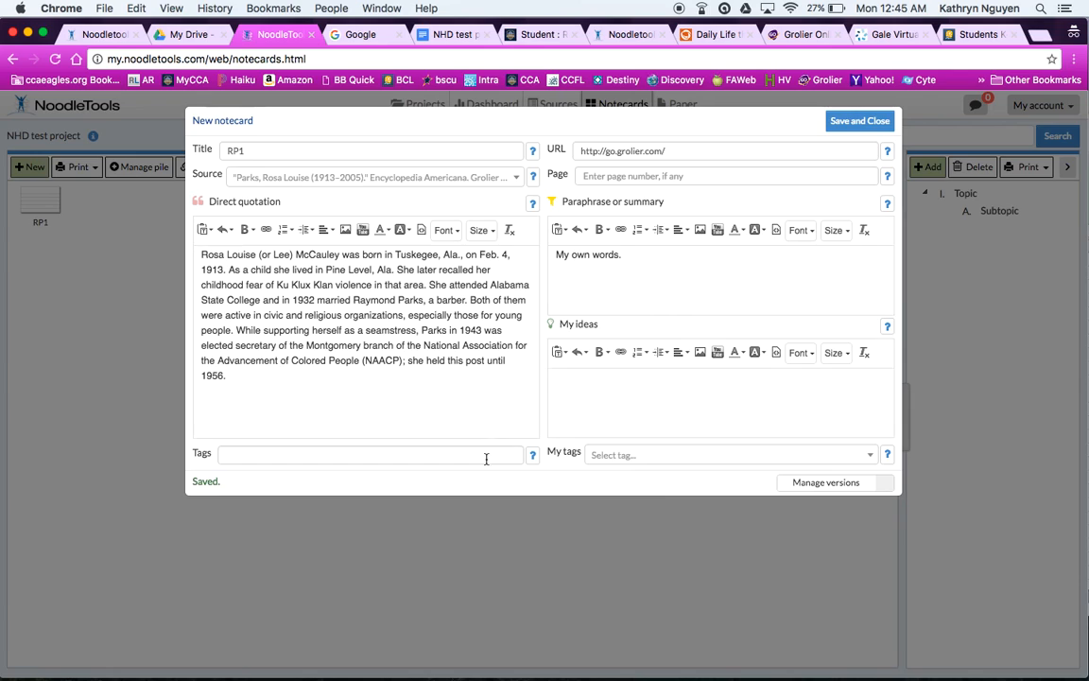
{"action": "left_click", "coordinate": [369, 455]}
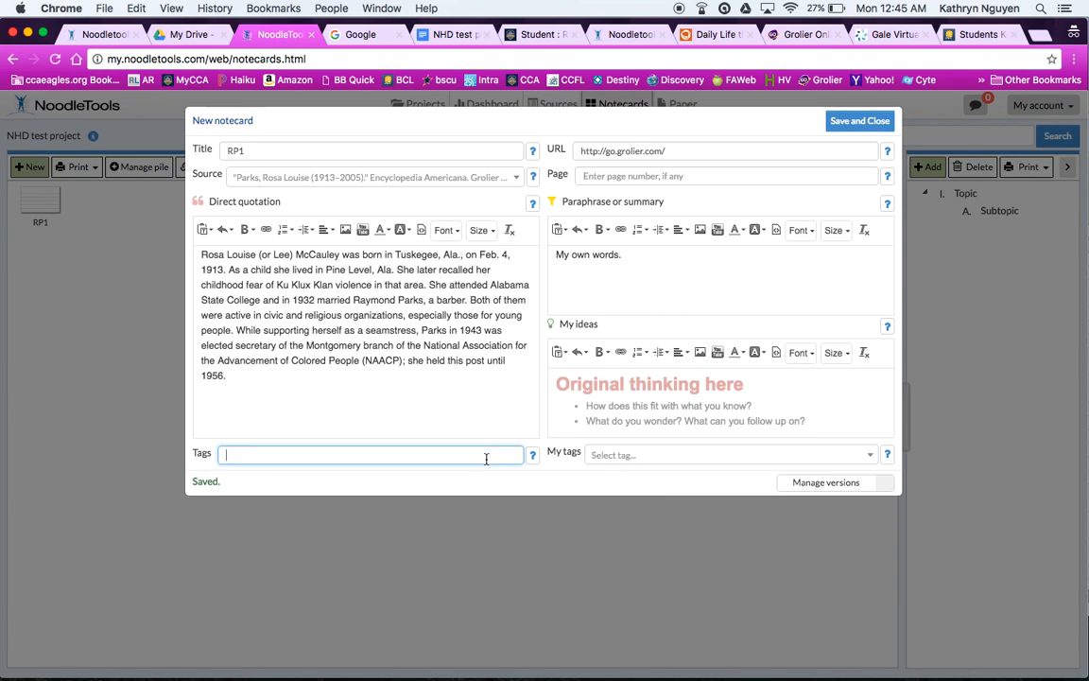
{"action": "mouse_move", "coordinate": [461, 457]}
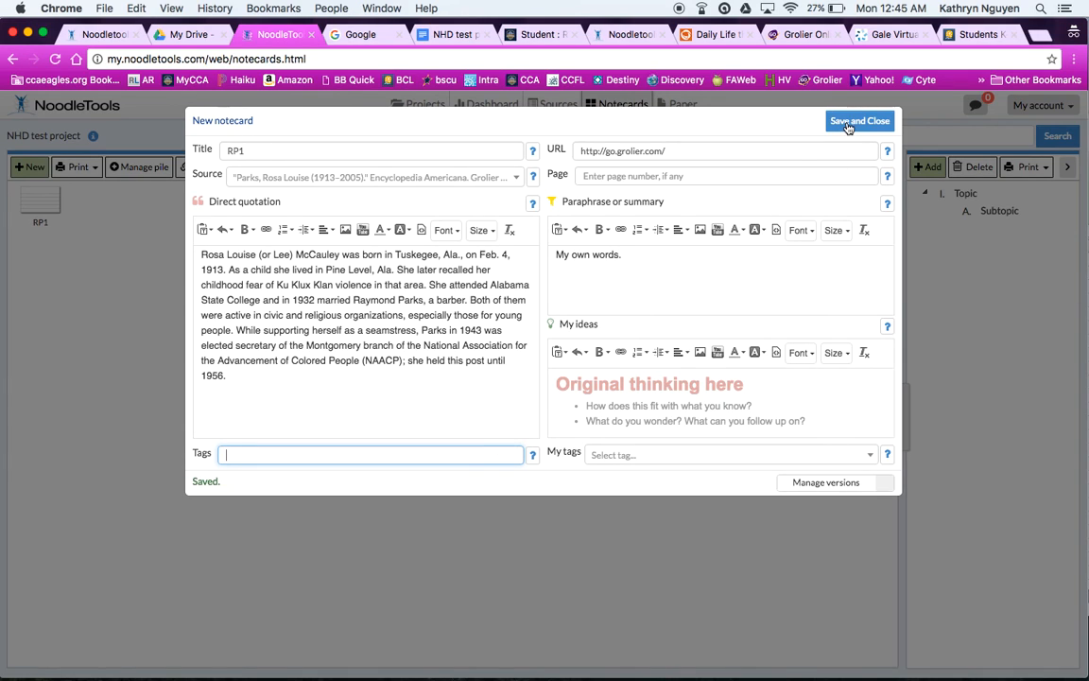
{"action": "mouse_move", "coordinate": [870, 473]}
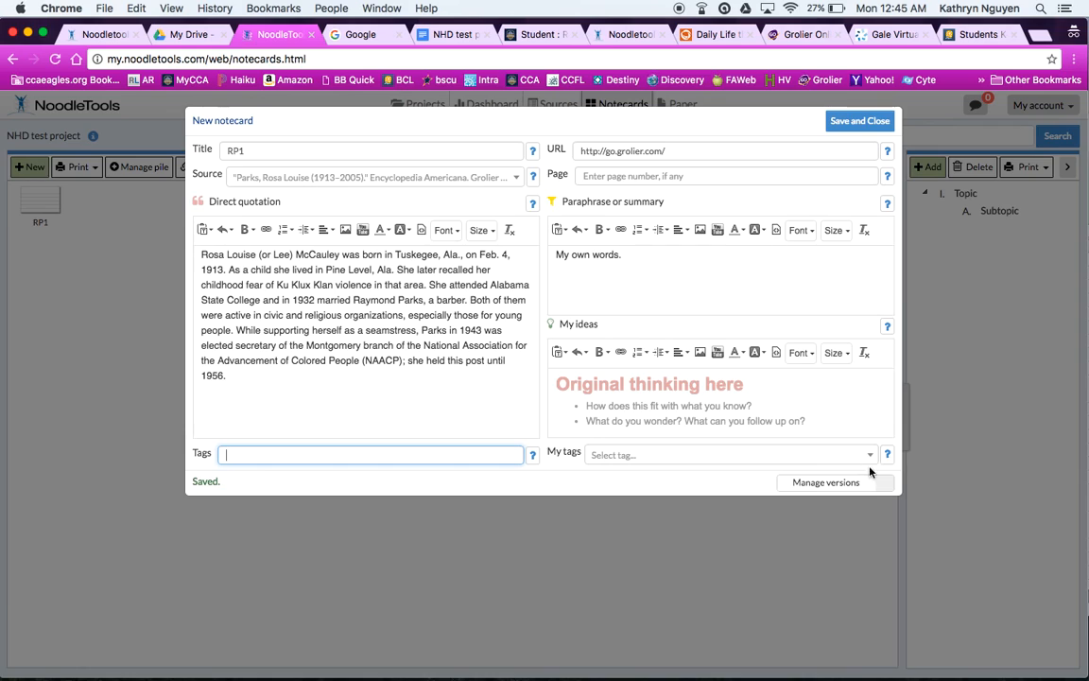
{"action": "mouse_move", "coordinate": [868, 482]}
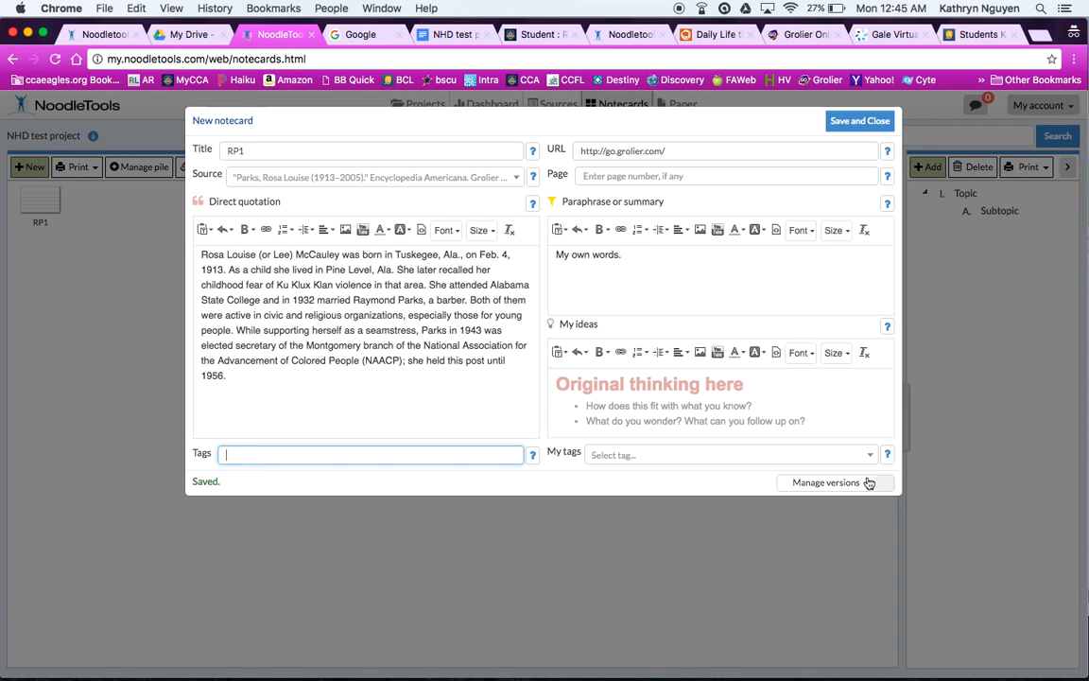
{"action": "mouse_move", "coordinate": [835, 493]}
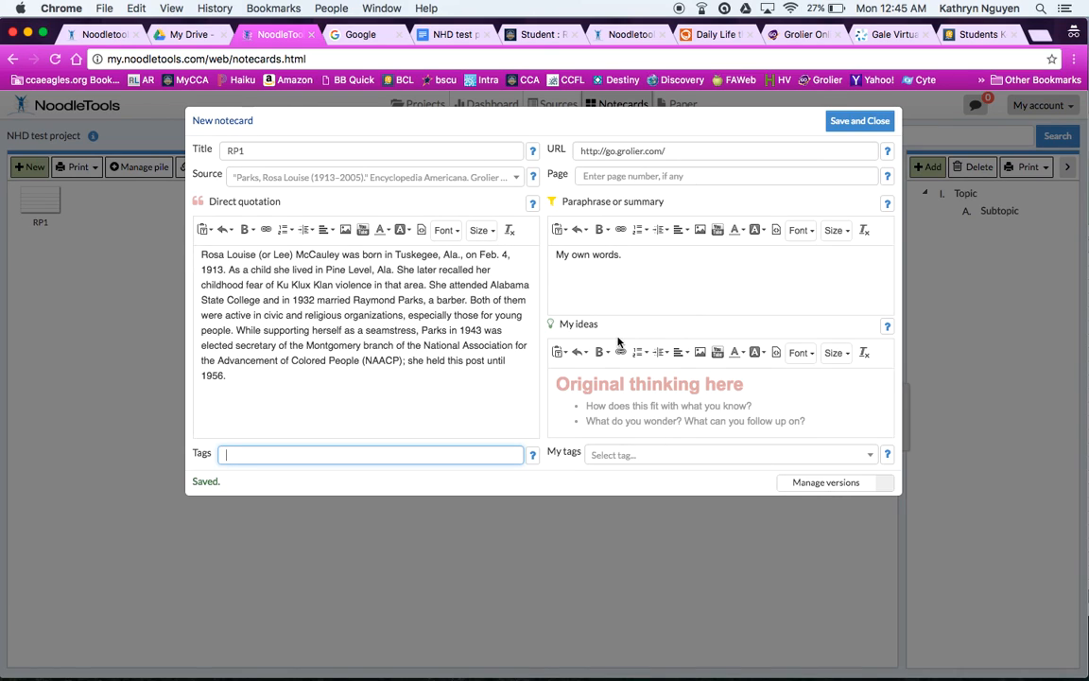
{"action": "mouse_move", "coordinate": [817, 482]}
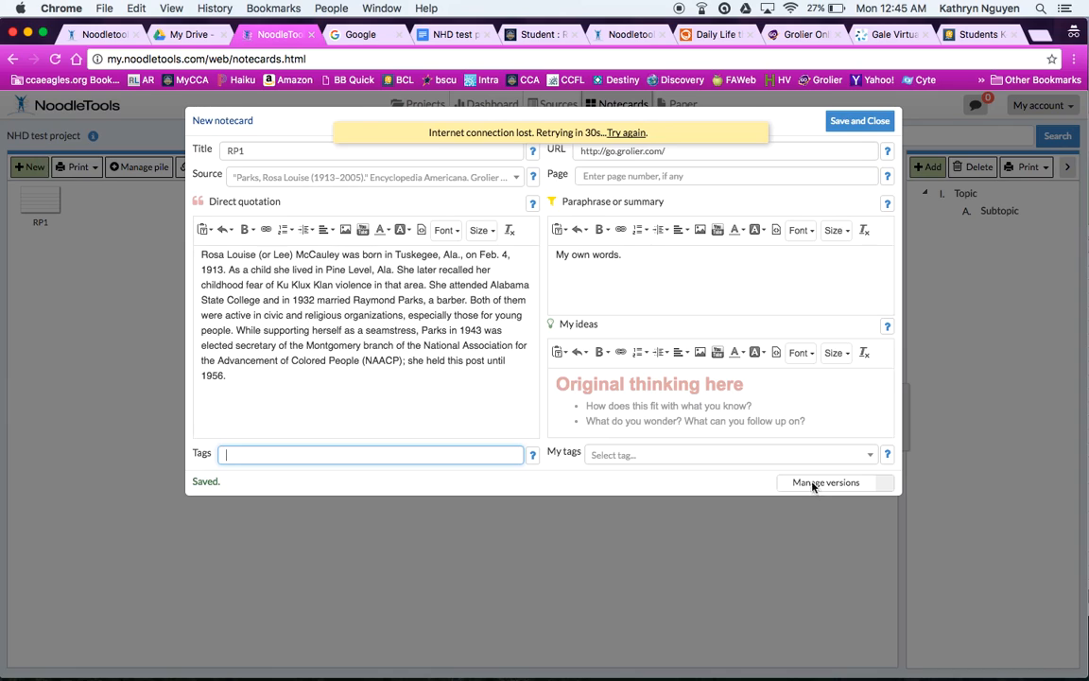
{"action": "mouse_move", "coordinate": [854, 139]}
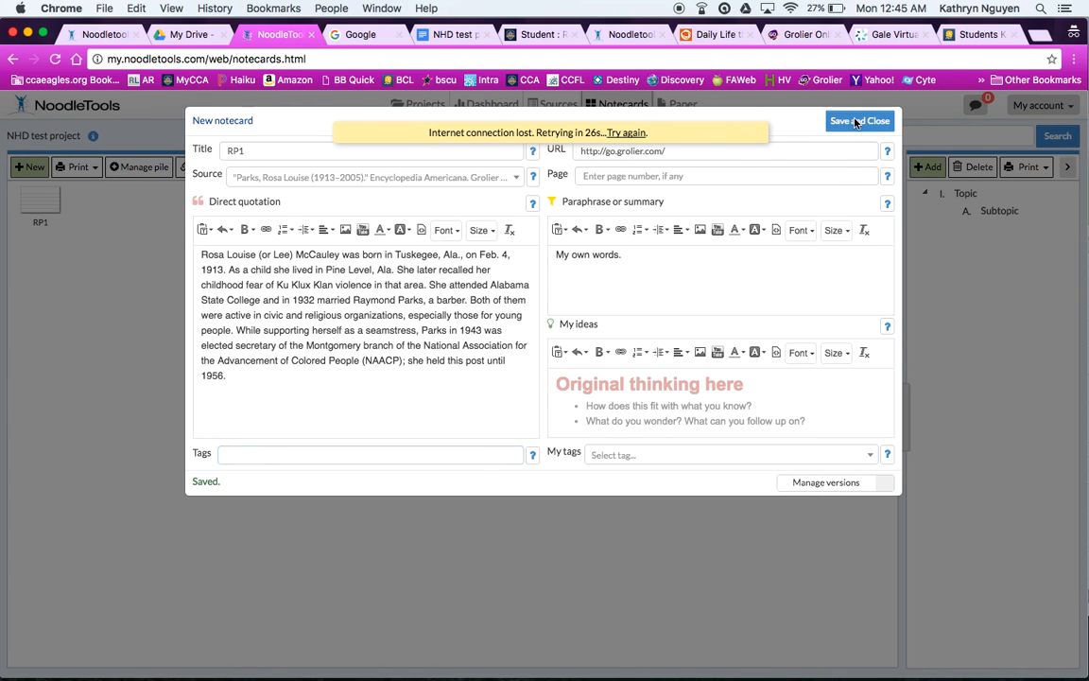
{"action": "mouse_move", "coordinate": [643, 132]}
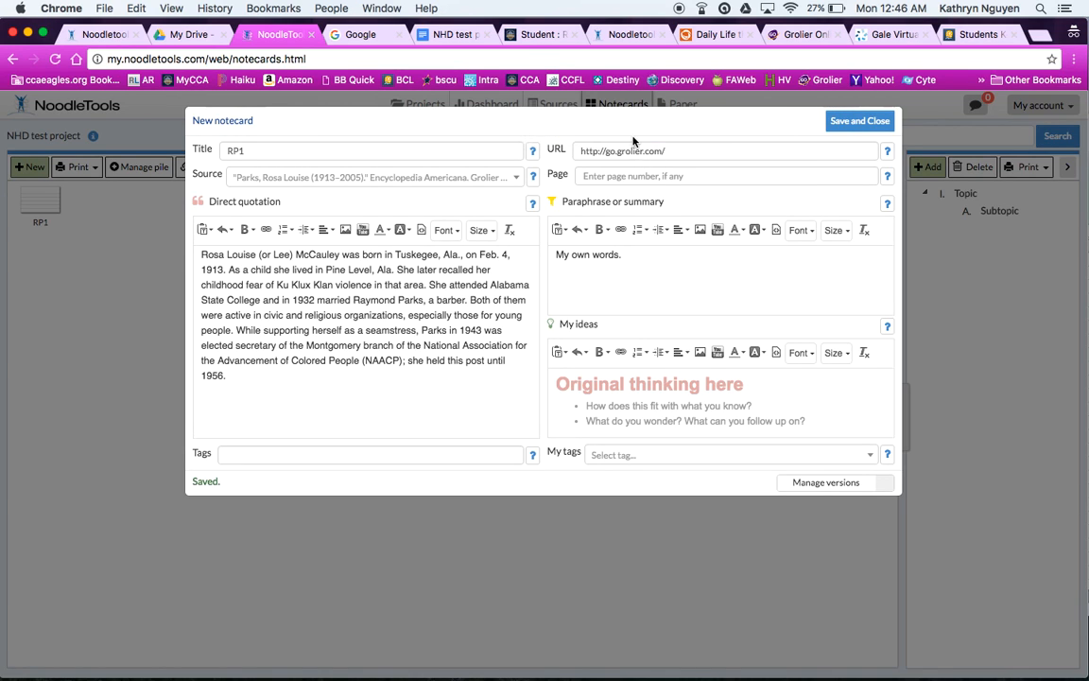
{"action": "left_click", "coordinate": [859, 122]}
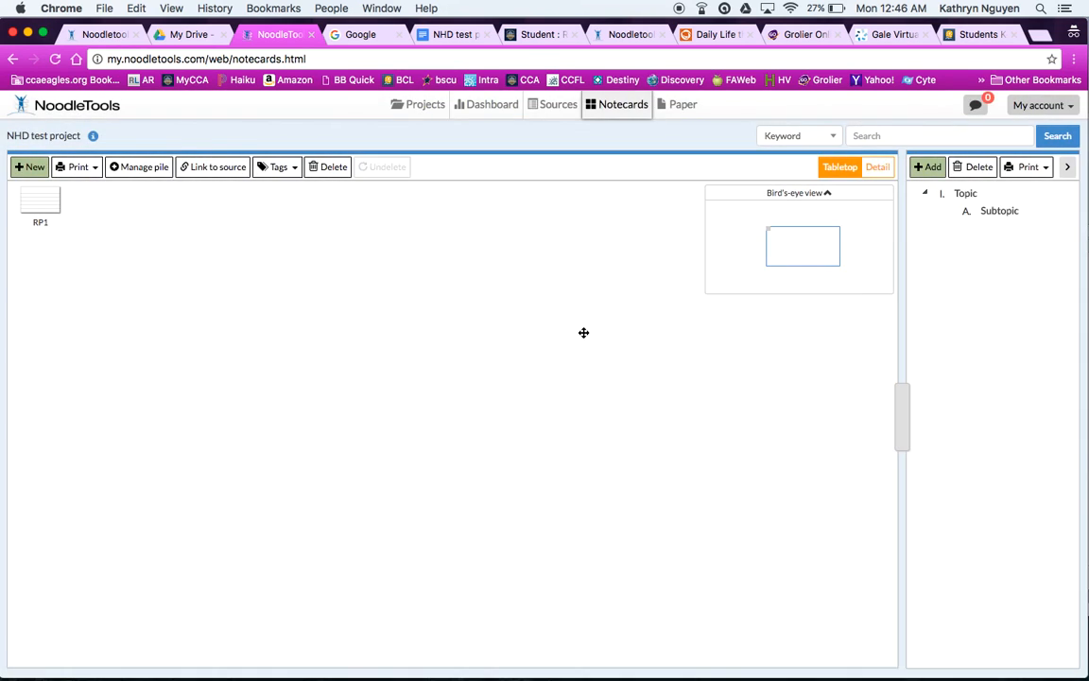
{"action": "mouse_move", "coordinate": [26, 240]}
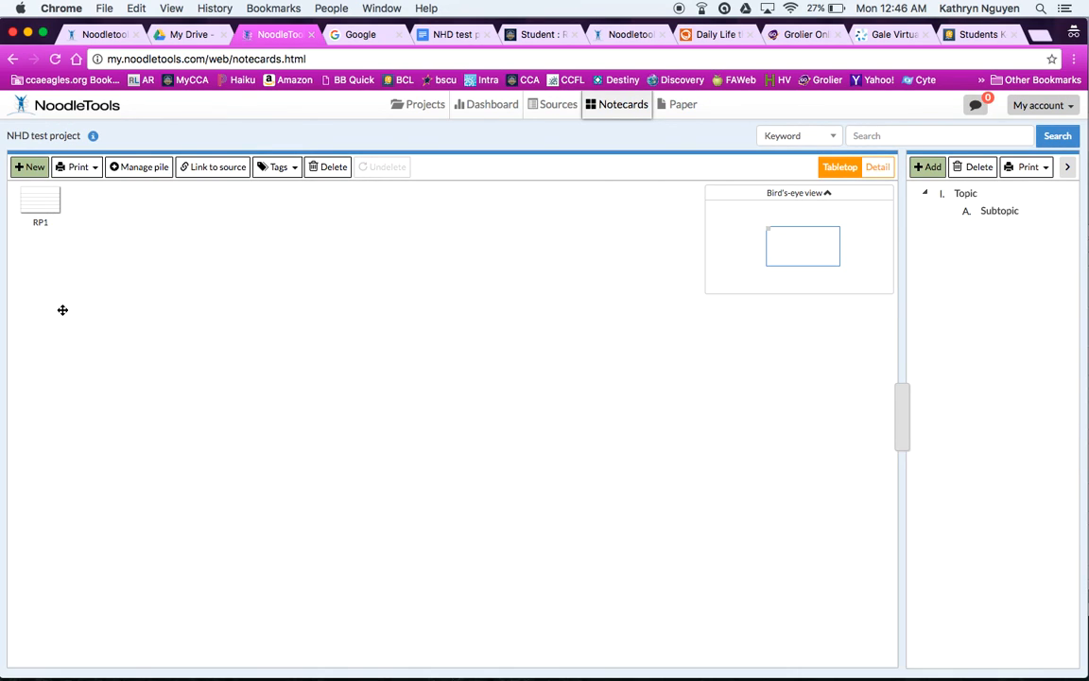
{"action": "mouse_move", "coordinate": [208, 289]}
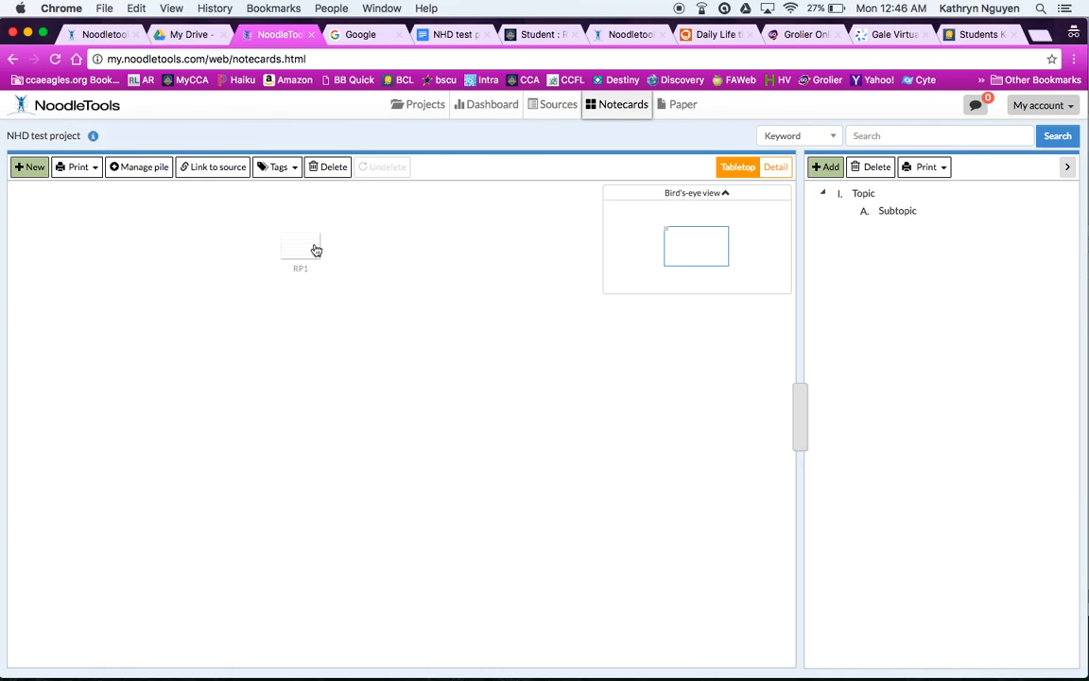
- Move the RP1 card into the outline under Subtopic A
{"action": "left_click", "coordinate": [897, 210]}
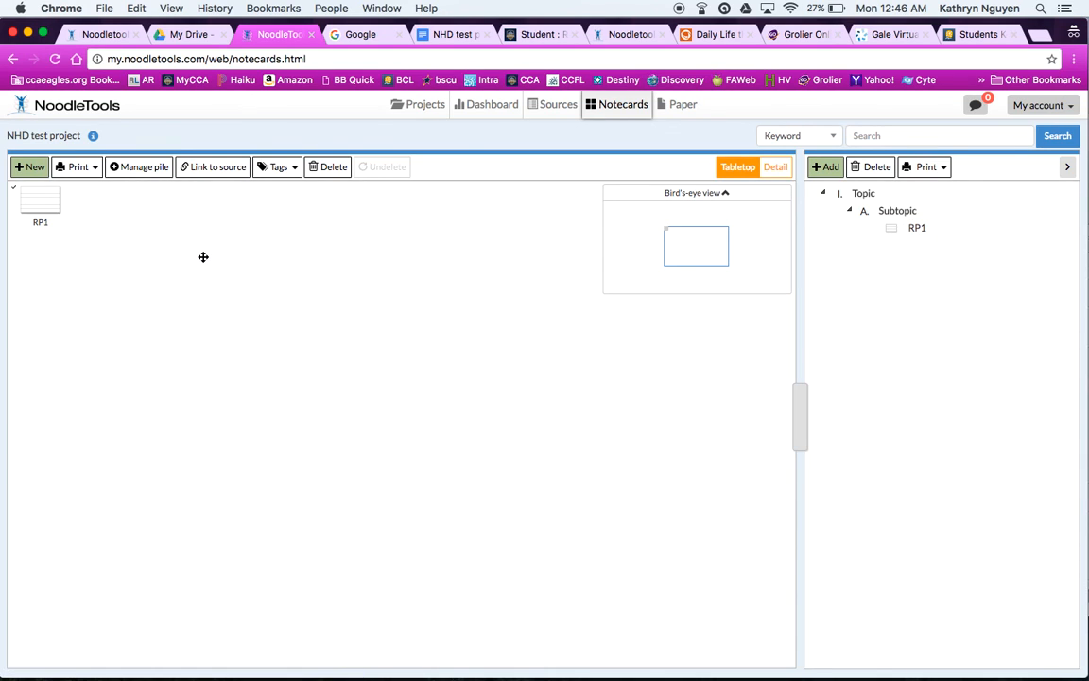
{"action": "mouse_move", "coordinate": [135, 188]}
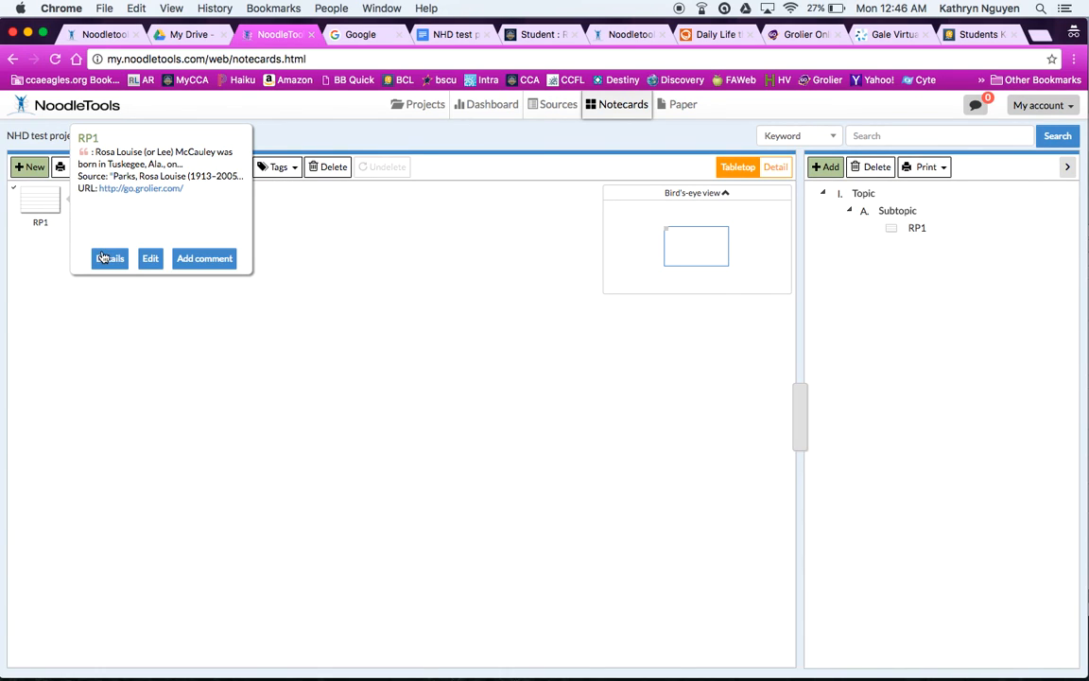
{"action": "mouse_move", "coordinate": [150, 258]}
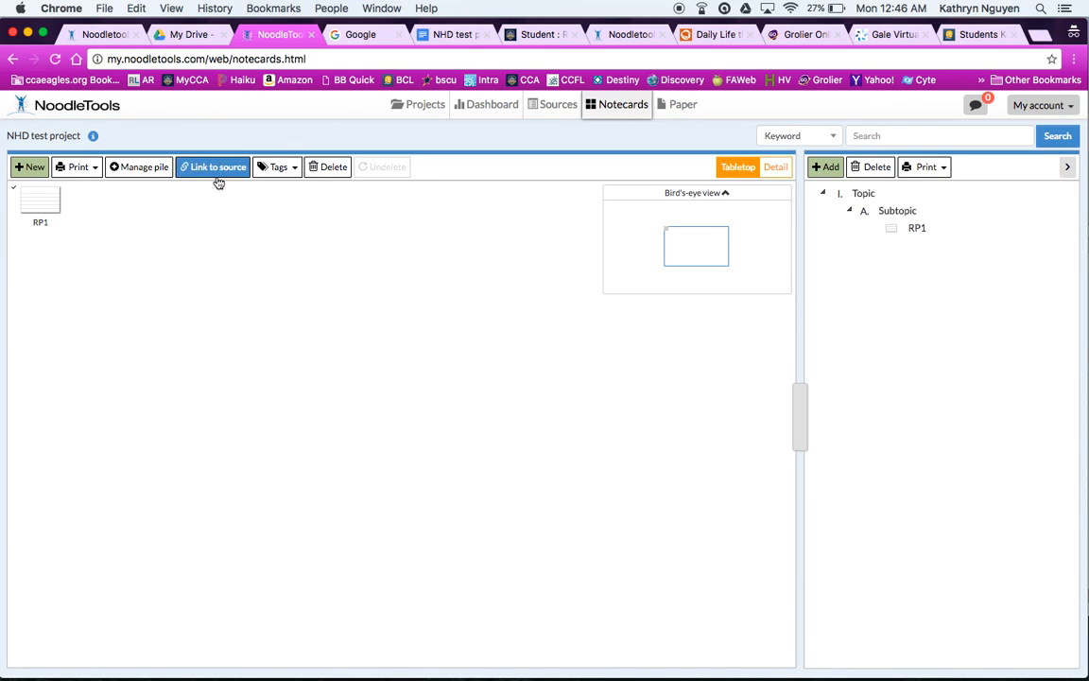
{"action": "left_click", "coordinate": [213, 166]}
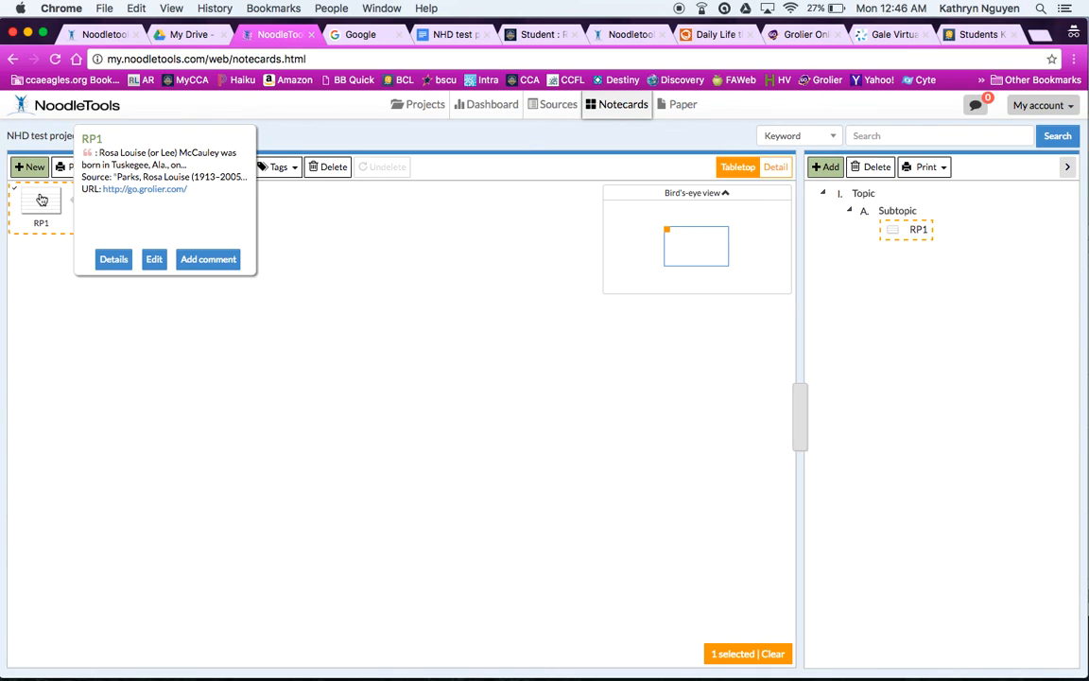
- Select notecard RP1 and tag it with the color Red
{"action": "left_click", "coordinate": [277, 166]}
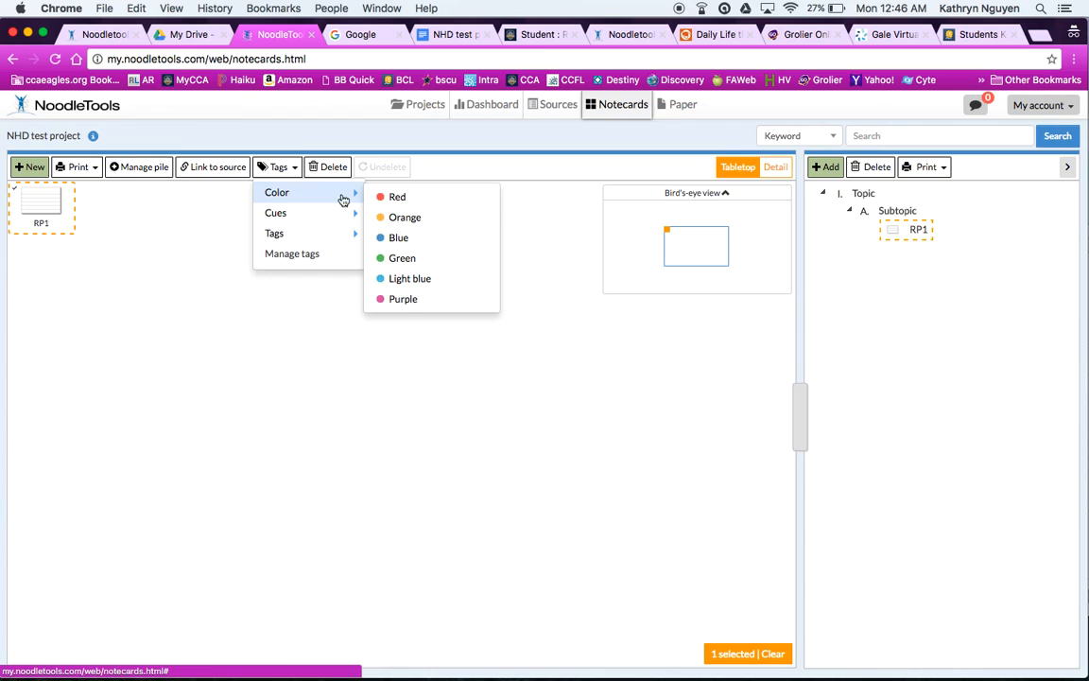
{"action": "left_click", "coordinate": [397, 196]}
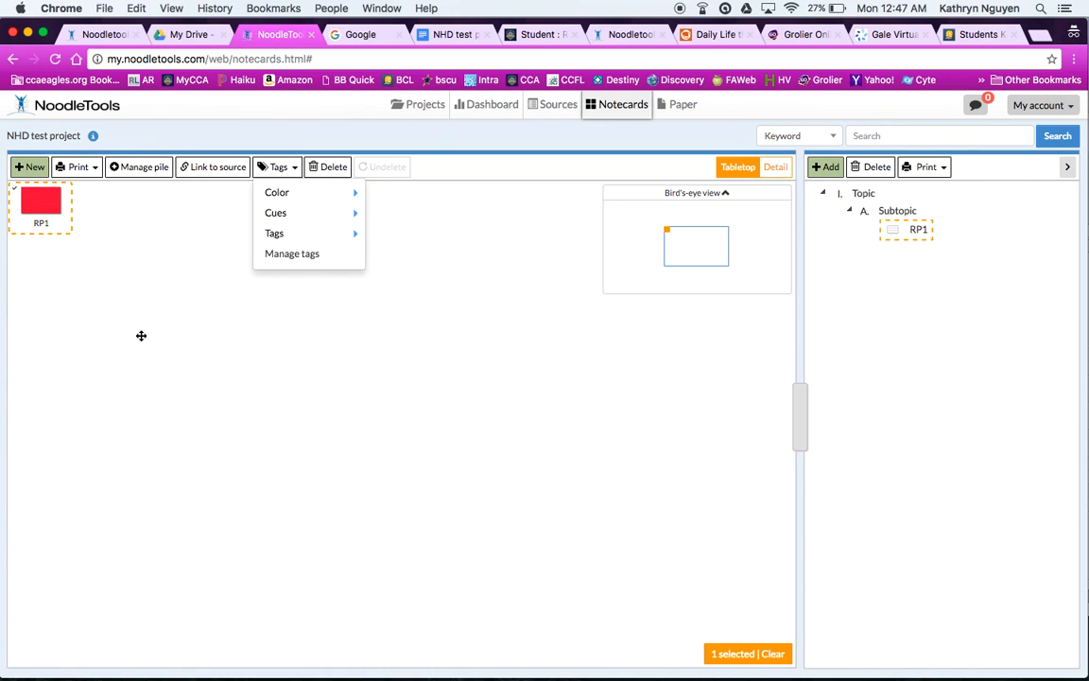
{"action": "left_click", "coordinate": [69, 234]}
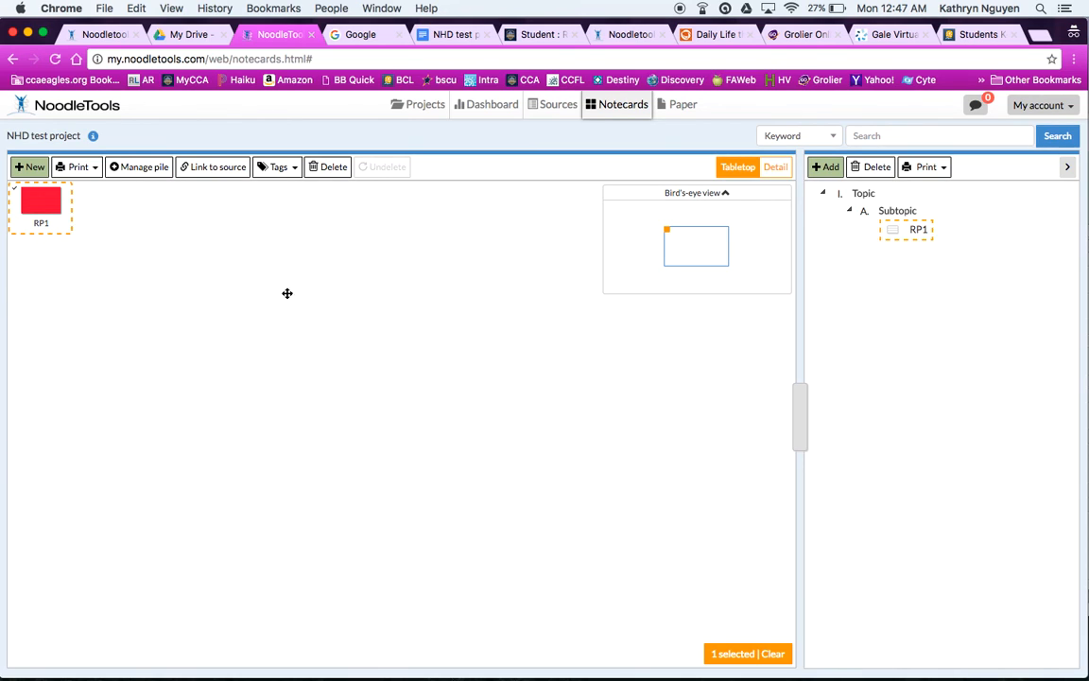
{"action": "mouse_move", "coordinate": [682, 104]}
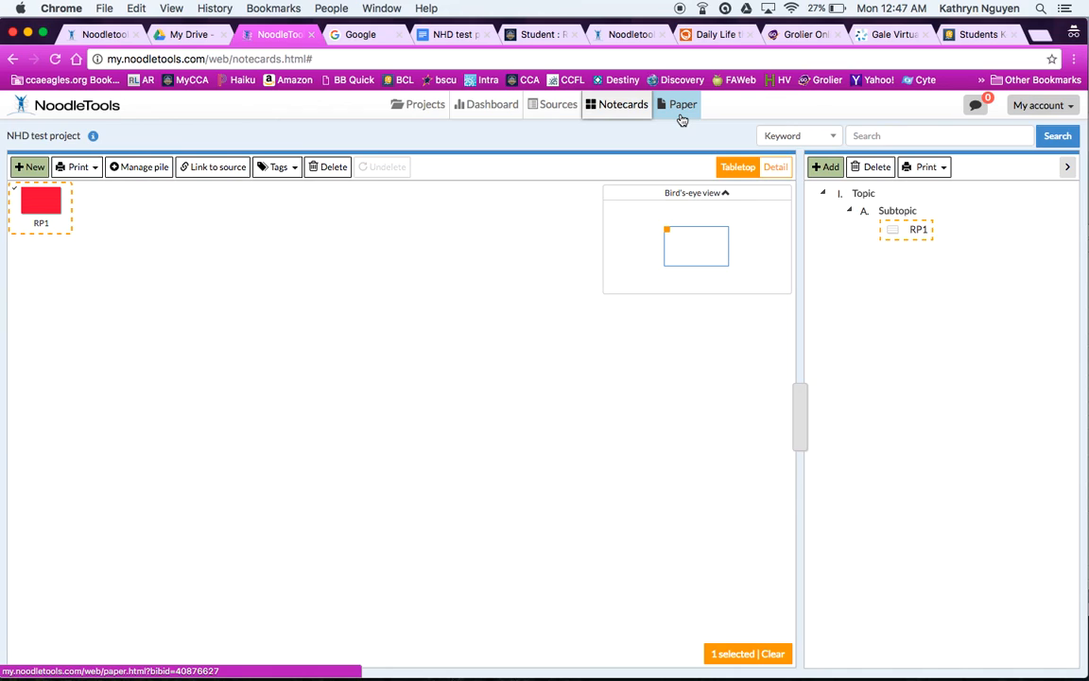
{"action": "mouse_move", "coordinate": [686, 119]}
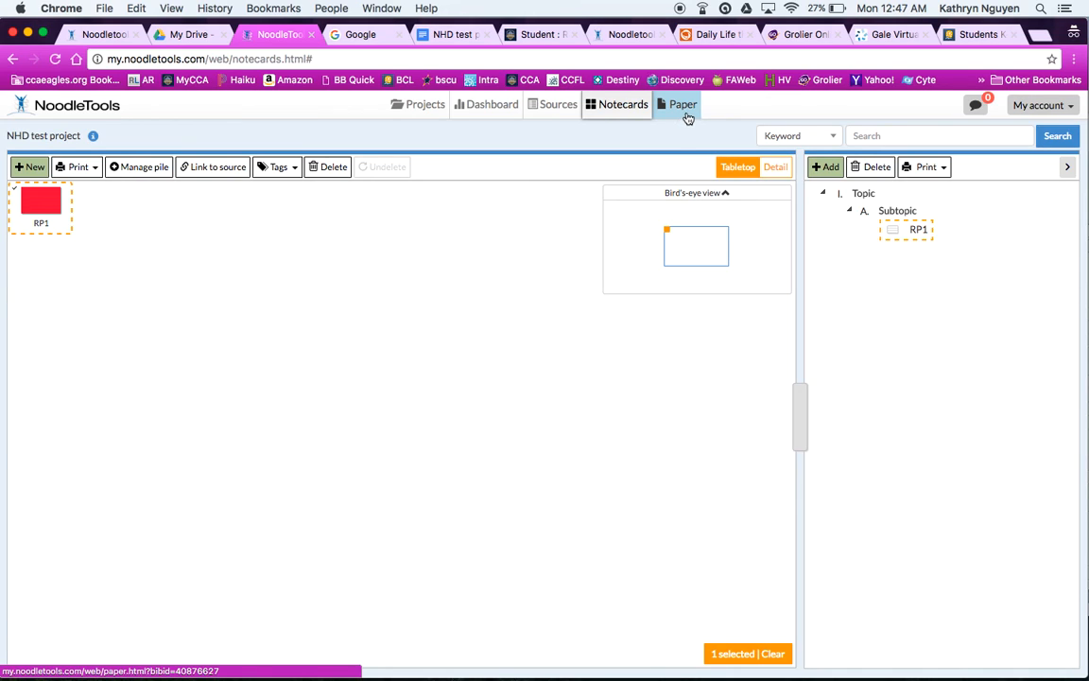
{"action": "left_click", "coordinate": [682, 104]}
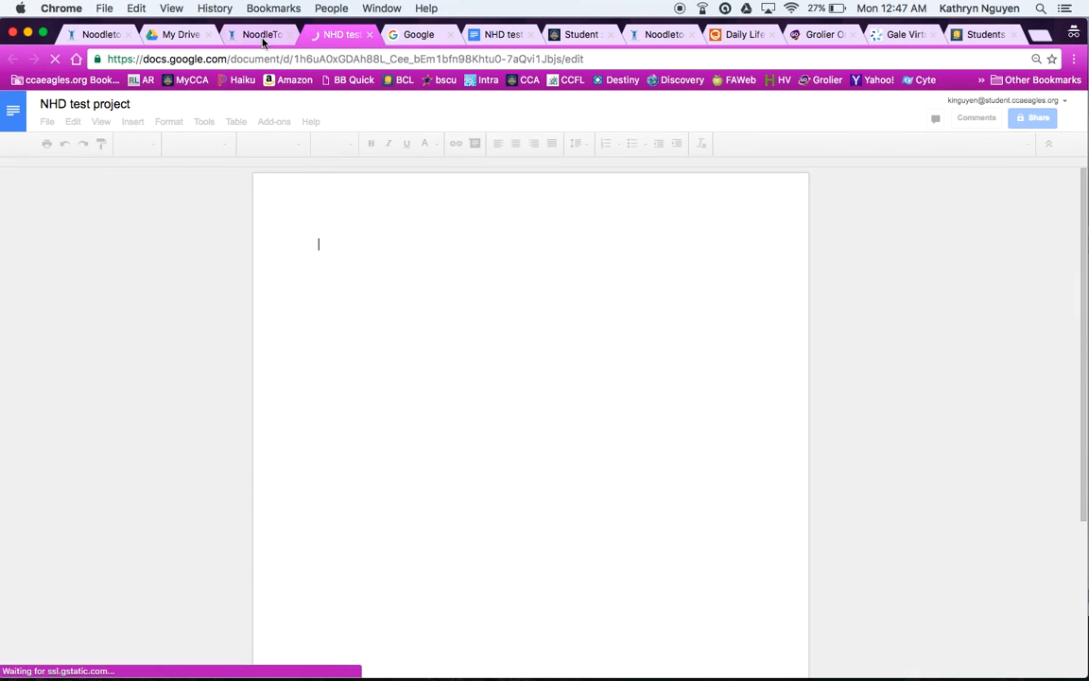
{"action": "left_click", "coordinate": [260, 35]}
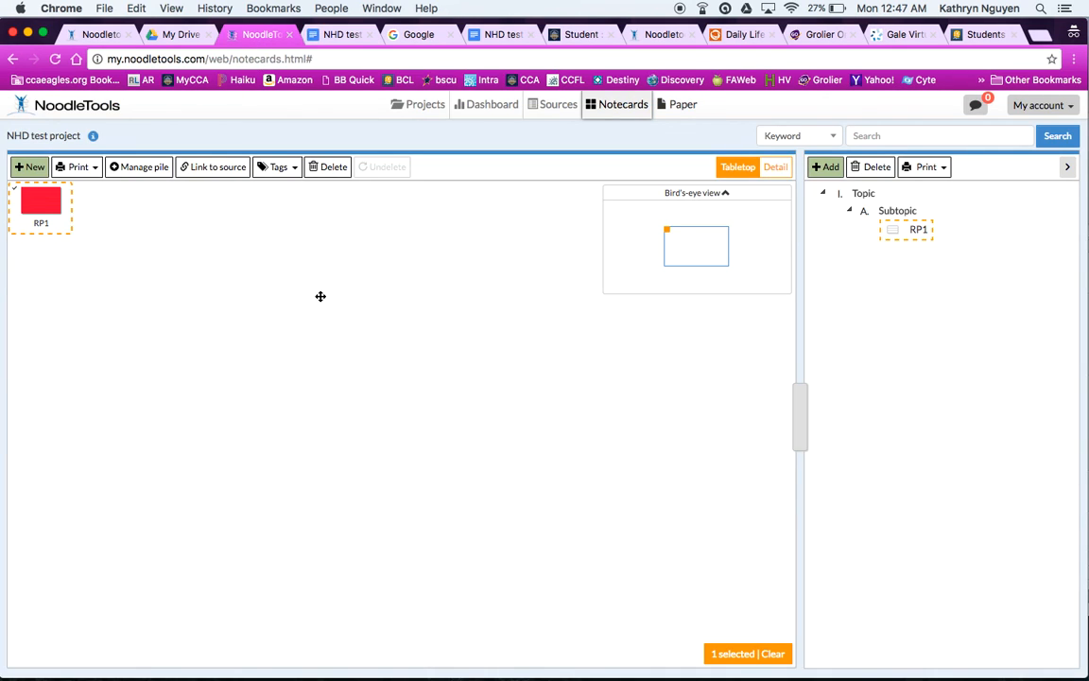
{"action": "mouse_move", "coordinate": [288, 288]}
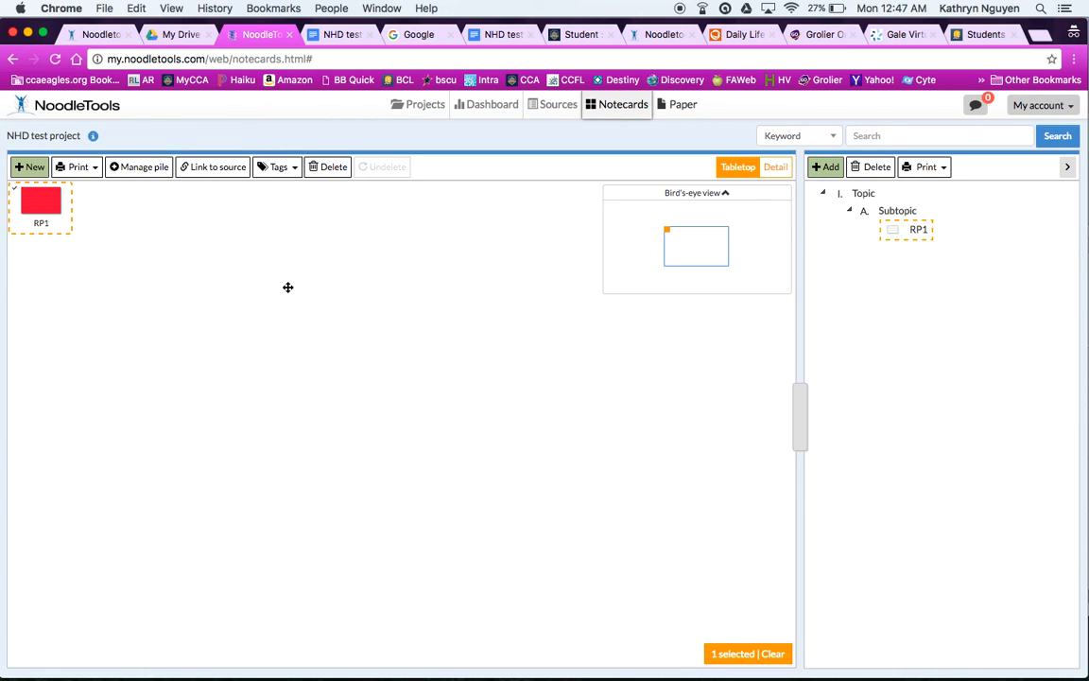
{"action": "mouse_move", "coordinate": [435, 276]}
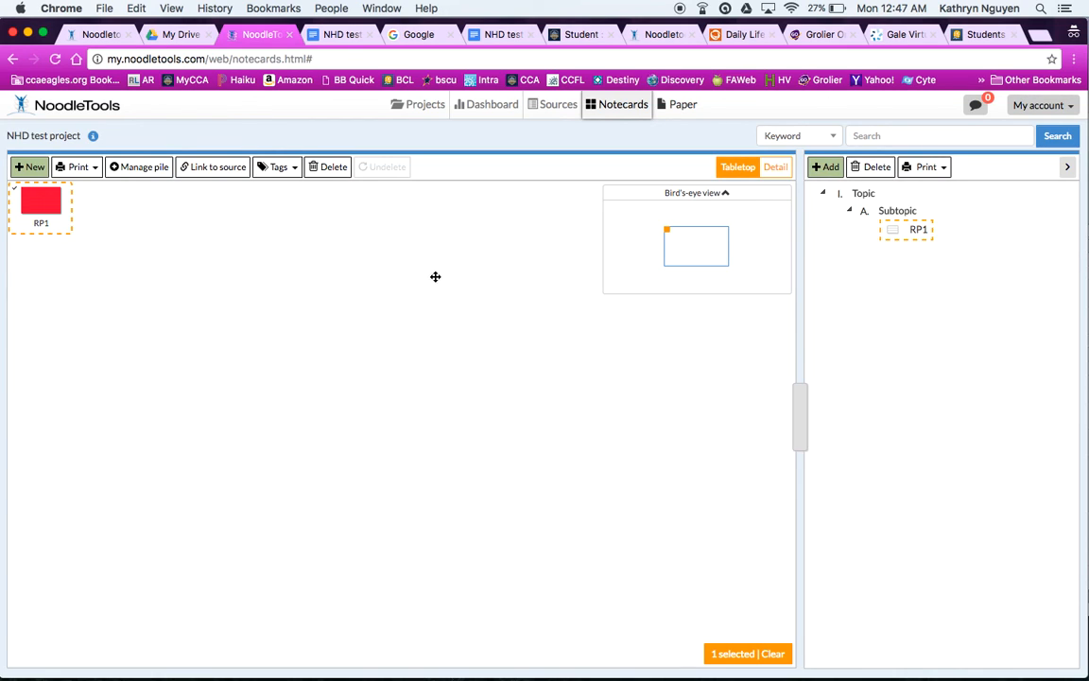
{"action": "mouse_move", "coordinate": [510, 260]}
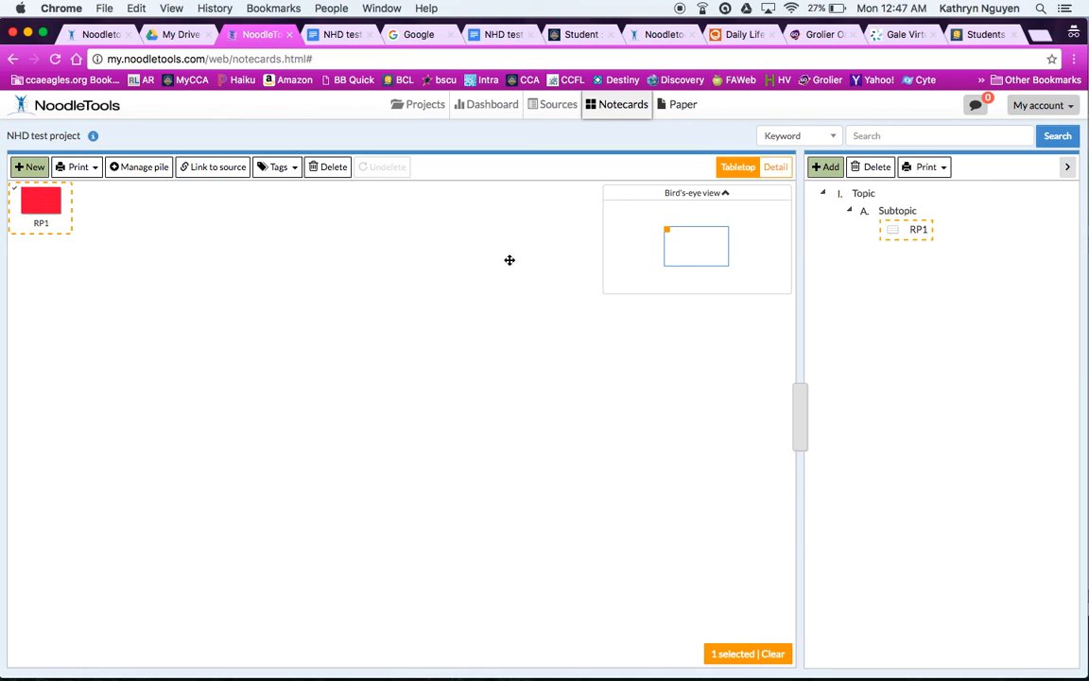